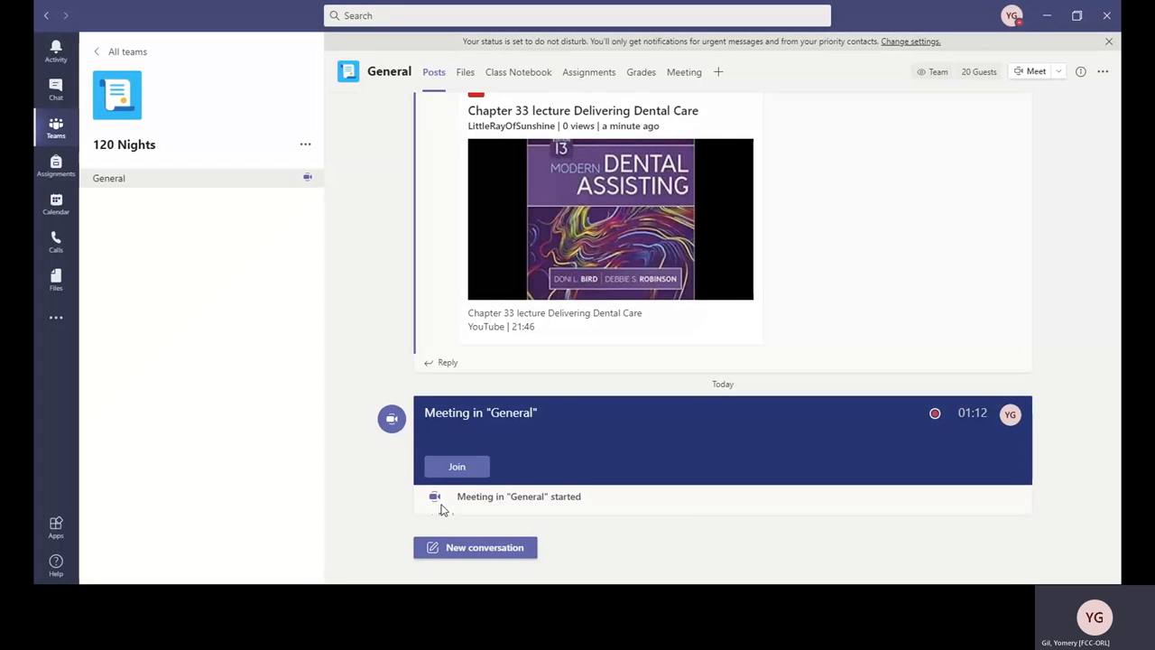
mouse_move(177, 536)
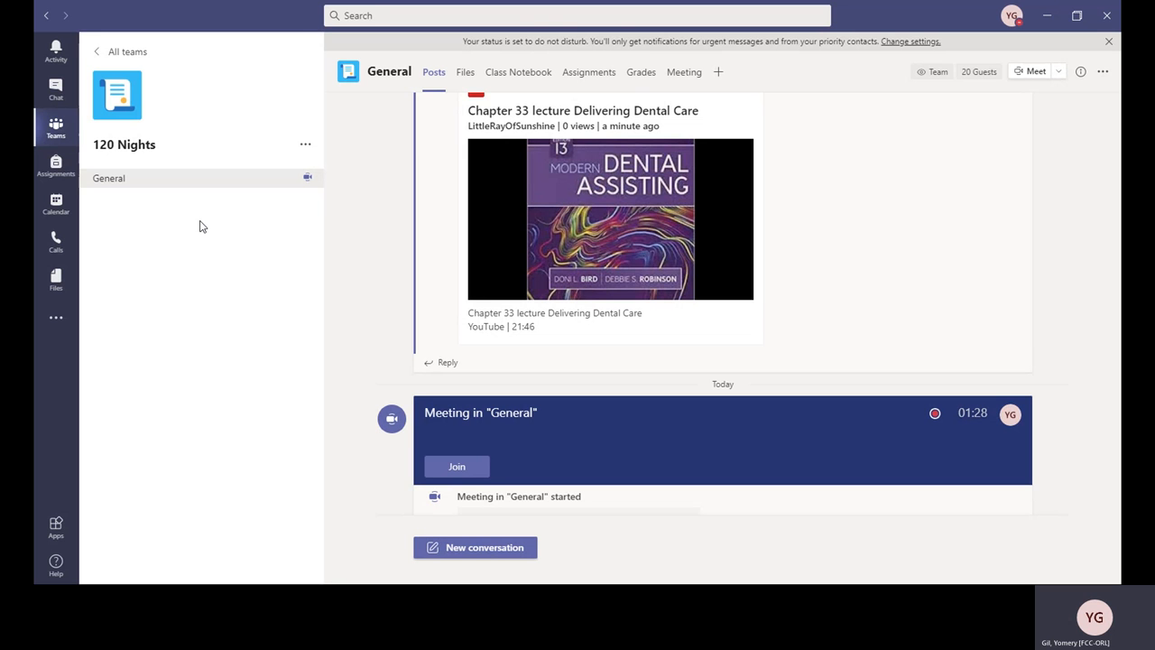
mouse_move(227, 368)
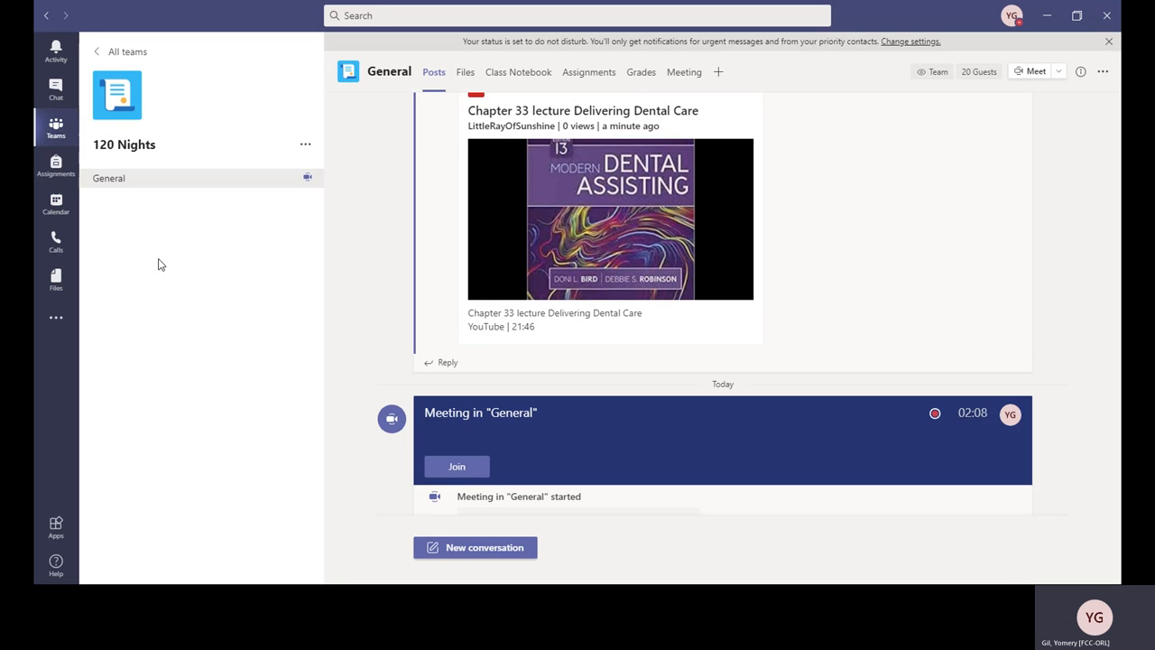
mouse_move(197, 264)
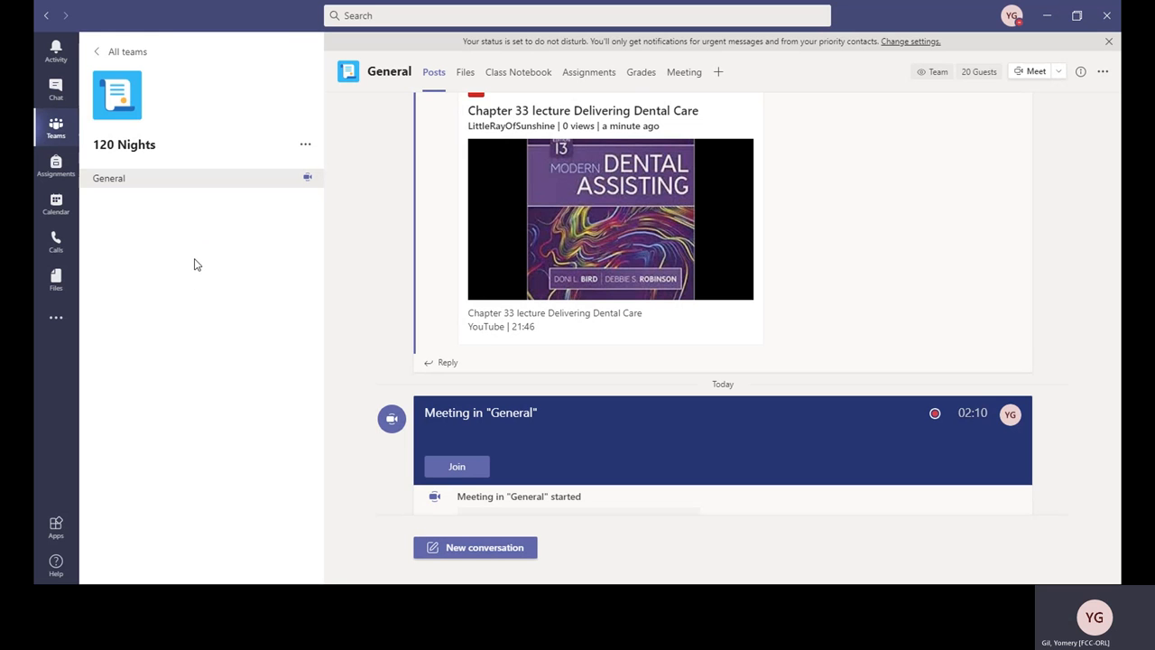
mouse_move(180, 238)
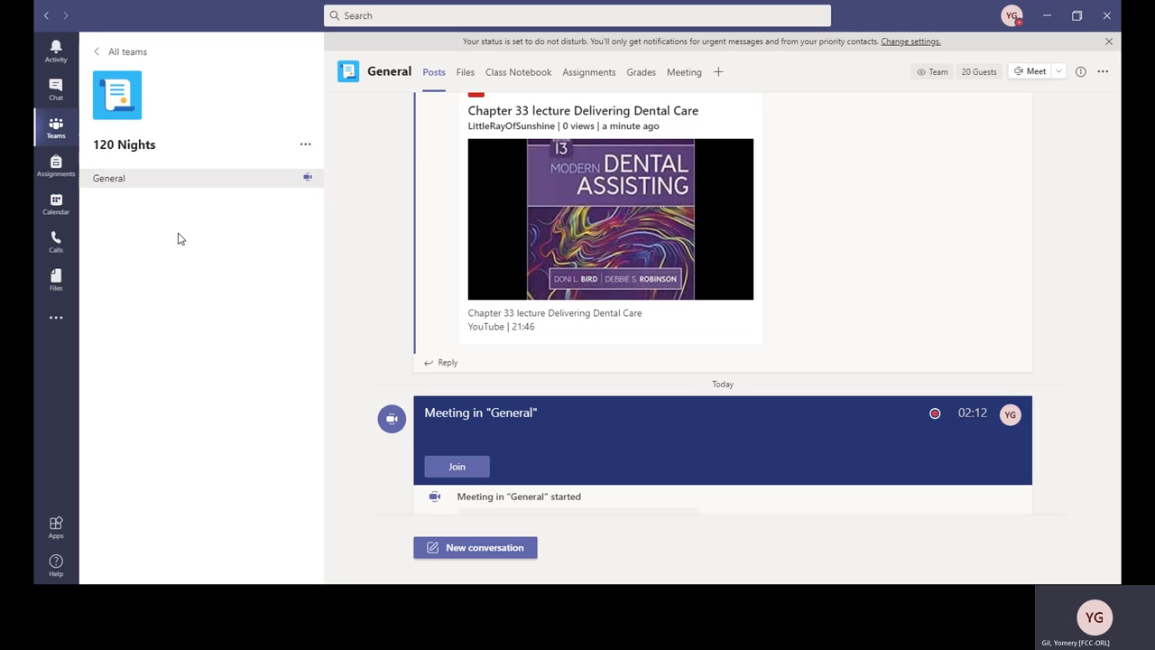
mouse_move(202, 222)
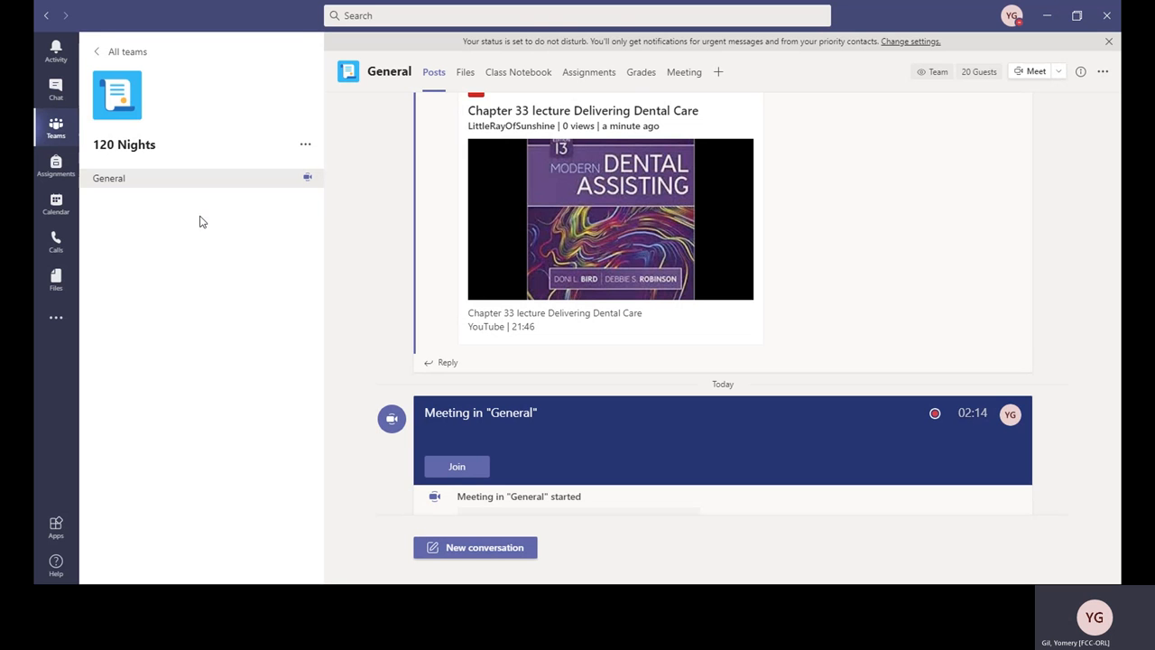
mouse_move(217, 282)
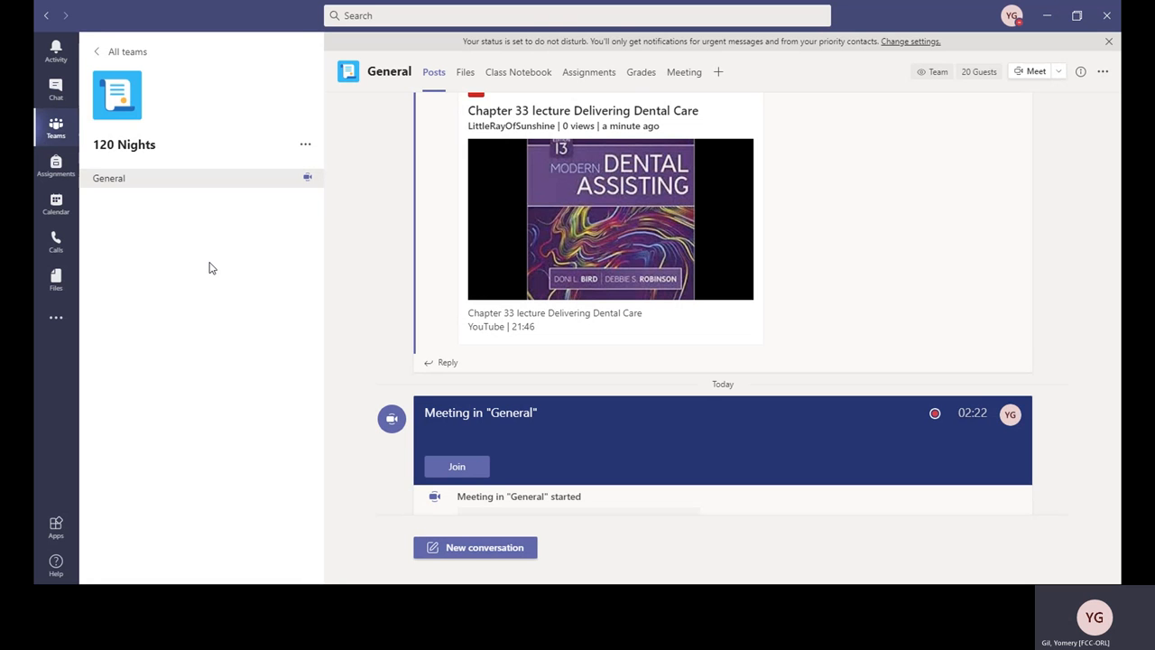
mouse_move(198, 238)
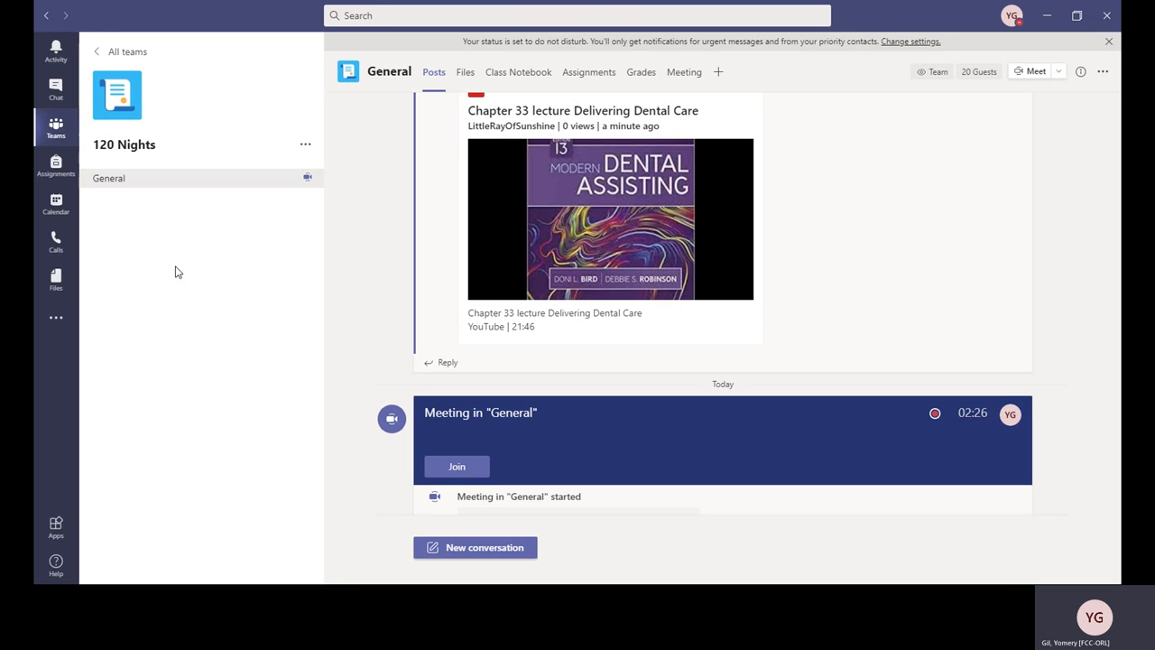
mouse_move(184, 166)
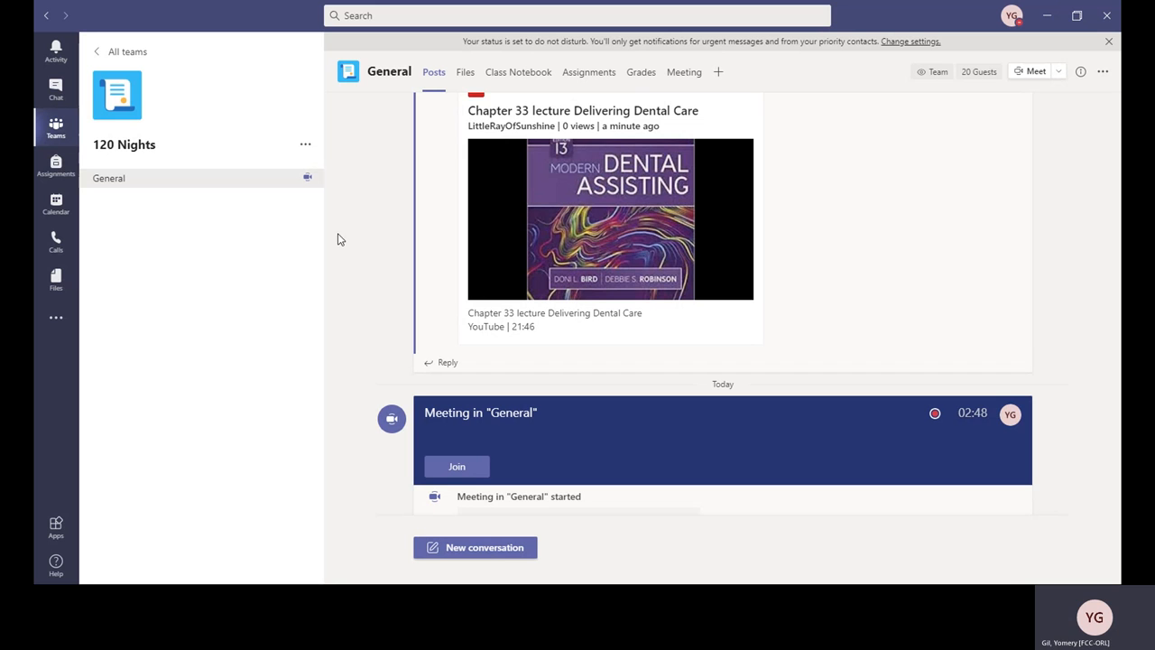
mouse_move(231, 238)
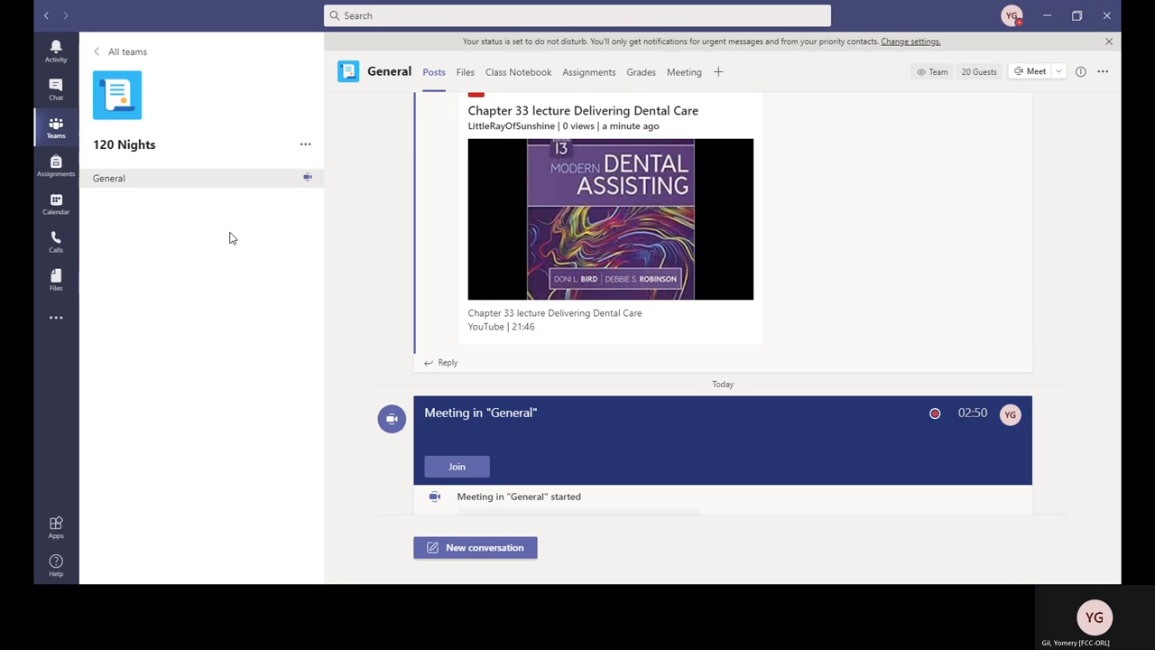
mouse_move(538, 112)
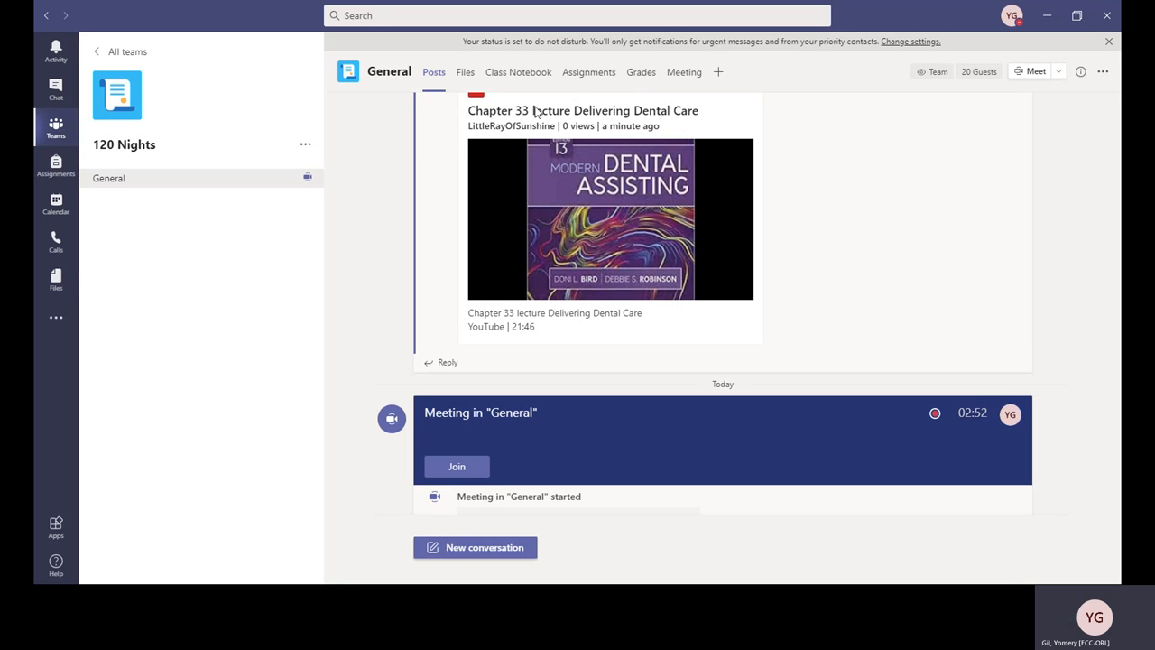
mouse_move(671, 189)
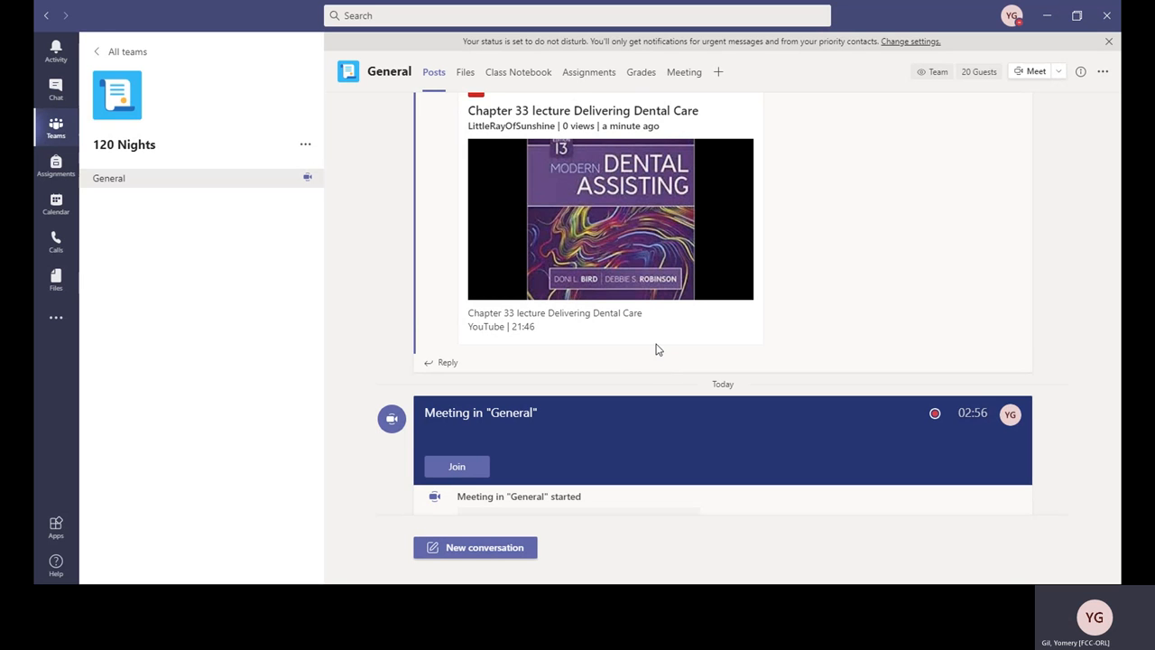
mouse_move(231, 390)
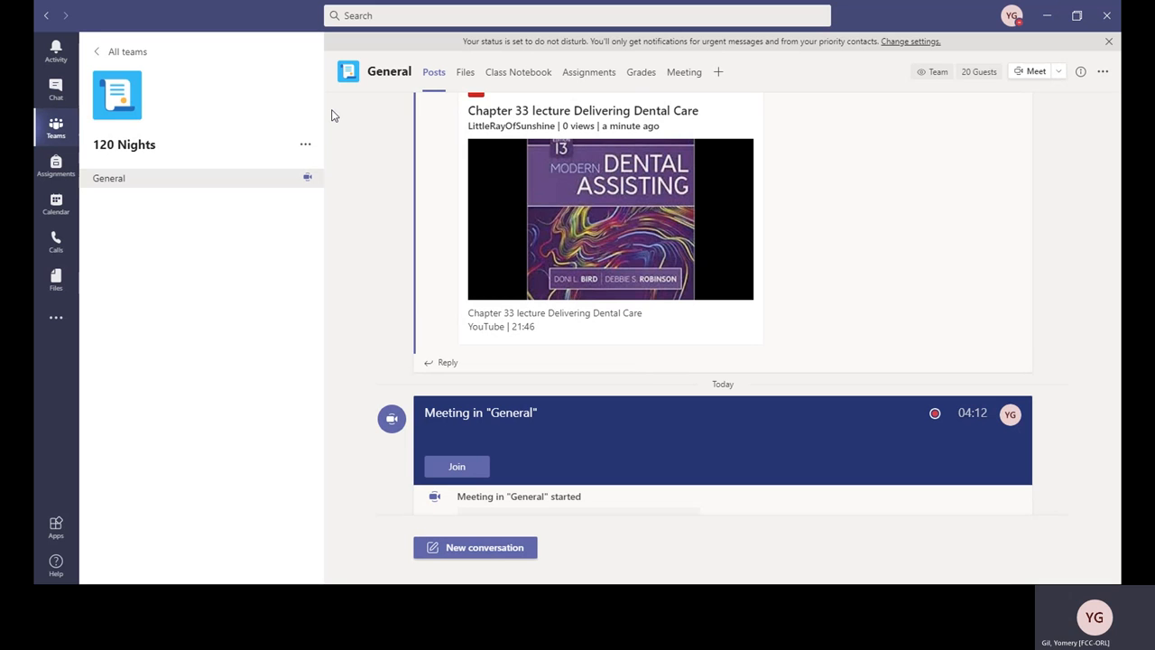
mouse_move(125, 451)
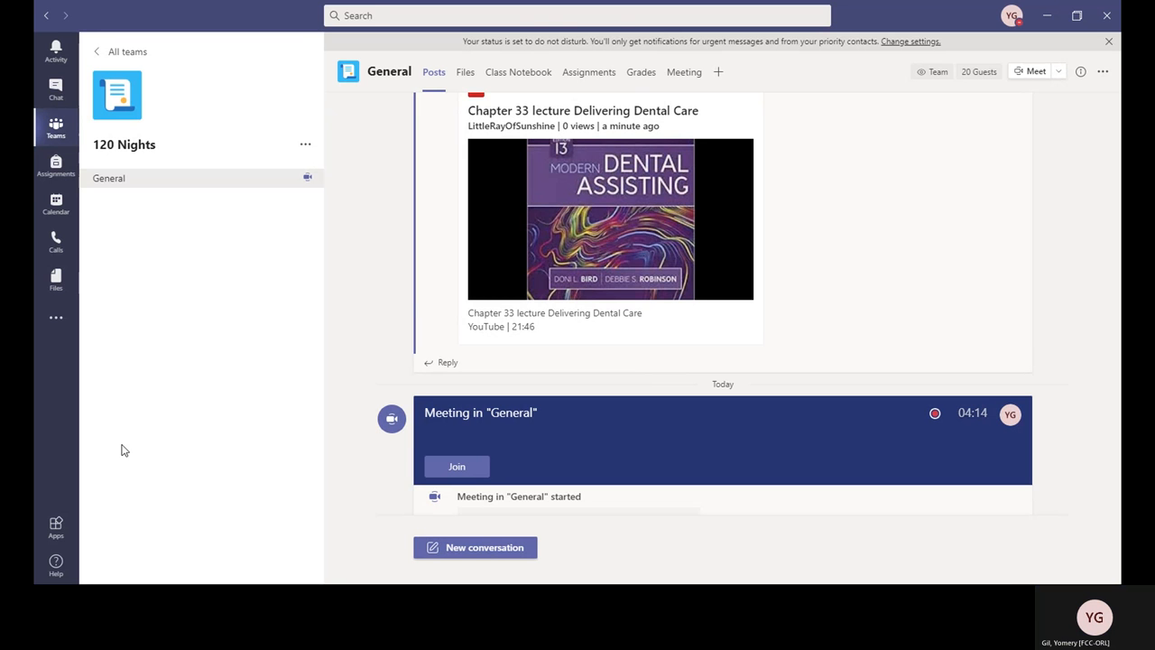
mouse_move(181, 408)
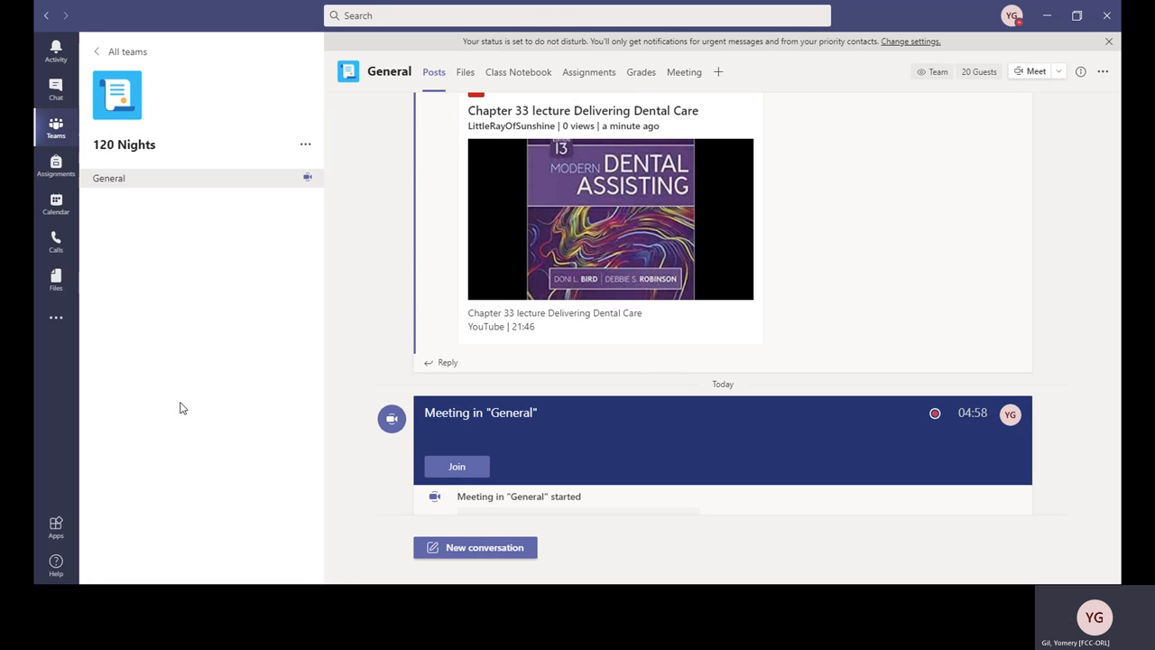
mouse_move(191, 480)
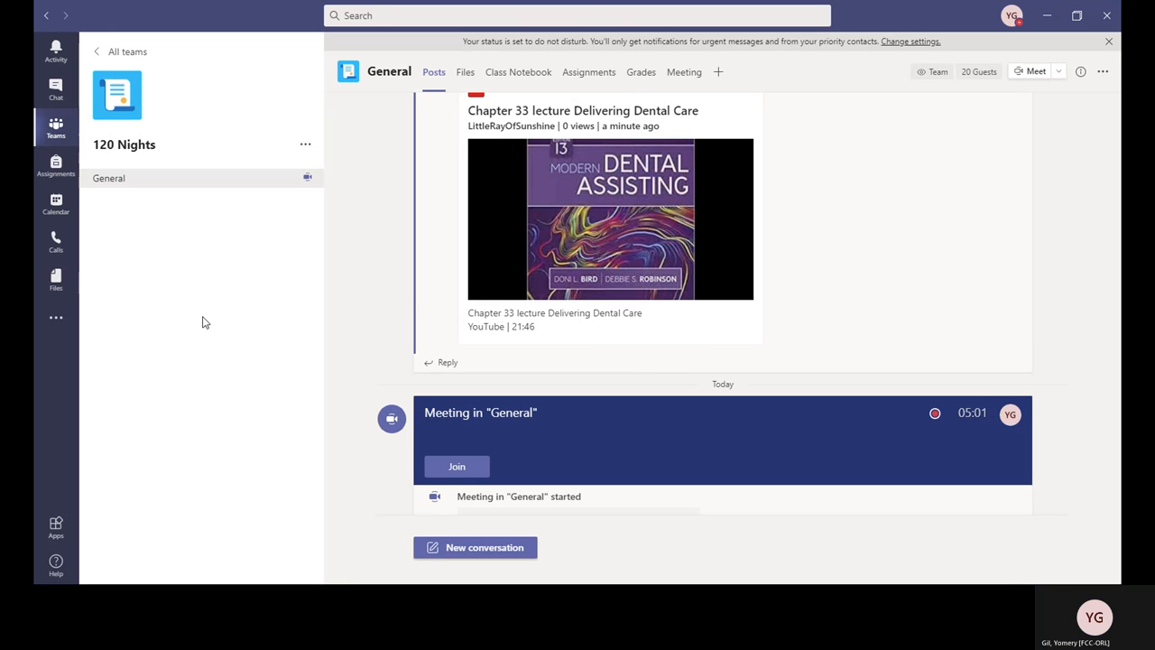
mouse_move(192, 379)
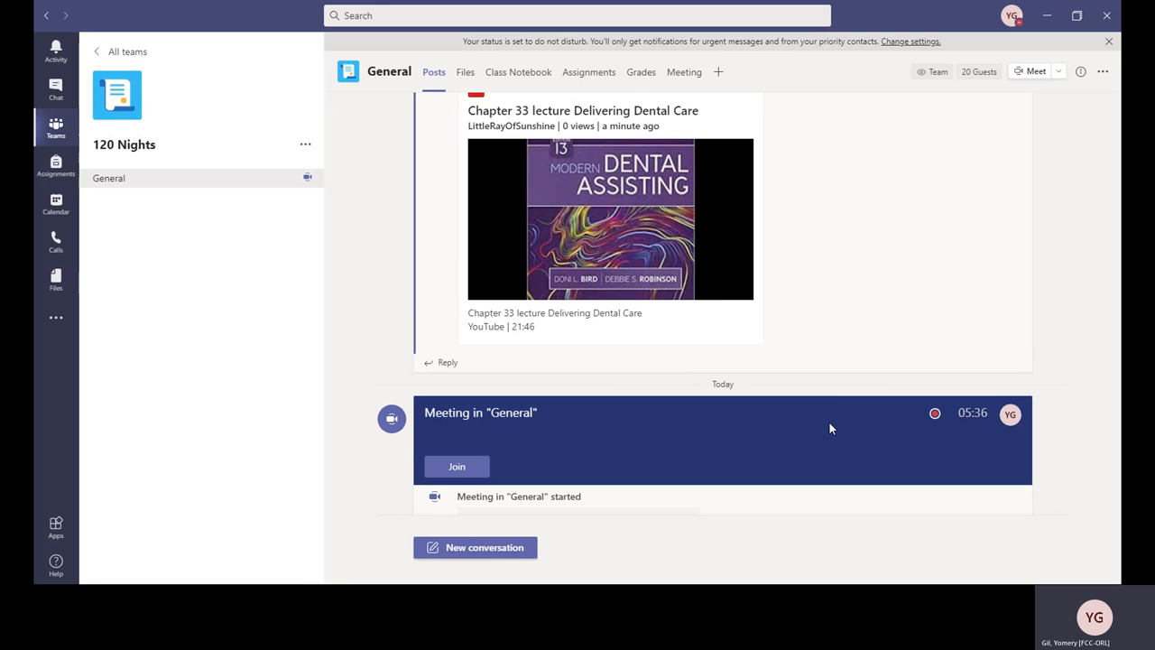
mouse_move(827, 412)
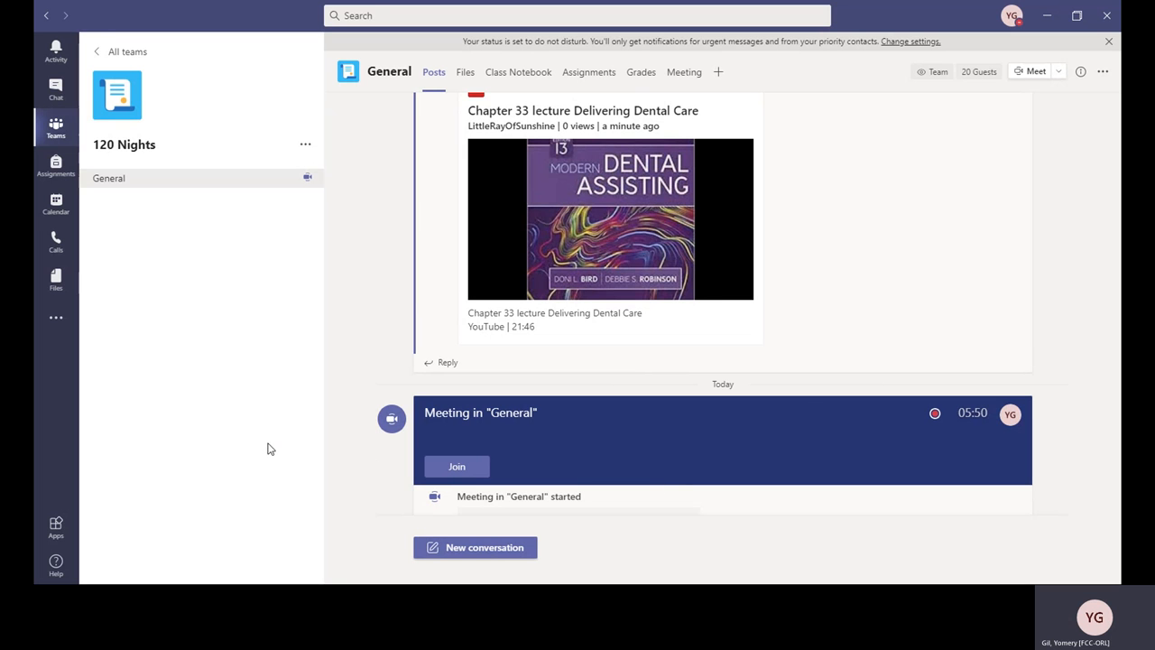
mouse_move(220, 429)
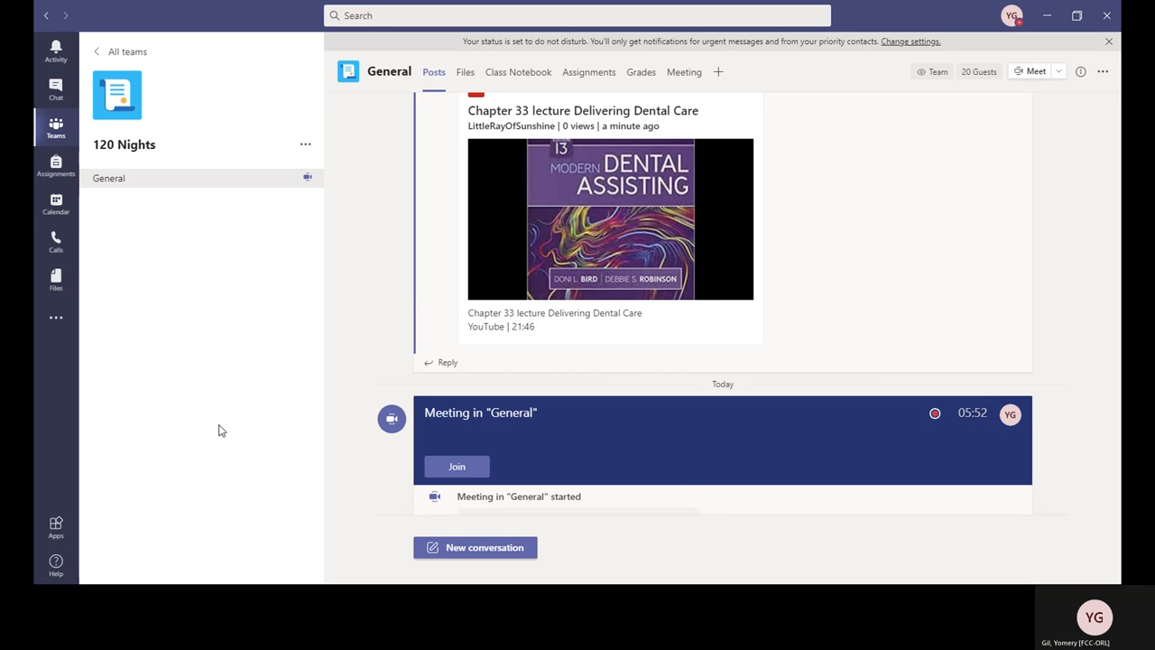
mouse_move(224, 379)
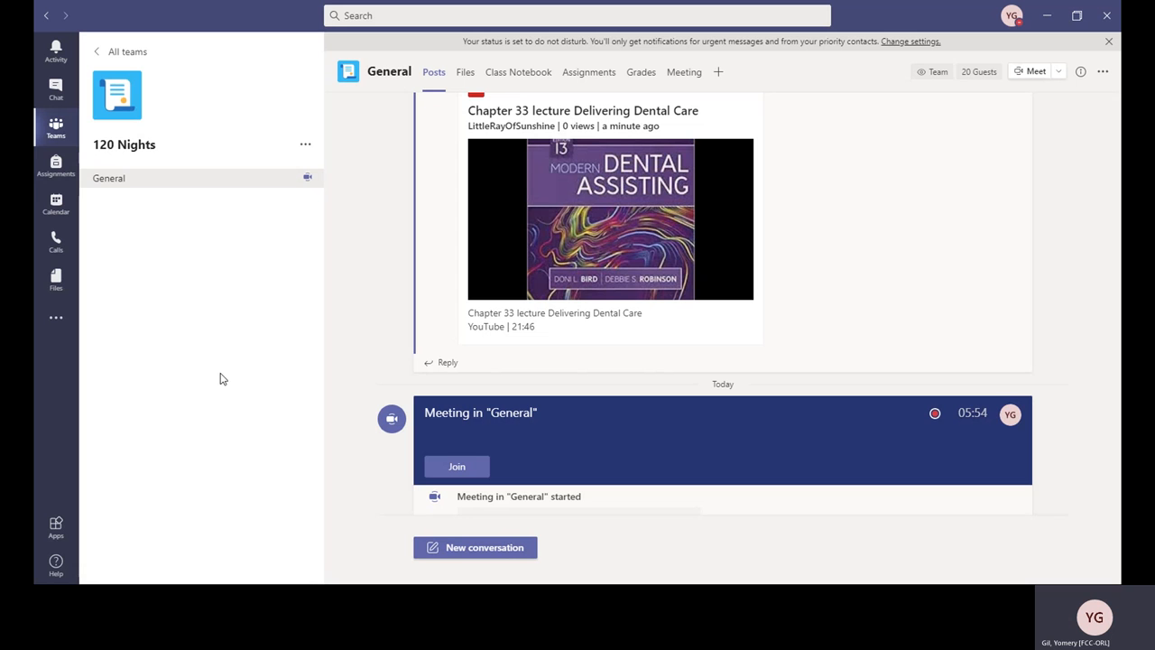
mouse_move(202, 377)
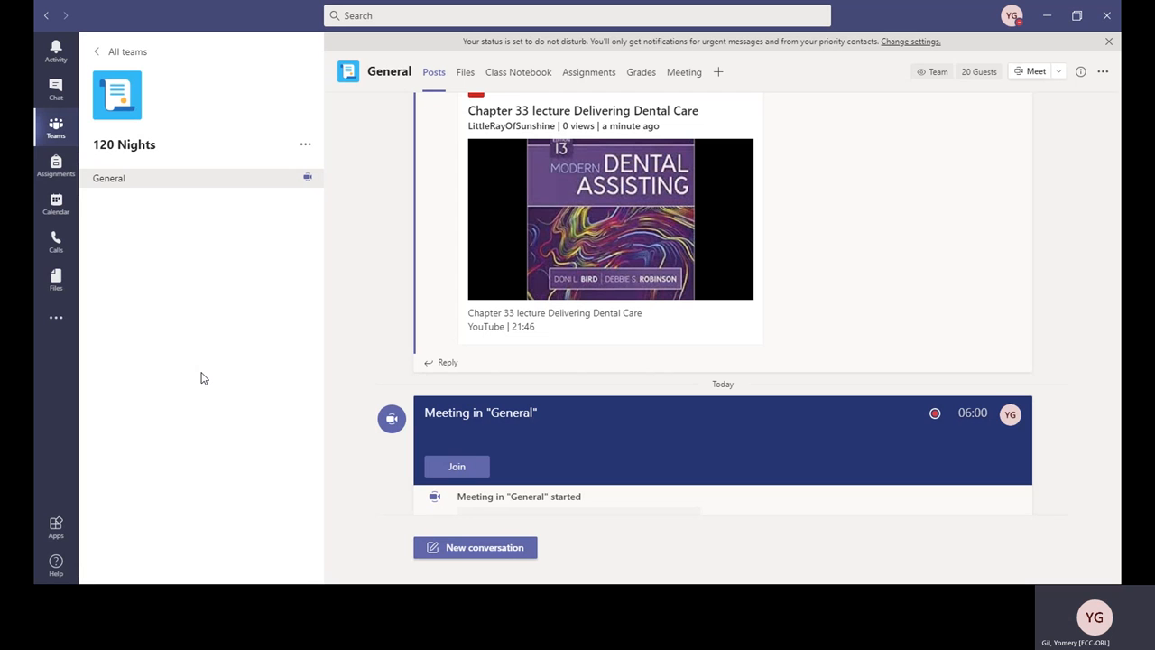
mouse_move(227, 408)
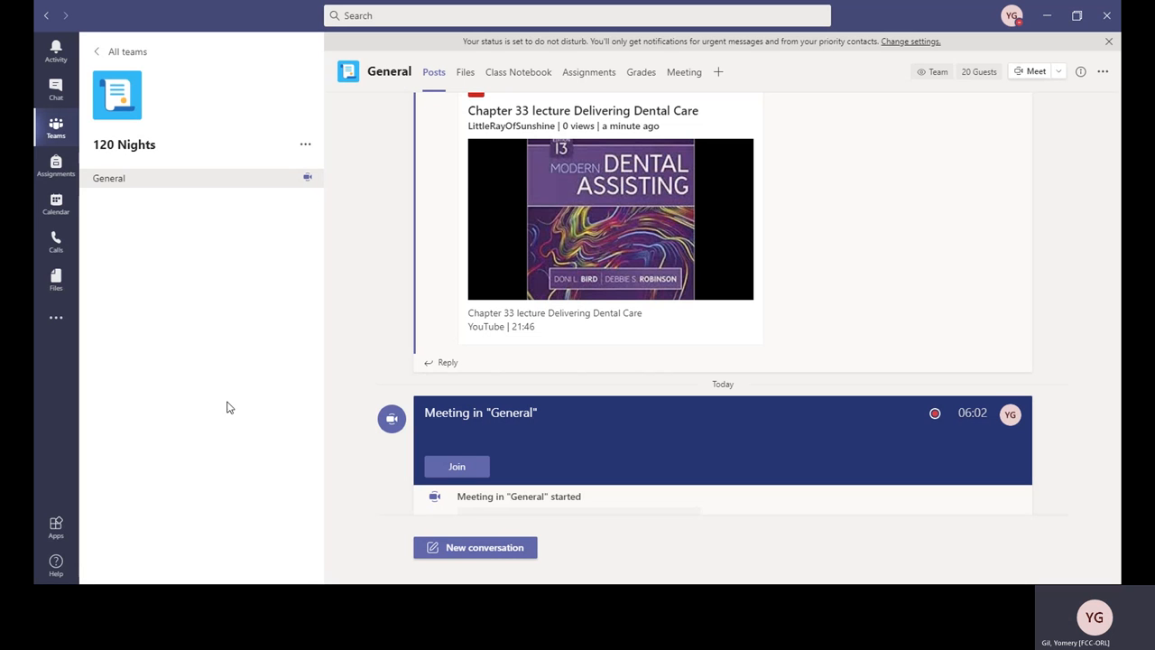
mouse_move(270, 411)
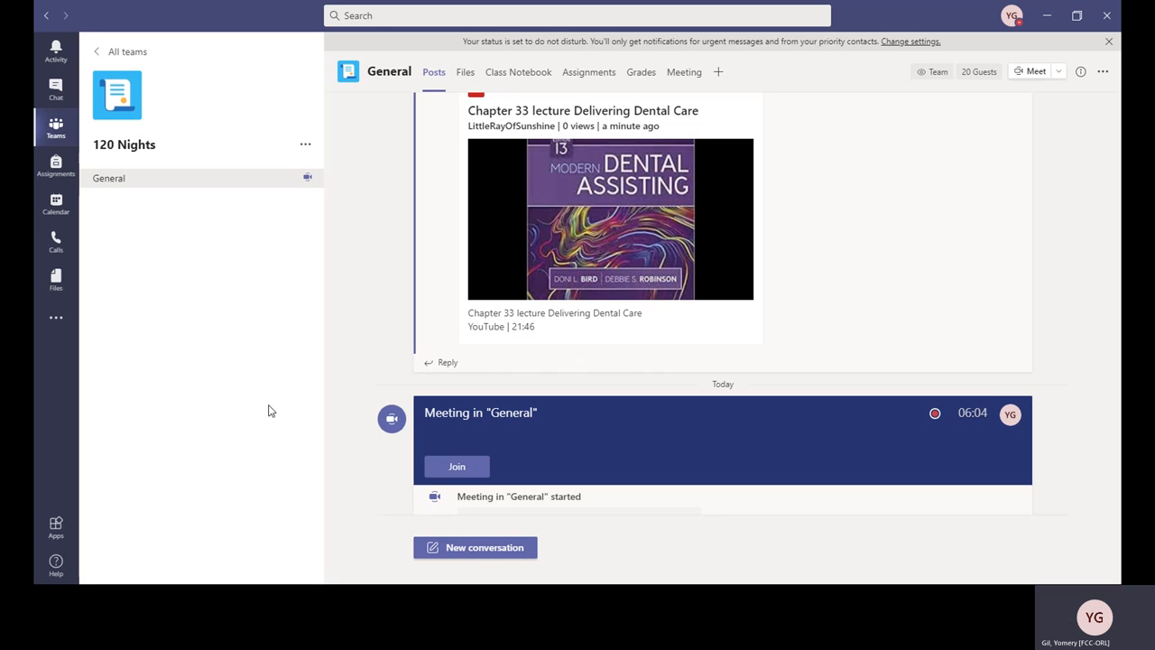
mouse_move(208, 308)
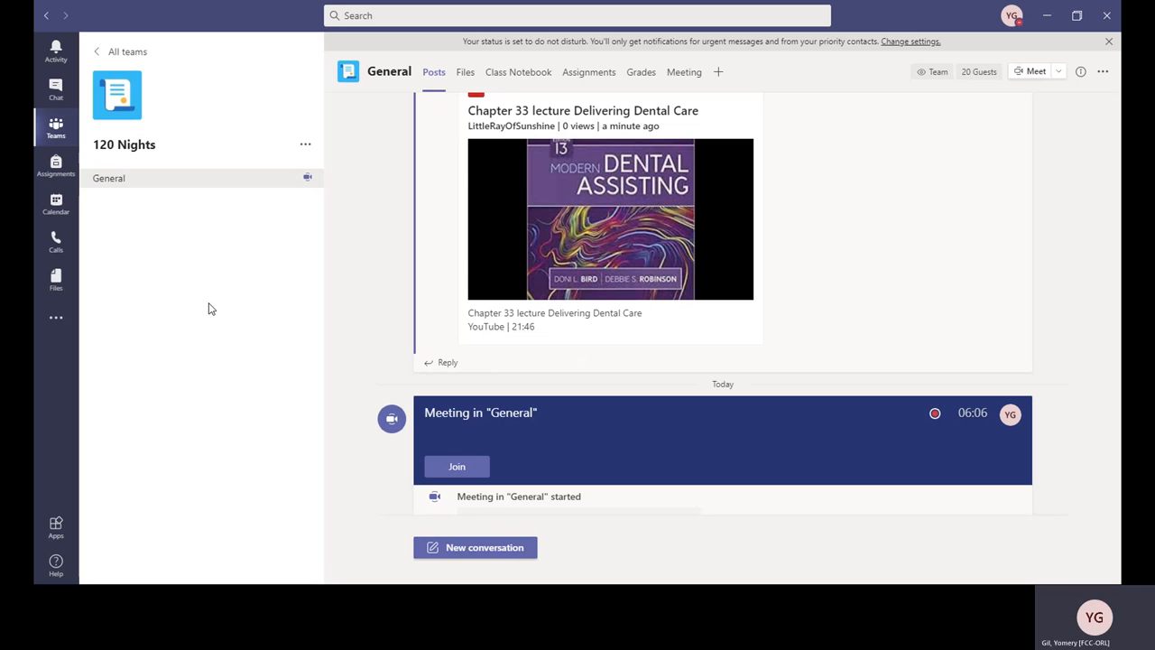
mouse_move(391, 243)
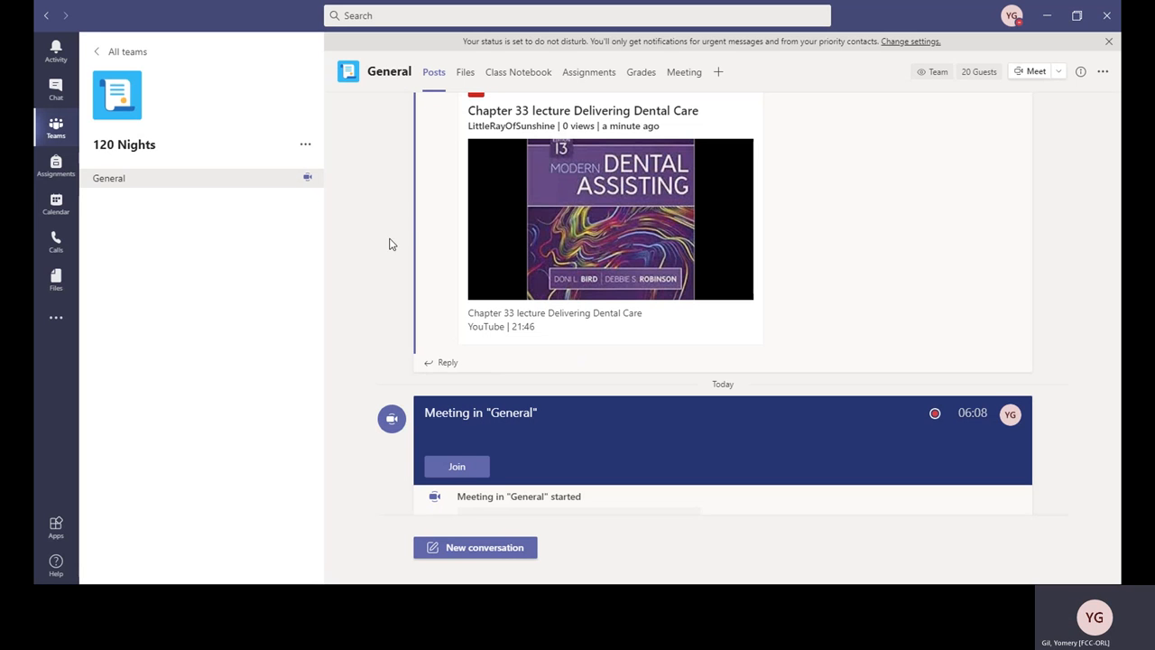
mouse_move(220, 324)
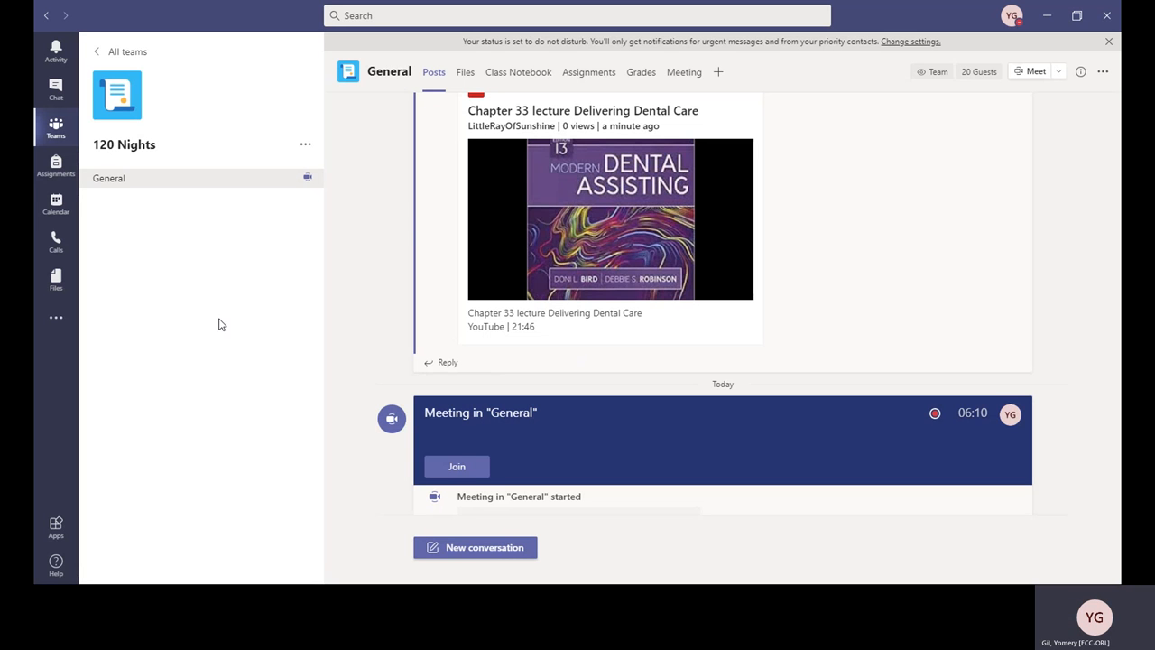
mouse_move(715, 321)
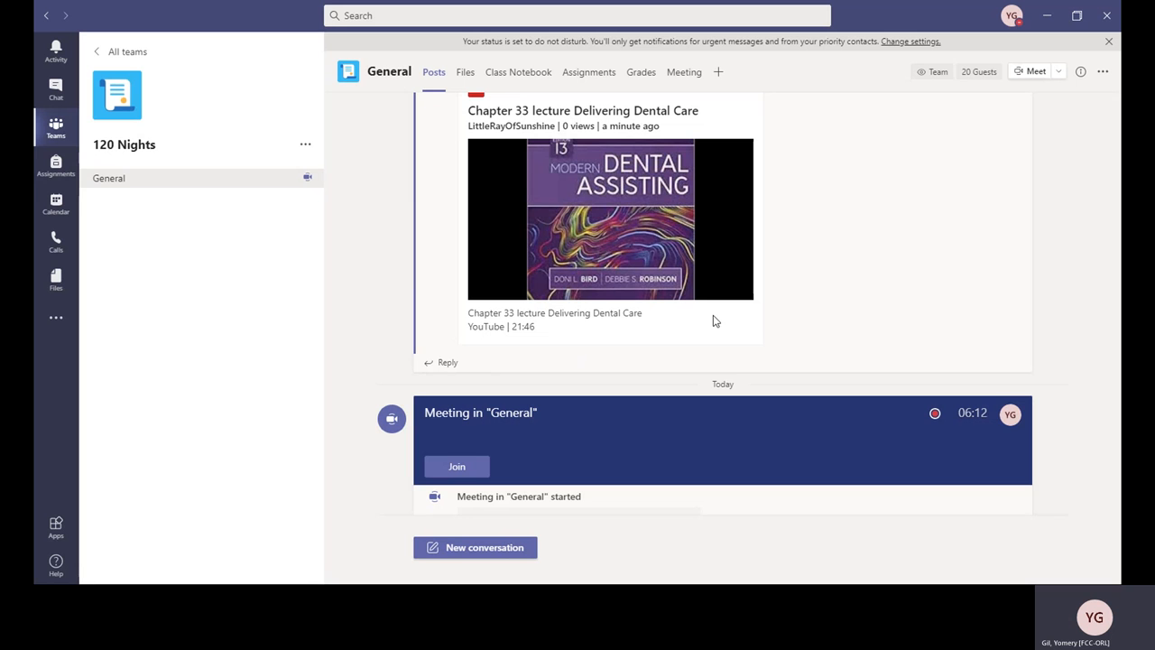
mouse_move(798, 368)
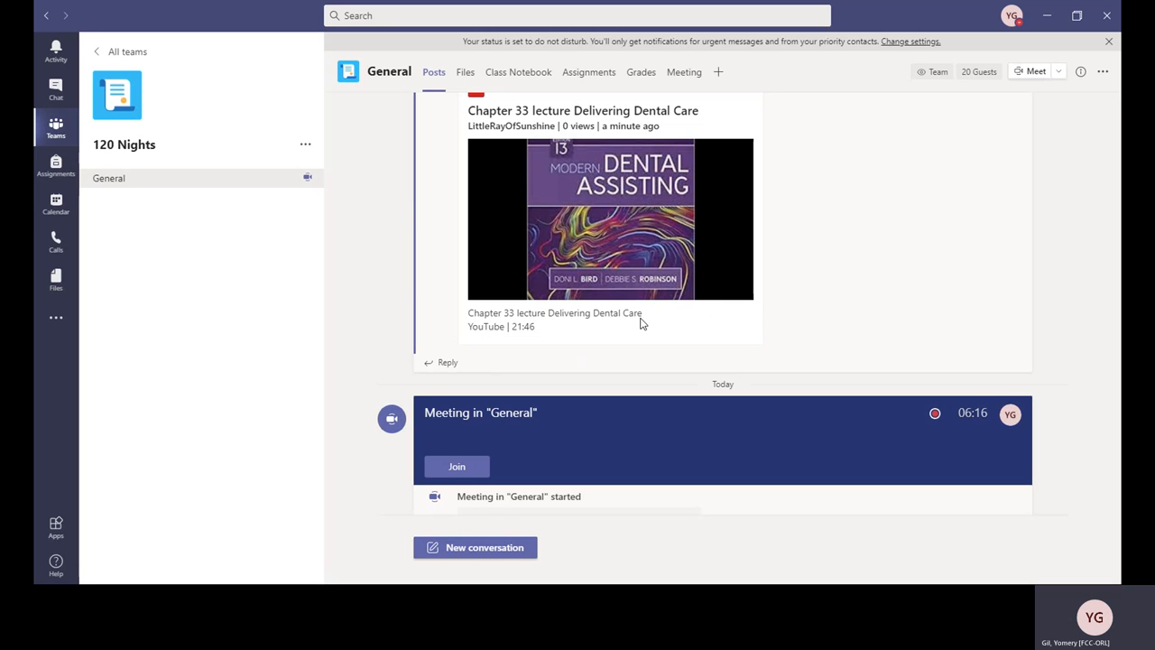
mouse_move(663, 274)
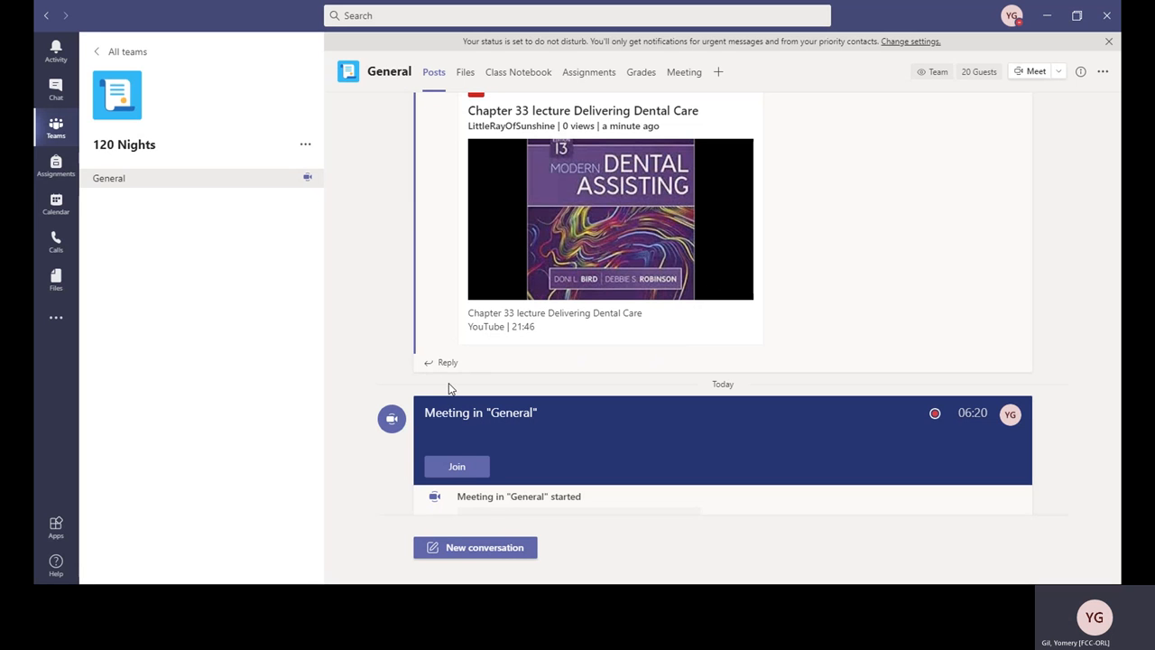
mouse_move(206, 469)
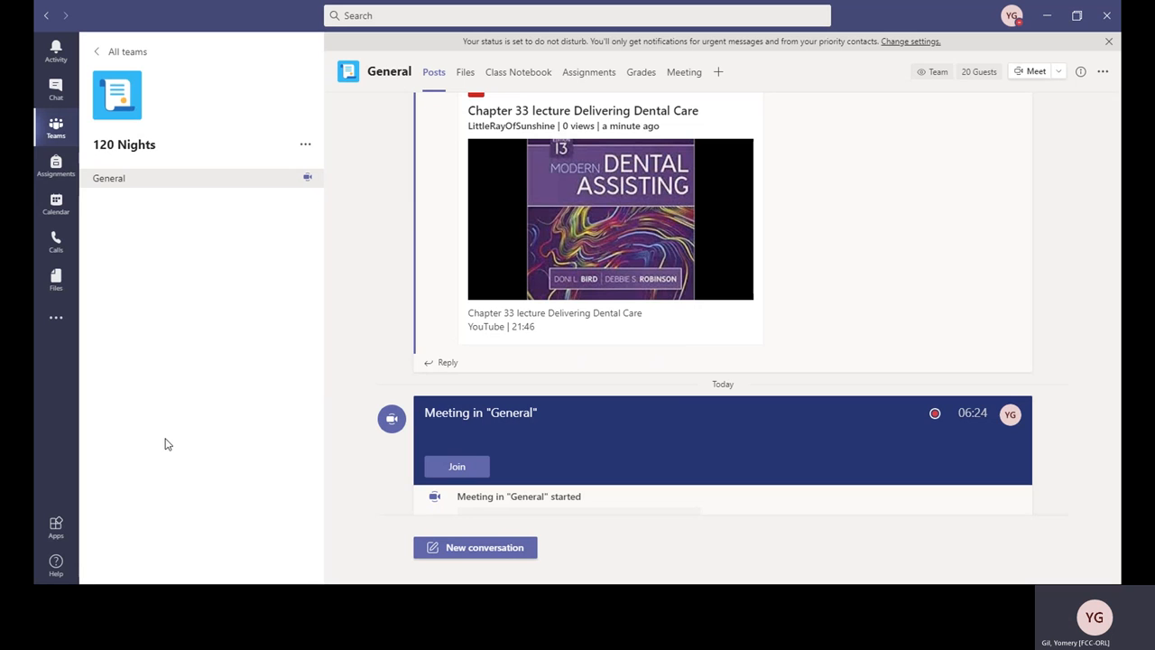
mouse_move(643, 325)
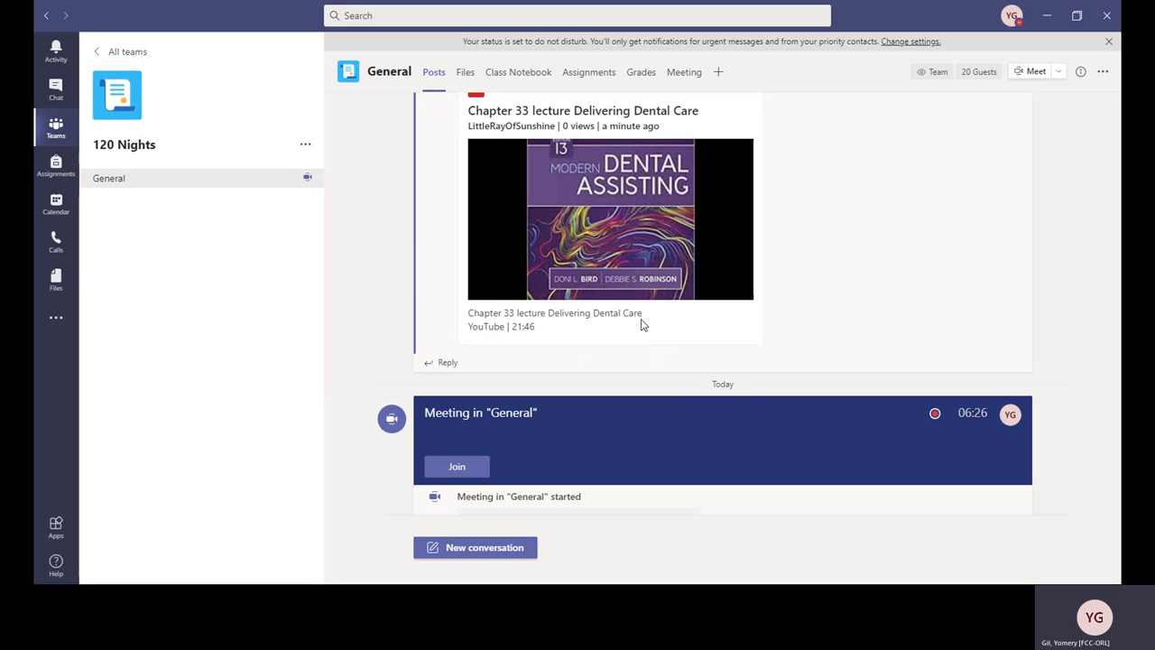
mouse_move(749, 388)
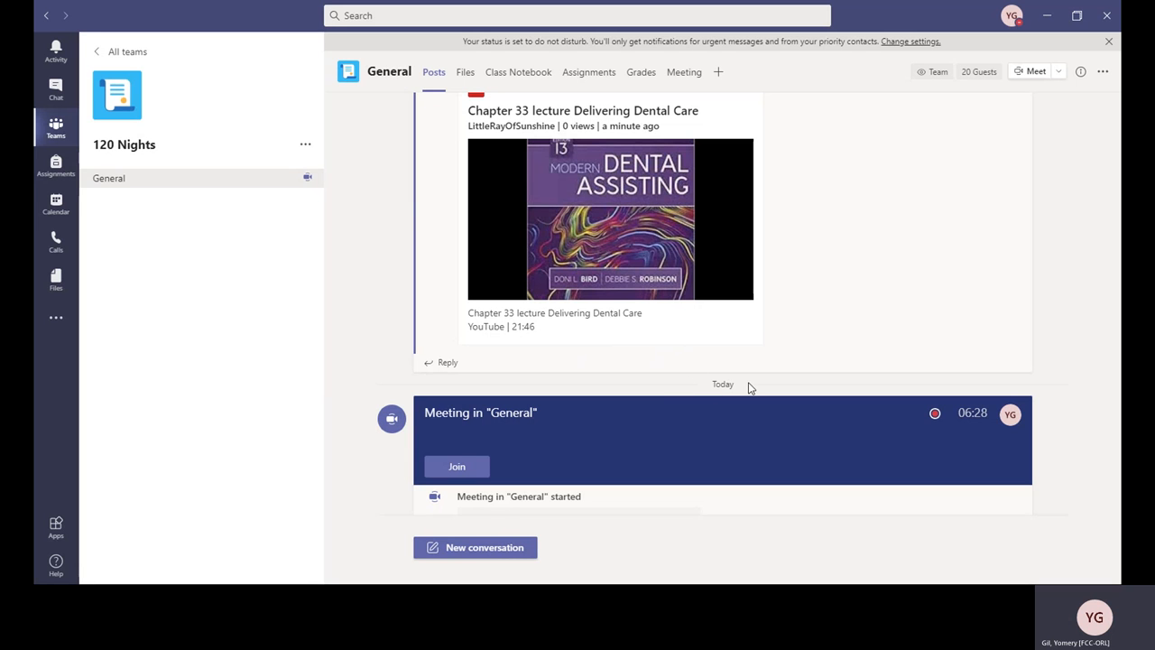
mouse_move(722, 310)
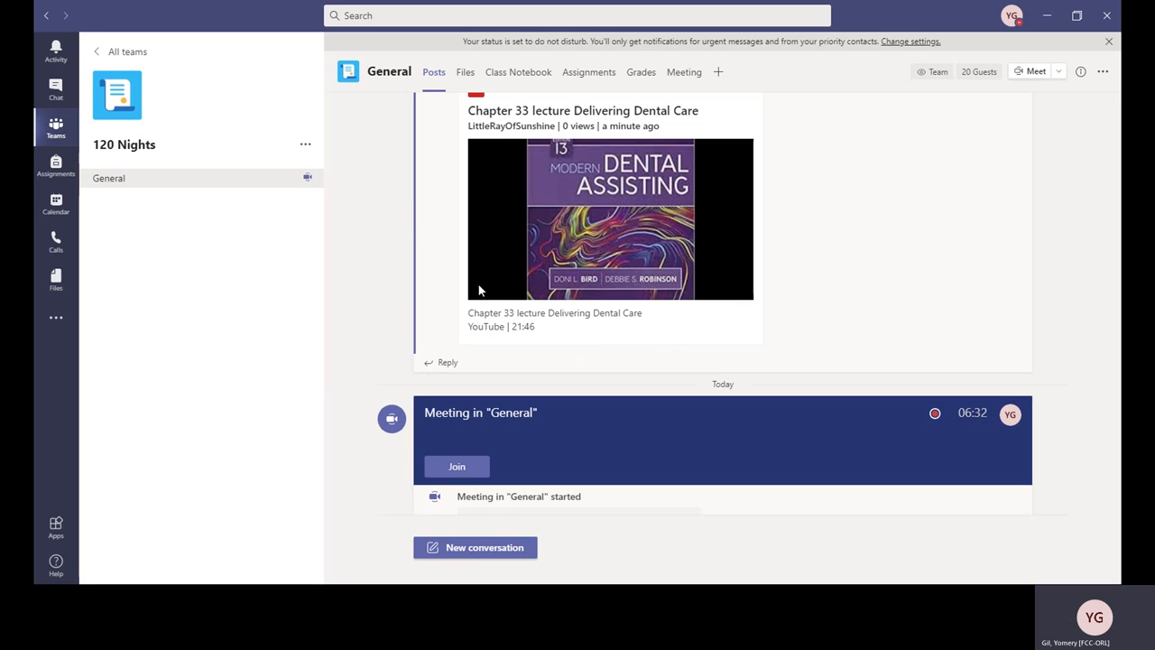
mouse_move(744, 201)
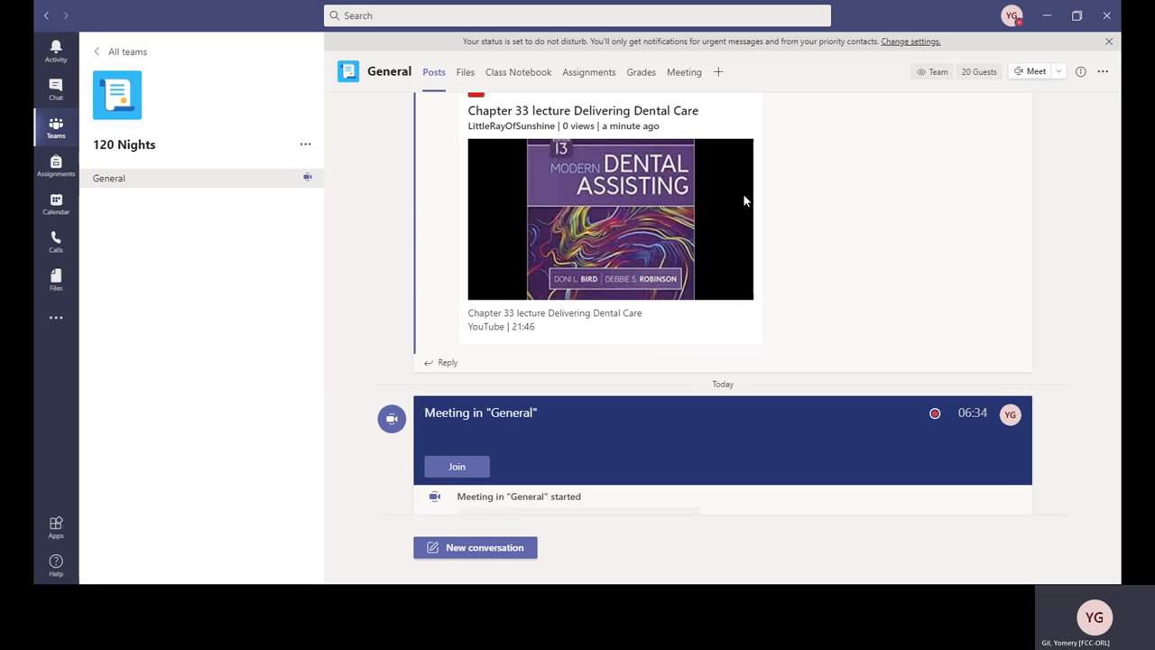
mouse_move(805, 269)
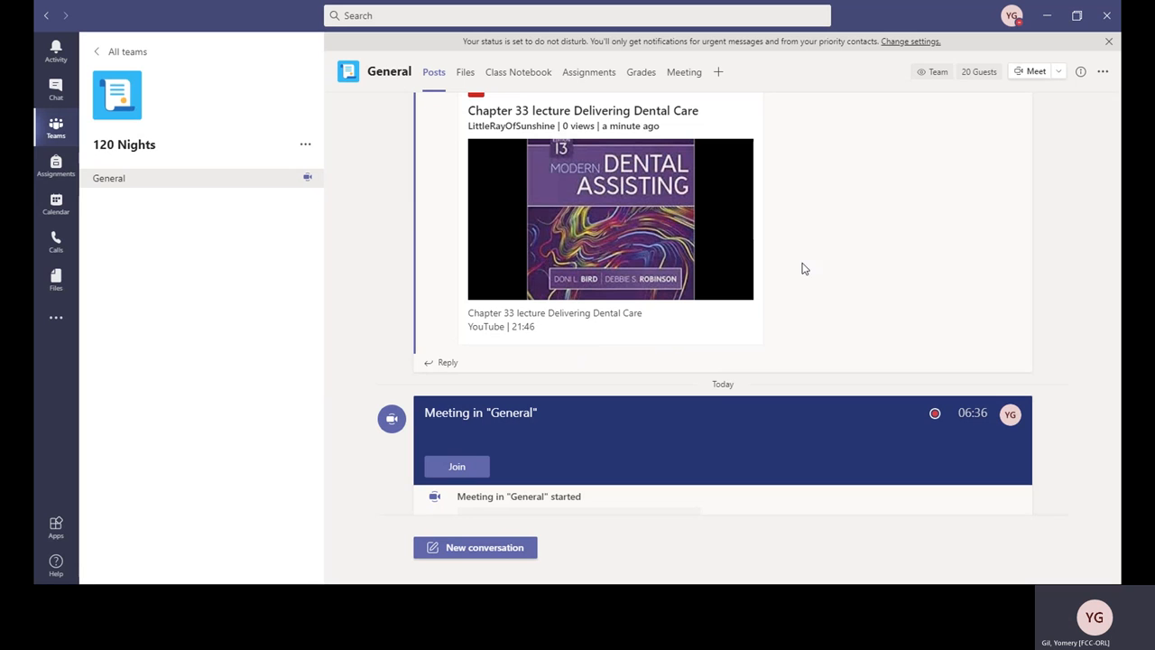
mouse_move(217, 430)
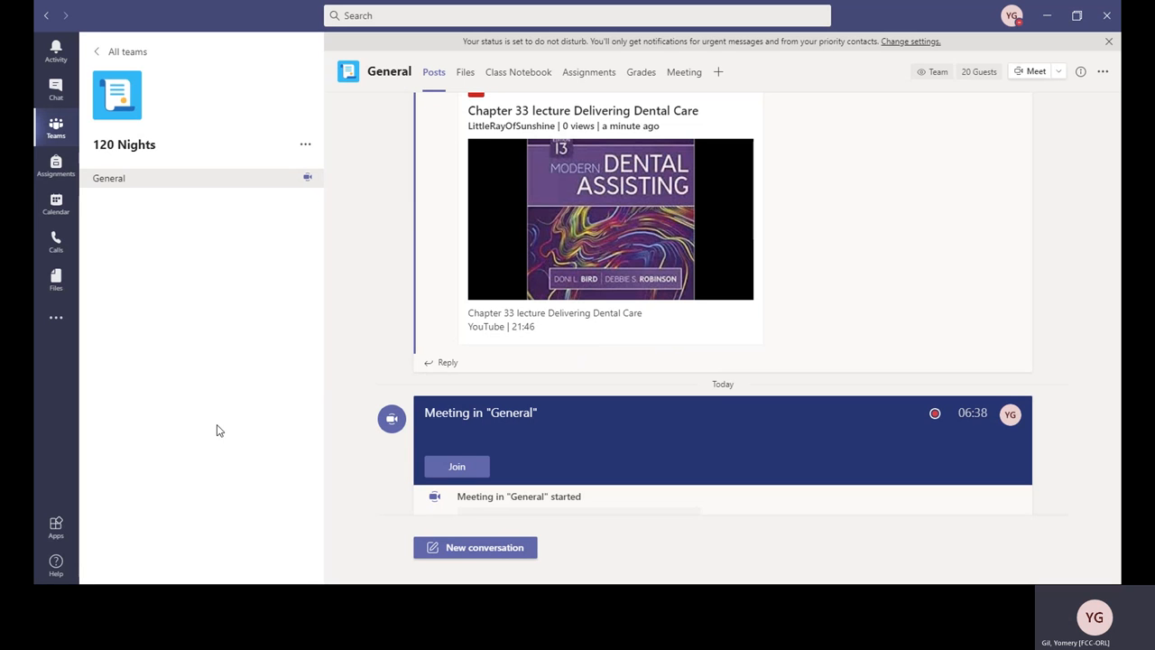
mouse_move(206, 354)
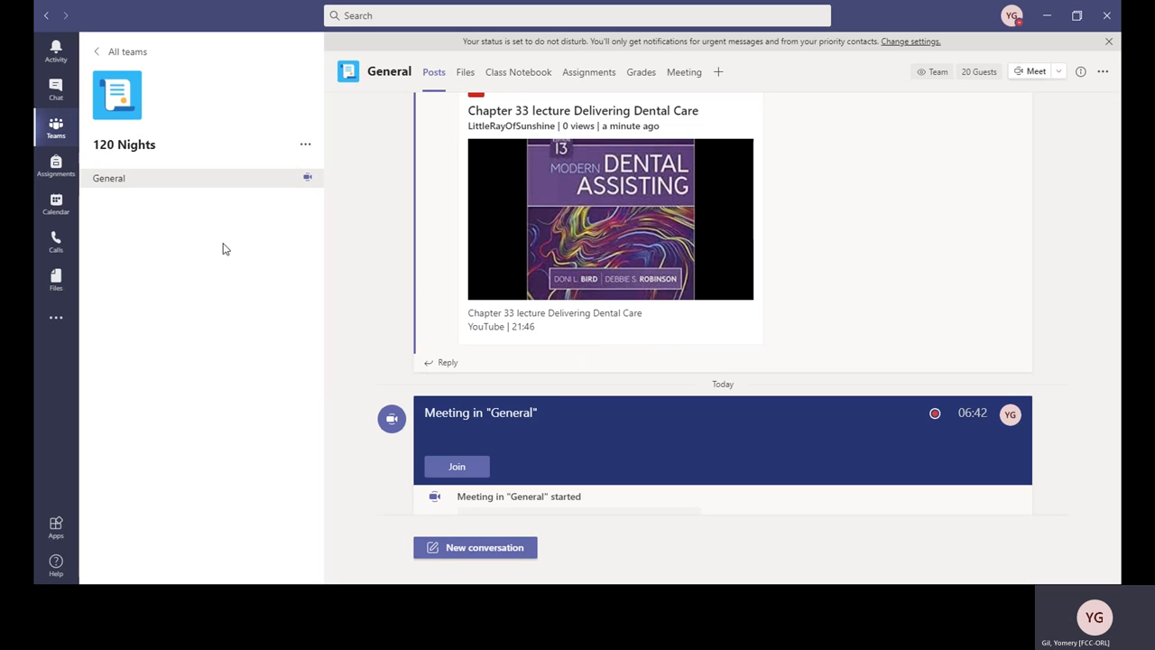
mouse_move(581, 365)
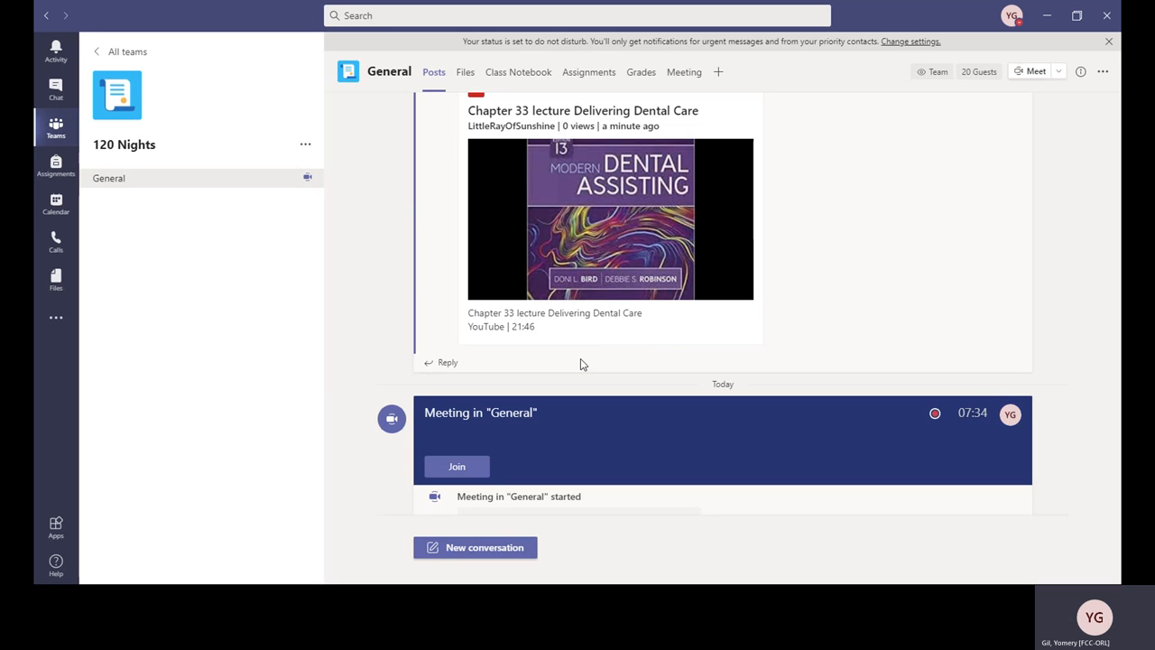
mouse_move(274, 415)
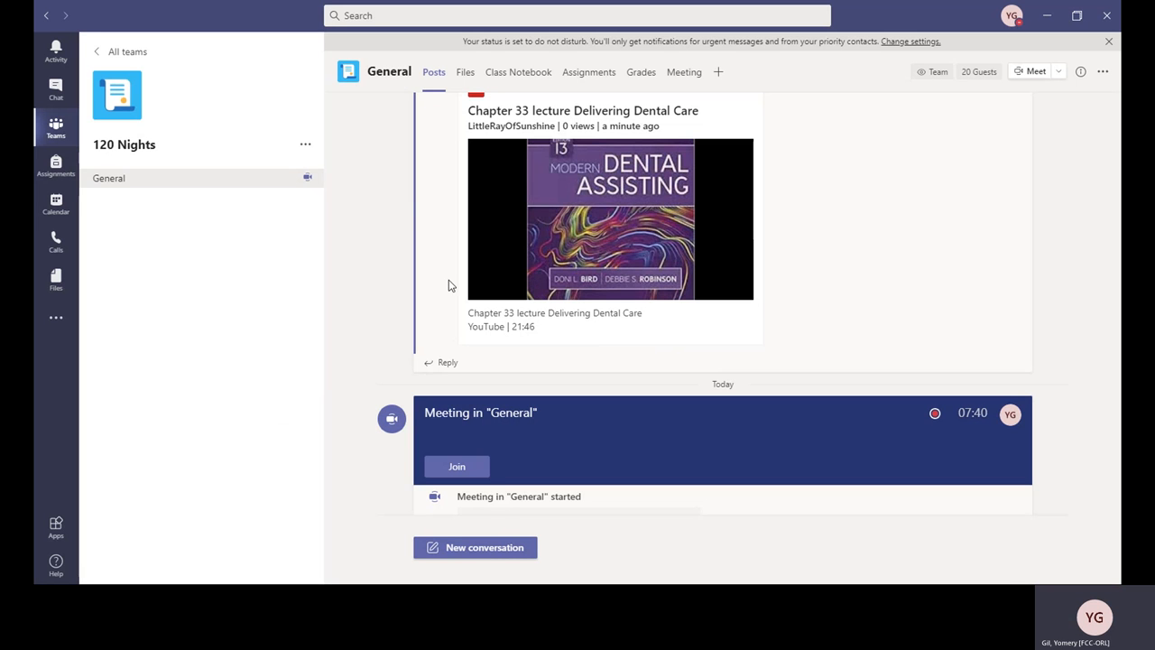
mouse_move(581, 317)
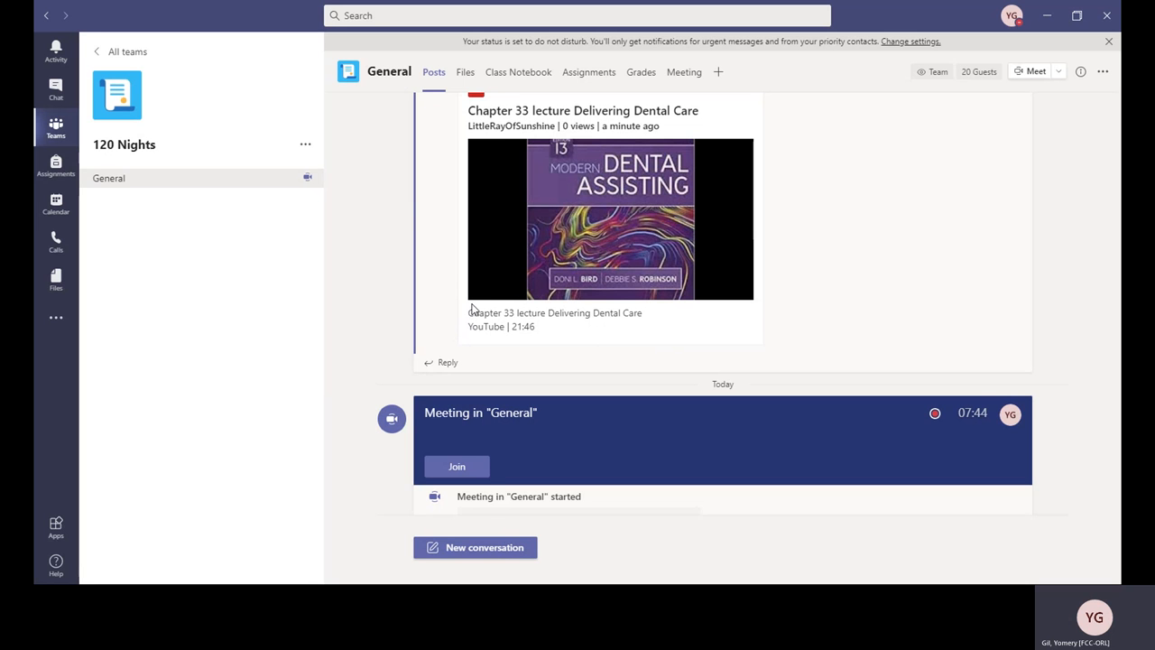
mouse_move(487, 256)
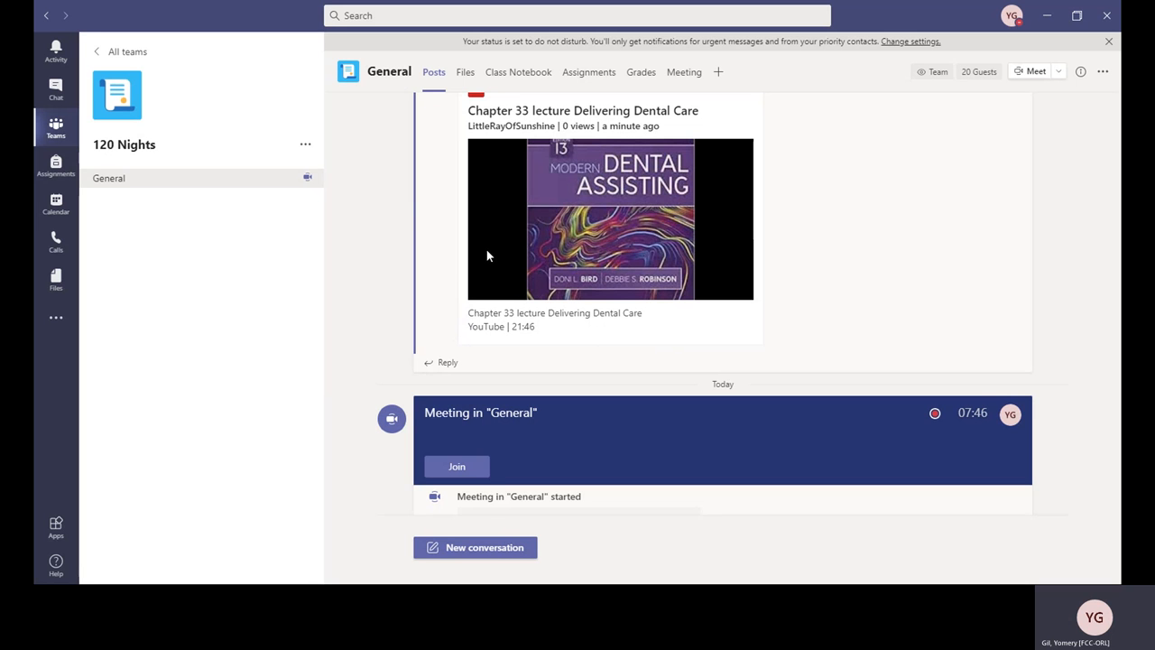
mouse_move(512, 265)
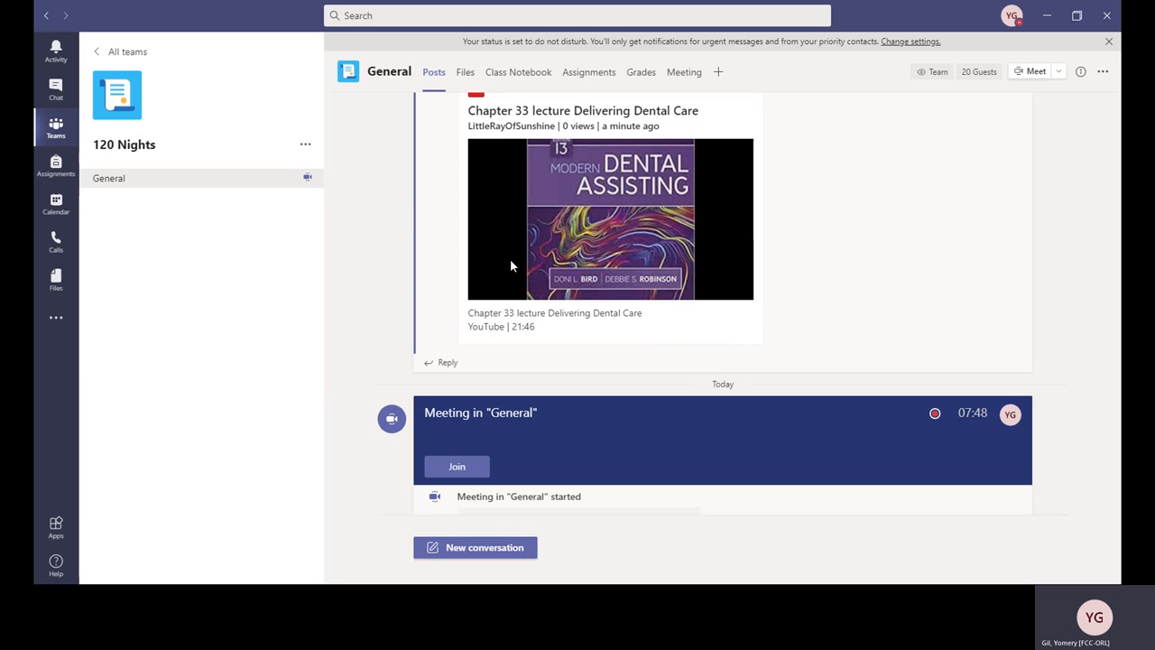
mouse_move(469, 314)
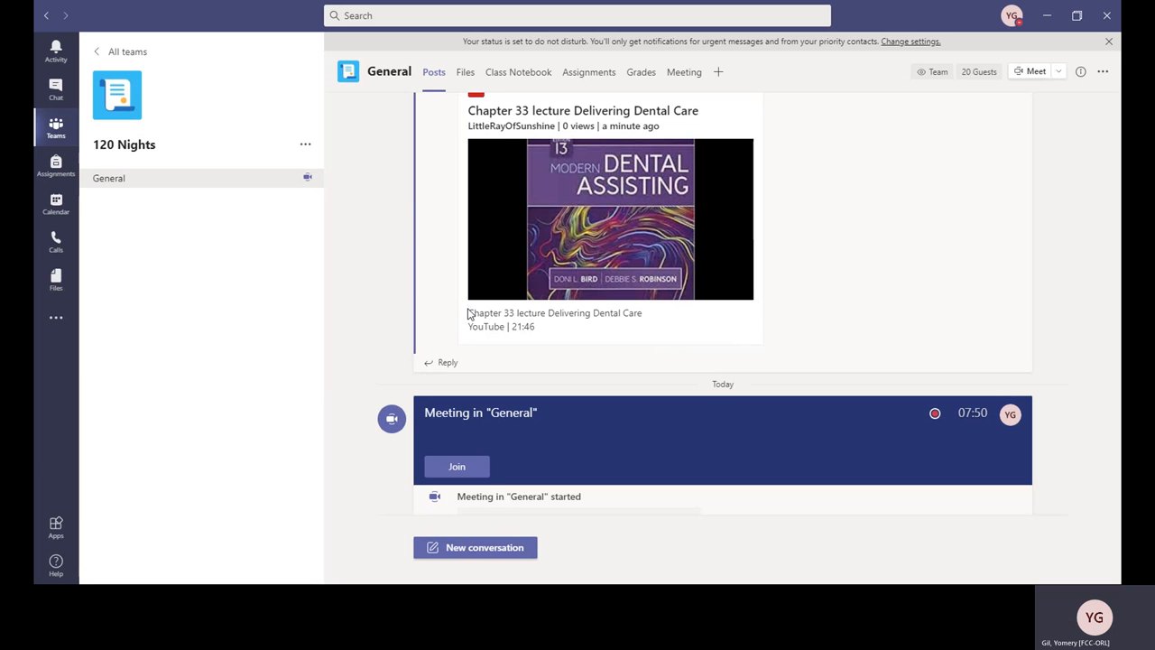
mouse_move(264, 439)
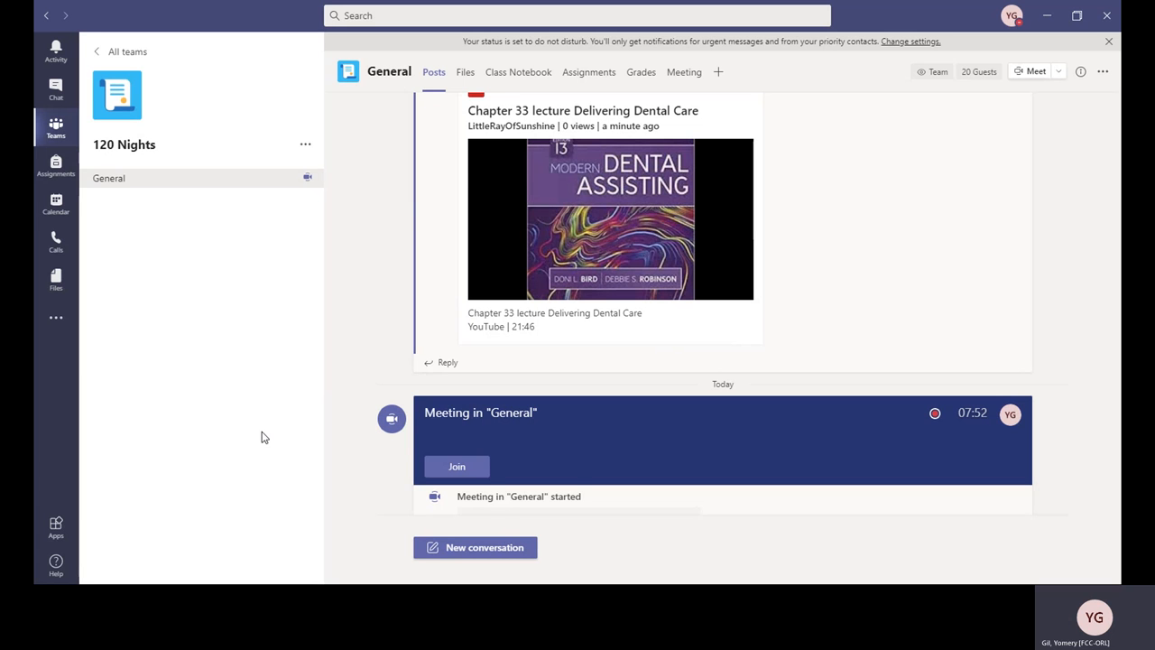
mouse_move(862, 451)
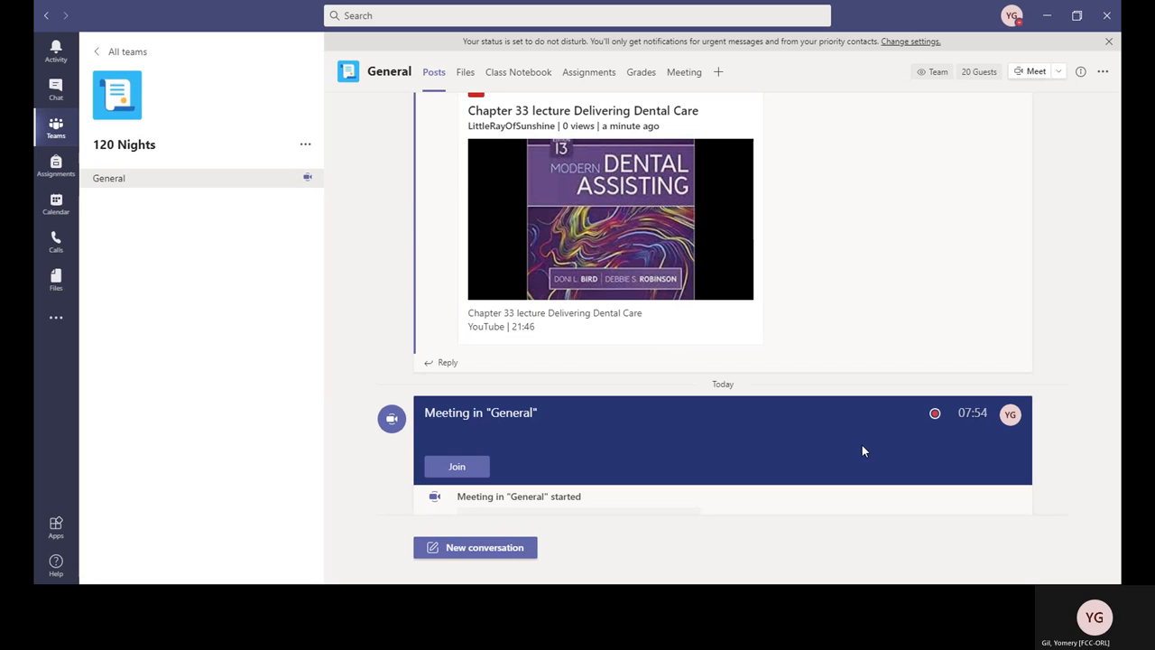
mouse_move(947, 456)
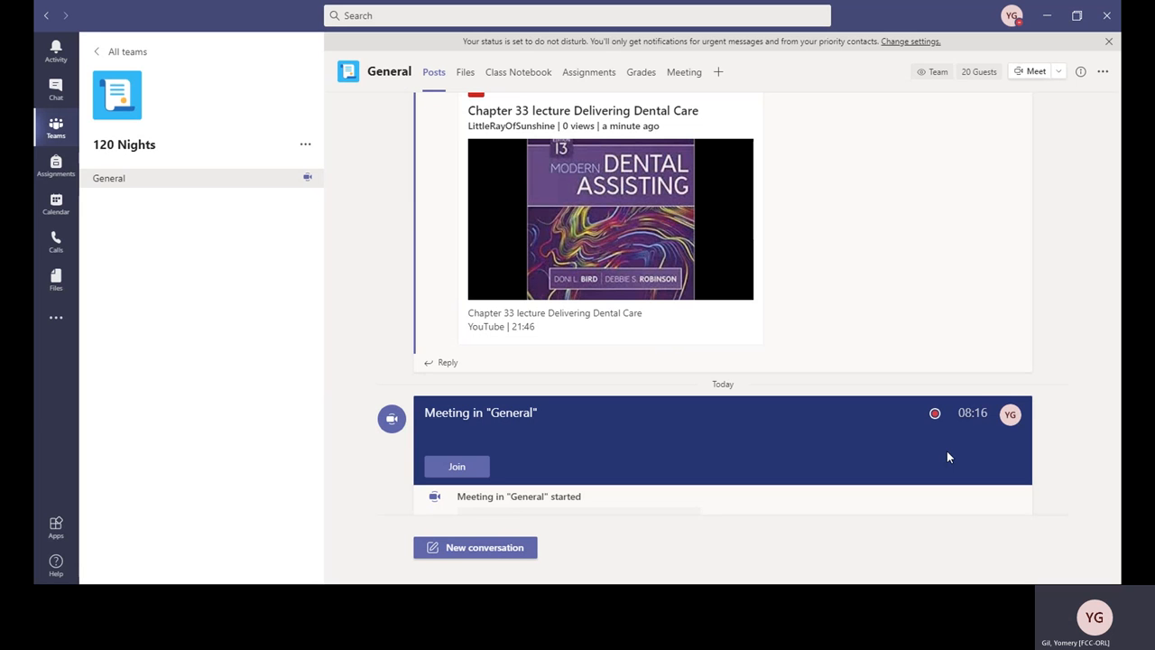
mouse_move(581, 382)
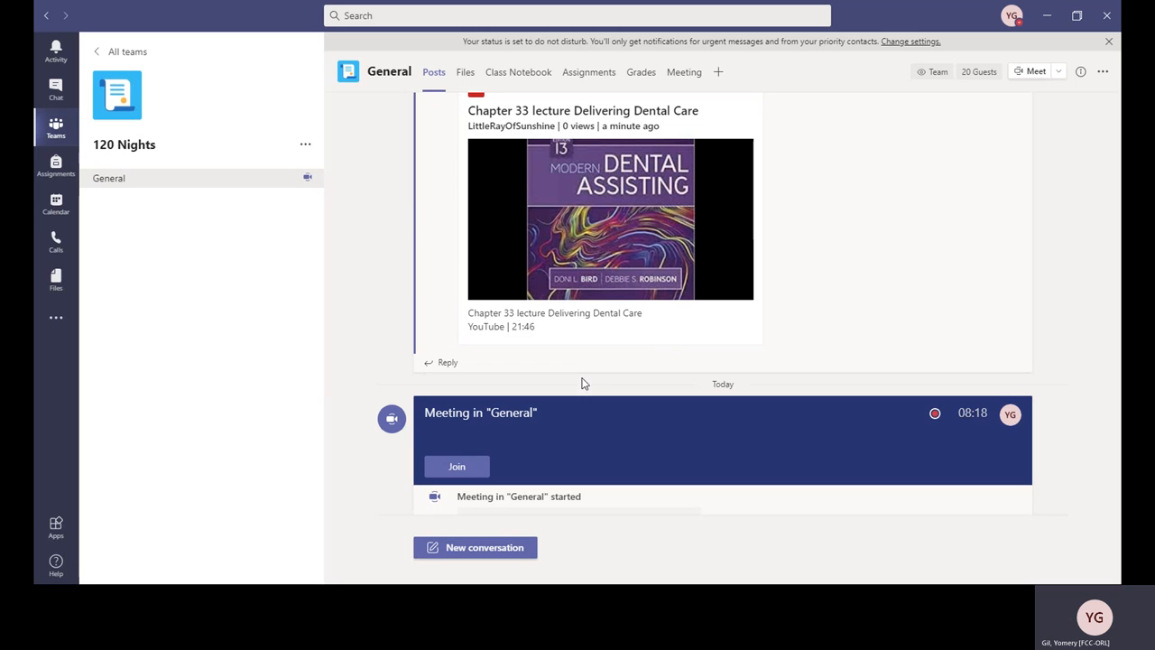
mouse_move(624, 407)
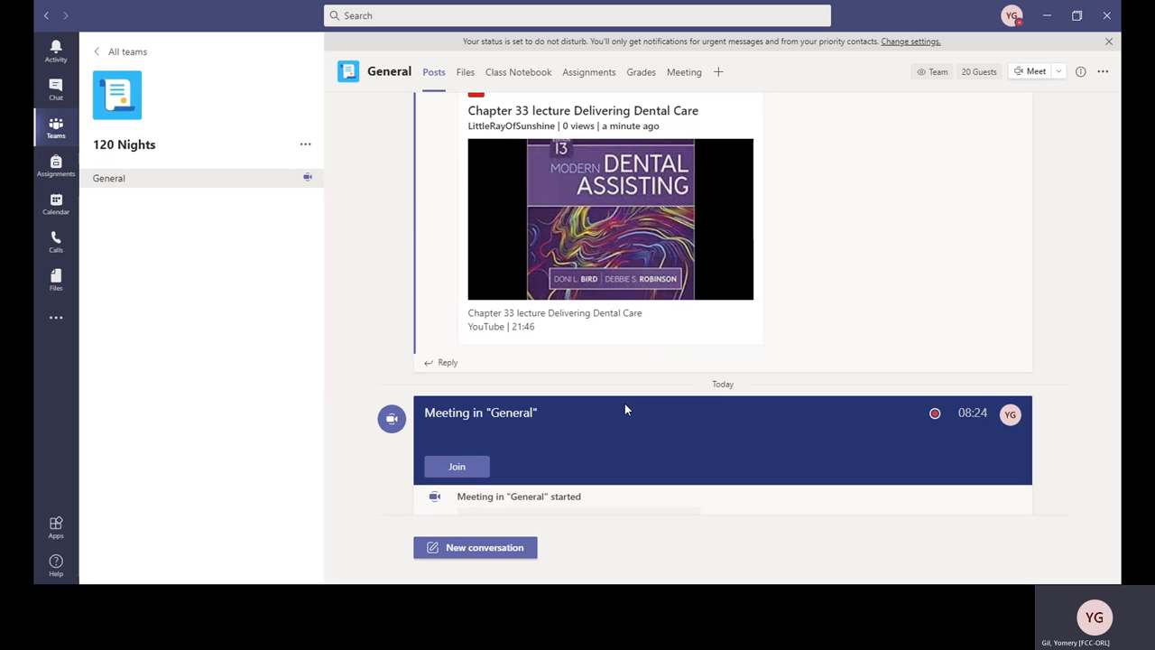
mouse_move(505, 448)
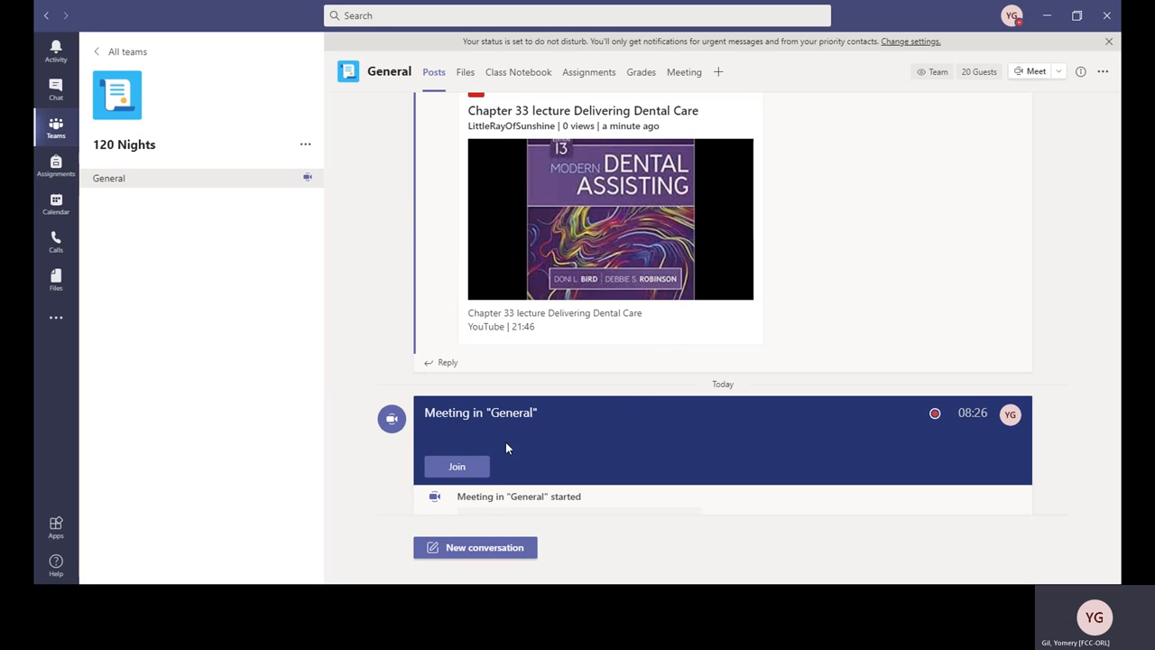
mouse_move(411, 417)
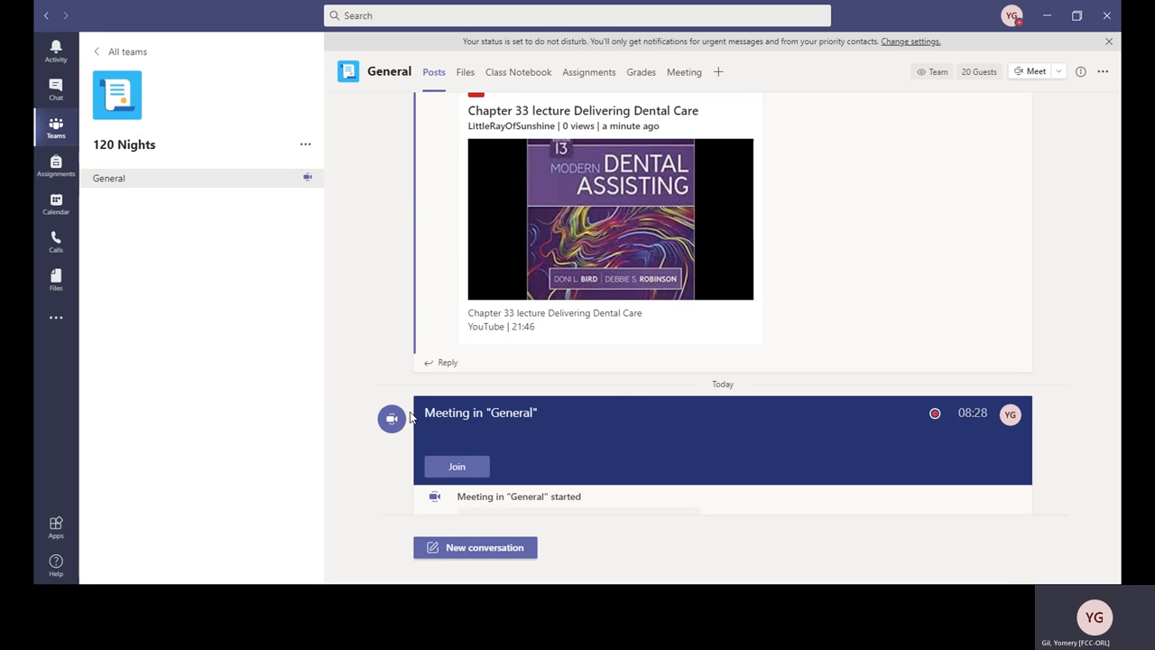
mouse_move(249, 291)
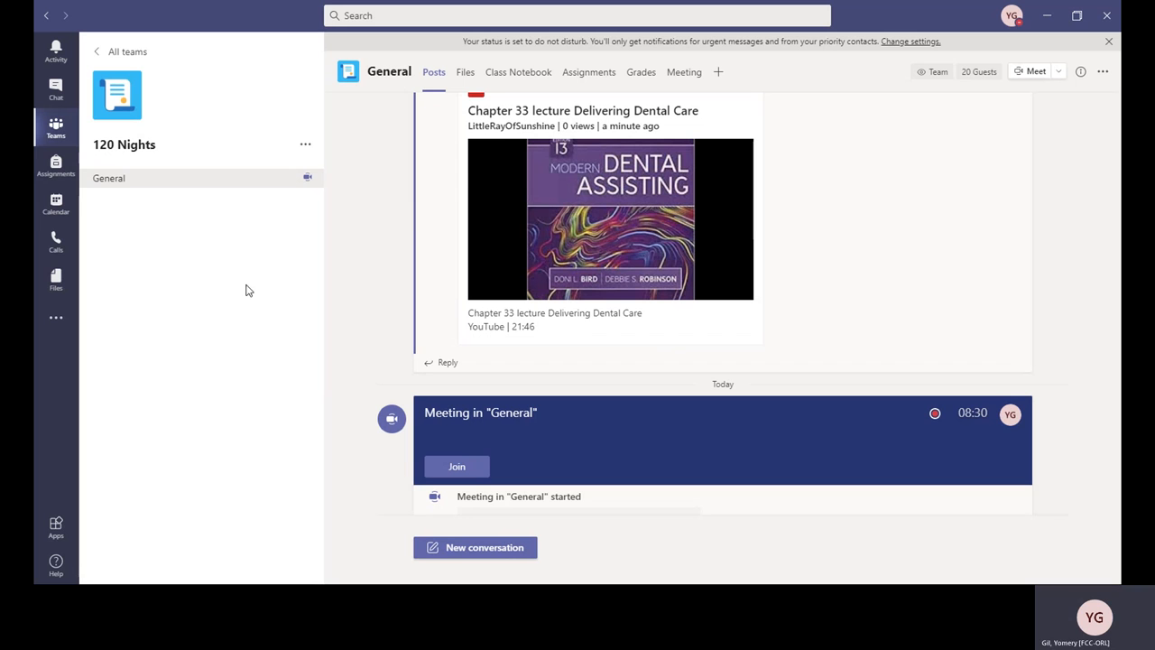
mouse_move(207, 328)
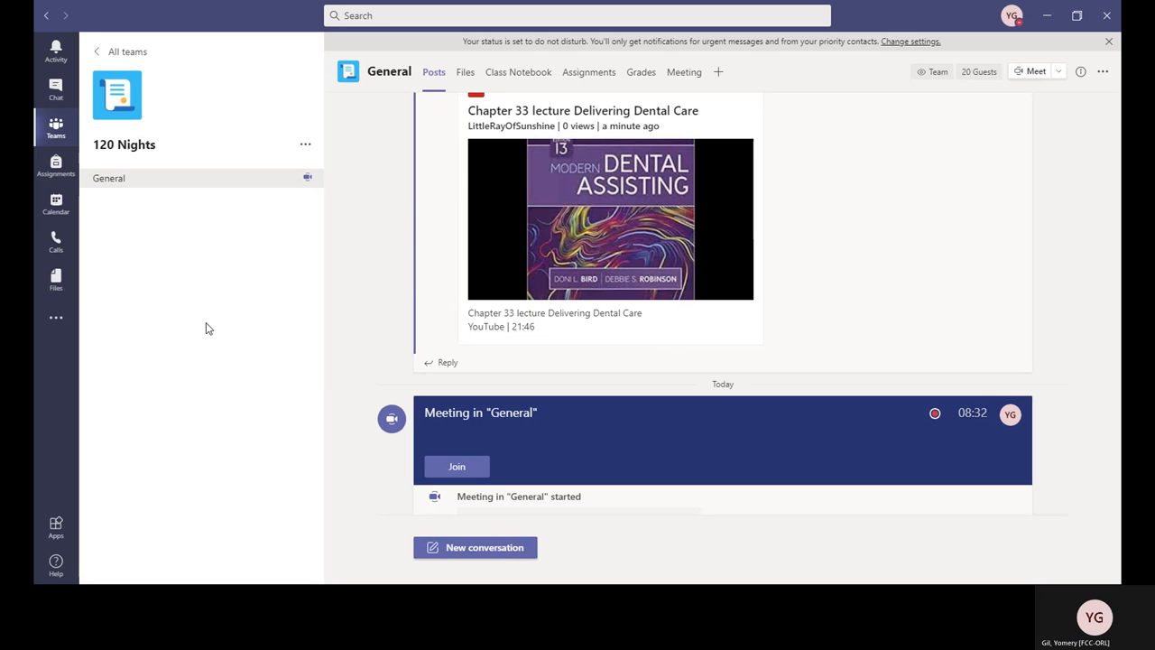
mouse_move(875, 281)
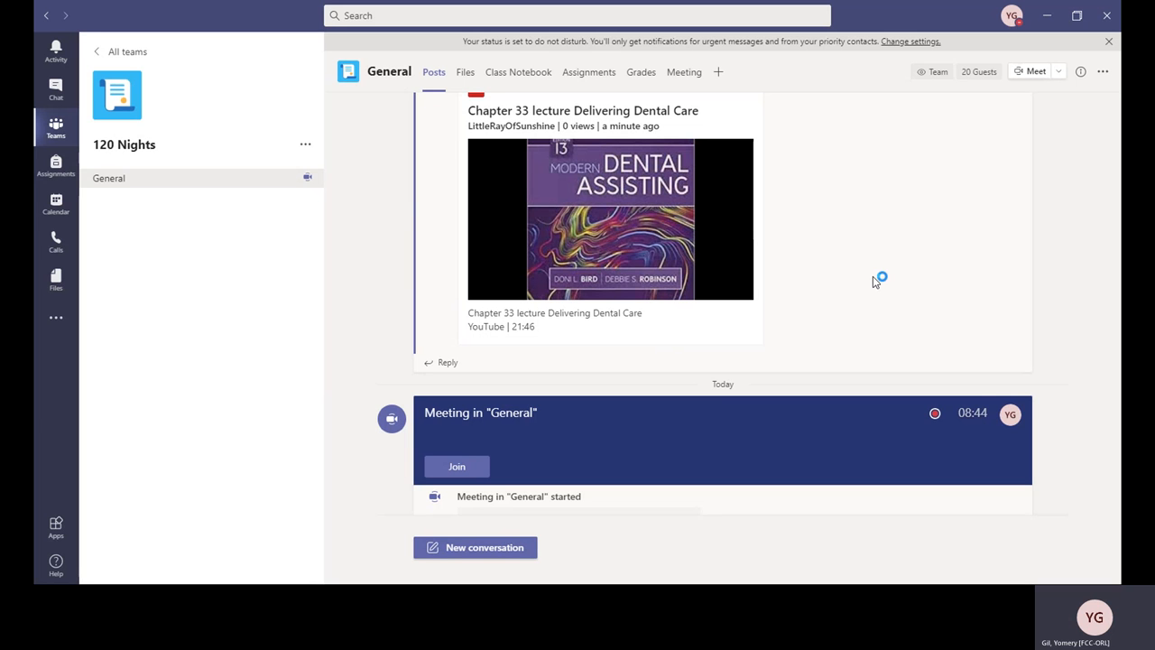
mouse_move(874, 281)
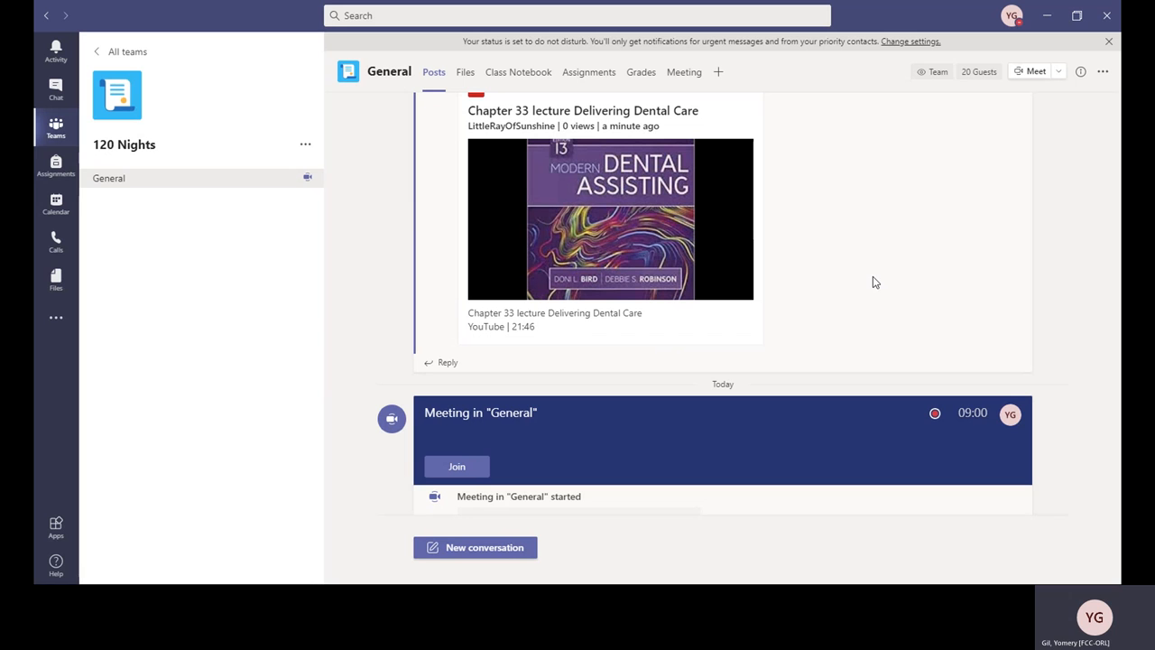
mouse_move(707, 258)
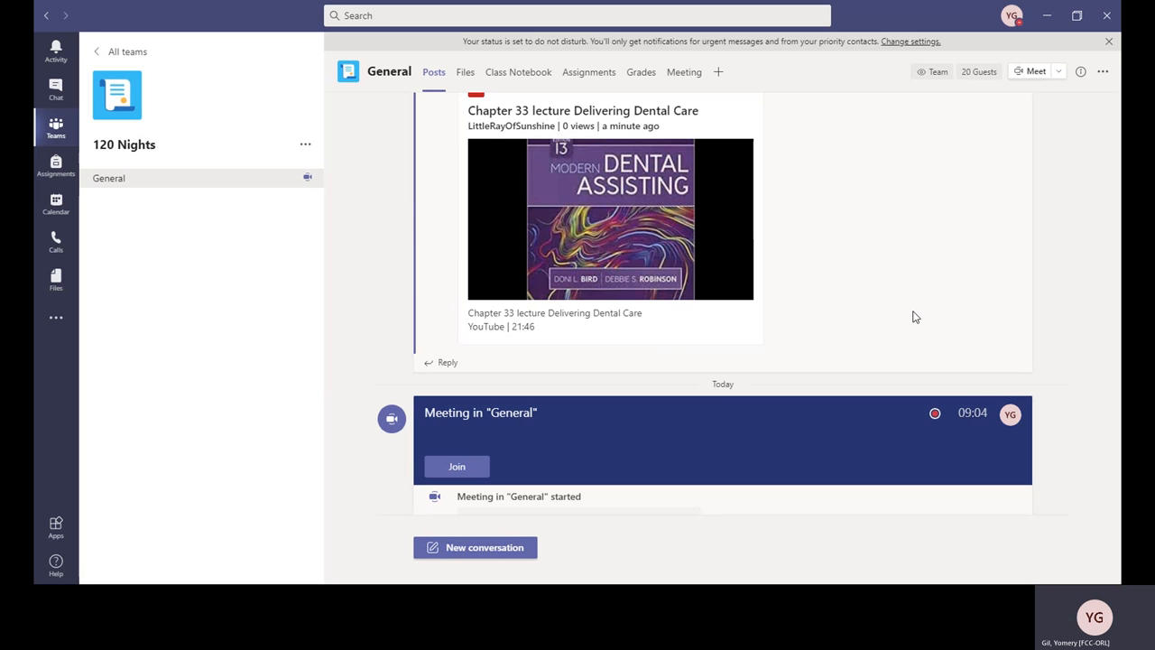
mouse_move(990, 303)
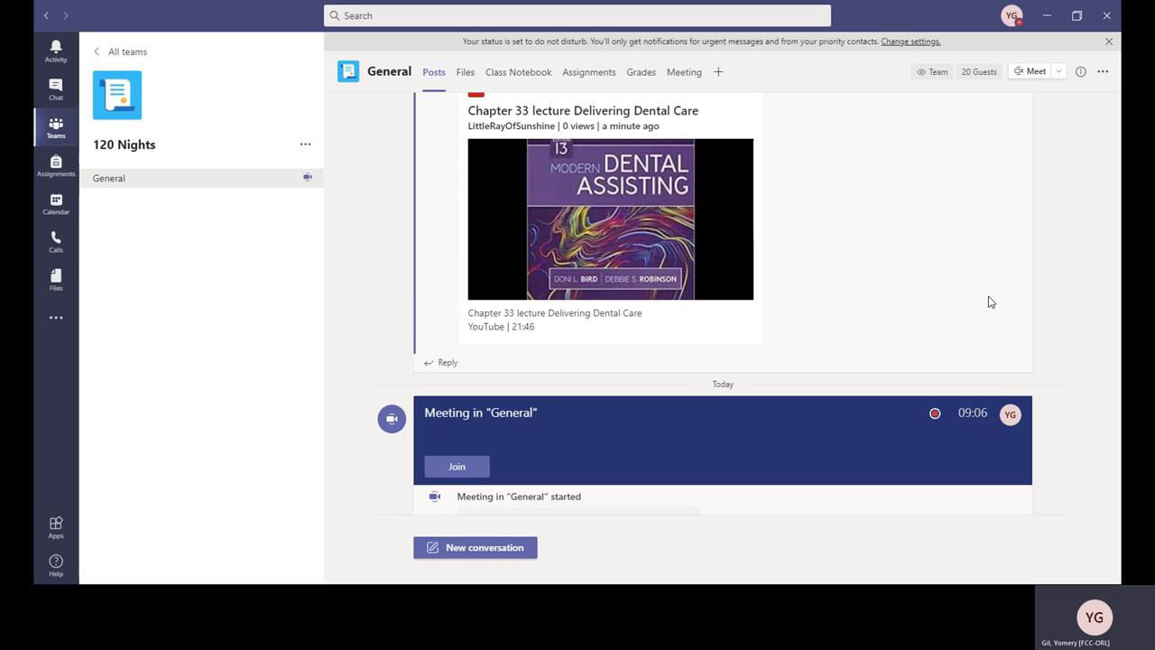
mouse_move(857, 273)
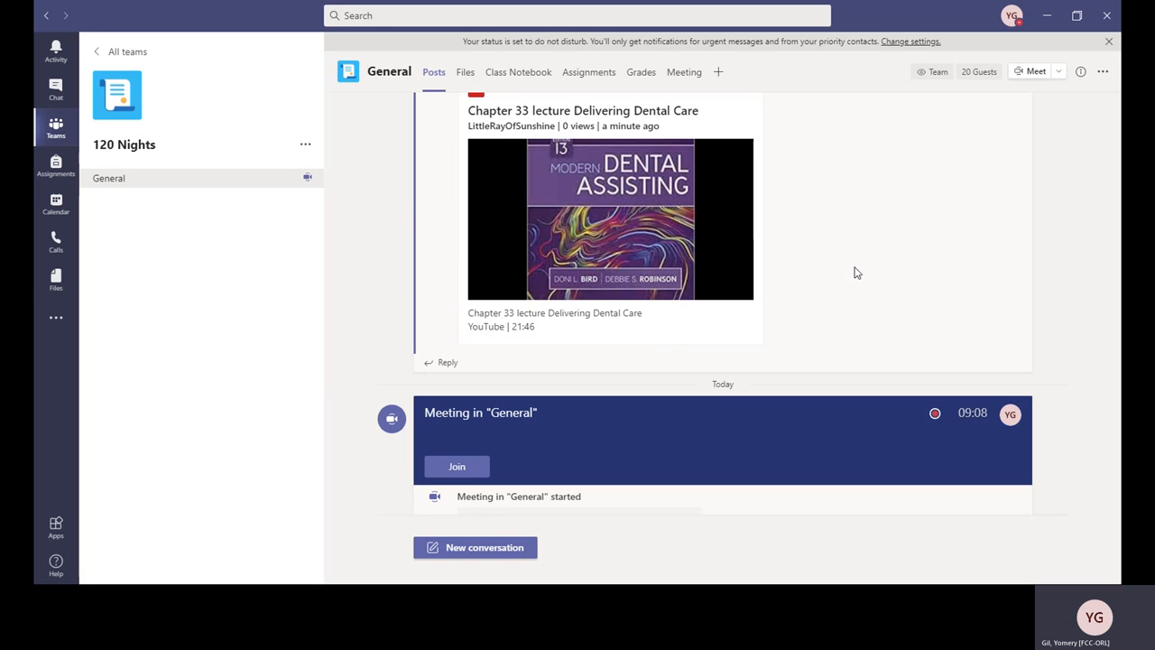
mouse_move(862, 281)
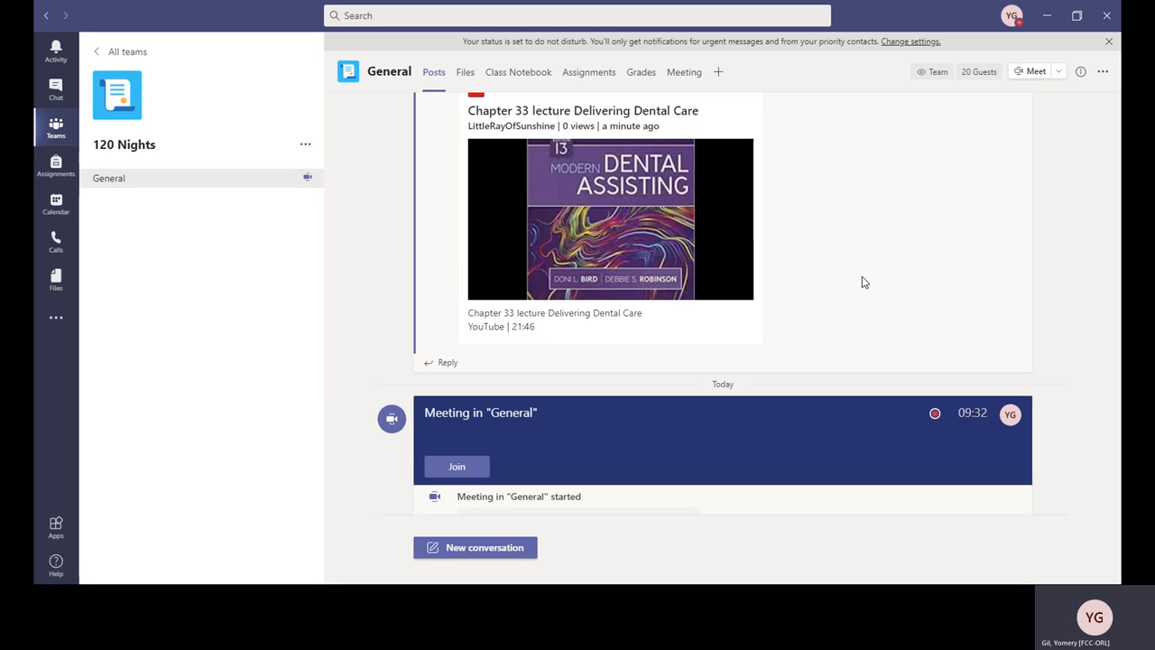
mouse_move(202, 345)
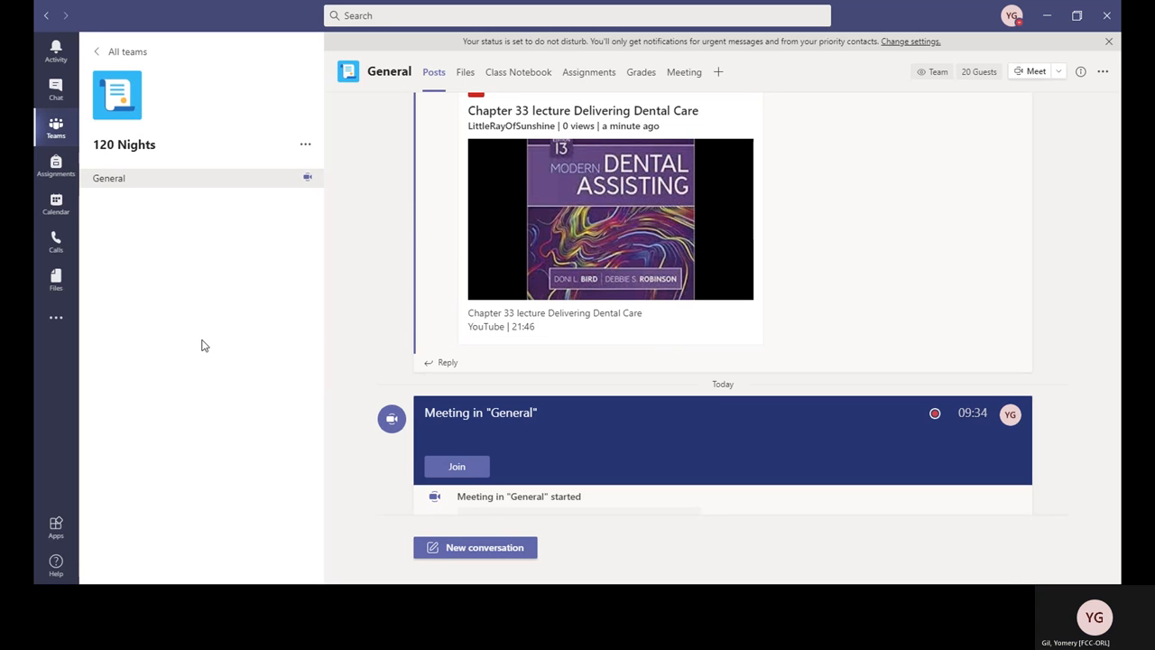
mouse_move(208, 401)
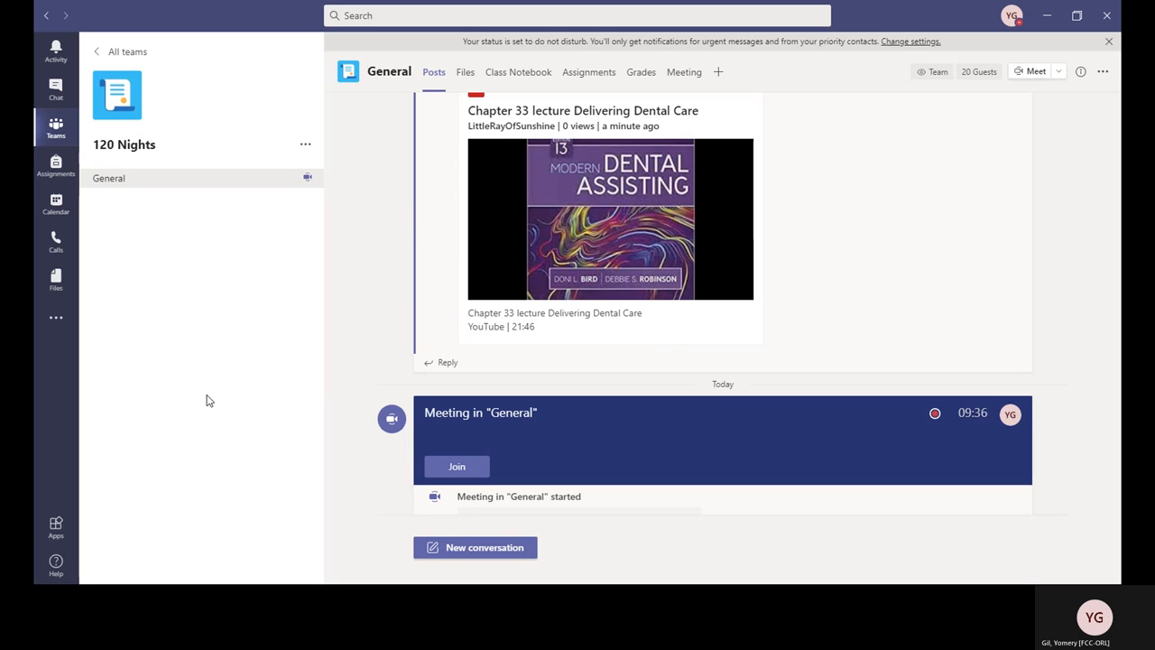
mouse_move(292, 394)
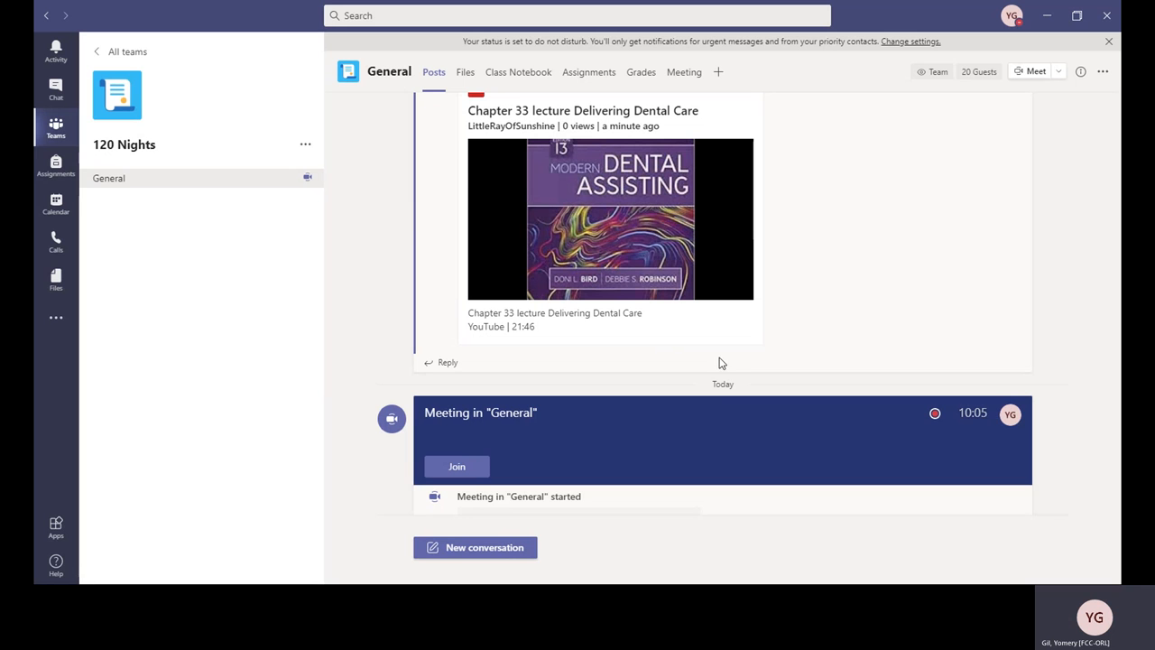
mouse_move(1071, 289)
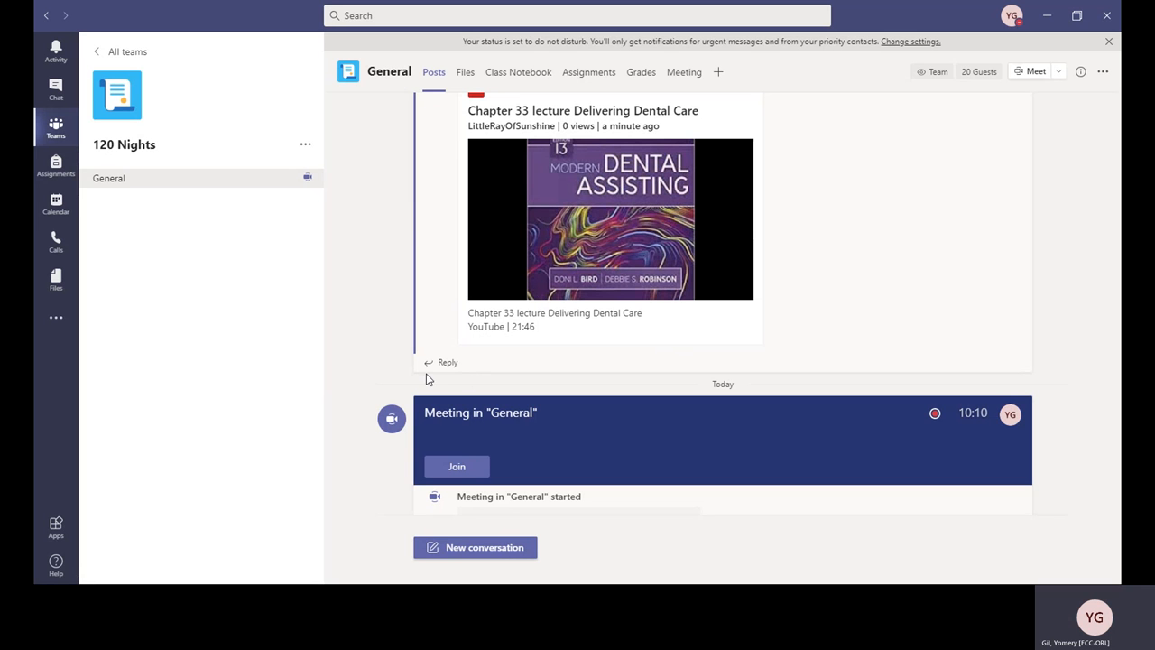
mouse_move(581, 353)
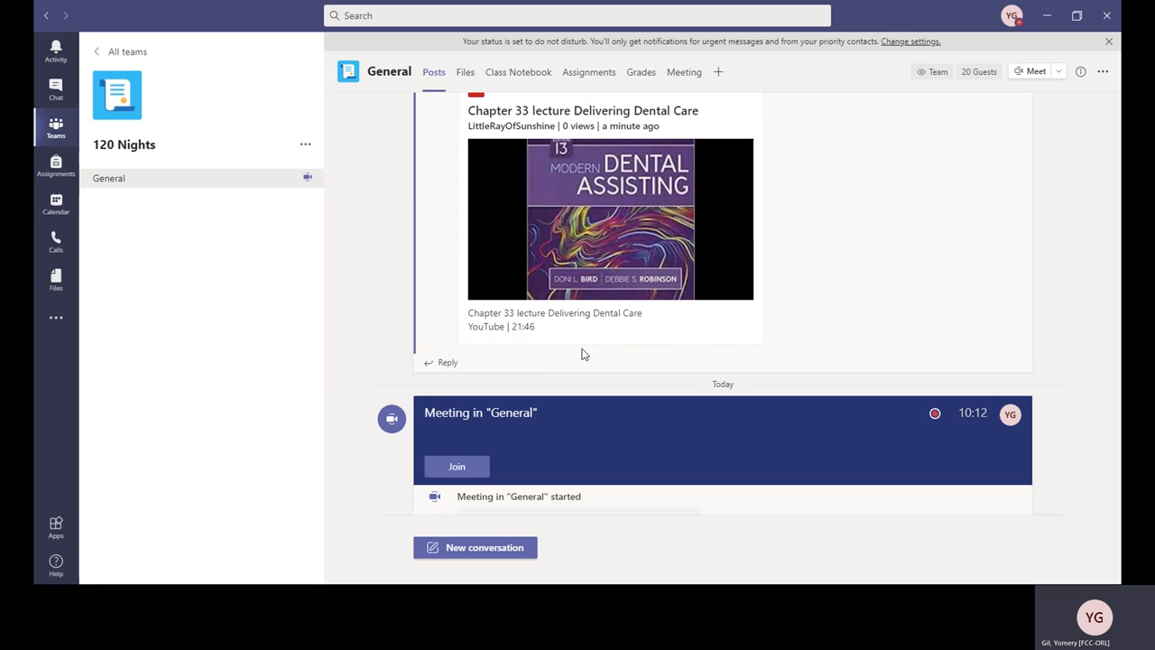
mouse_move(719, 418)
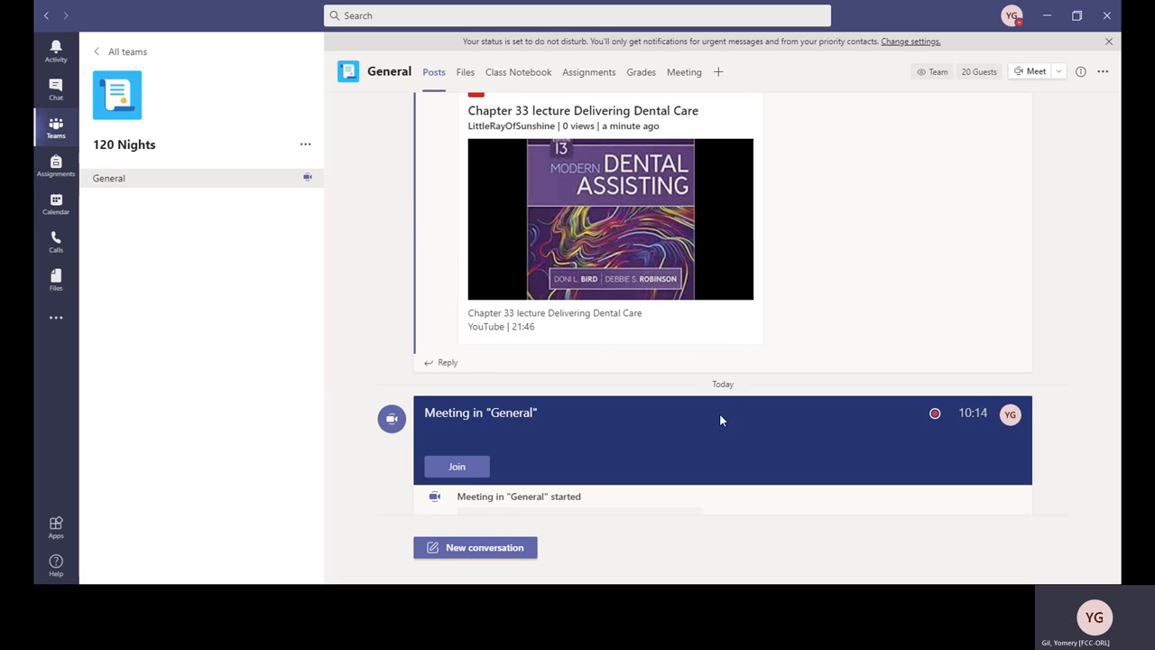
mouse_move(806, 430)
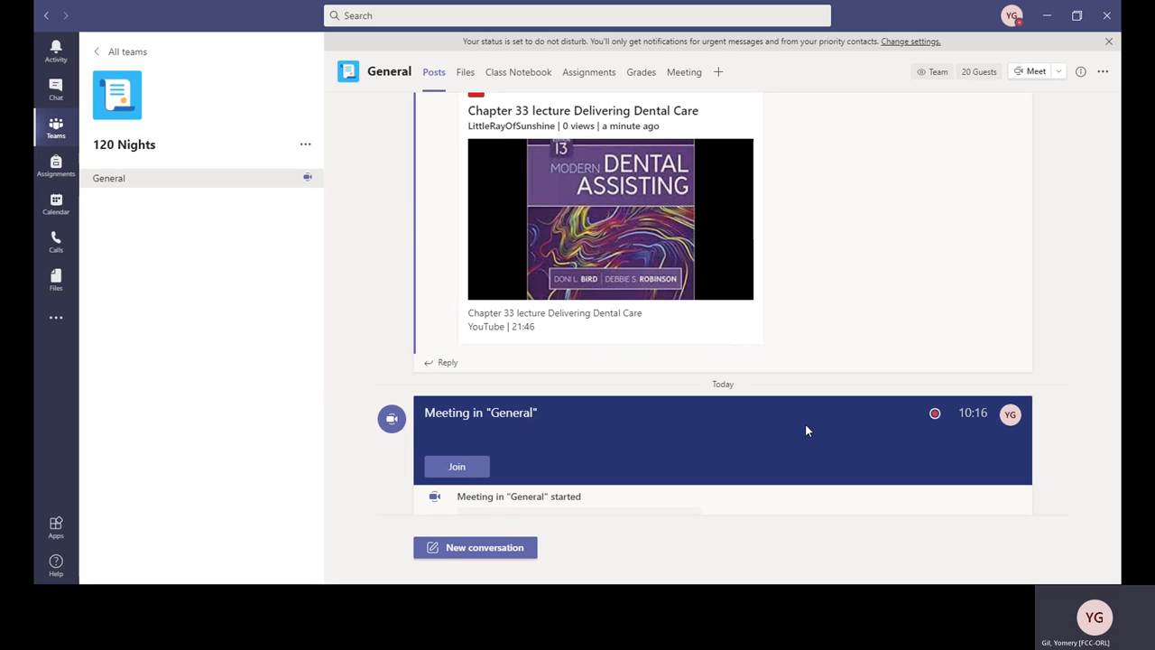
mouse_move(695, 404)
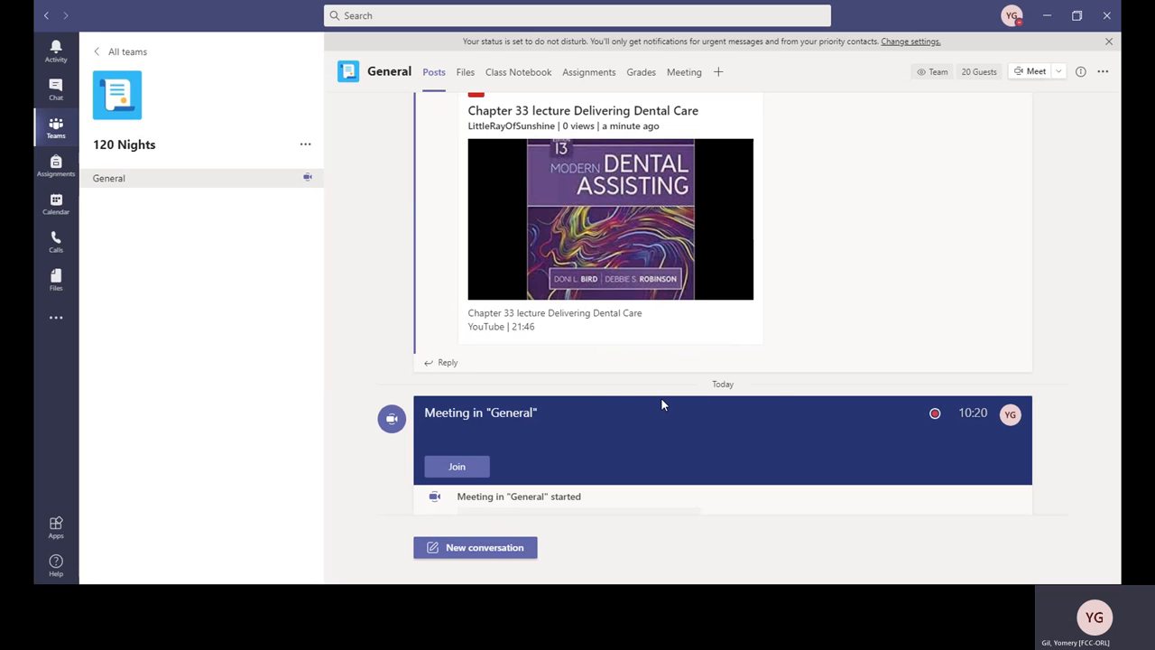
mouse_move(725, 393)
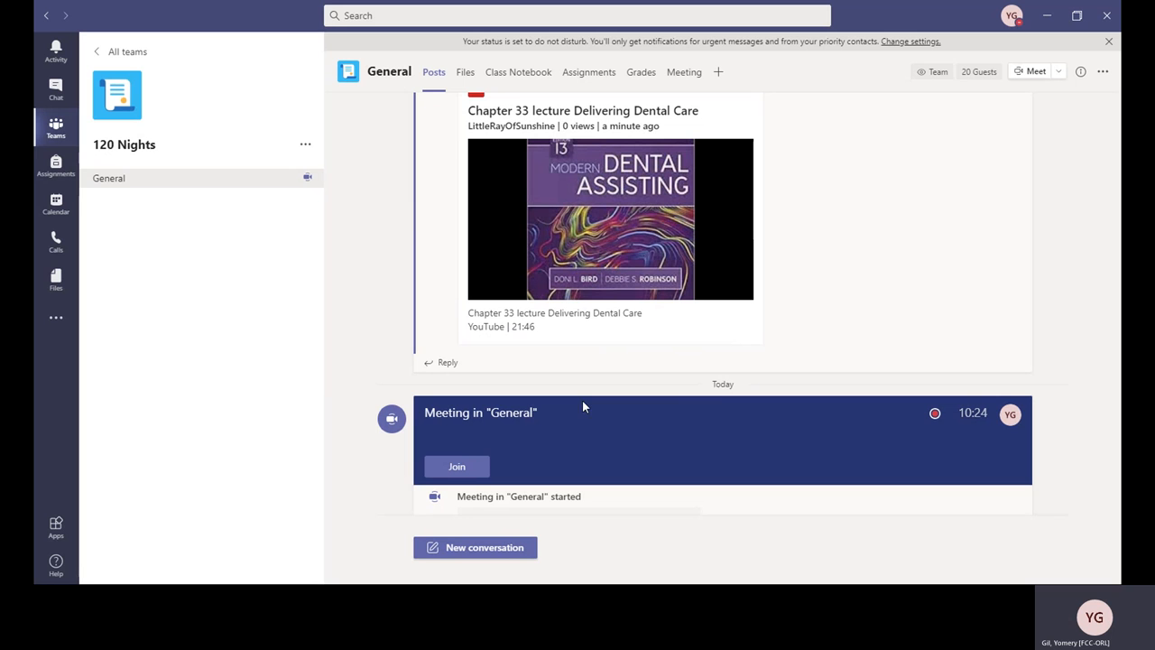
mouse_move(816, 393)
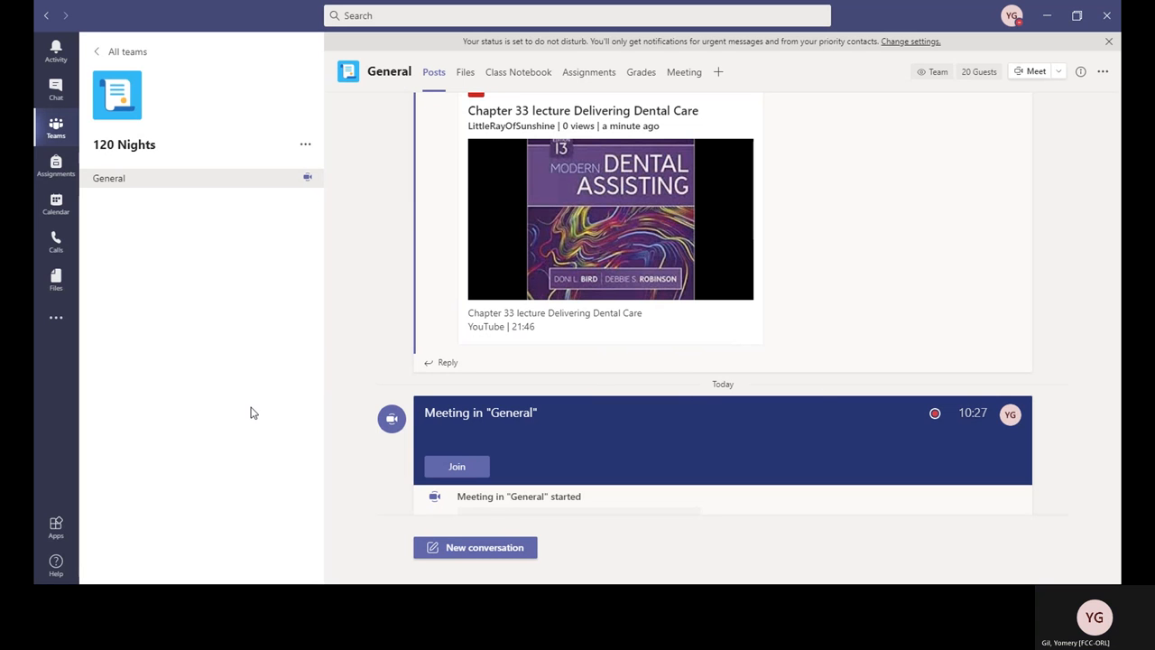
mouse_move(754, 363)
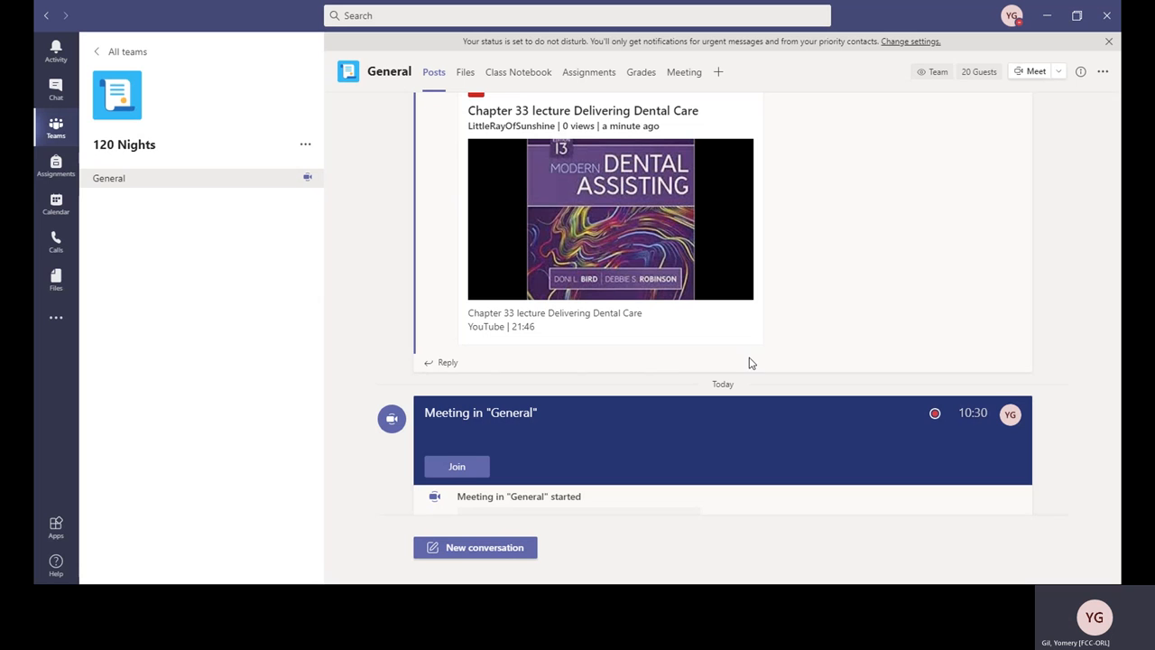
mouse_move(660, 380)
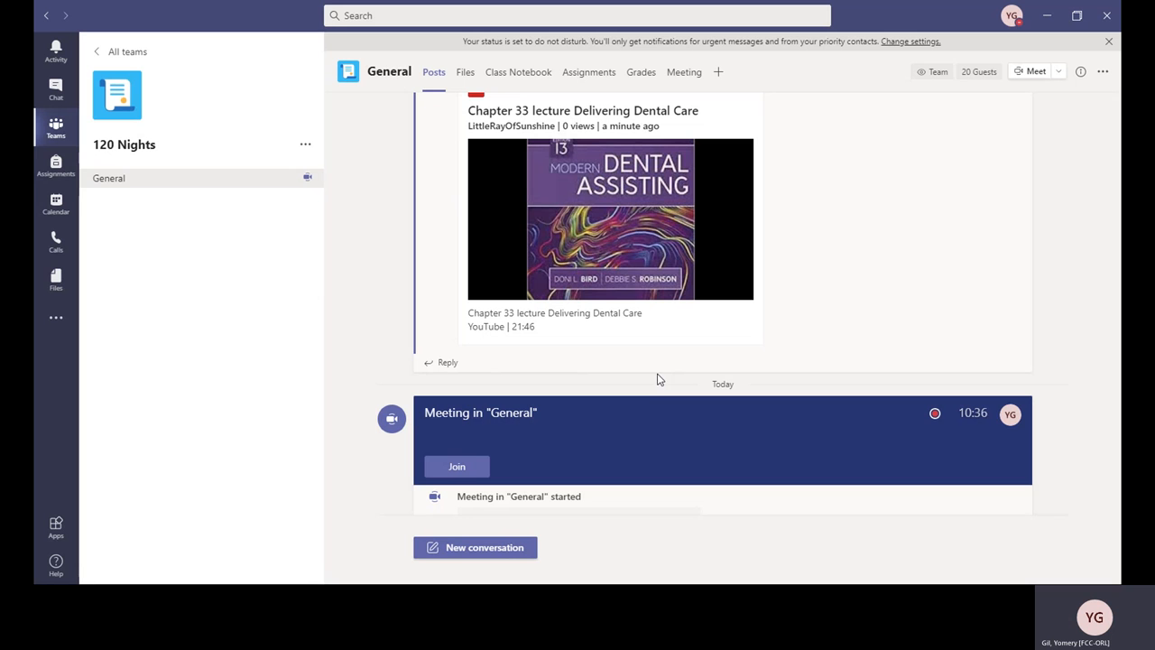
mouse_move(569, 372)
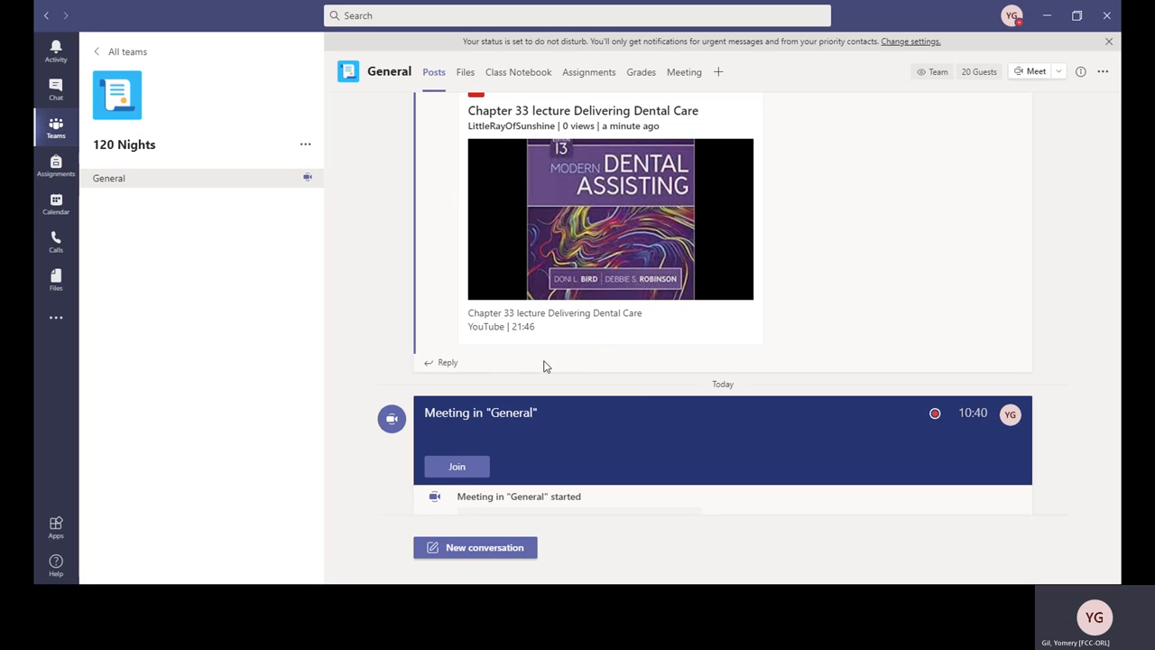
mouse_move(519, 347)
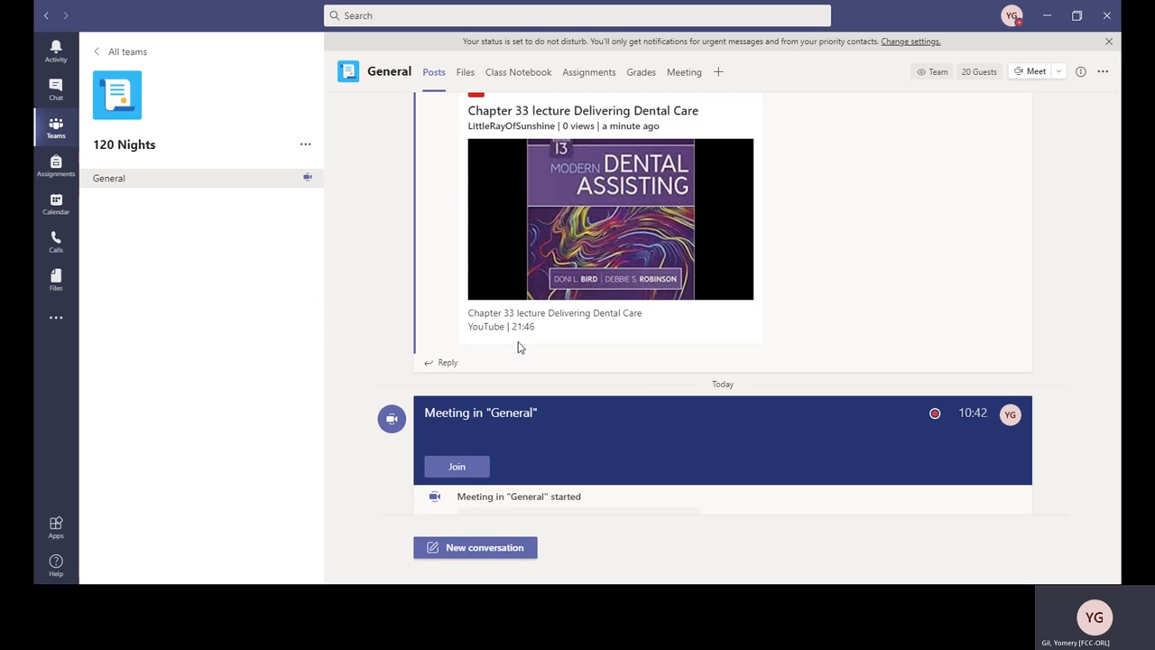
mouse_move(242, 242)
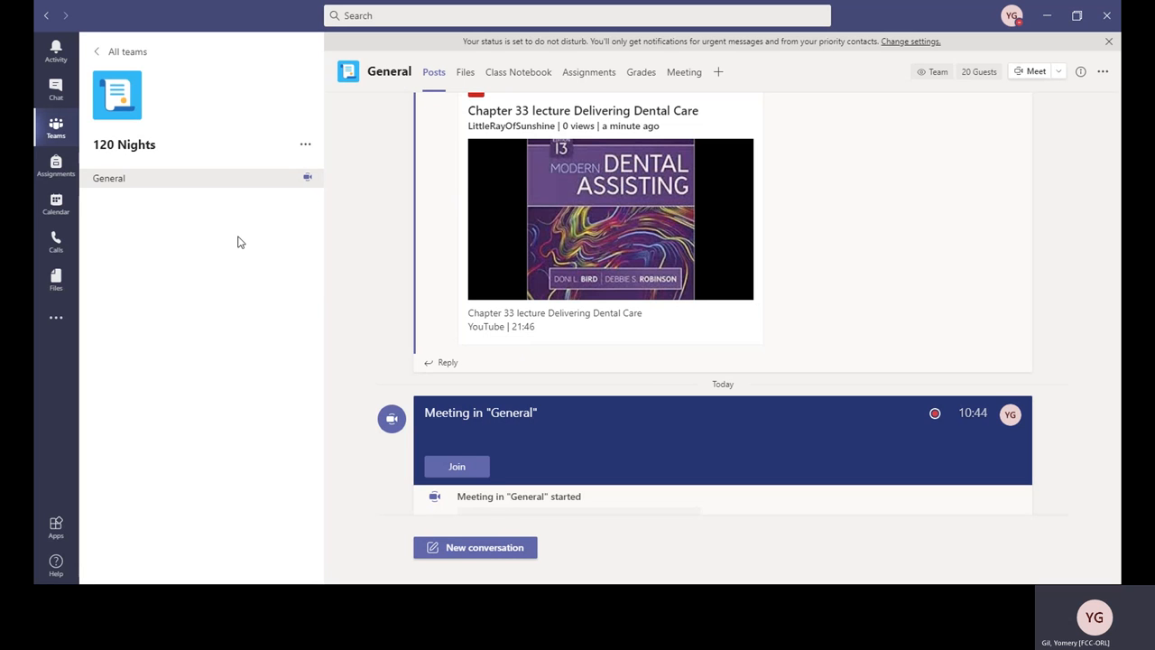
mouse_move(199, 252)
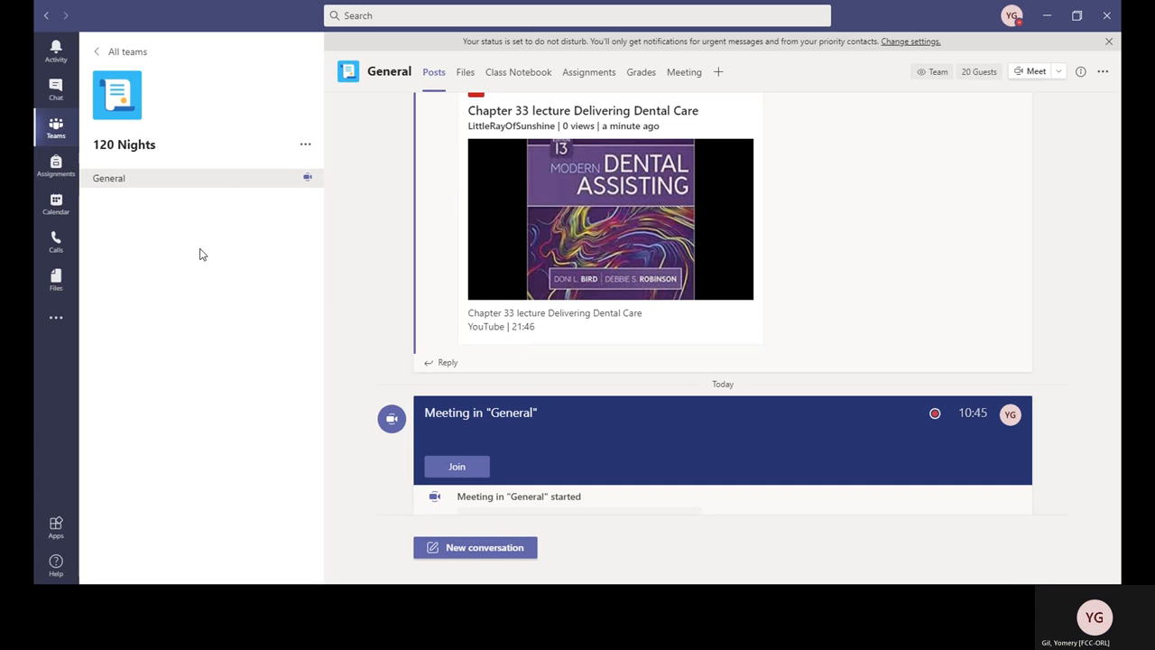
mouse_move(195, 358)
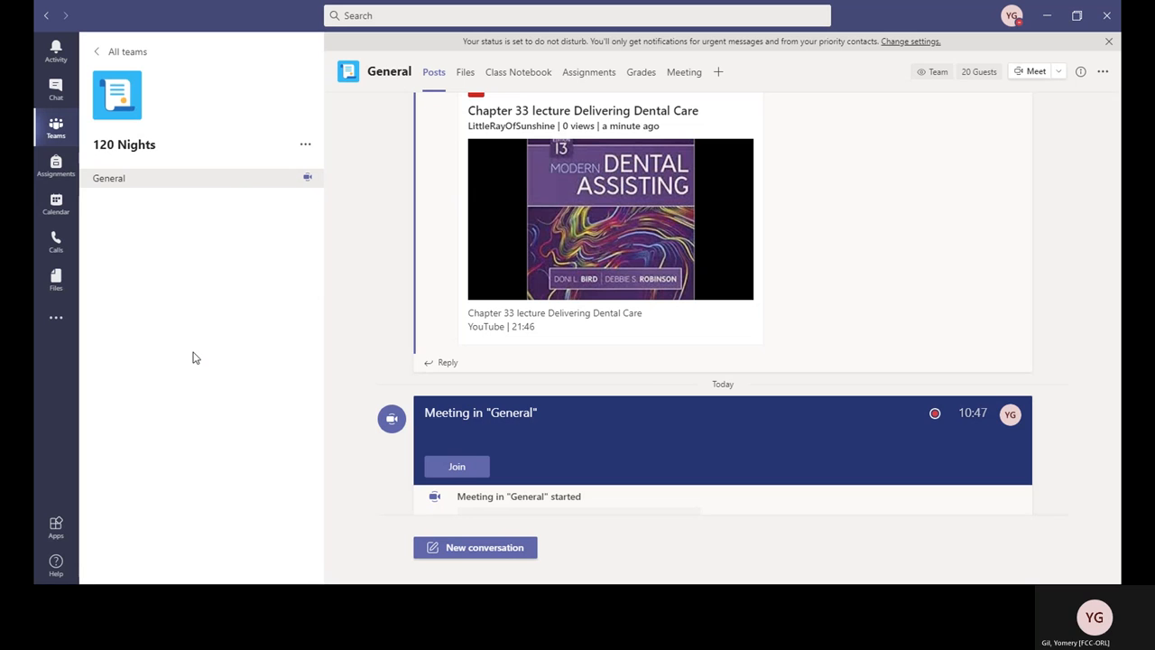
mouse_move(361, 388)
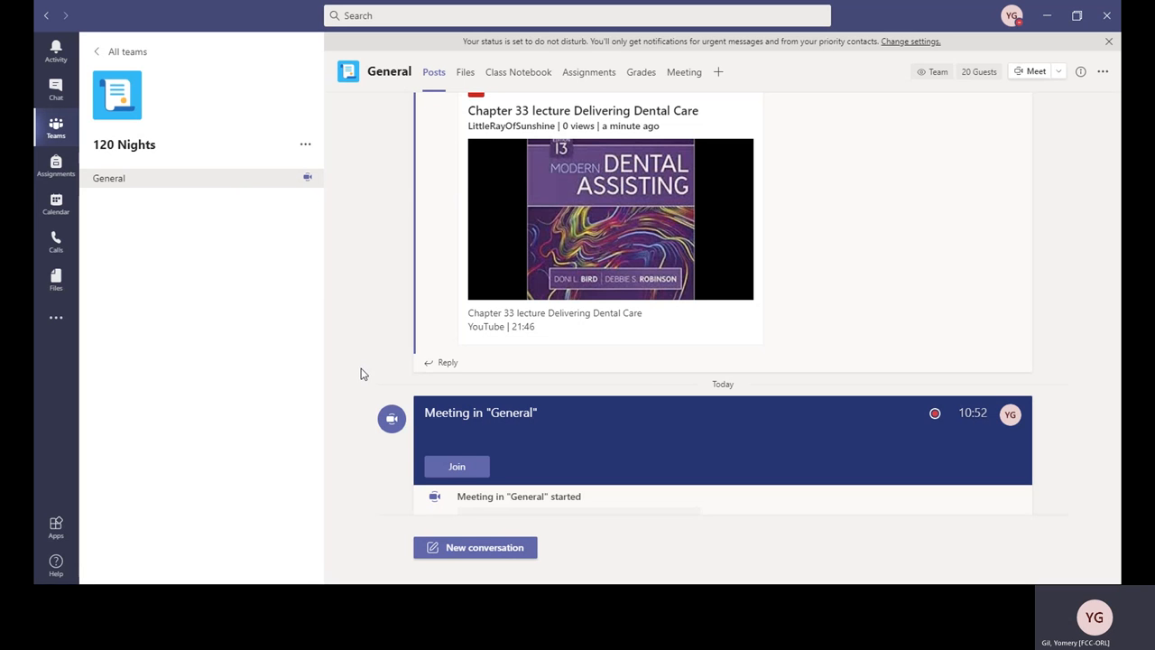
mouse_move(352, 379)
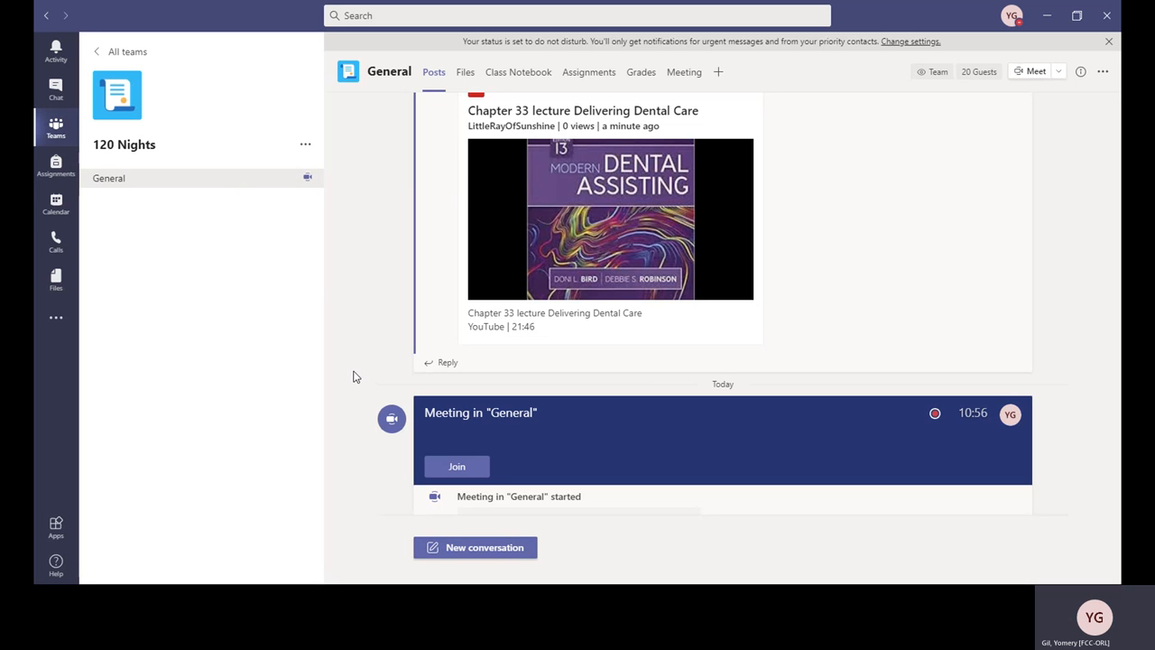
mouse_move(364, 355)
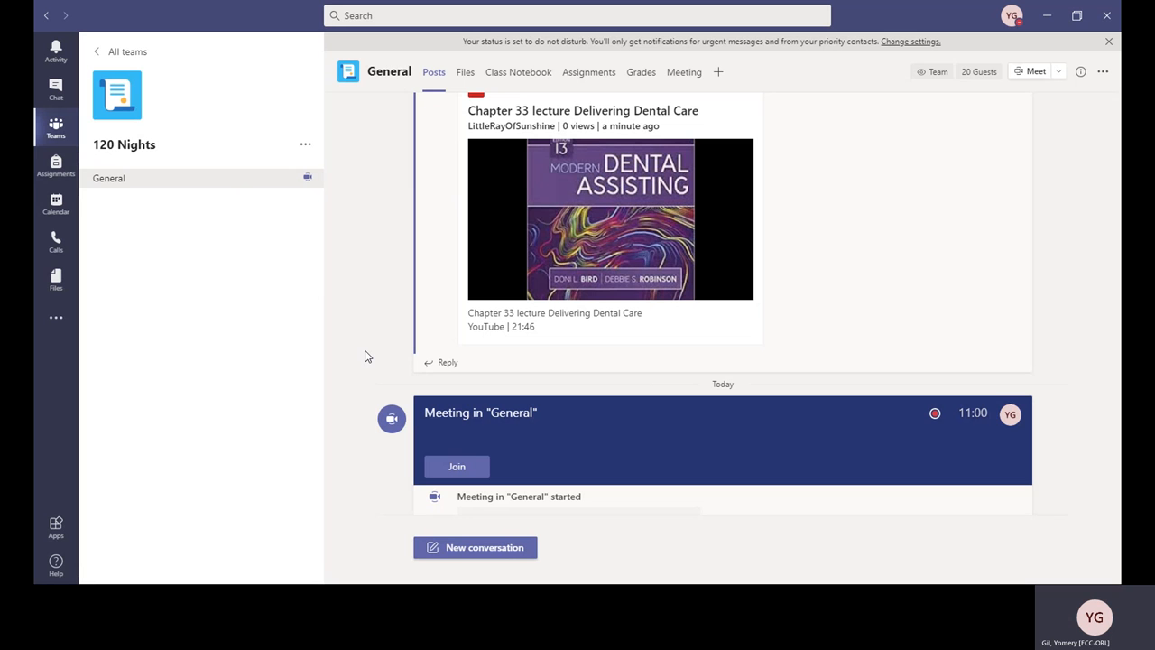
mouse_move(350, 296)
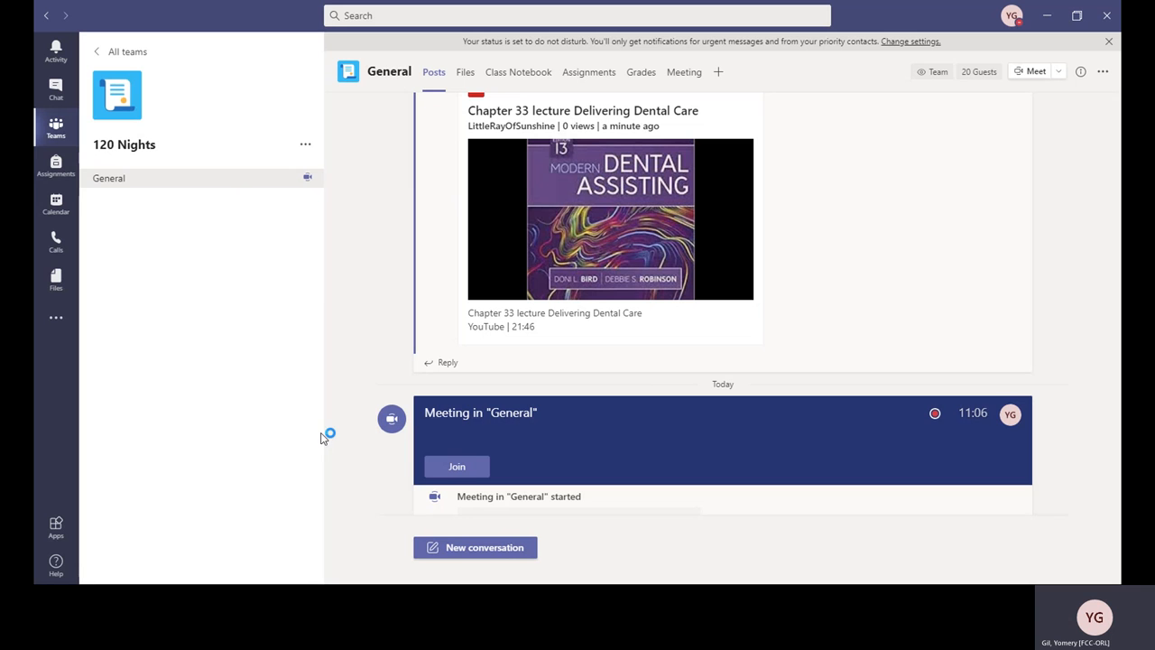
mouse_move(246, 322)
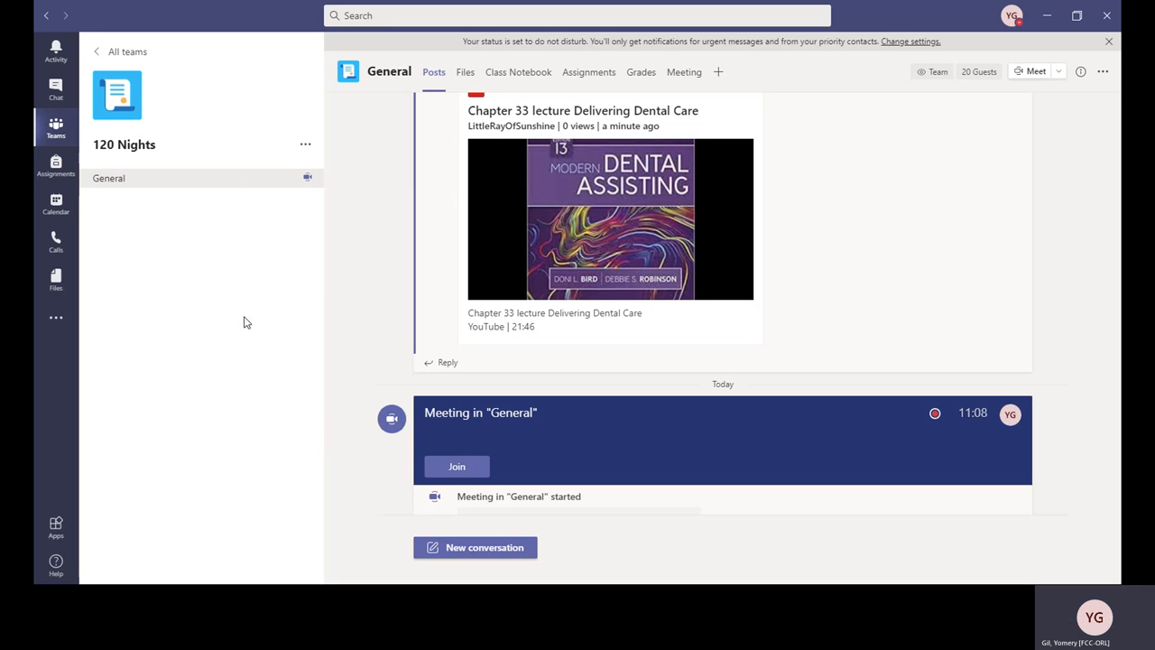
mouse_move(844, 282)
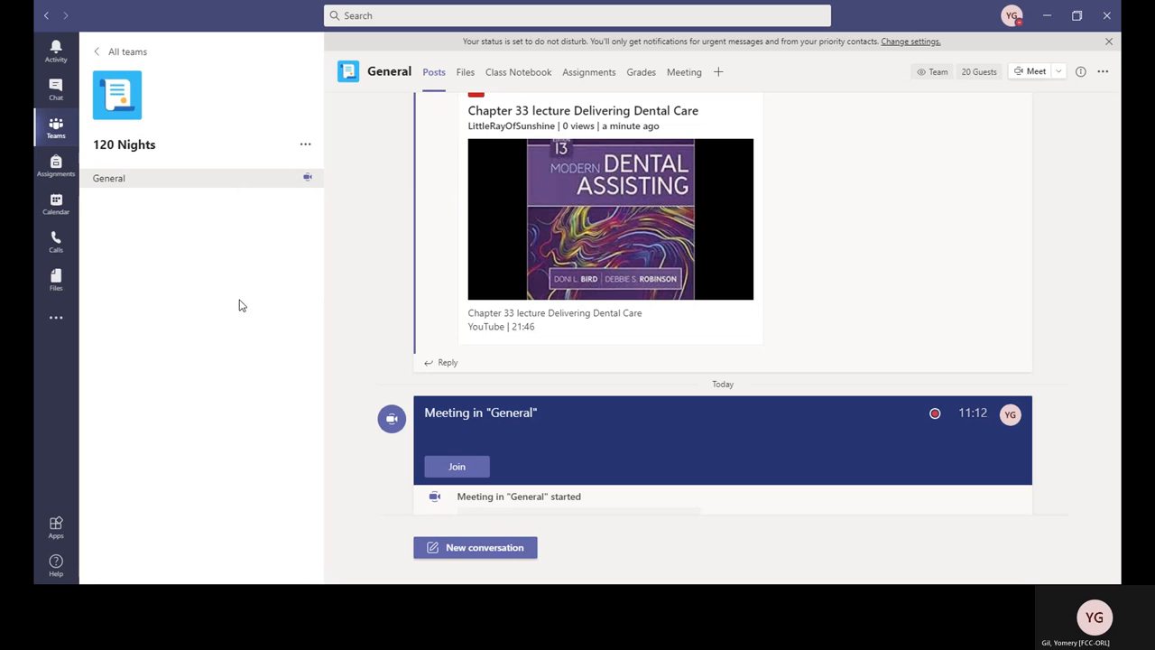
mouse_move(594, 347)
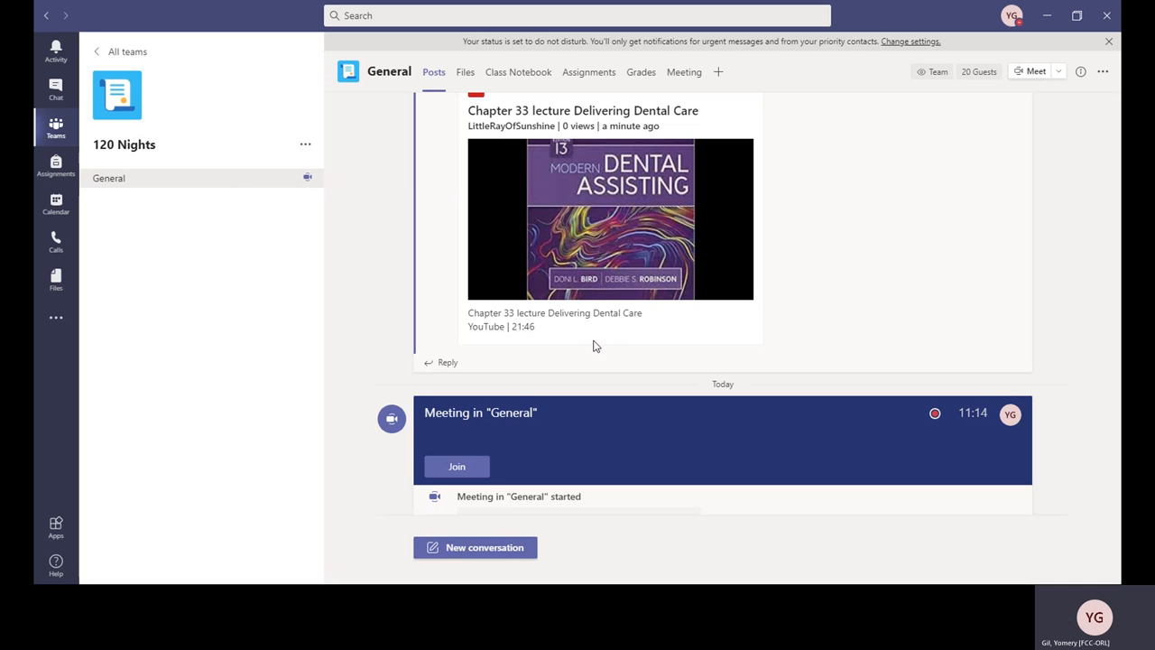
mouse_move(559, 404)
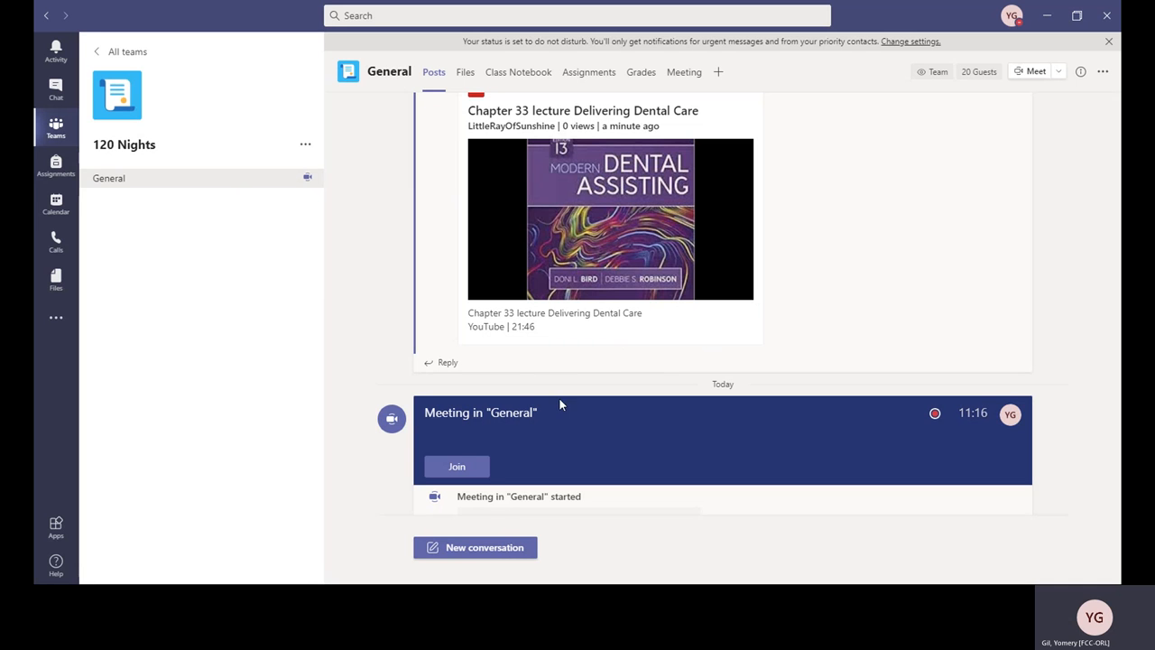
mouse_move(256, 460)
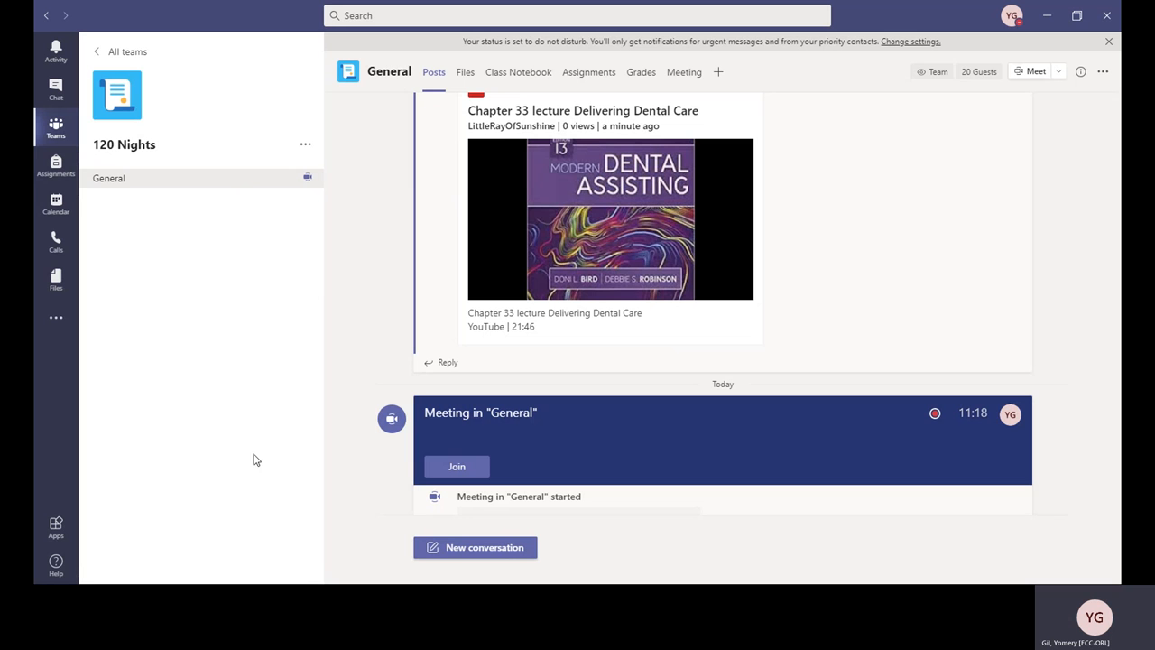
mouse_move(815, 332)
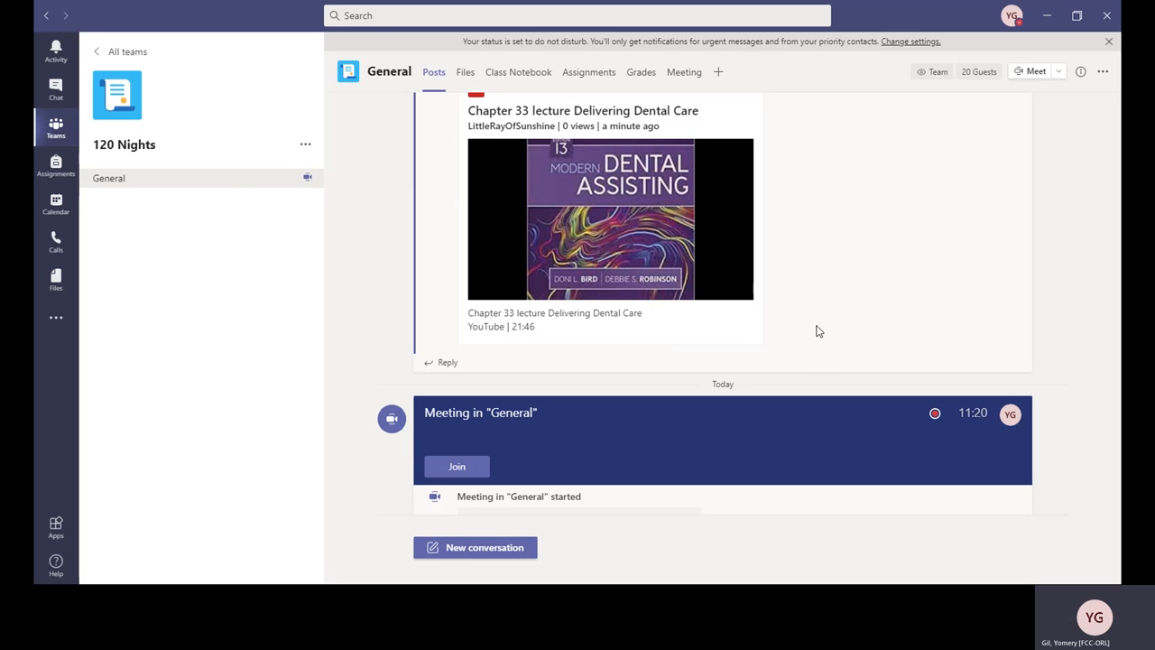
mouse_move(837, 352)
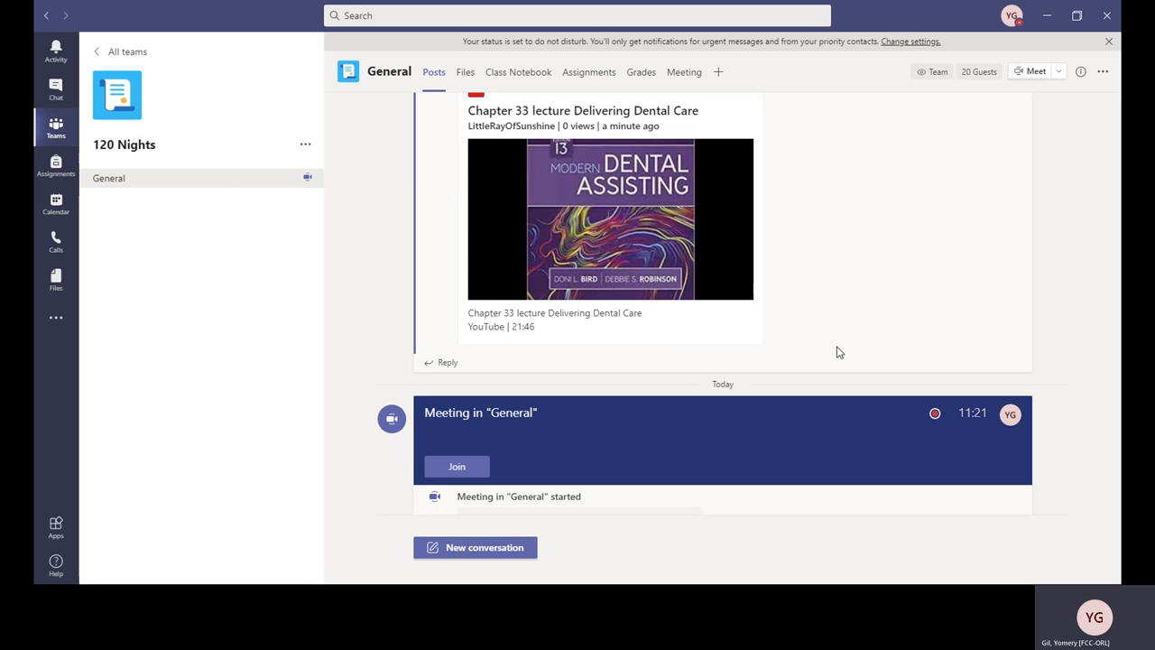
mouse_move(913, 416)
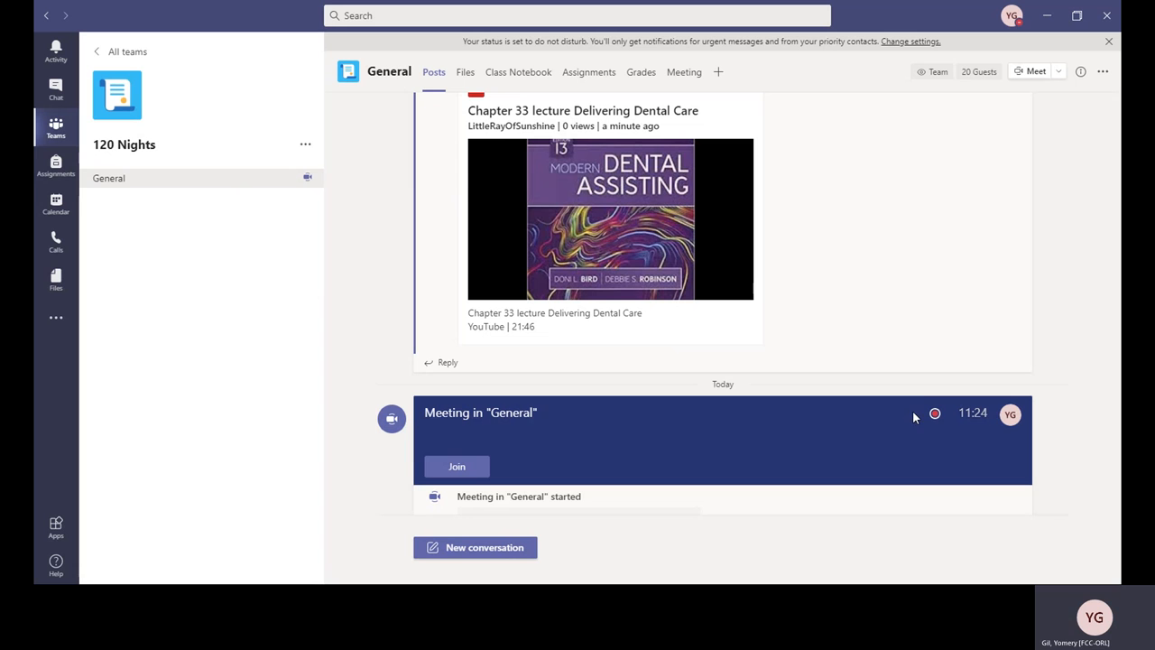
mouse_move(224, 296)
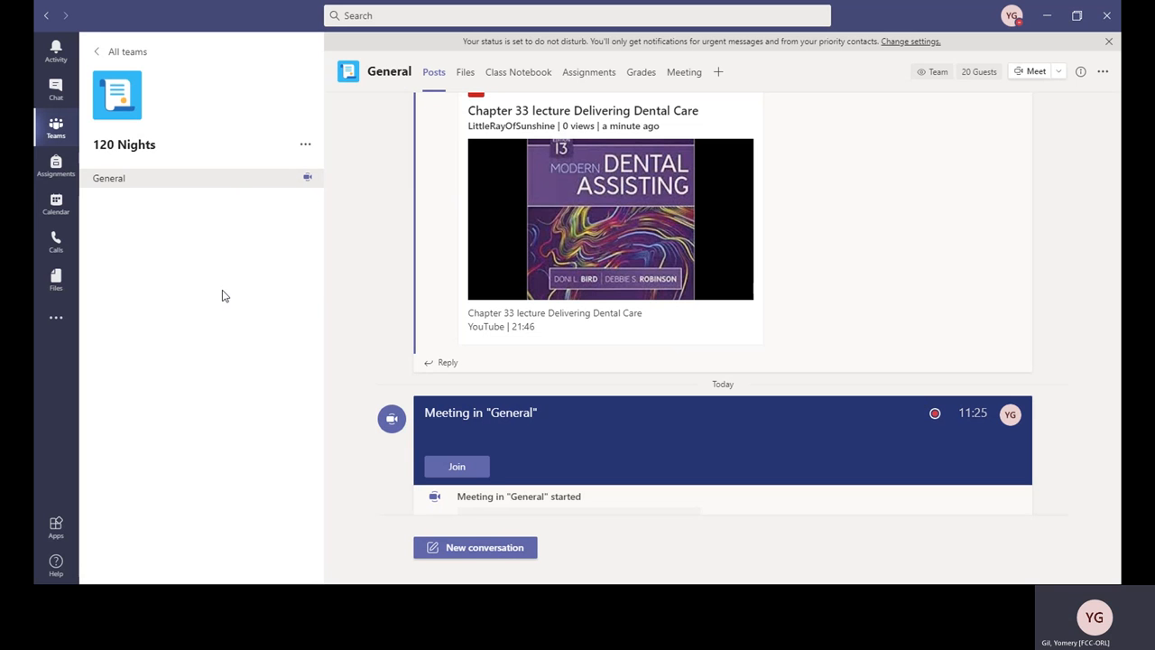
mouse_move(1046, 178)
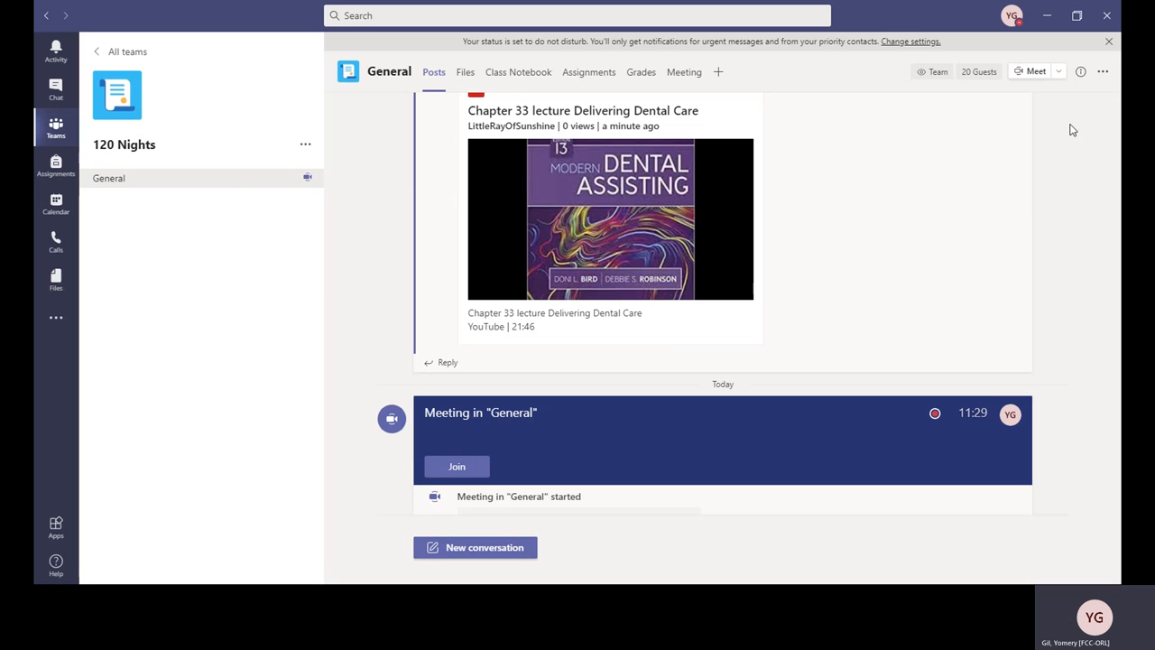
mouse_move(971, 220)
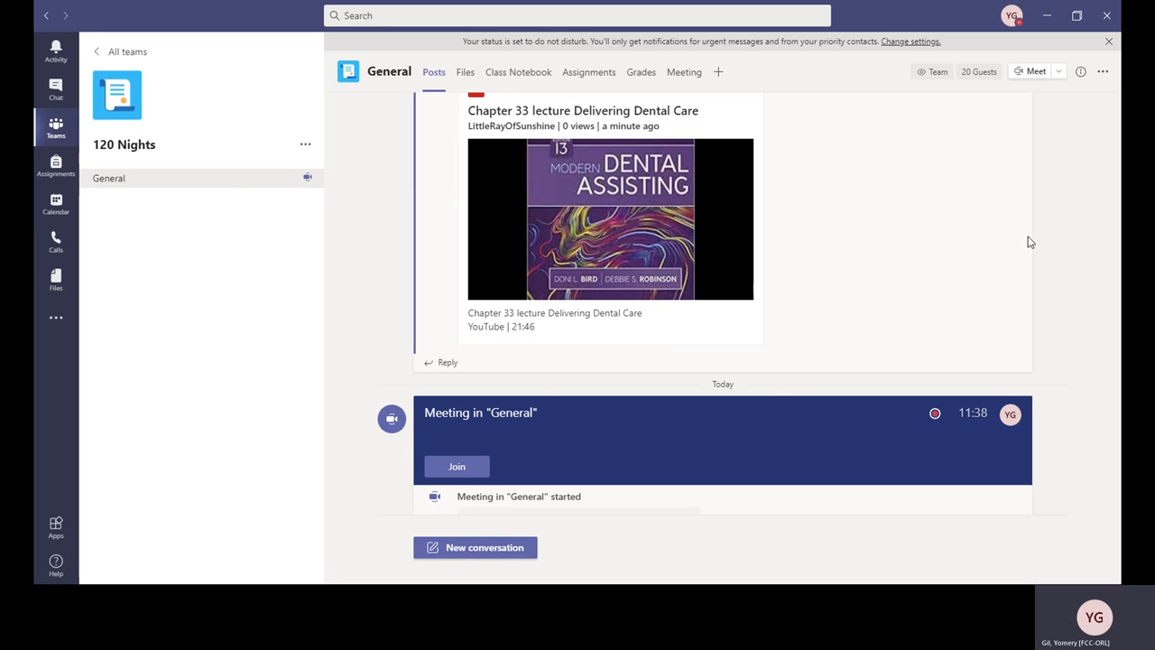
mouse_move(534, 278)
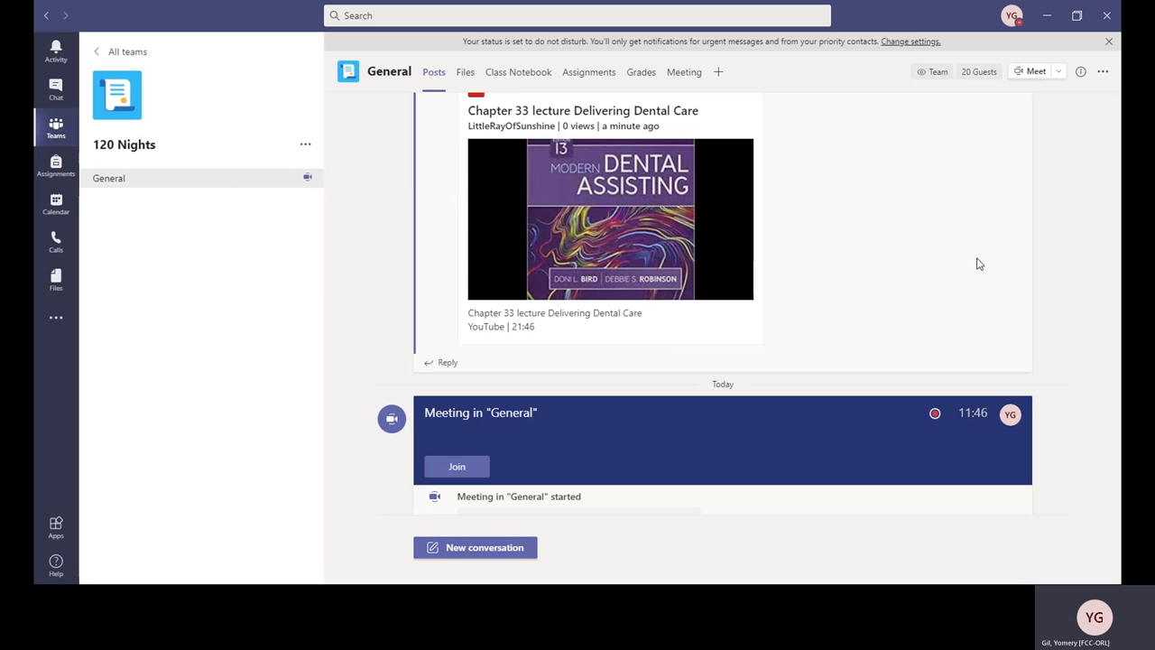
mouse_move(1057, 377)
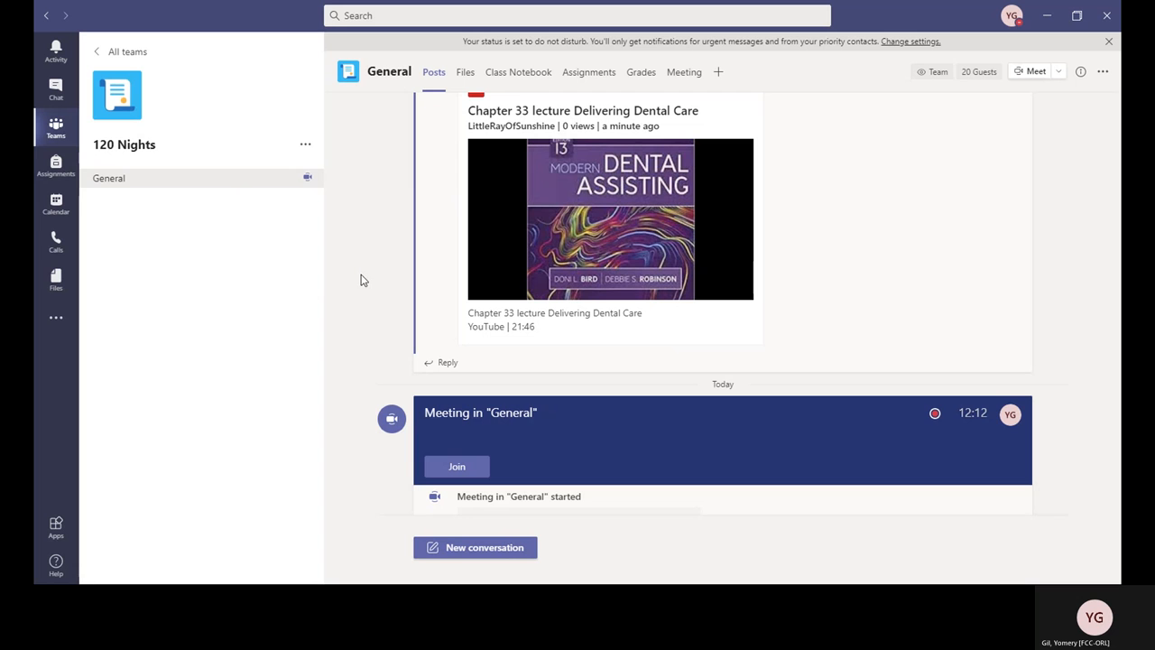
mouse_move(176, 480)
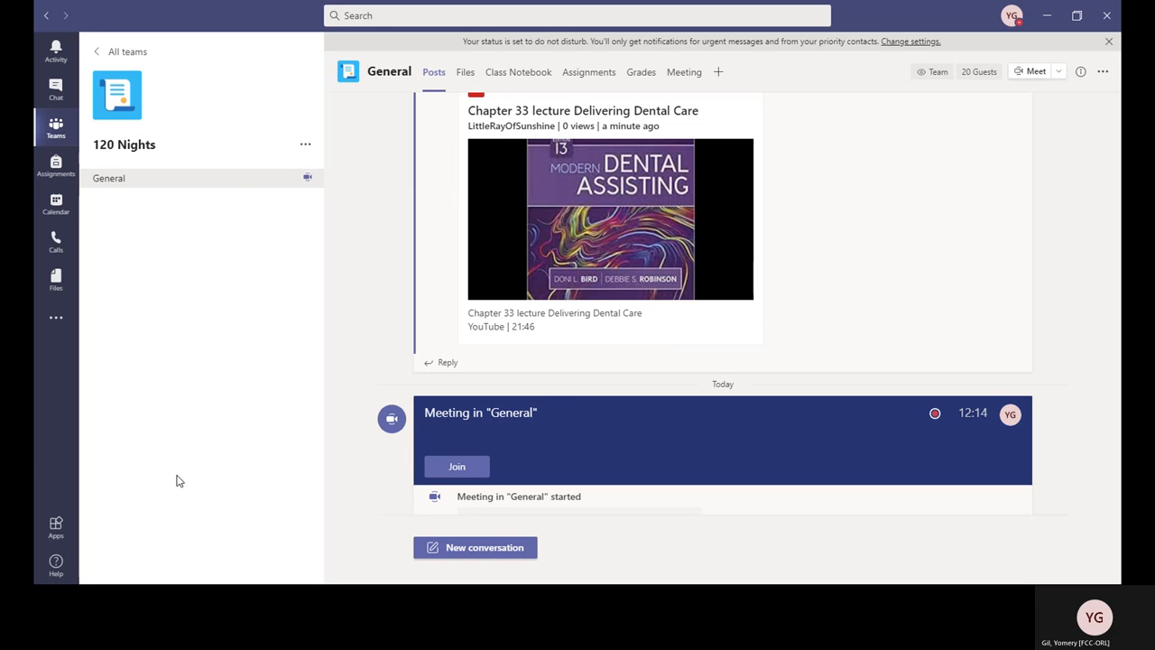
mouse_move(184, 357)
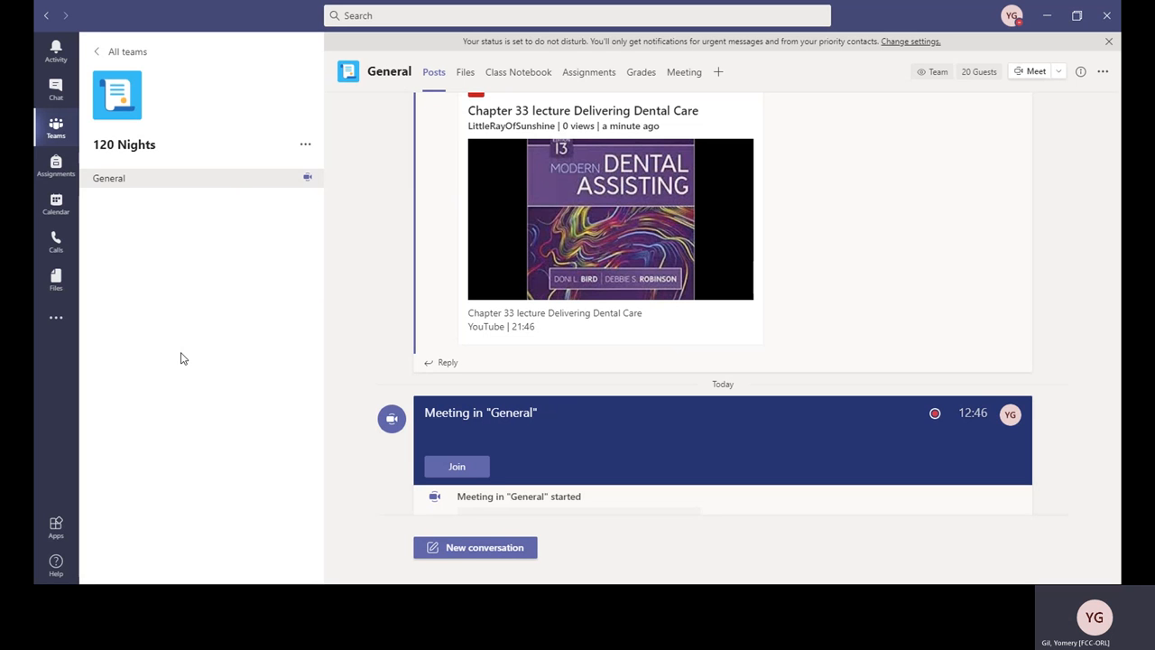
mouse_move(166, 494)
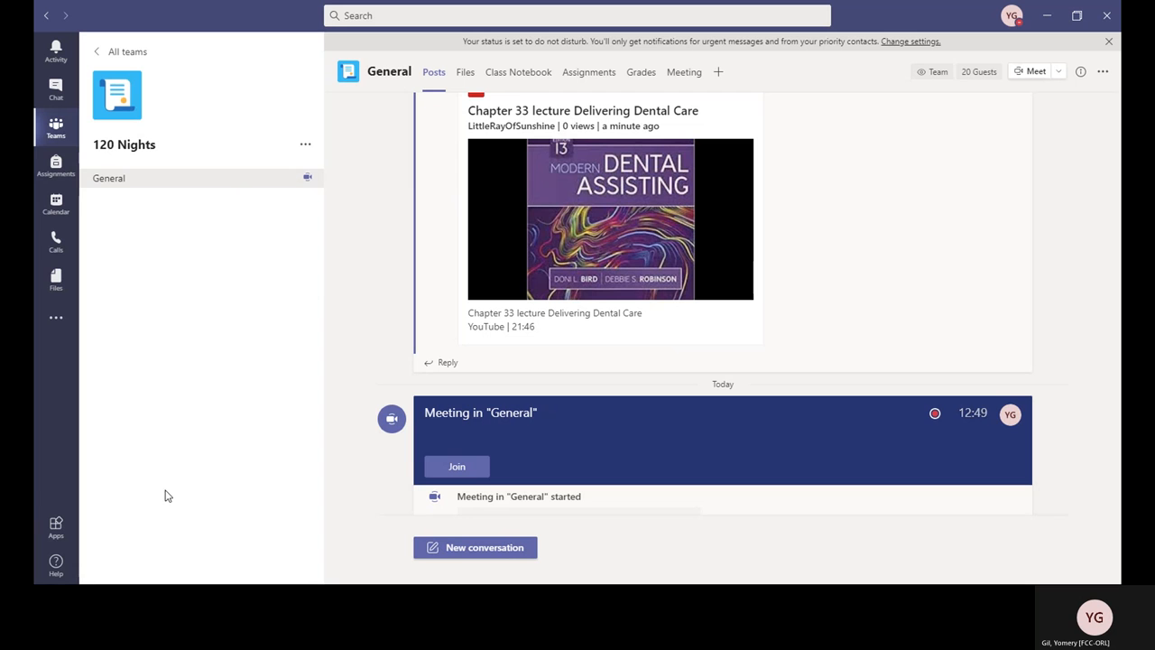
mouse_move(152, 372)
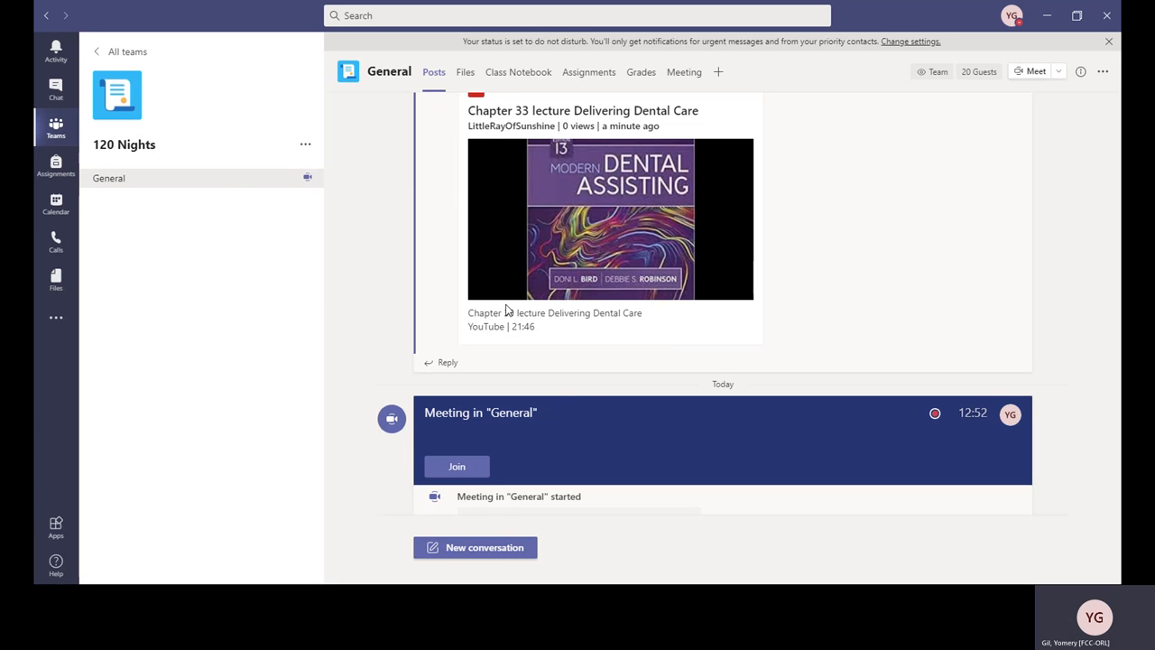
mouse_move(754, 381)
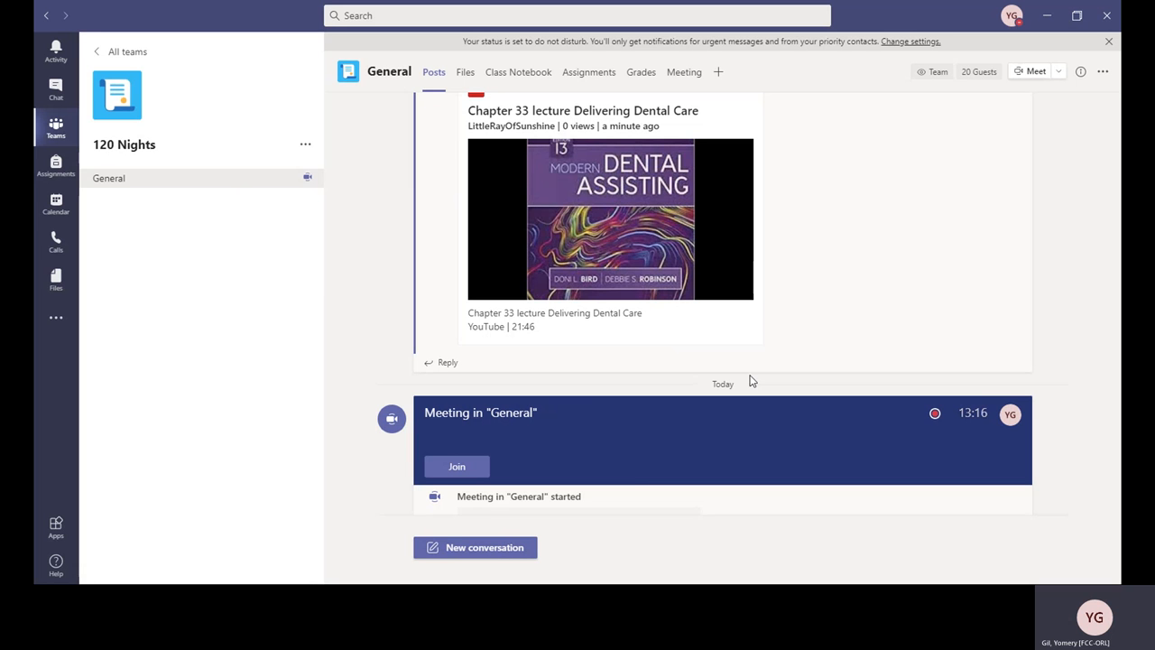
mouse_move(177, 451)
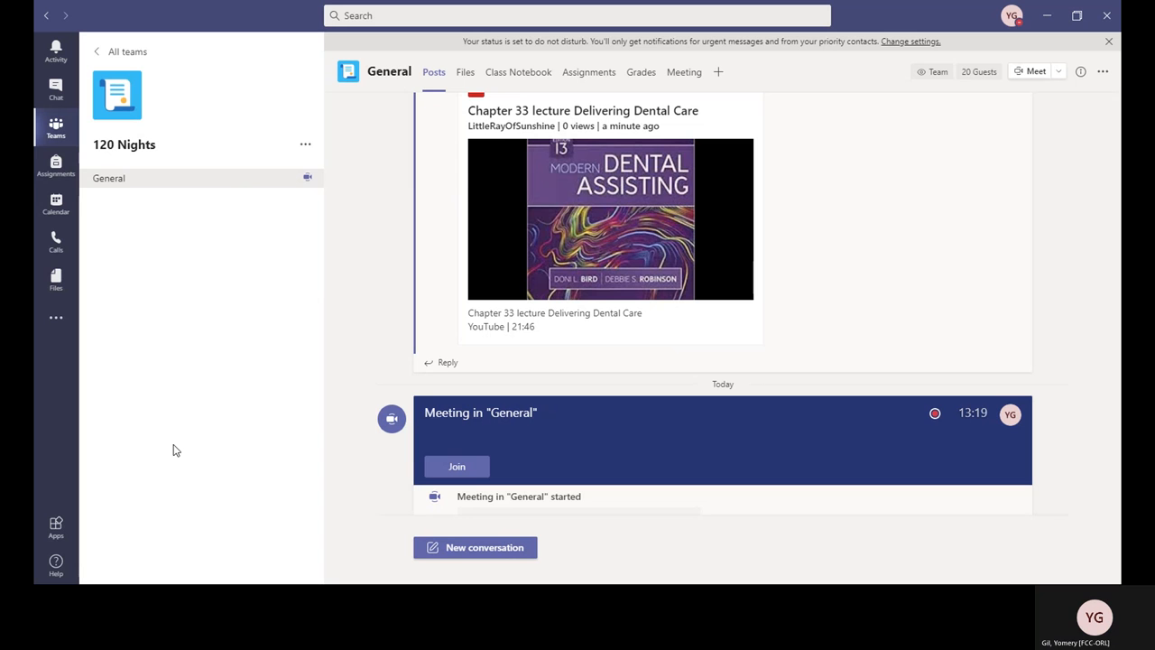
mouse_move(242, 388)
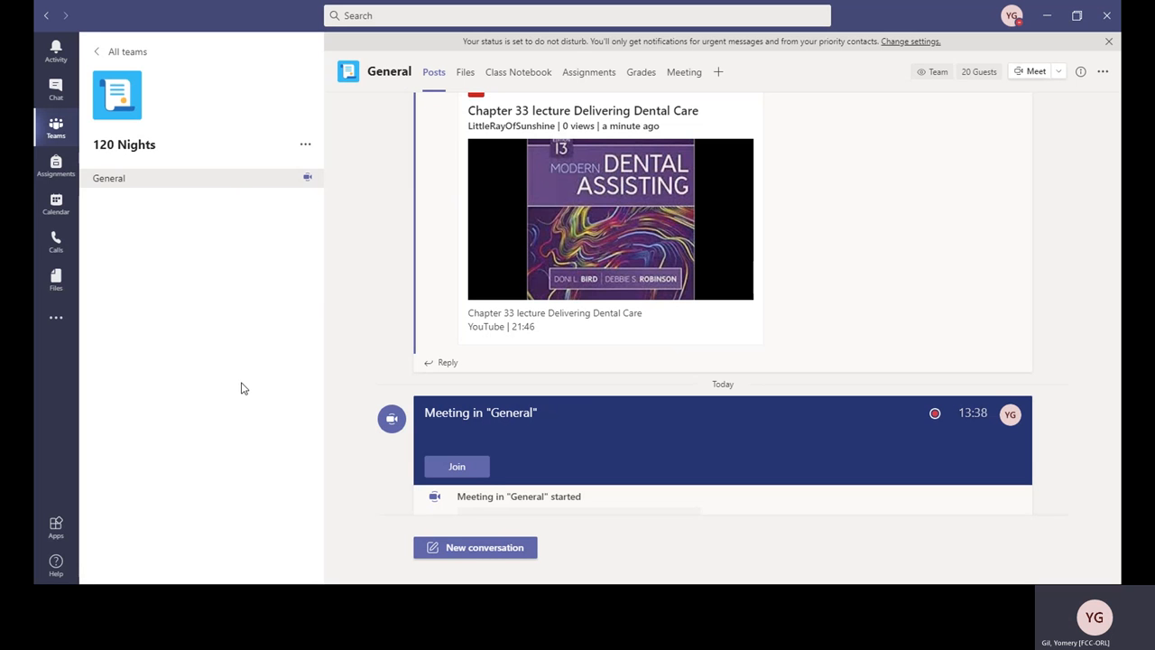
mouse_move(56, 317)
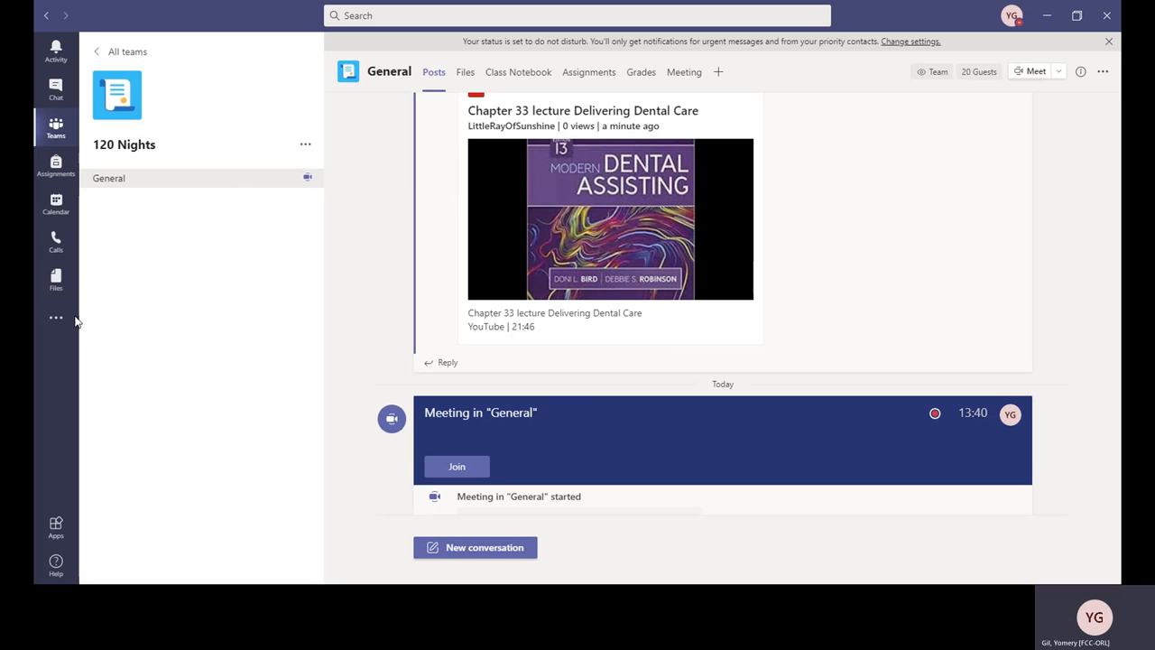
mouse_move(135, 285)
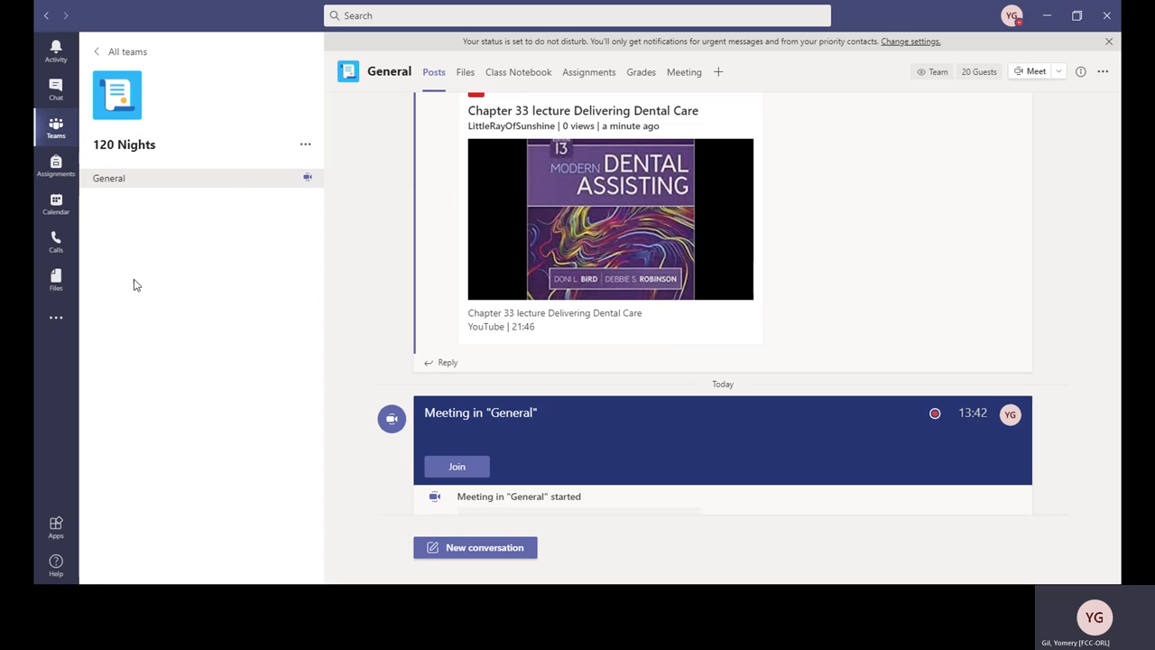
mouse_move(177, 249)
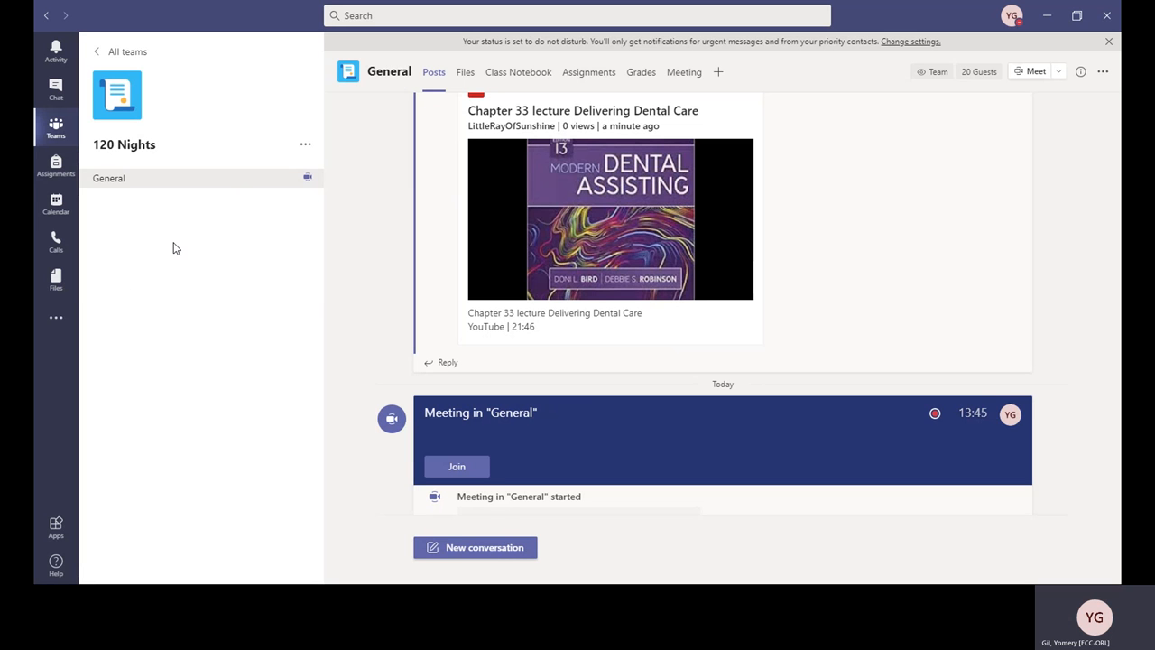
mouse_move(189, 382)
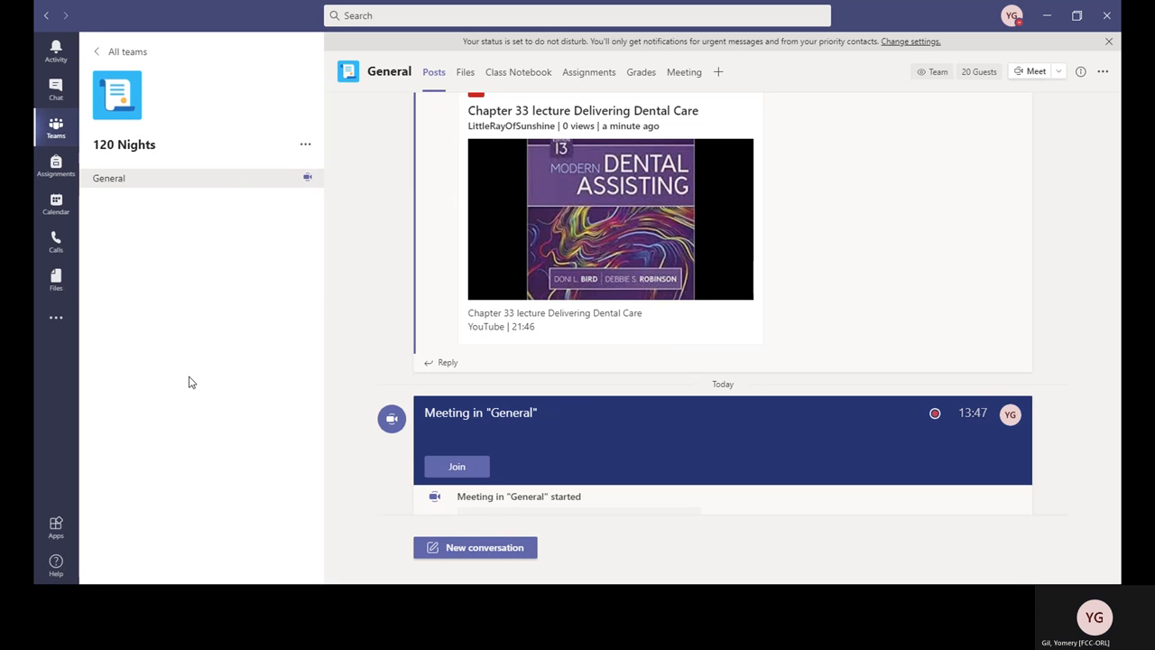
mouse_move(190, 311)
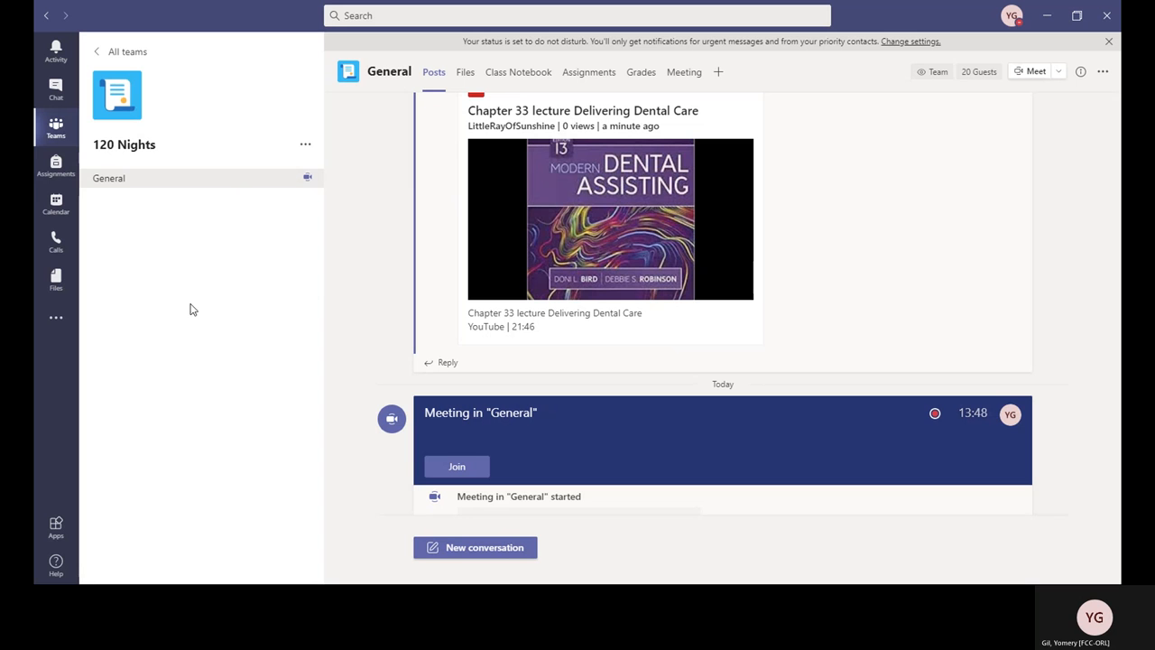
mouse_move(215, 313)
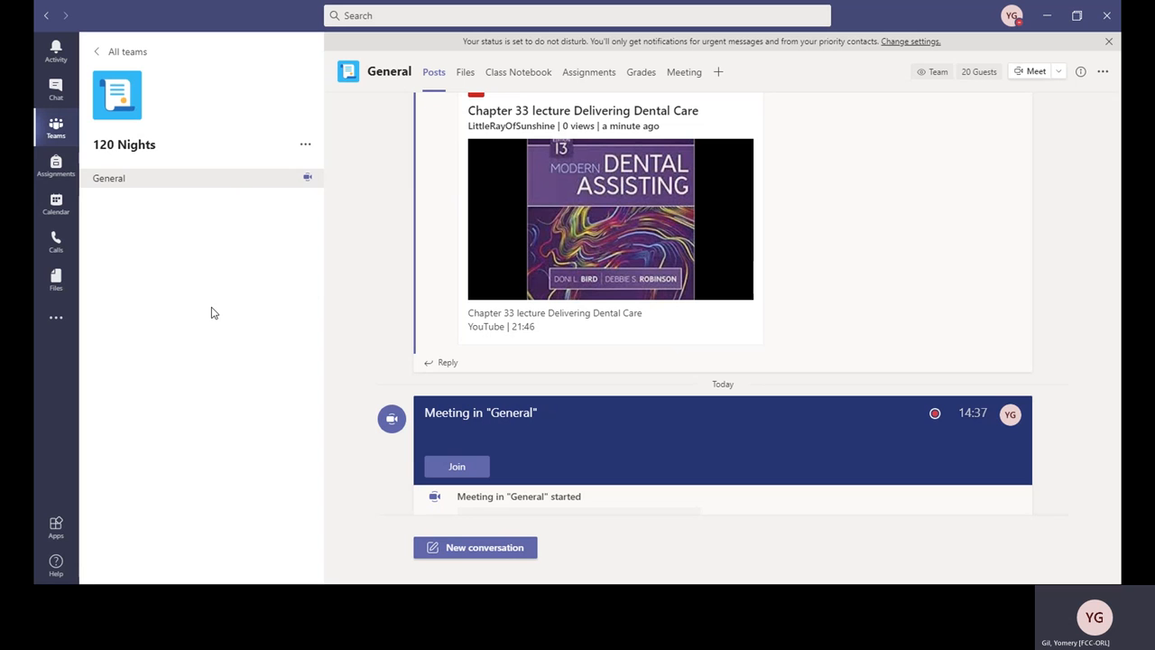
mouse_move(159, 372)
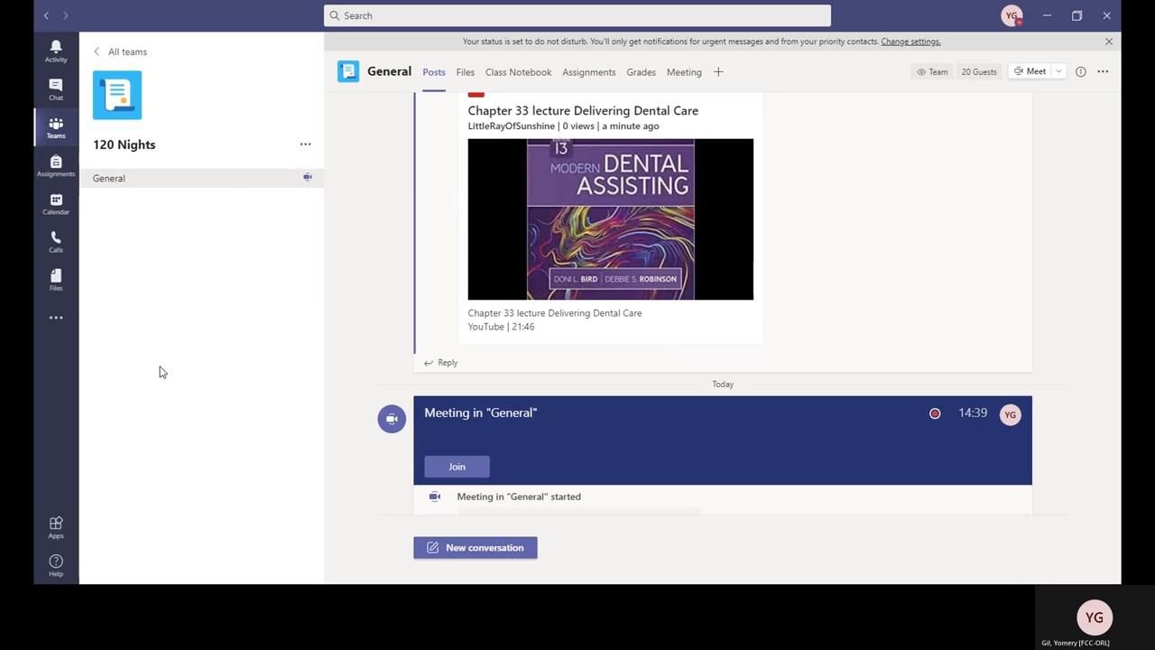
mouse_move(191, 367)
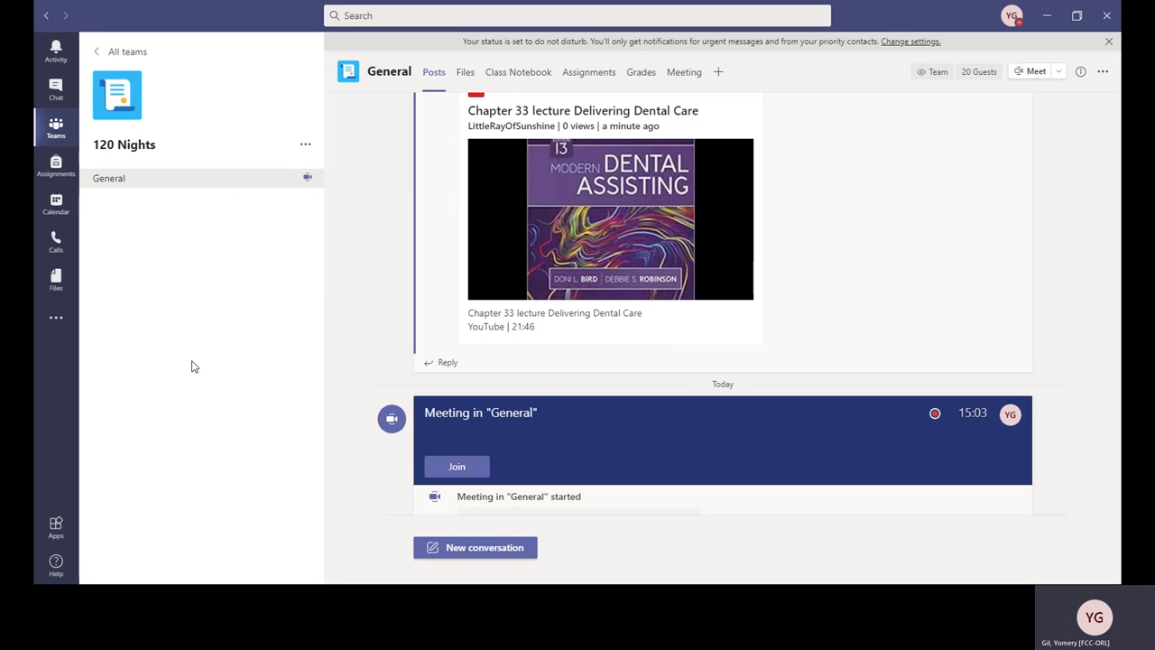
mouse_move(151, 305)
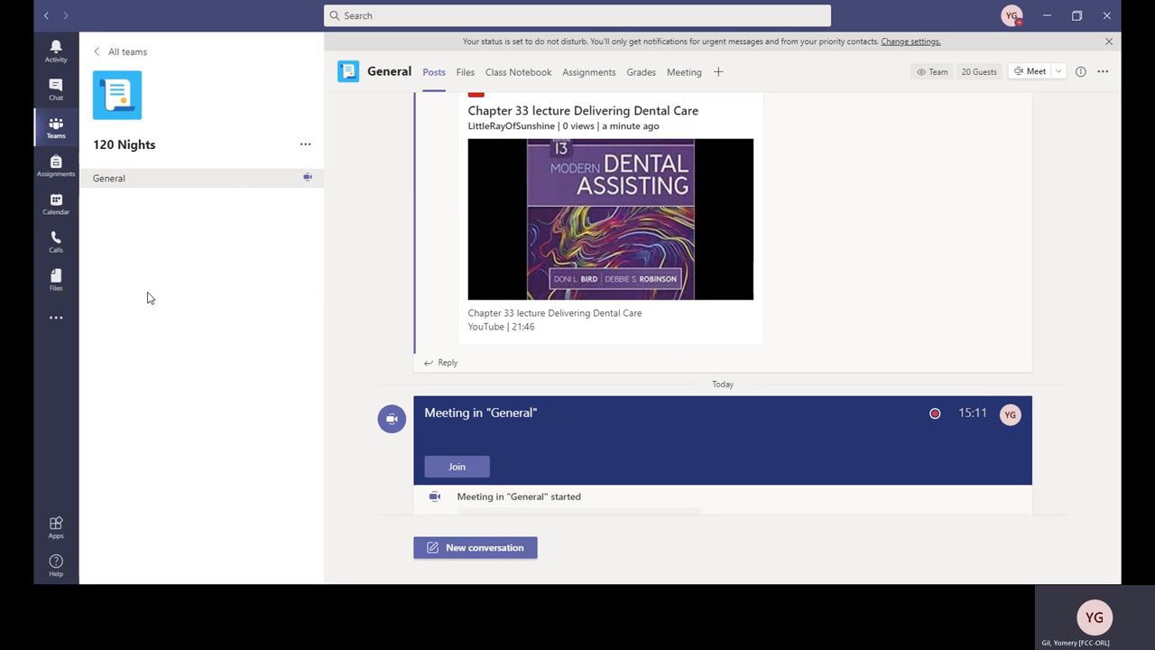
mouse_move(202, 350)
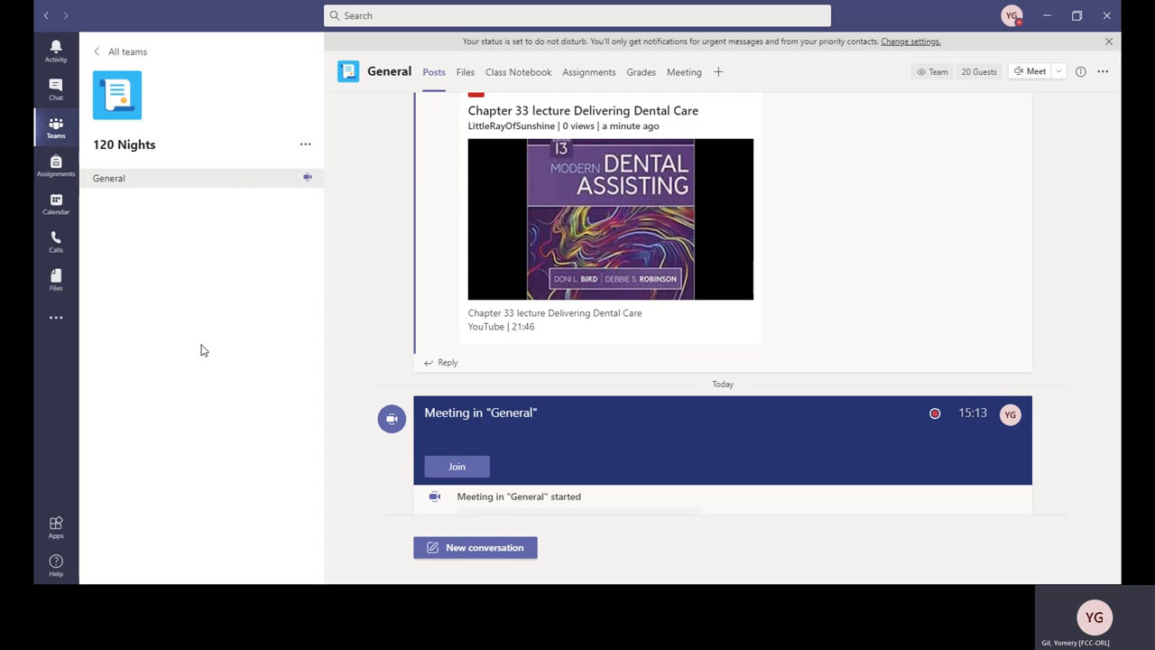
mouse_move(191, 334)
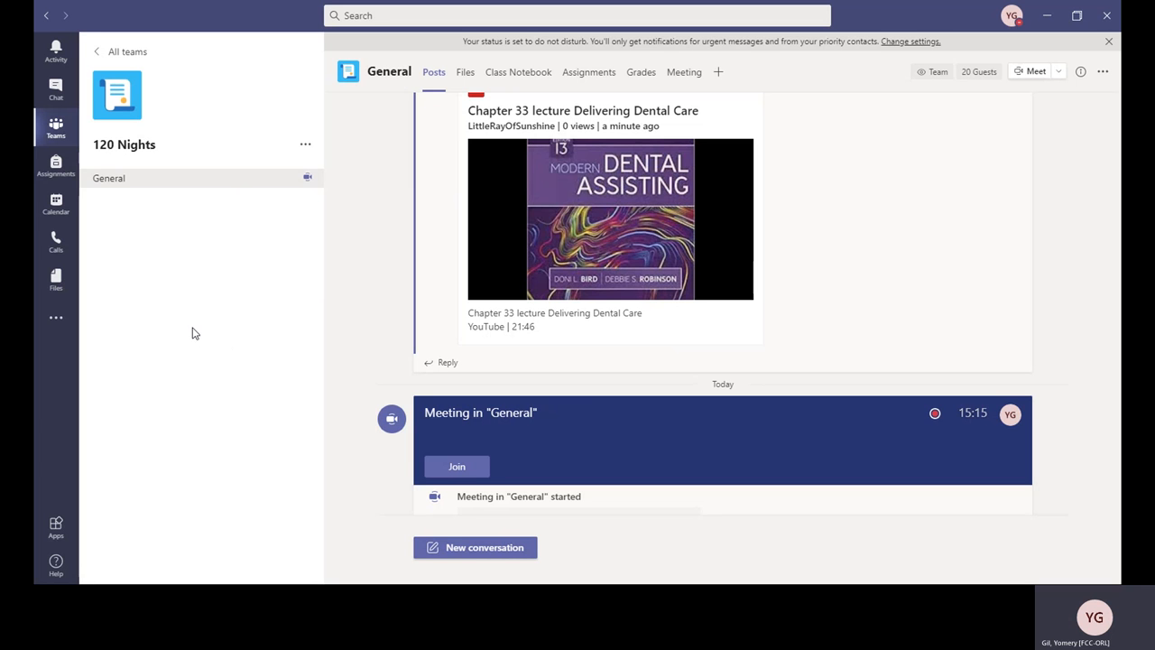
mouse_move(153, 303)
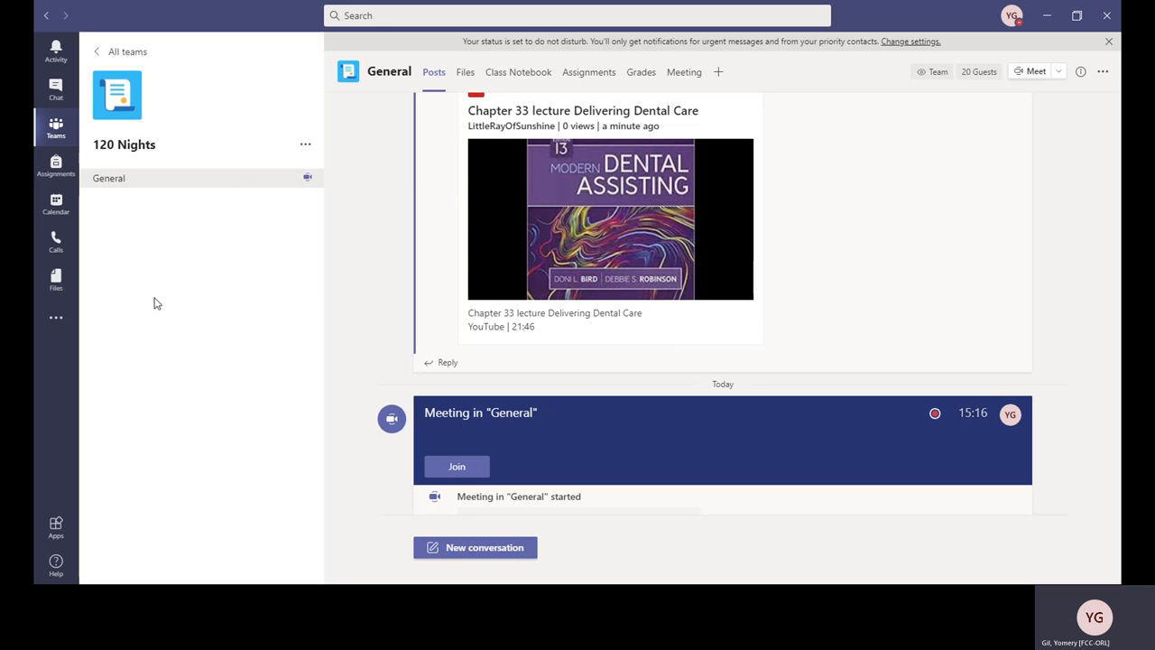
mouse_move(173, 467)
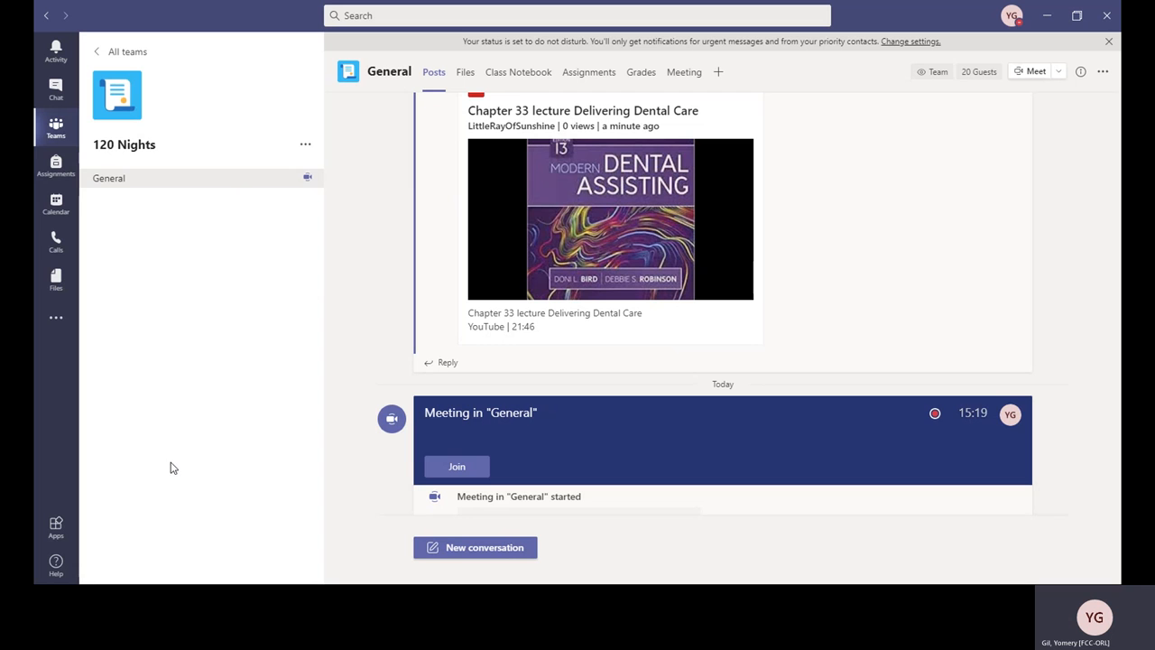
mouse_move(240, 252)
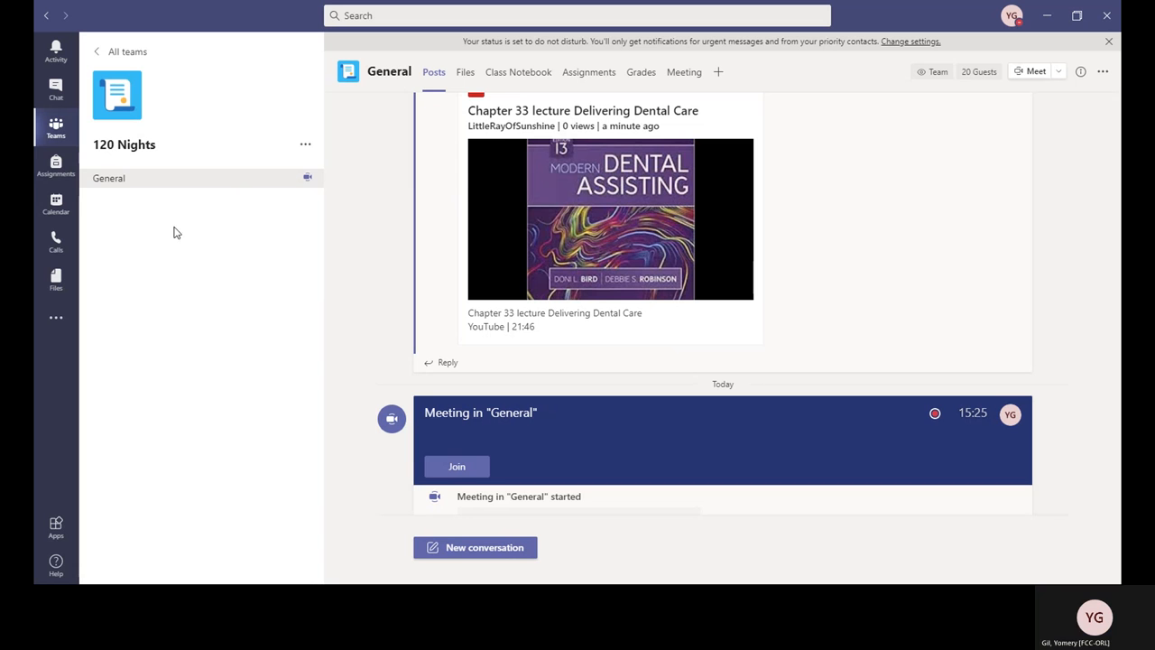
mouse_move(197, 341)
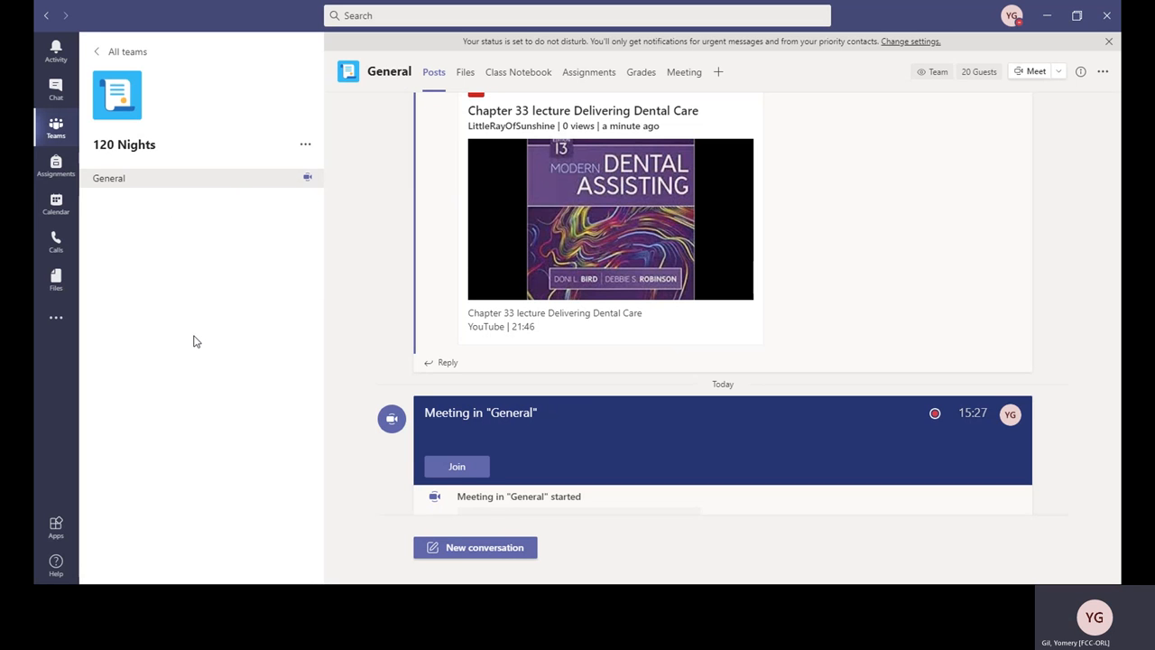
mouse_move(873, 254)
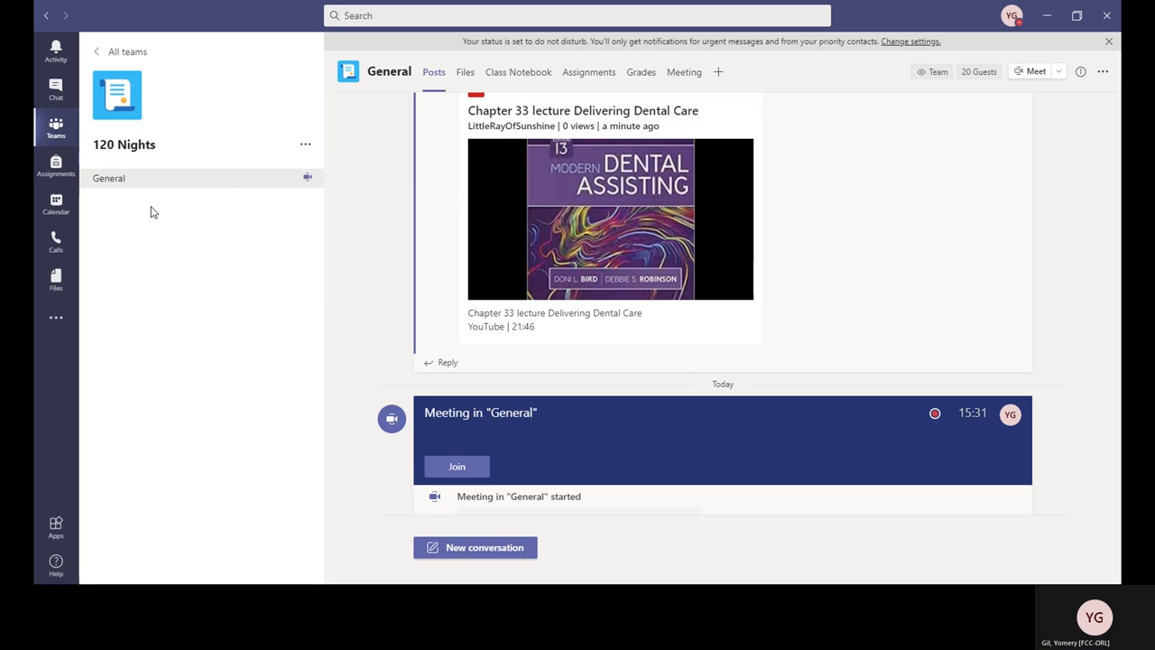
mouse_move(715, 361)
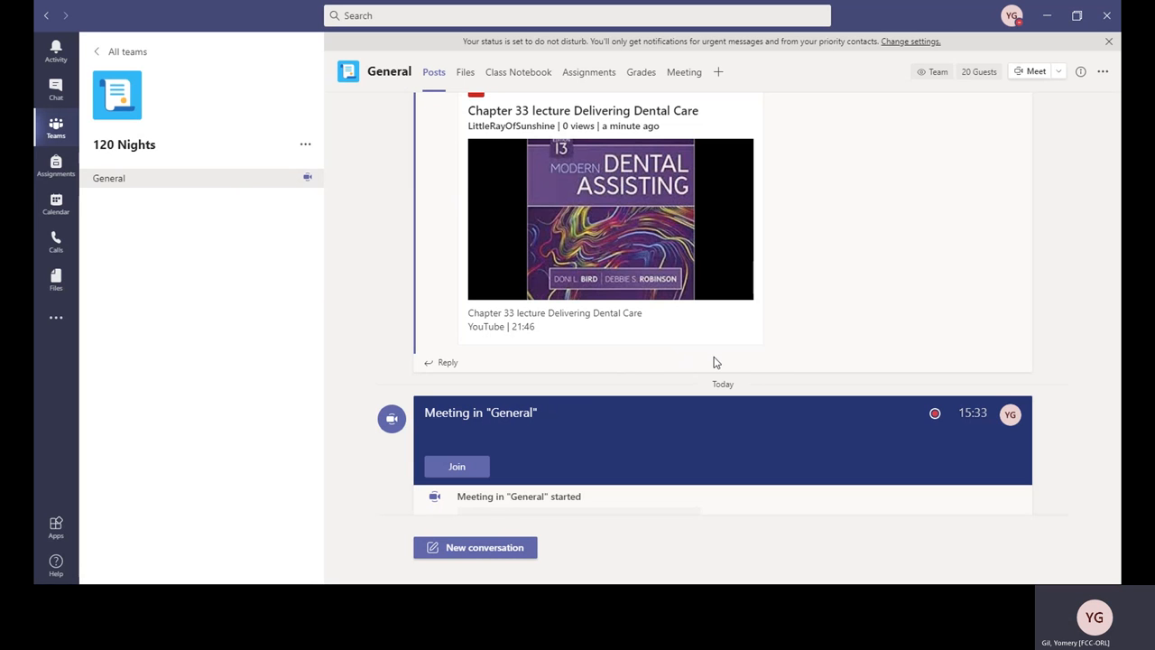
mouse_move(343, 350)
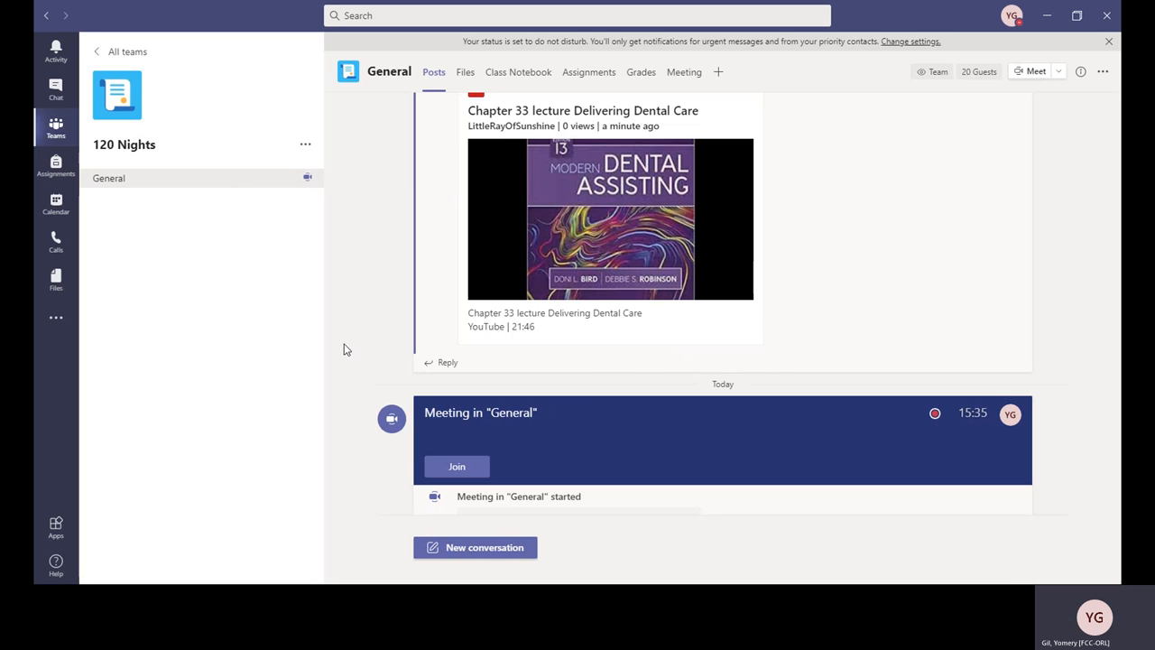
mouse_move(278, 350)
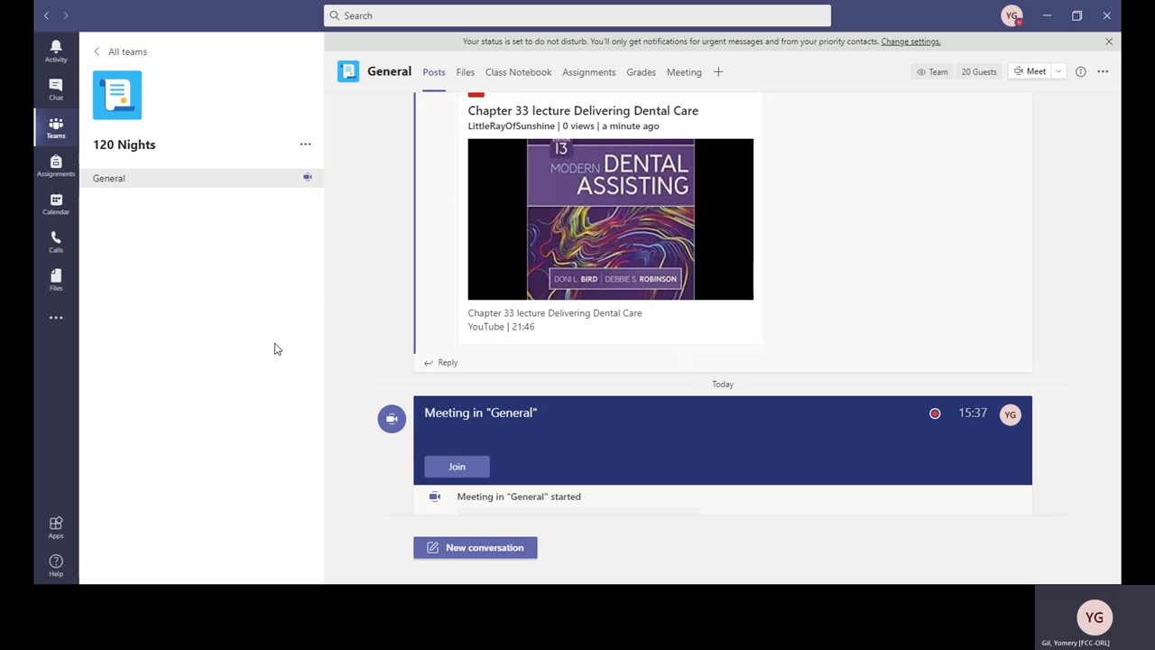
mouse_move(404, 369)
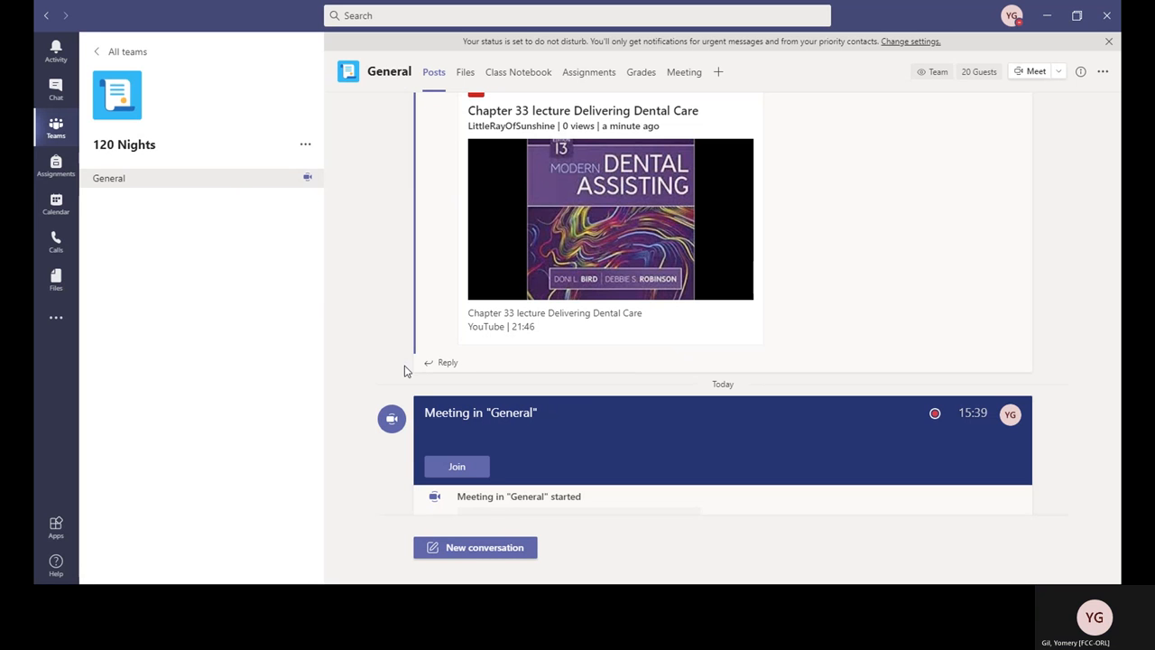
mouse_move(65, 286)
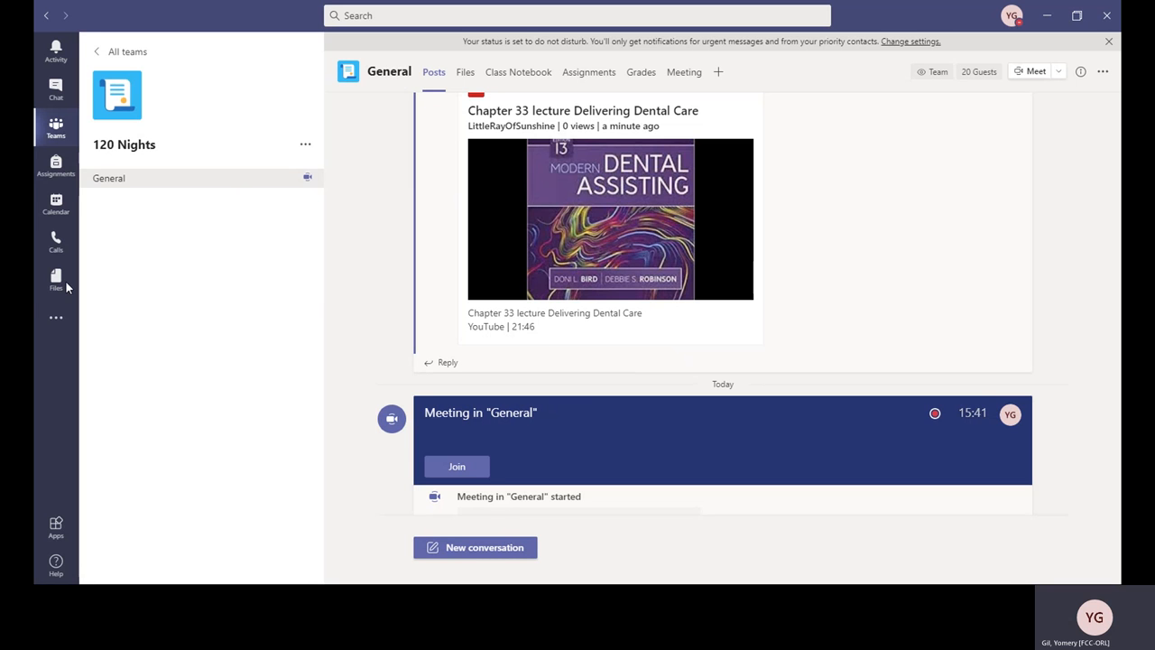
mouse_move(593, 361)
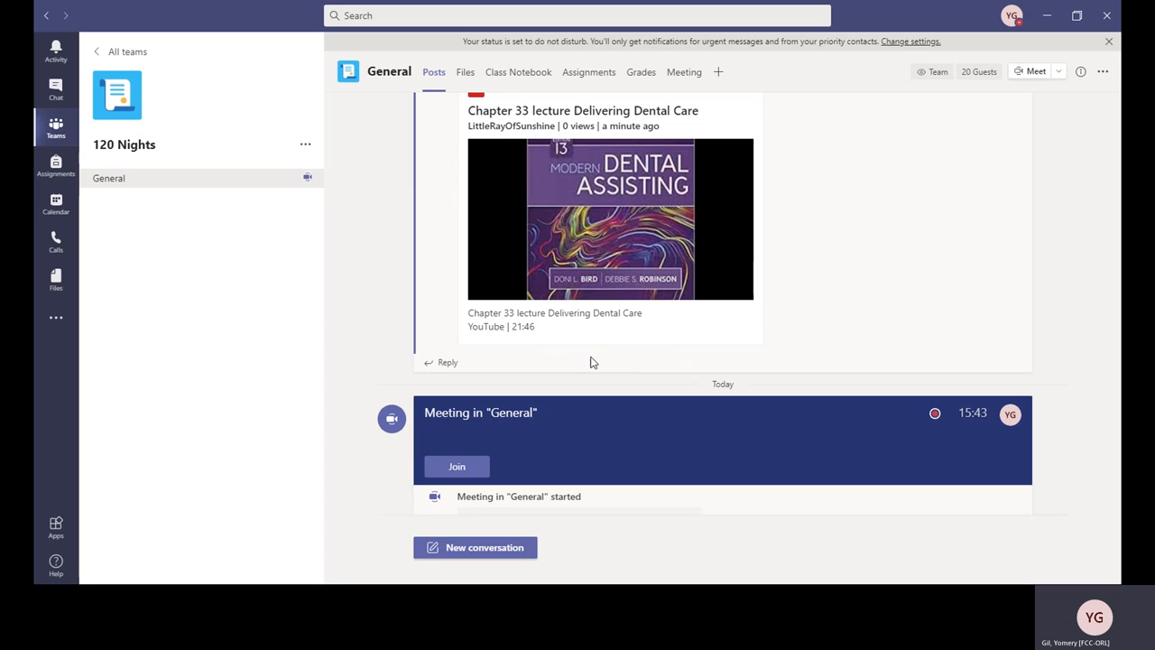
mouse_move(527, 348)
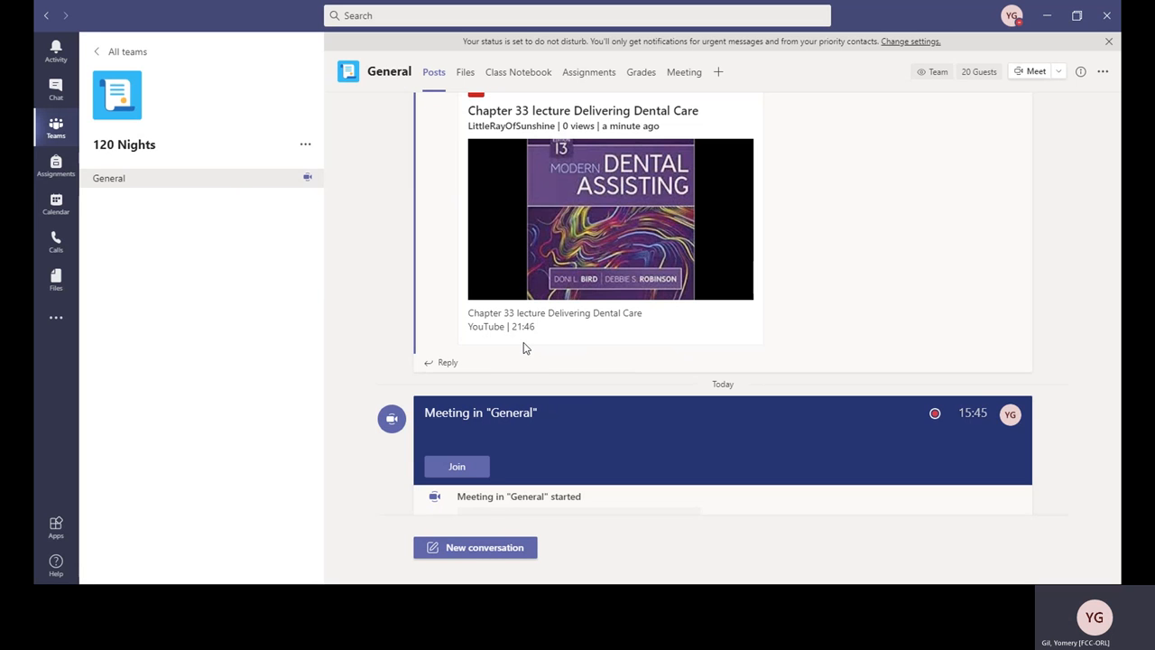
mouse_move(538, 347)
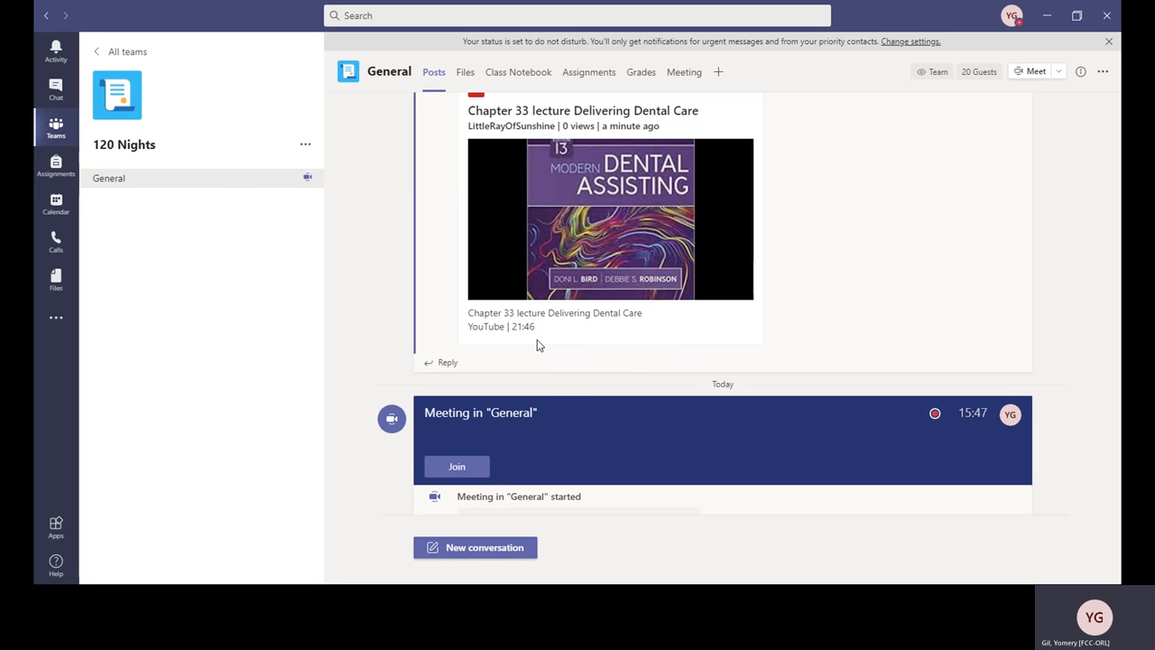
mouse_move(159, 357)
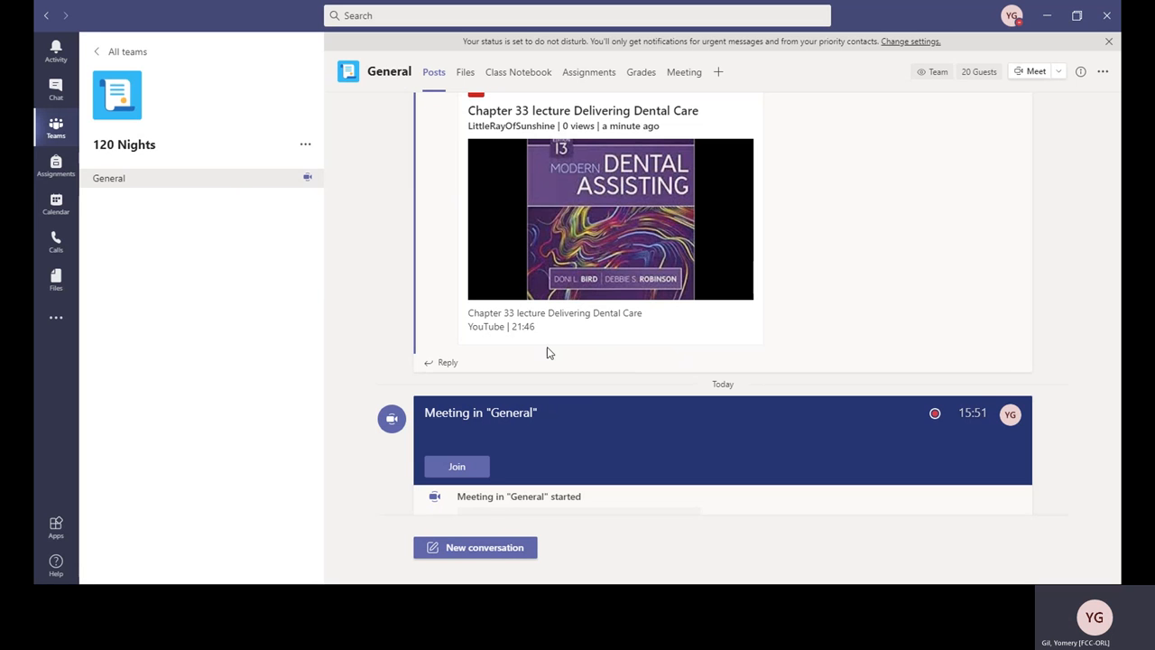
mouse_move(189, 364)
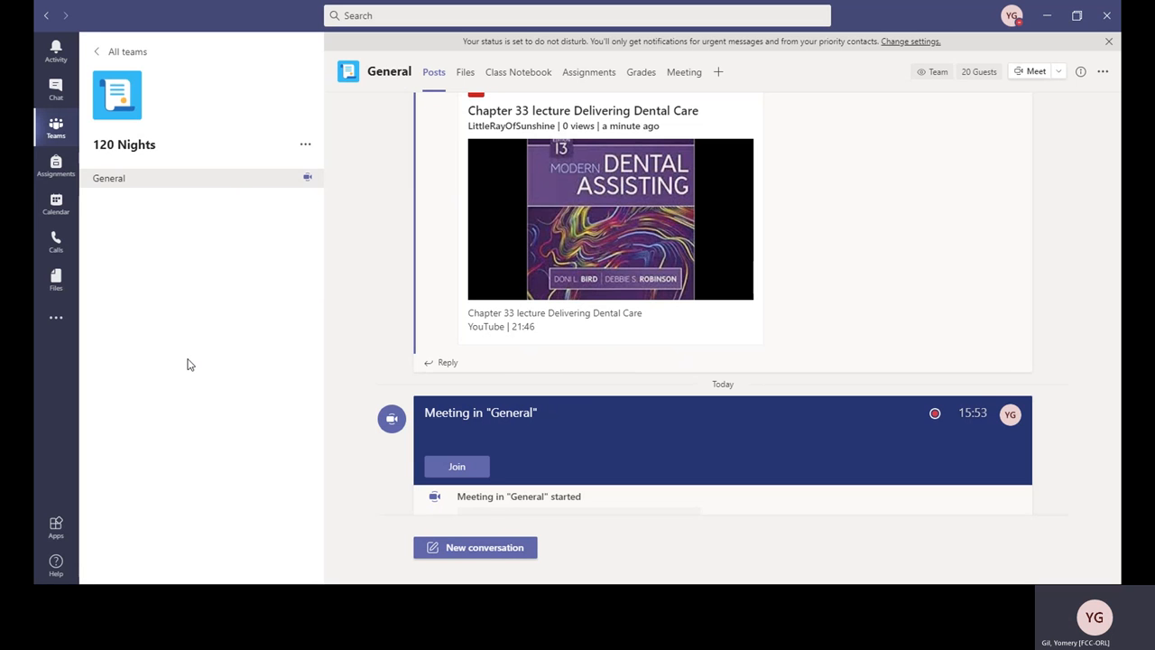
mouse_move(184, 411)
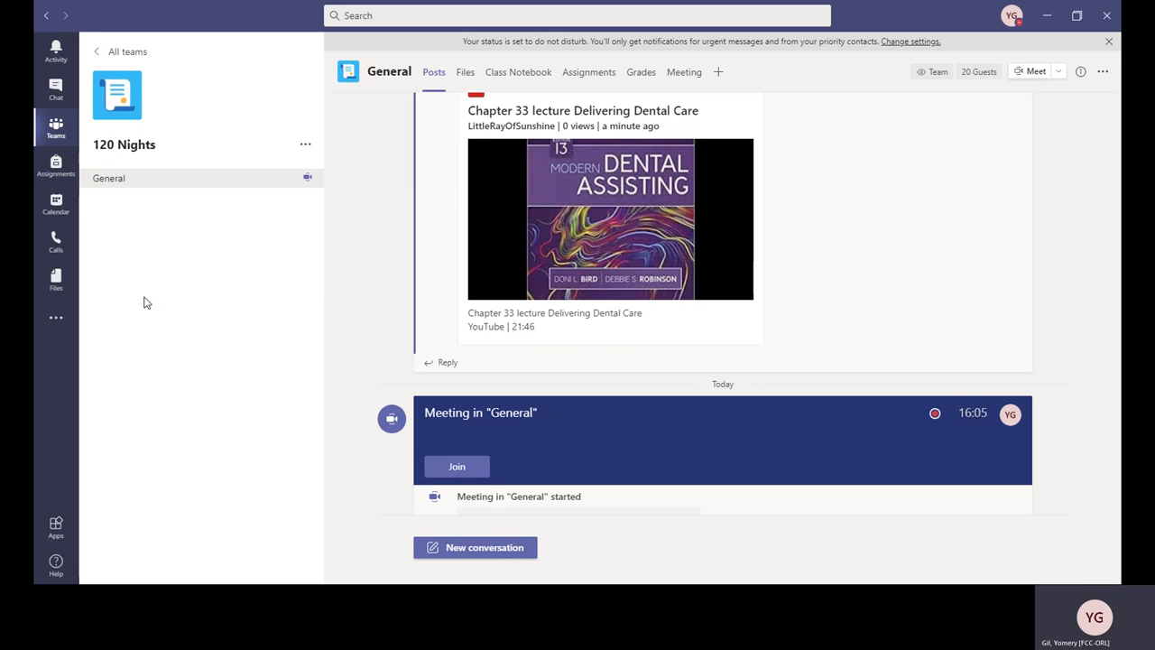
mouse_move(343, 266)
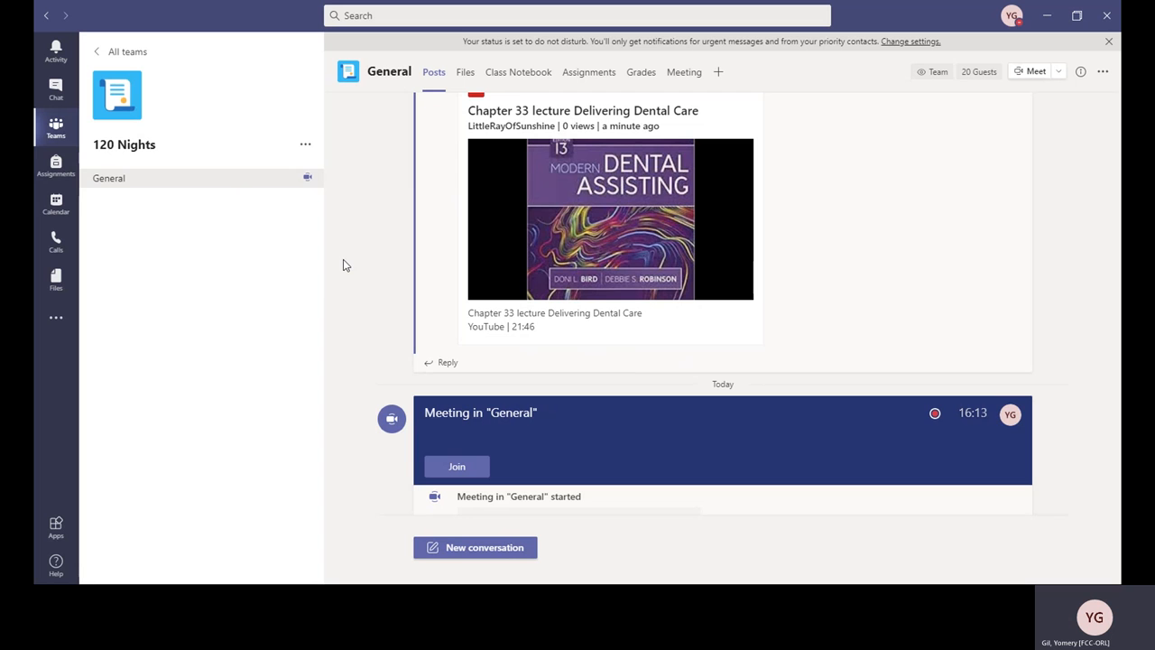
mouse_move(370, 287)
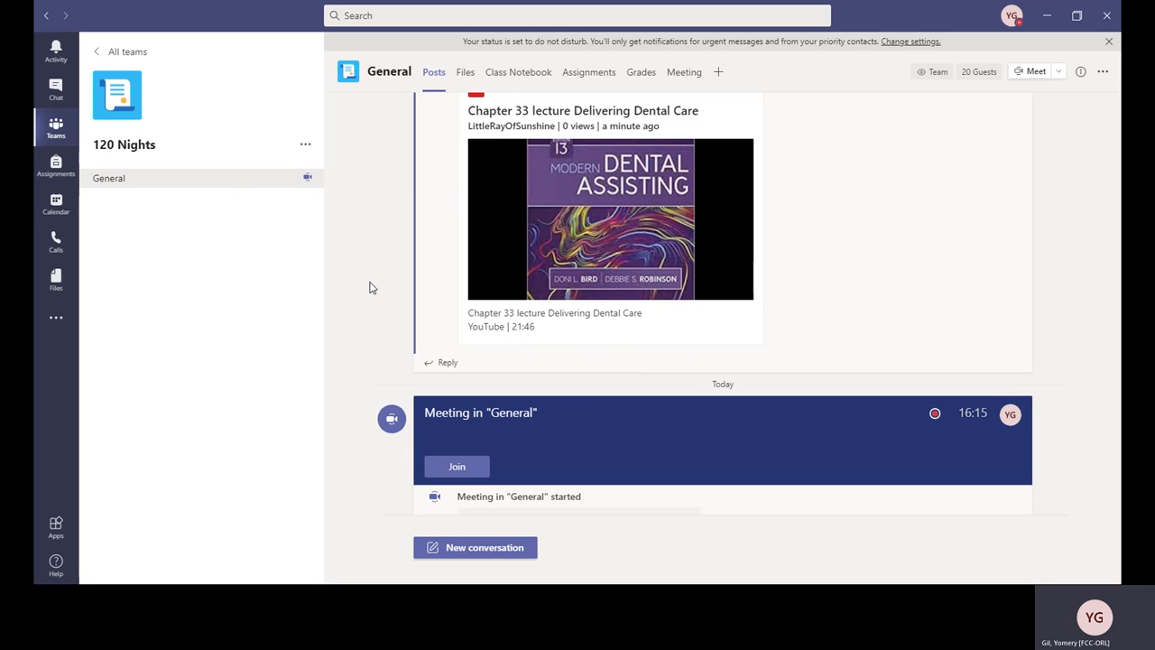
mouse_move(365, 354)
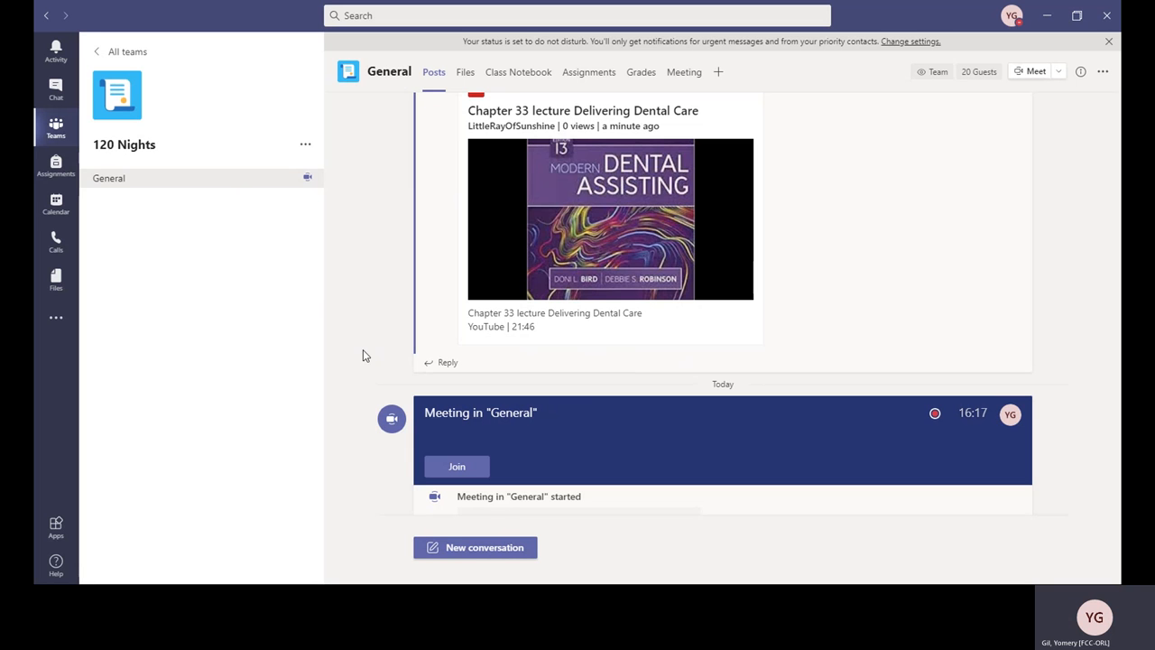
mouse_move(253, 373)
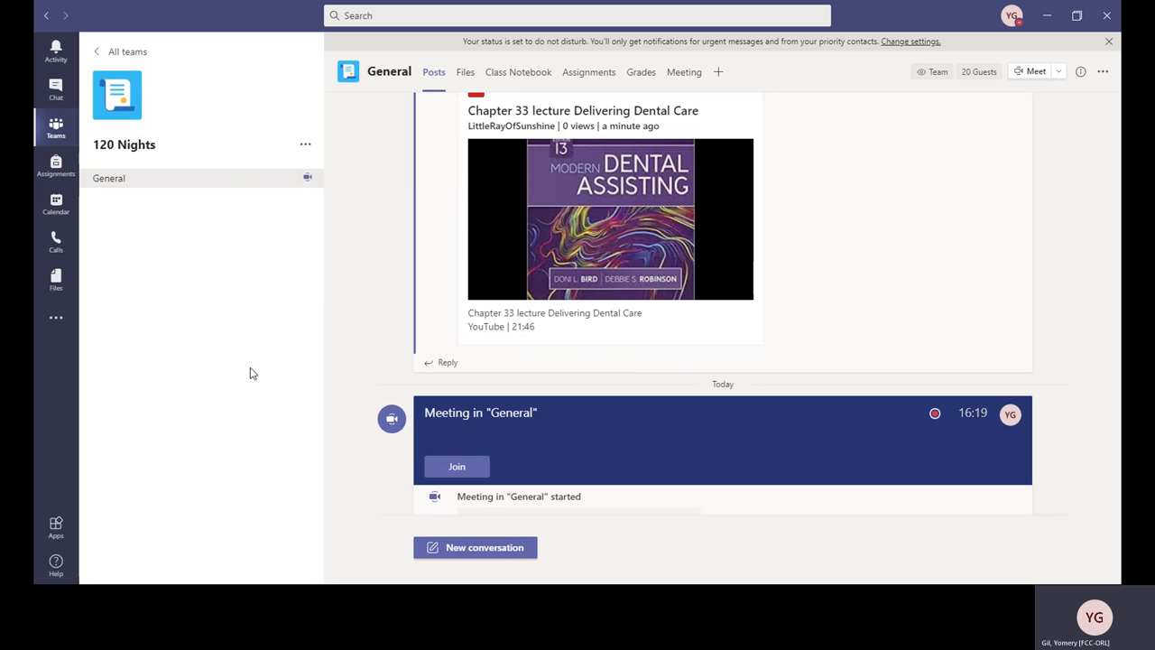
mouse_move(287, 287)
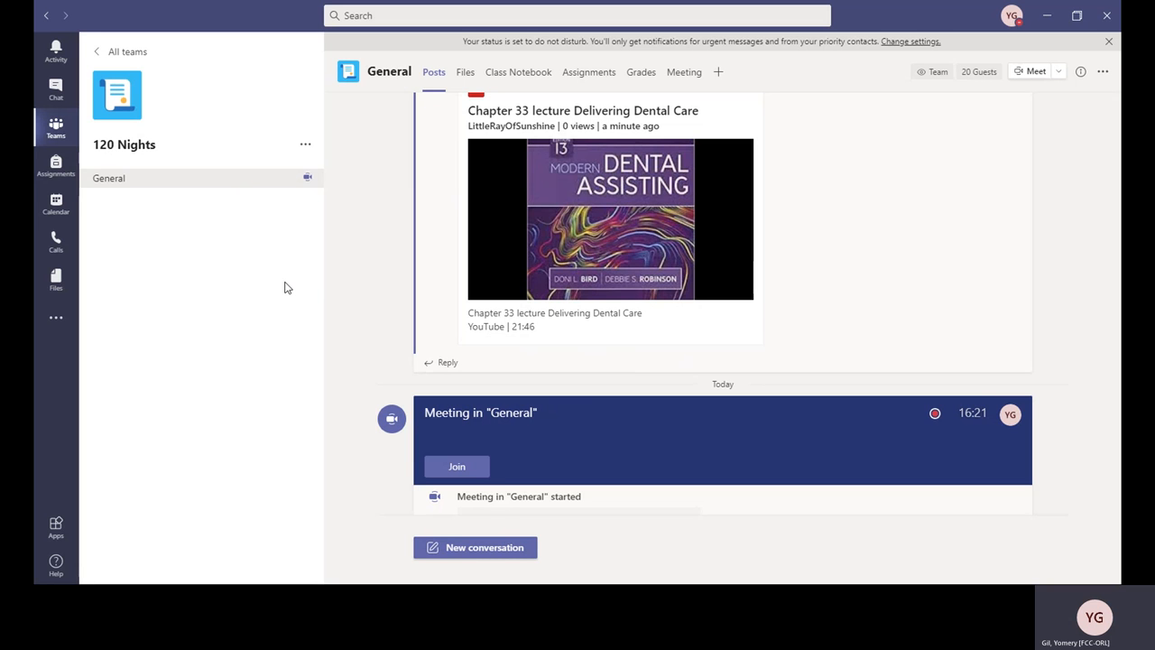
mouse_move(357, 272)
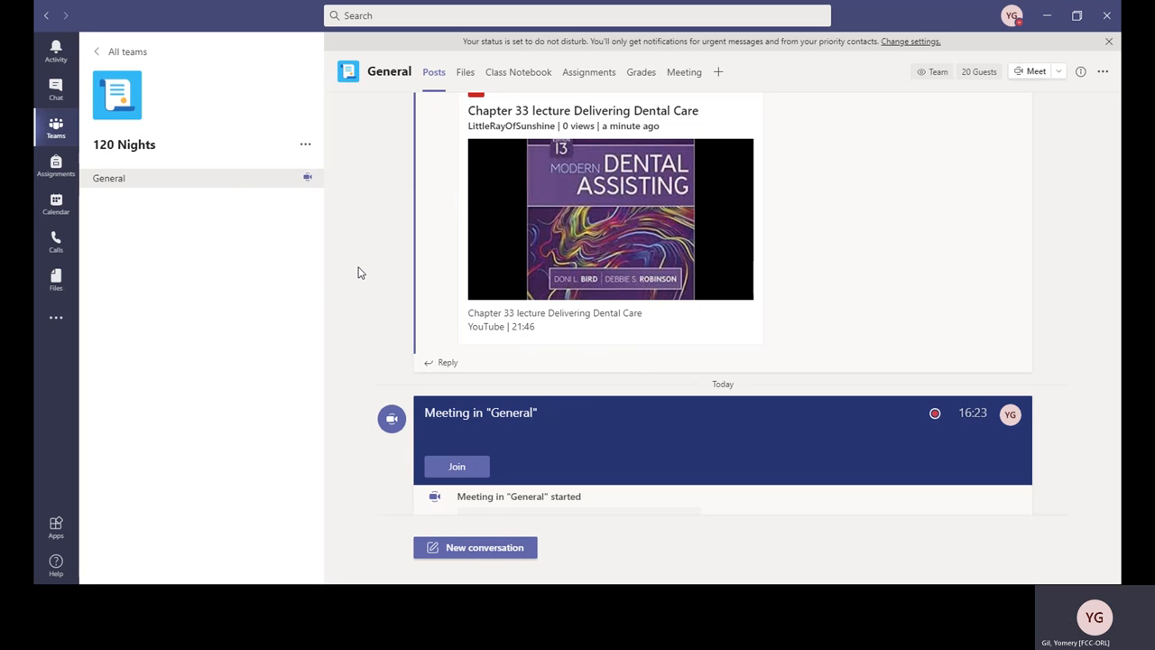
mouse_move(329, 274)
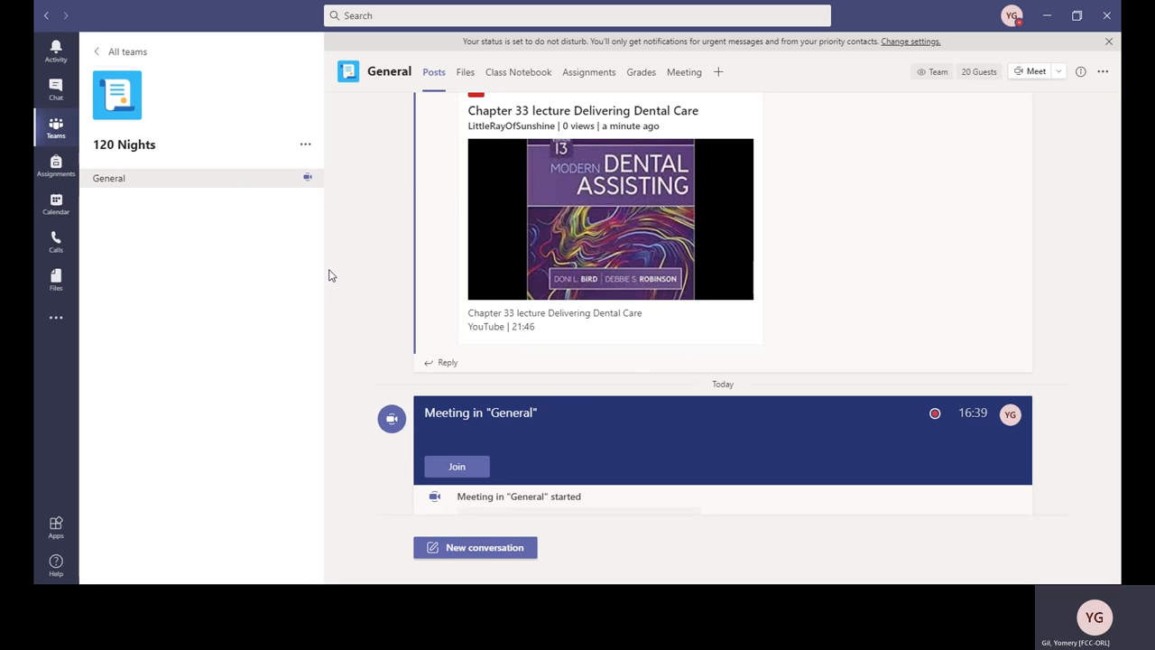
mouse_move(269, 325)
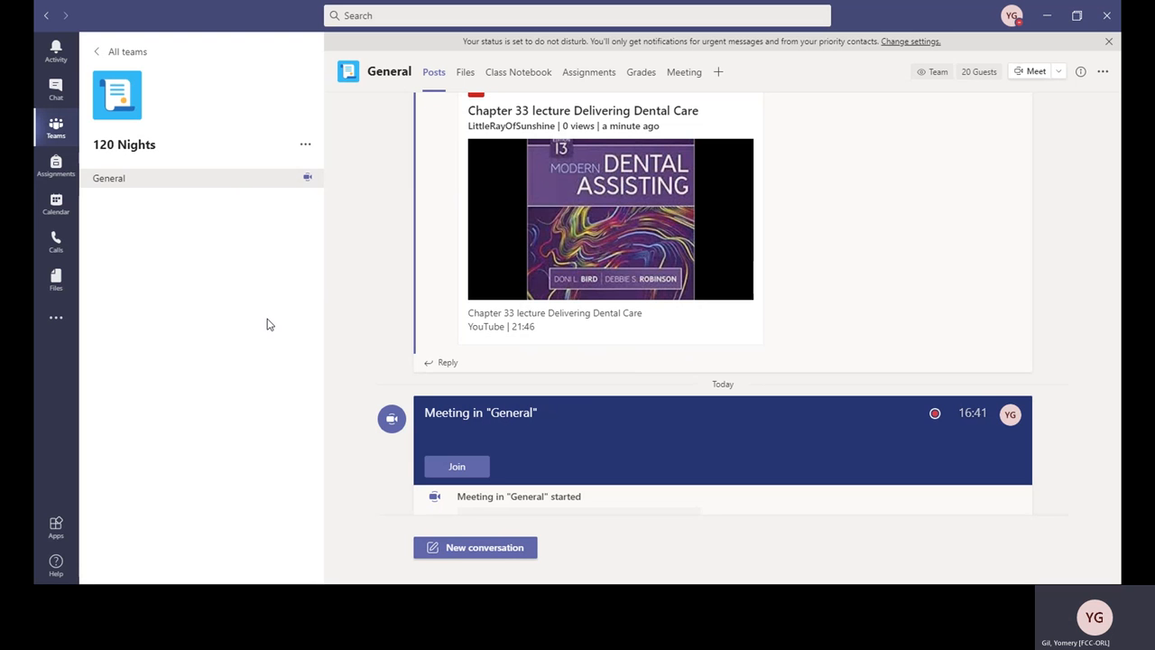
mouse_move(197, 332)
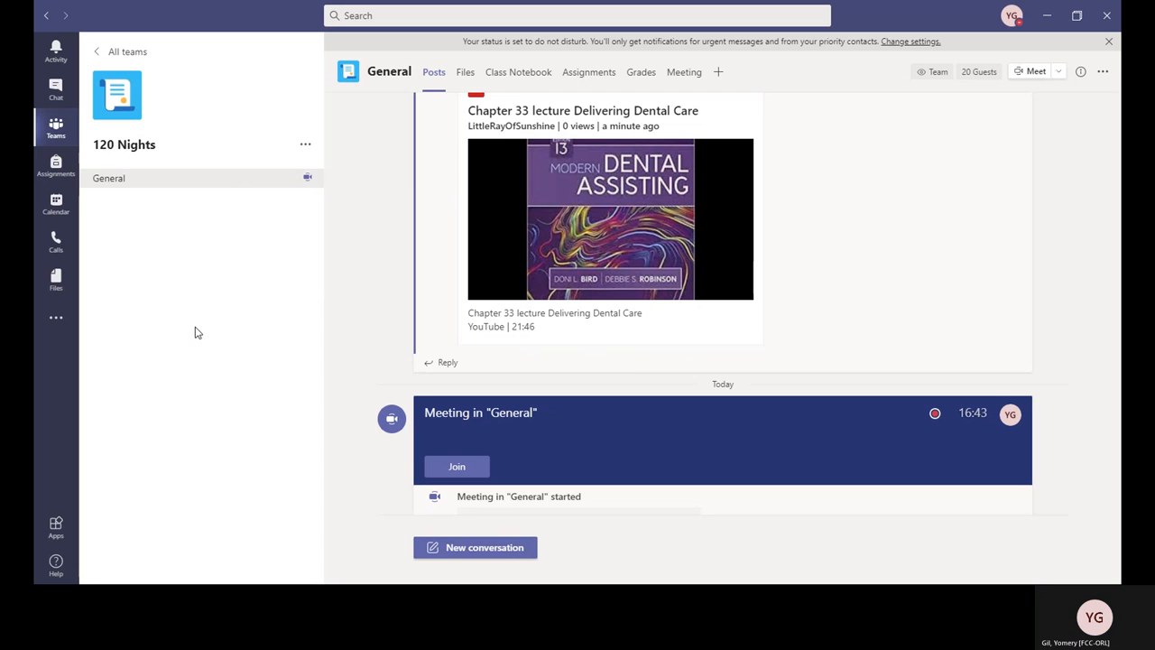
mouse_move(184, 282)
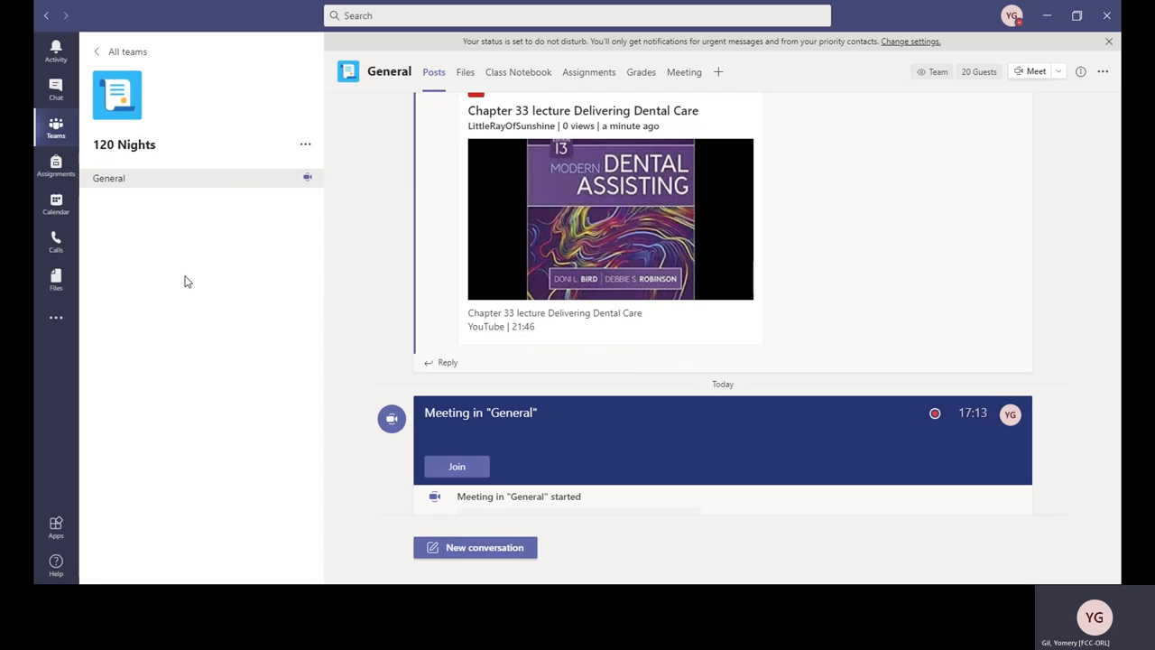
mouse_move(115, 395)
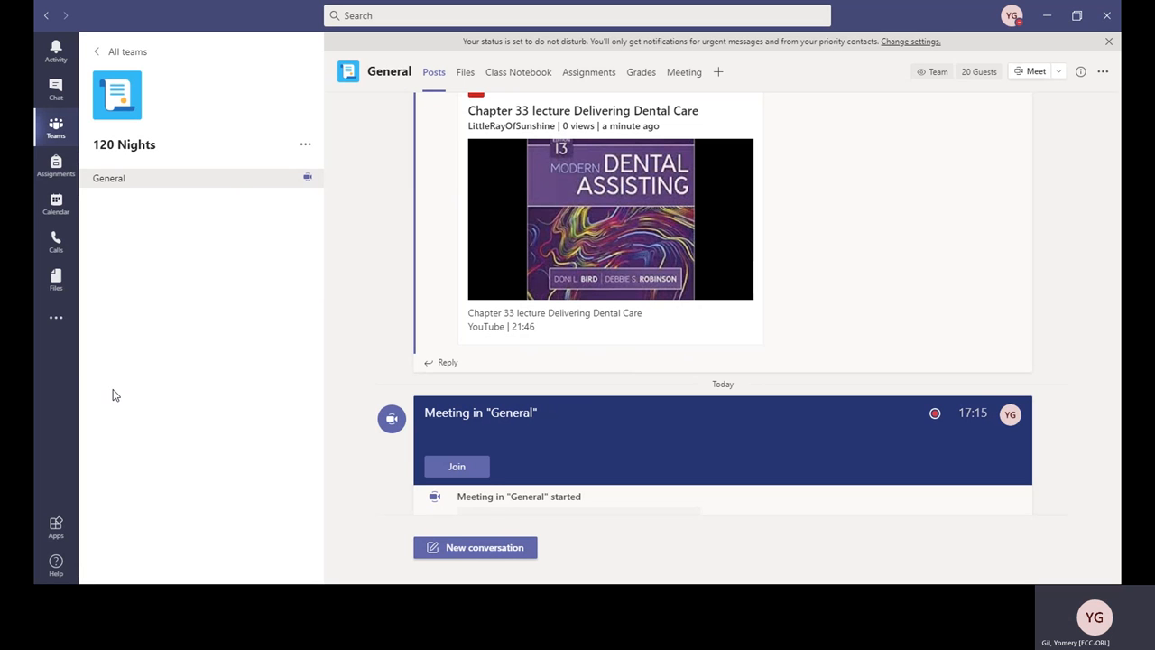
mouse_move(243, 262)
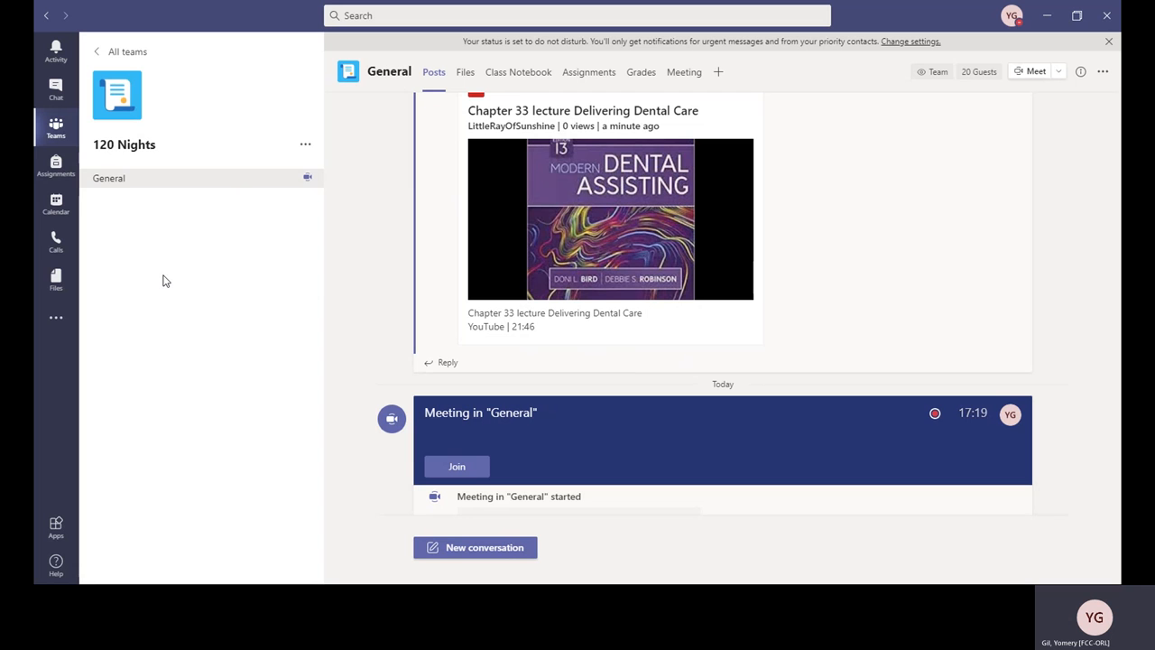
mouse_move(150, 278)
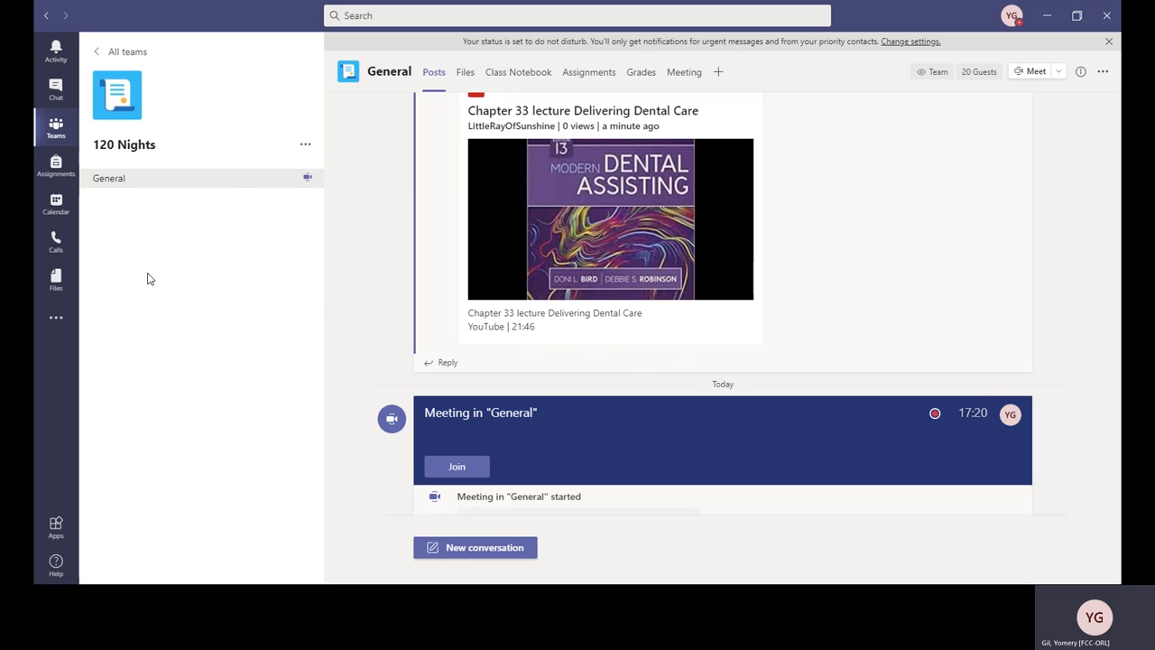
mouse_move(158, 283)
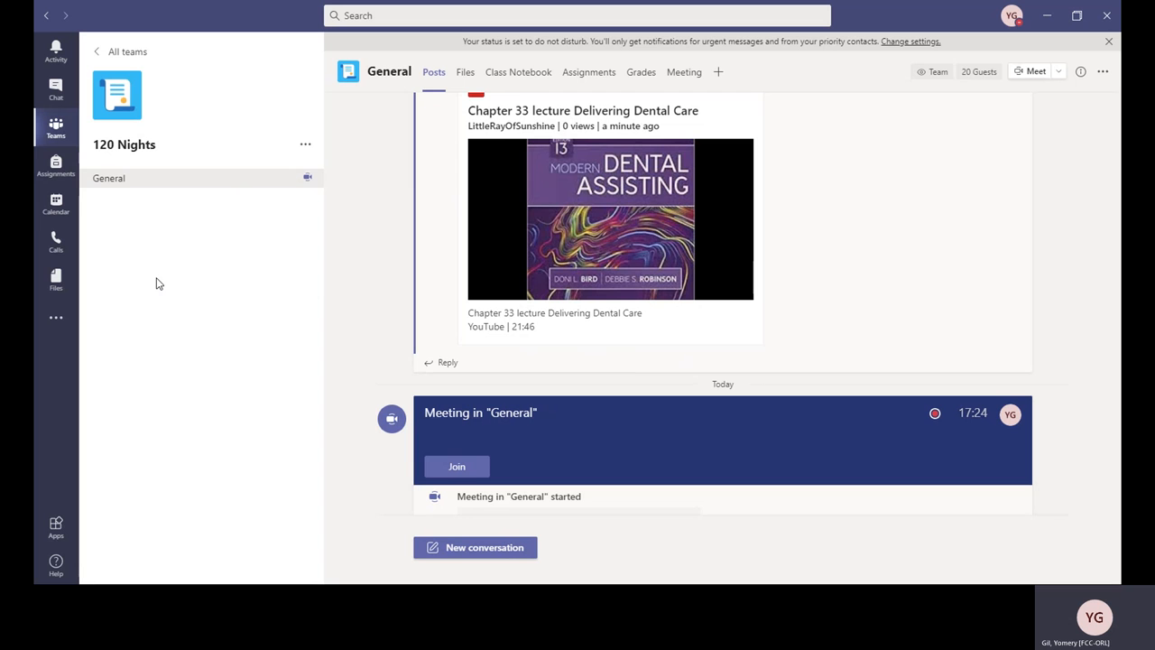
mouse_move(189, 325)
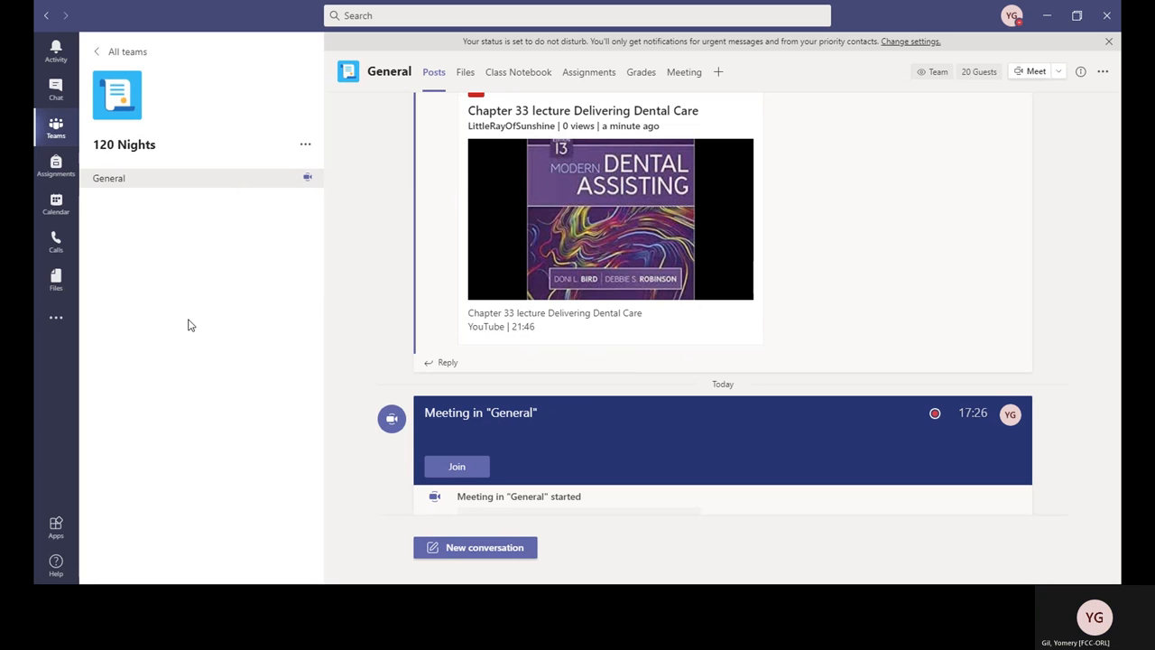
mouse_move(202, 321)
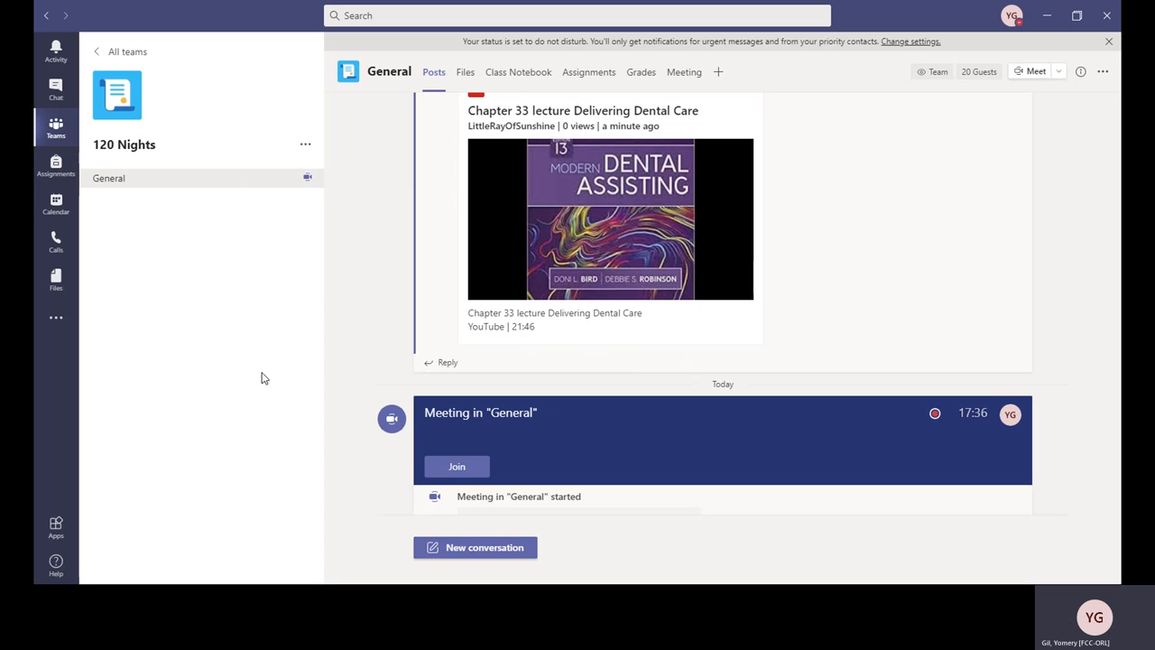
mouse_move(263, 379)
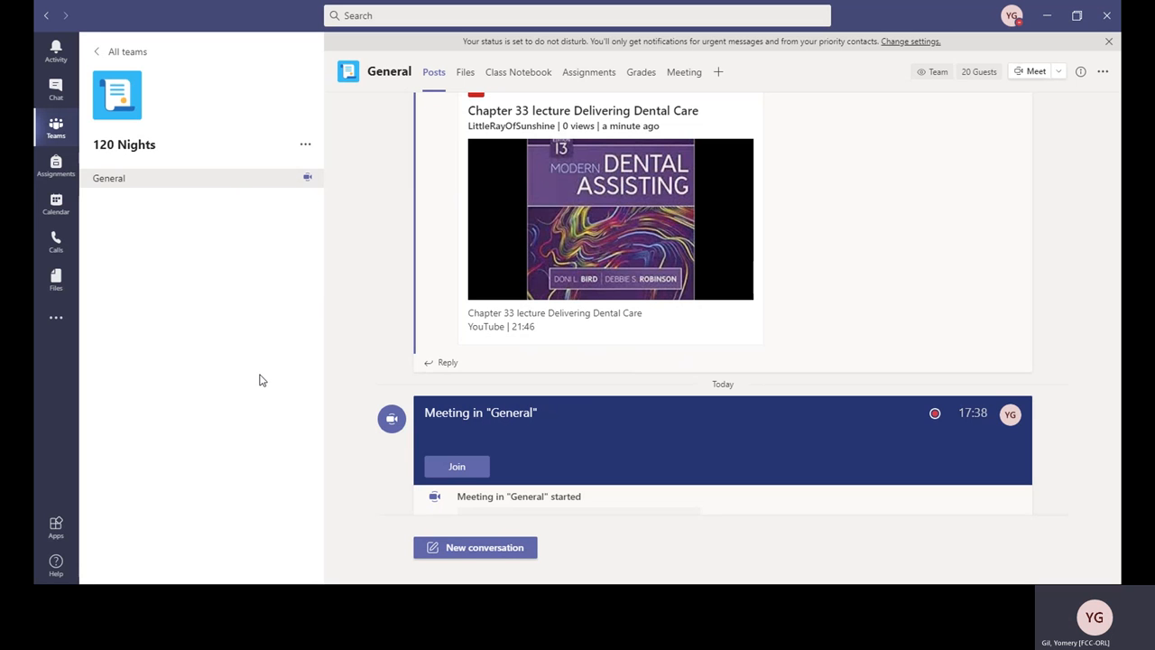
mouse_move(231, 389)
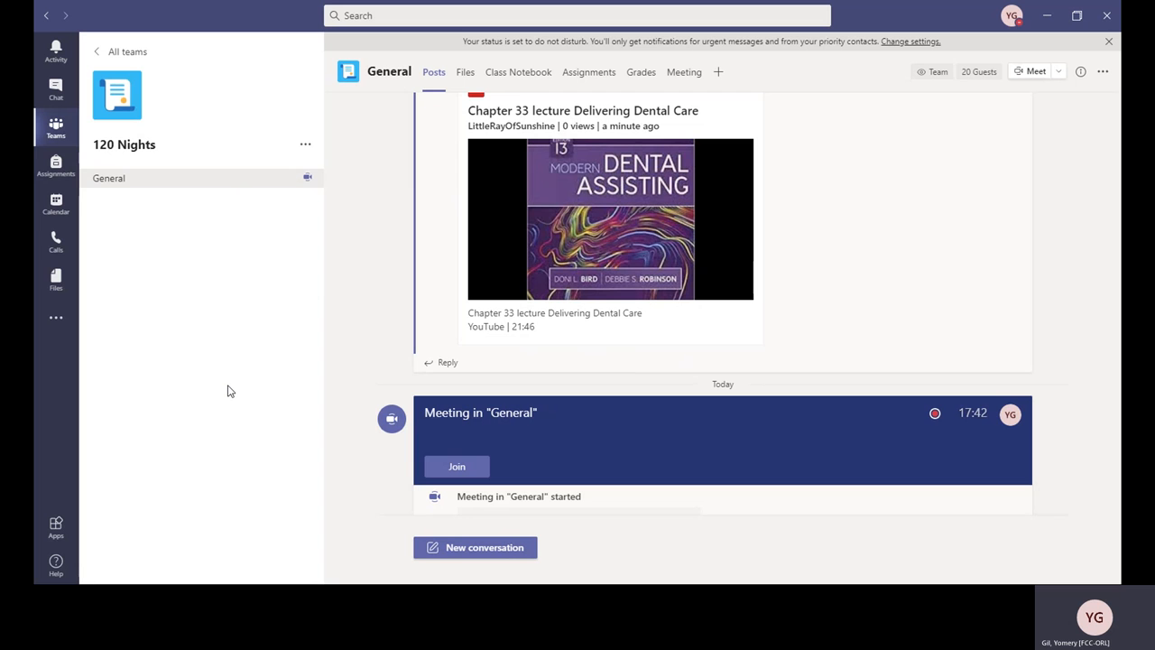
mouse_move(267, 414)
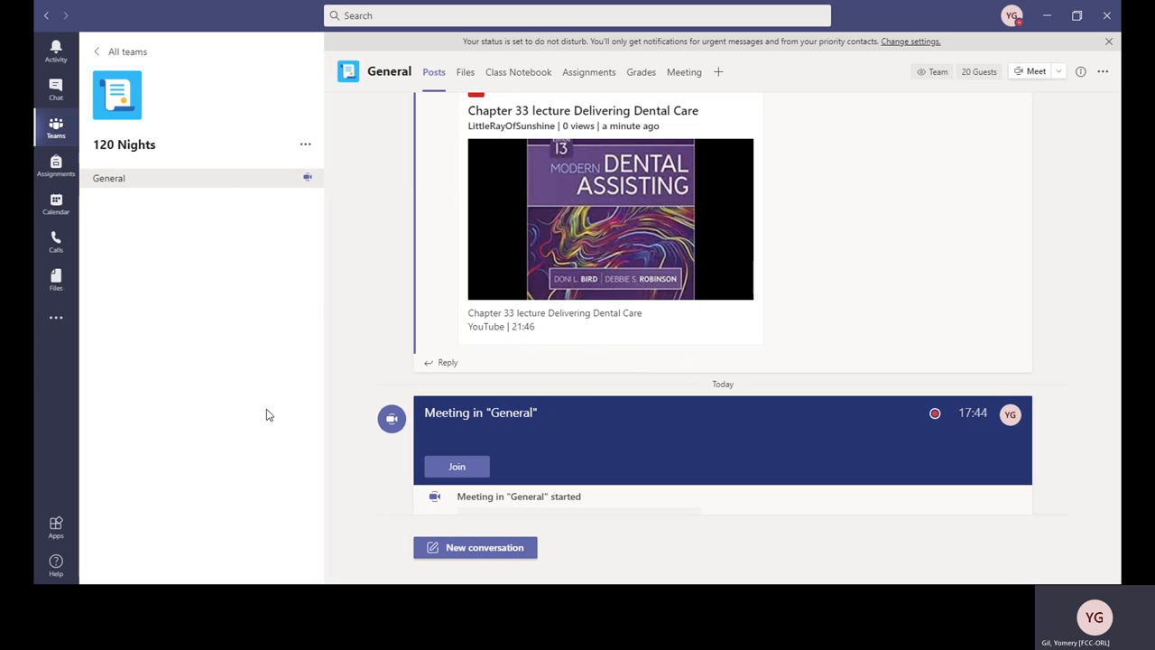
mouse_move(199, 412)
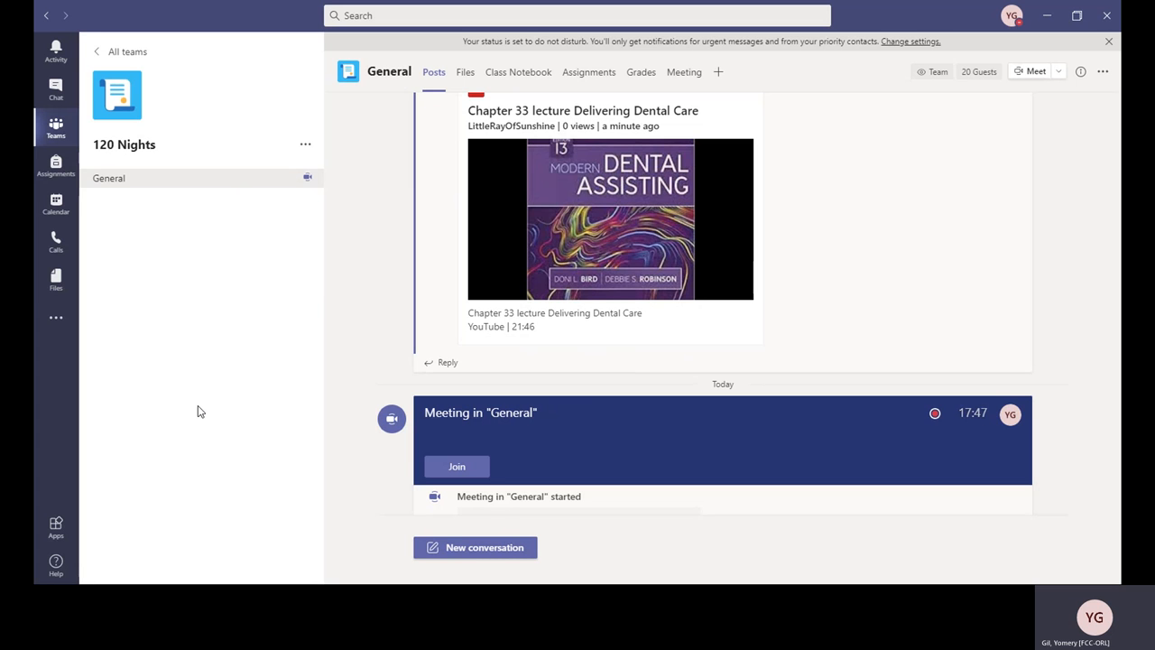
mouse_move(190, 368)
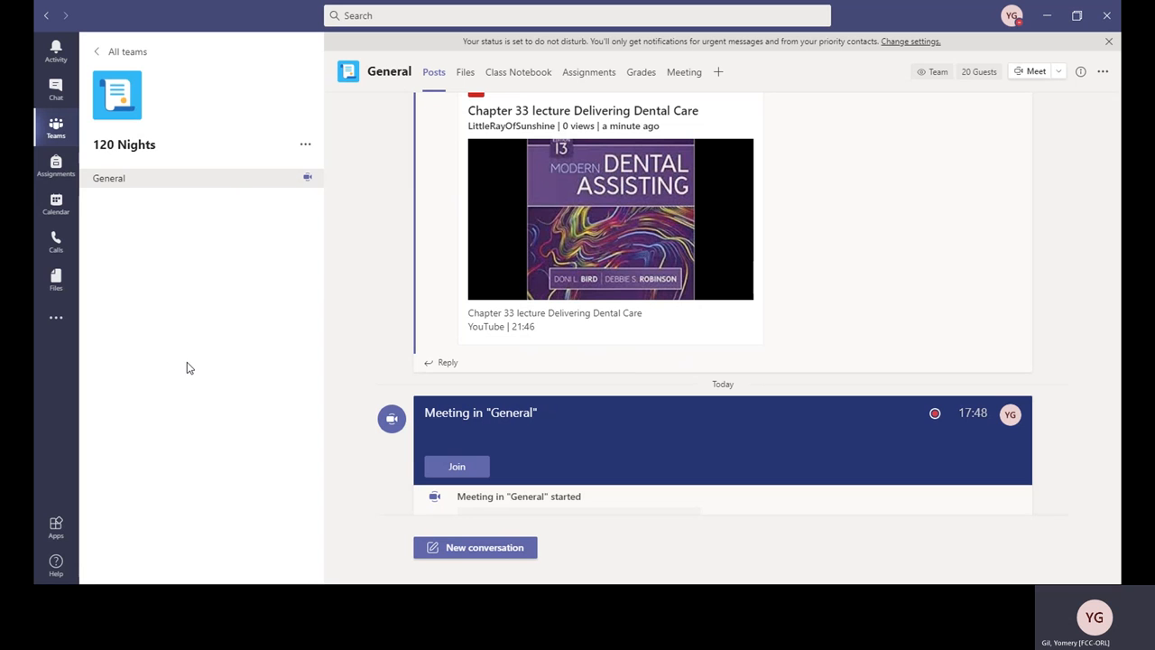
mouse_move(534, 223)
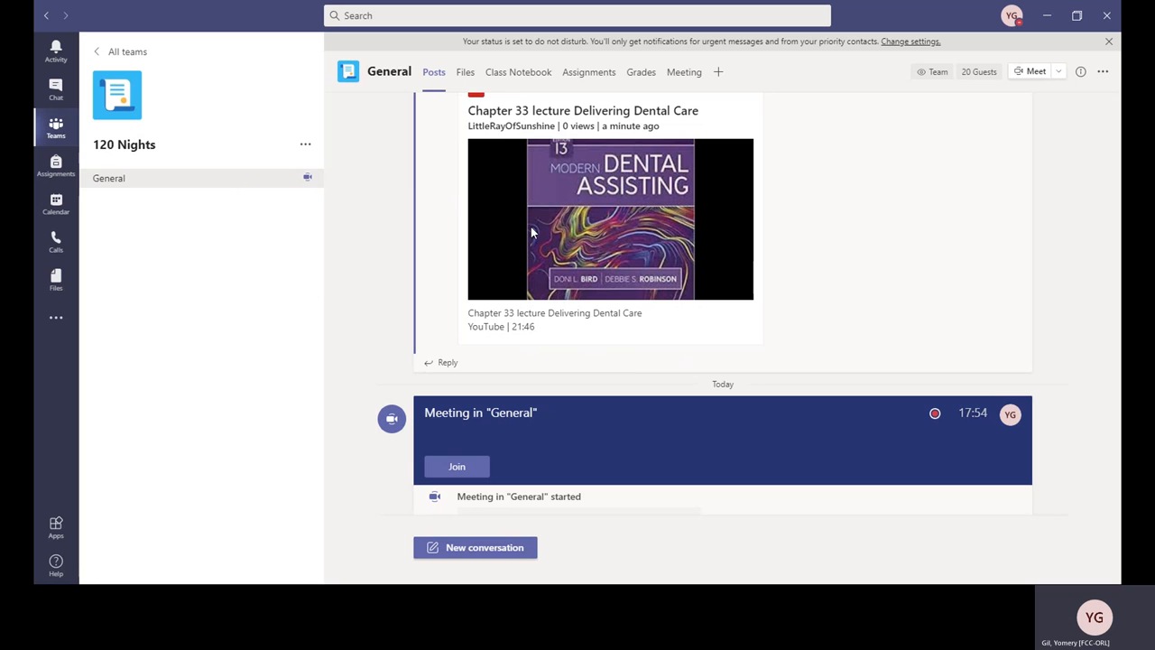
mouse_move(639, 242)
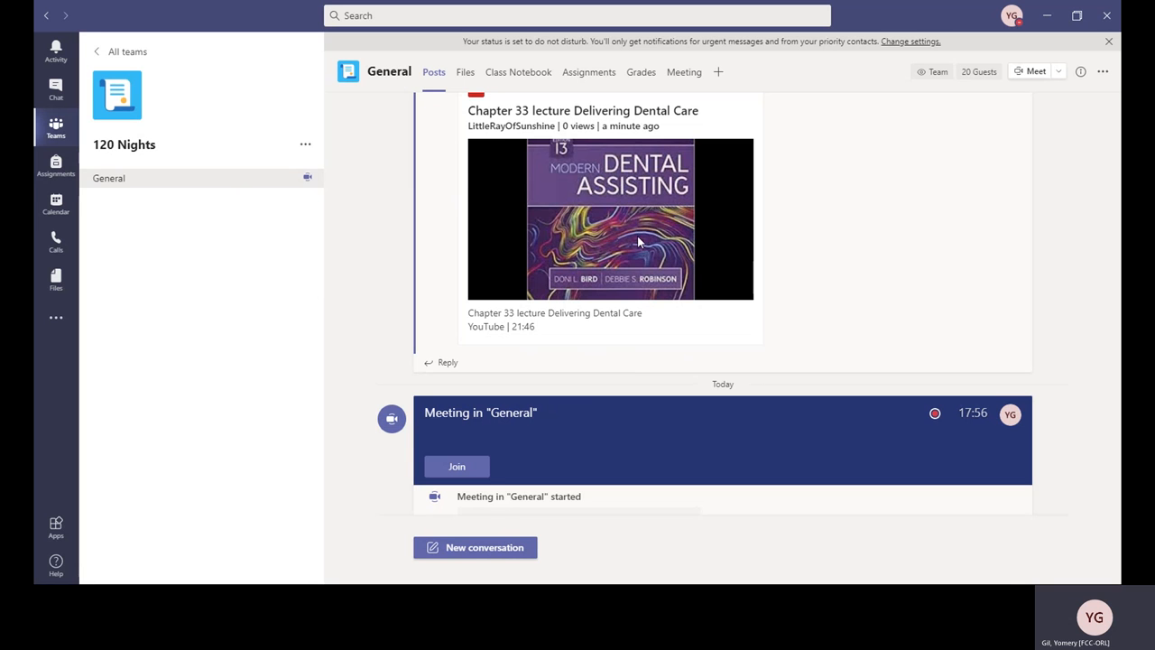
mouse_move(654, 238)
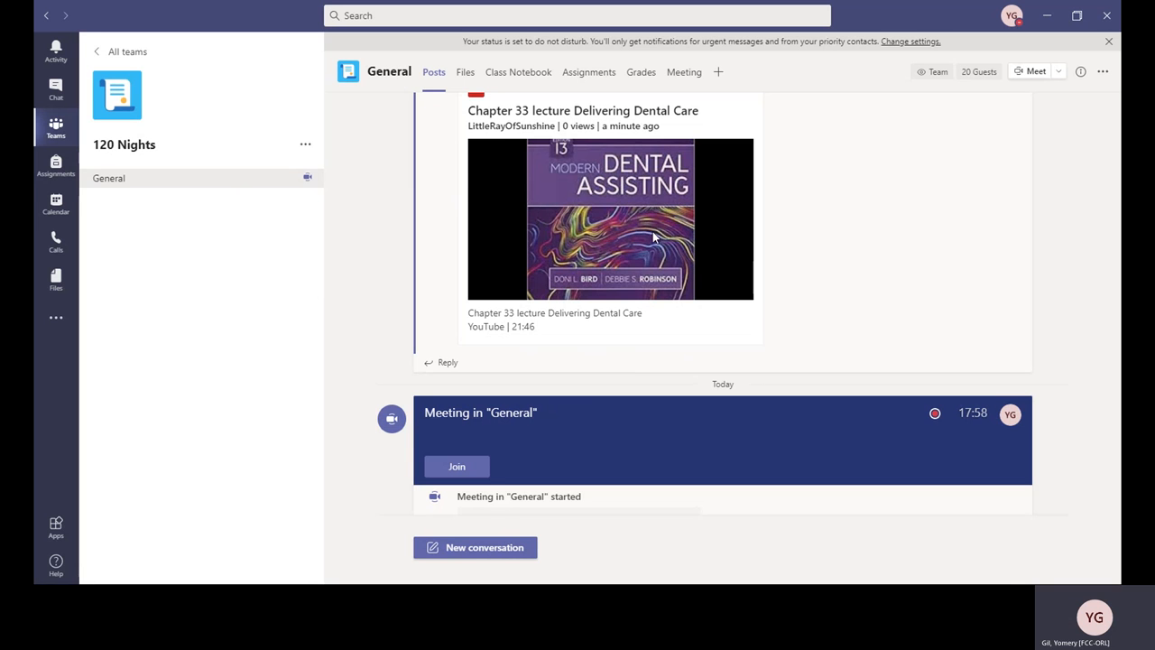
mouse_move(665, 257)
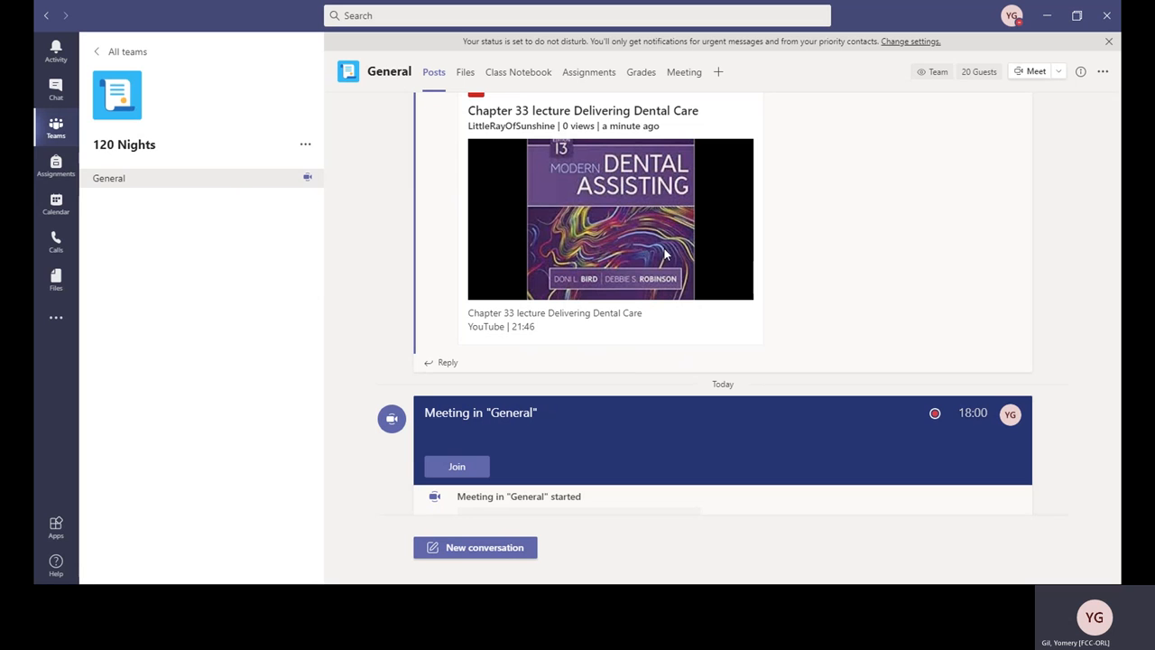
mouse_move(852, 274)
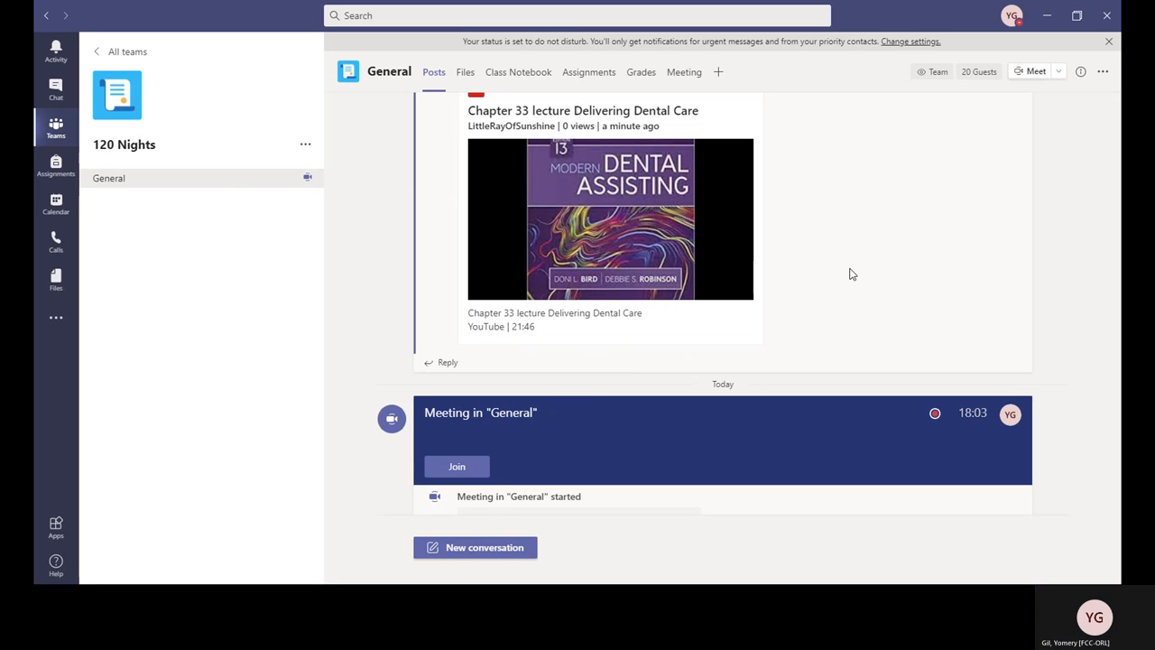
mouse_move(812, 271)
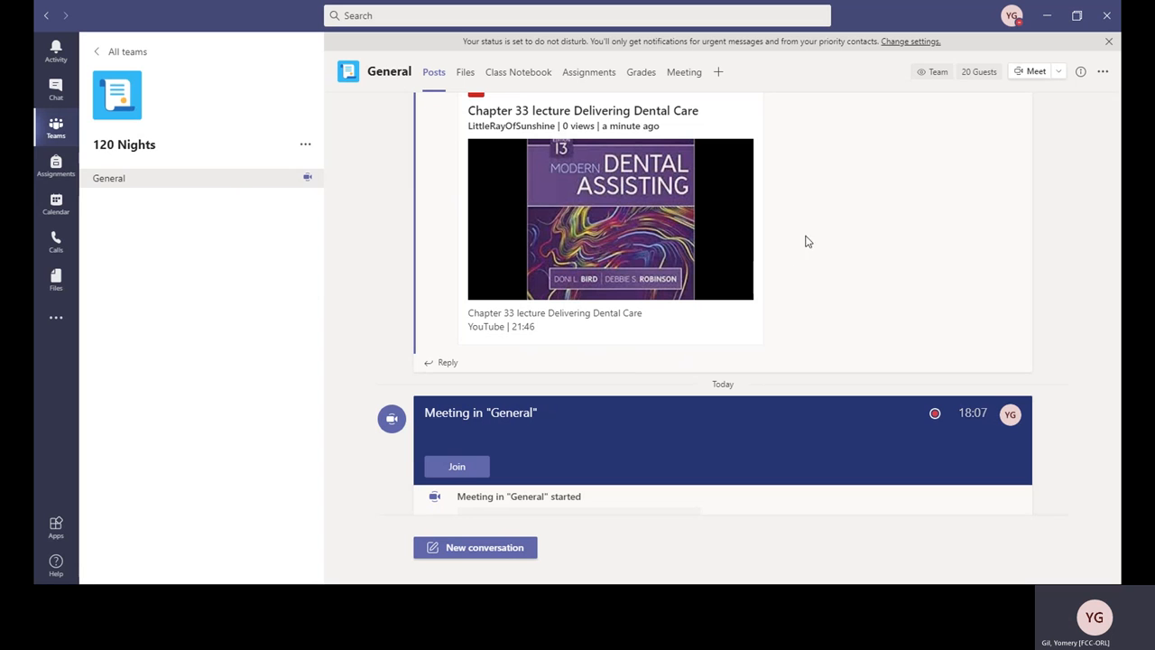
mouse_move(815, 159)
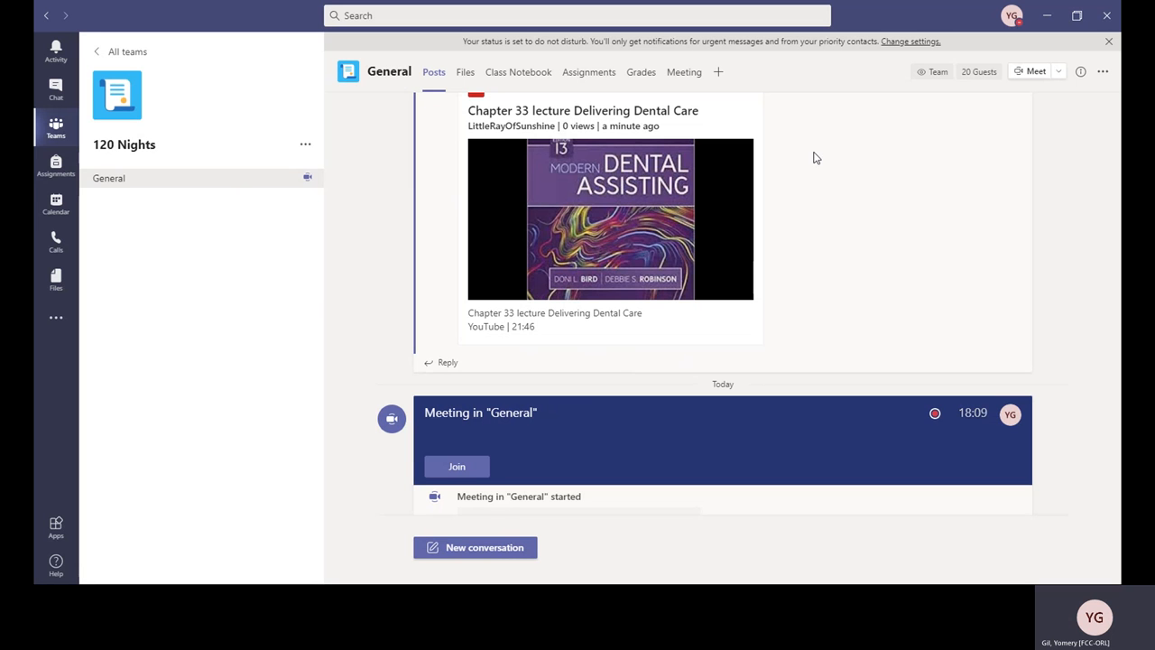
mouse_move(812, 215)
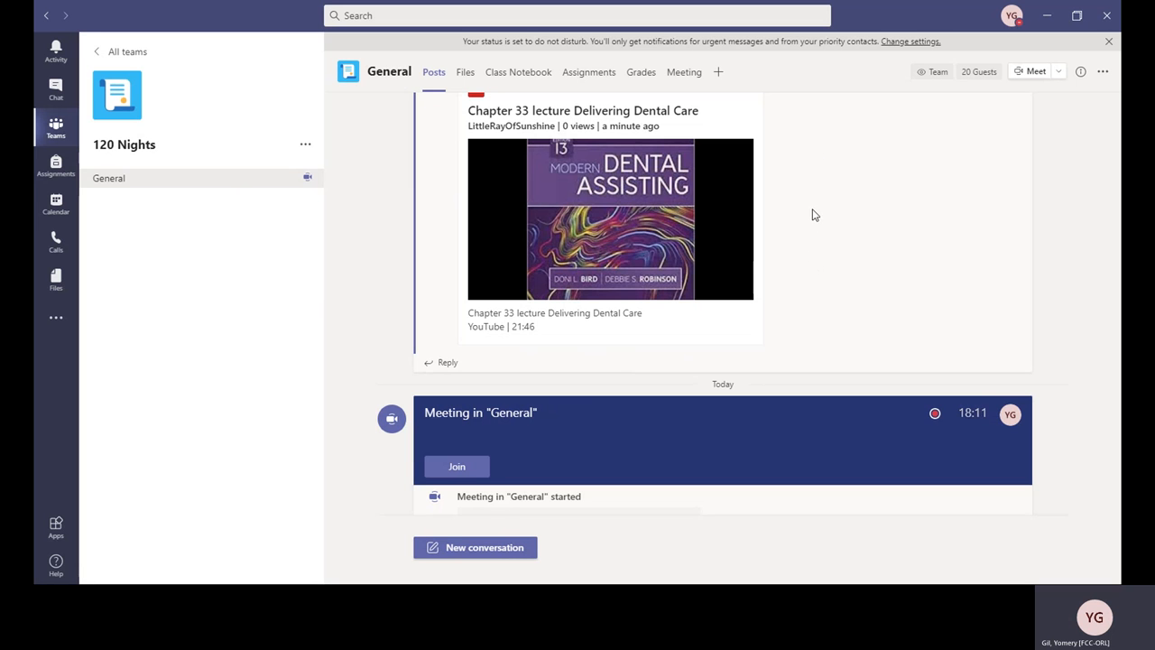
mouse_move(816, 264)
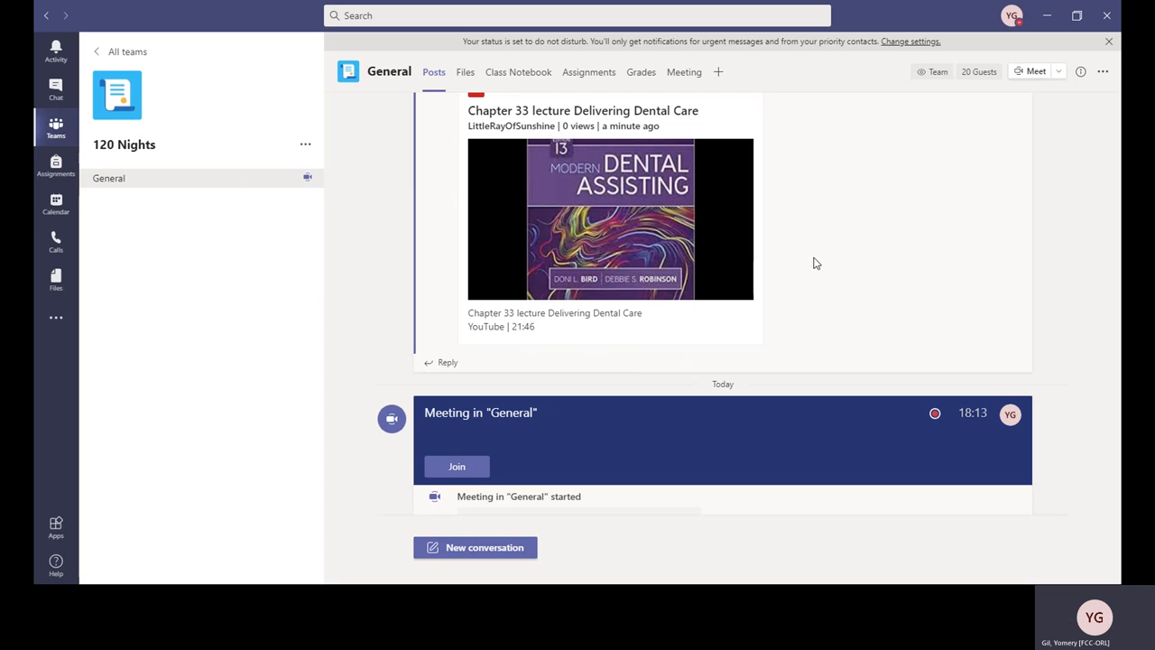
mouse_move(815, 159)
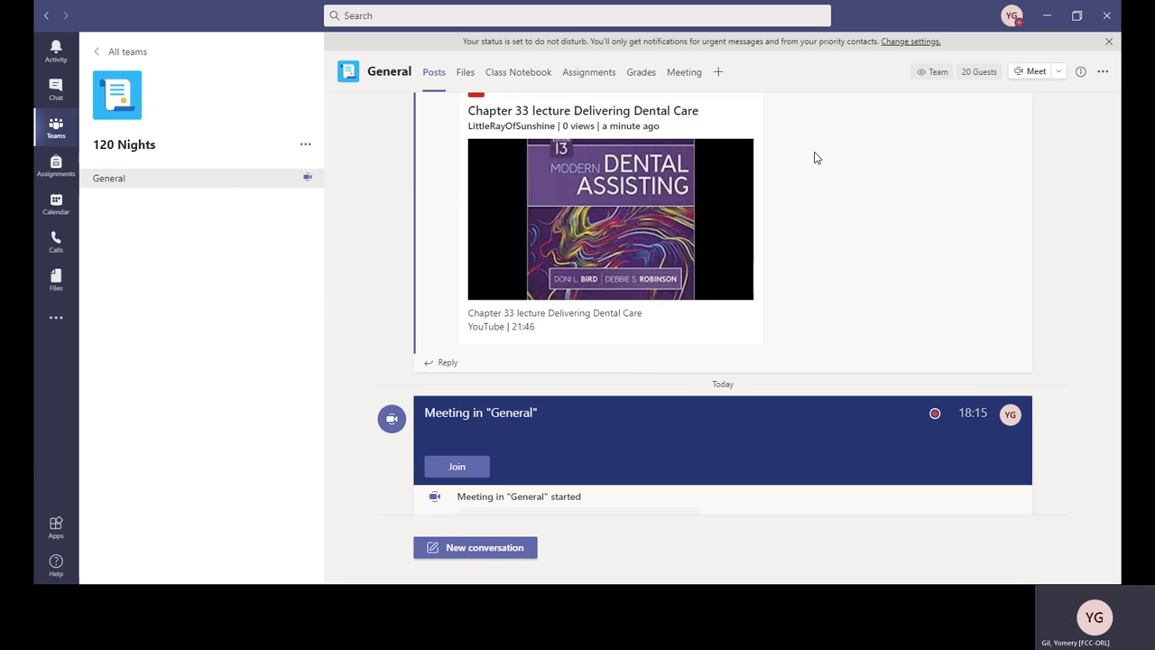
mouse_move(549, 368)
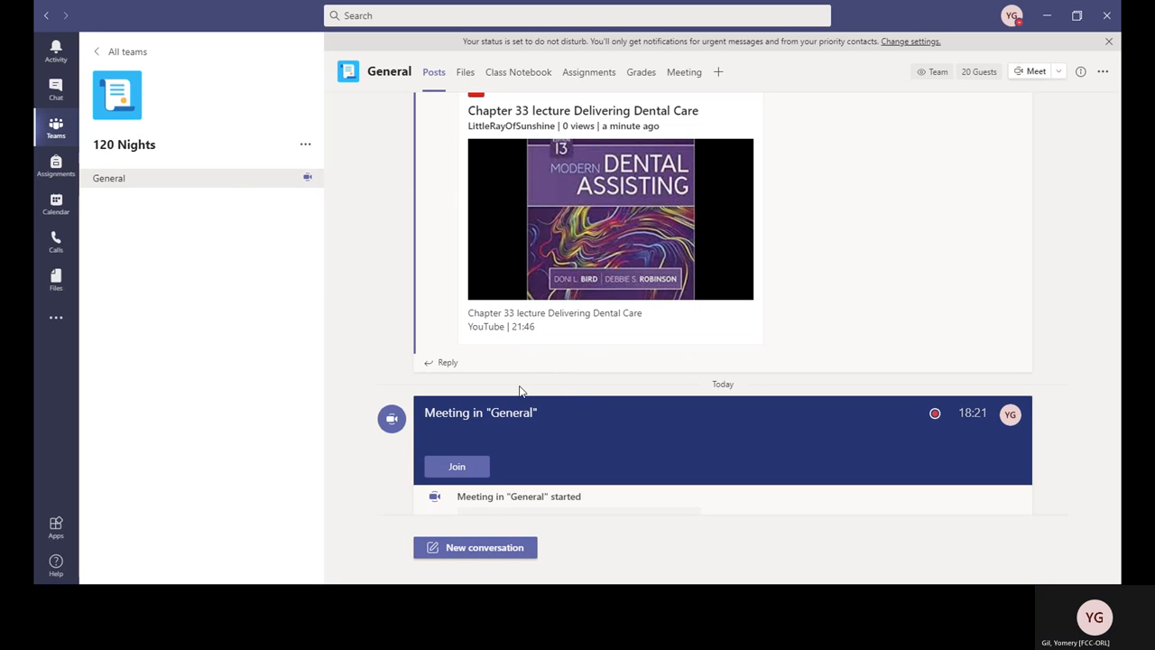
mouse_move(531, 373)
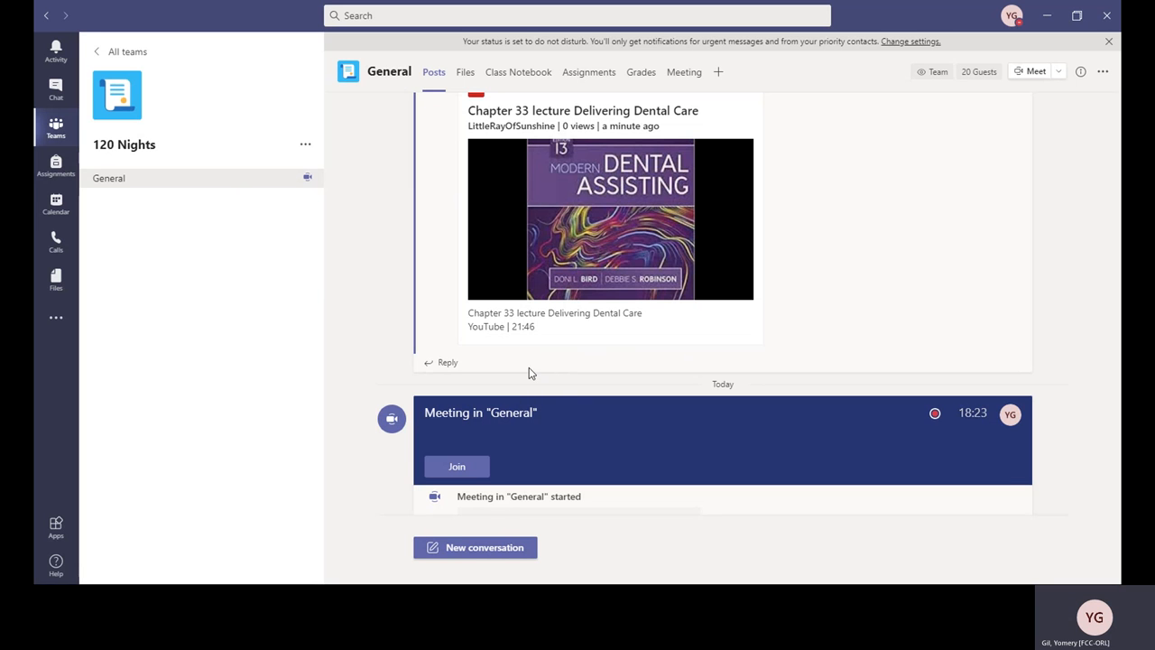
mouse_move(702, 406)
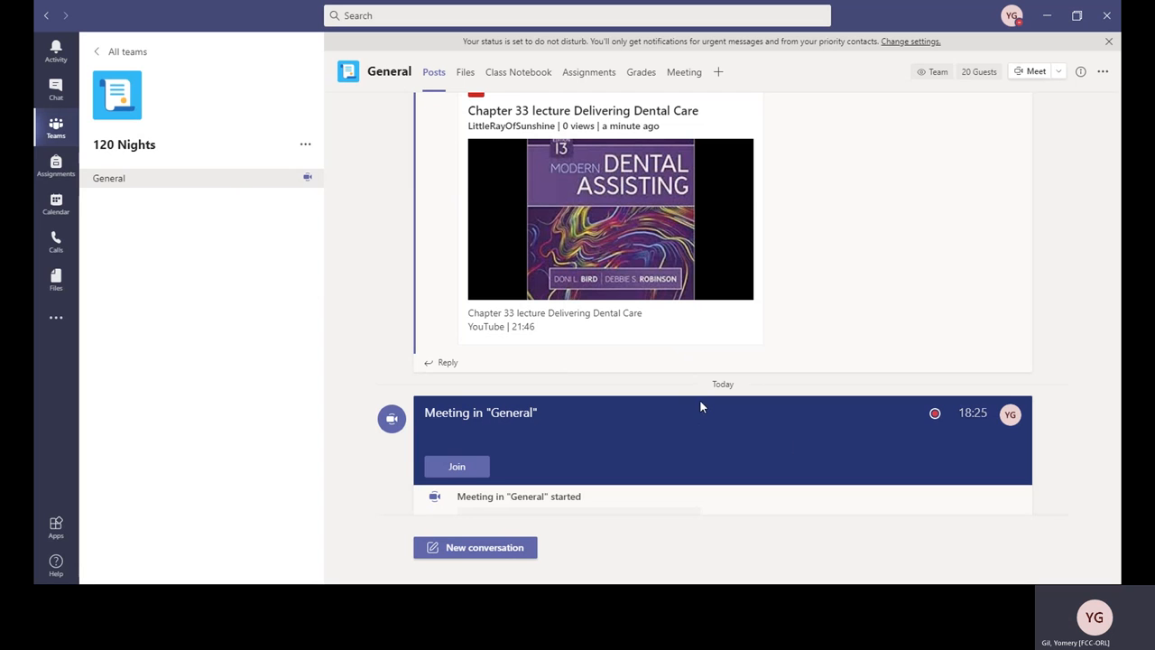
mouse_move(823, 406)
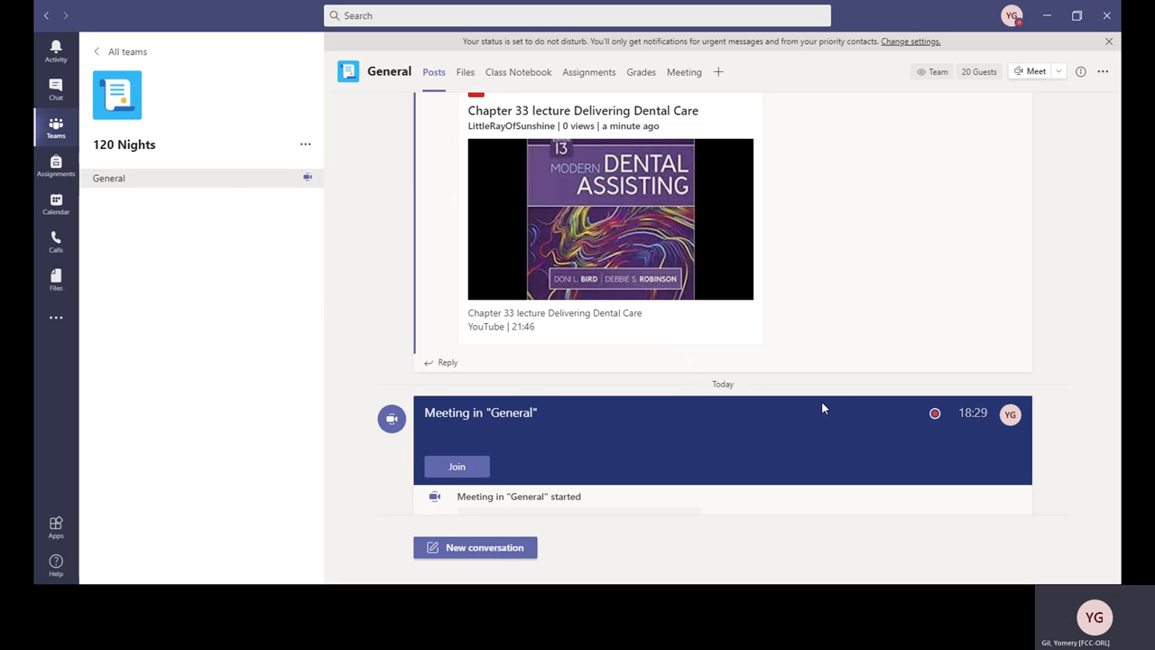
mouse_move(829, 408)
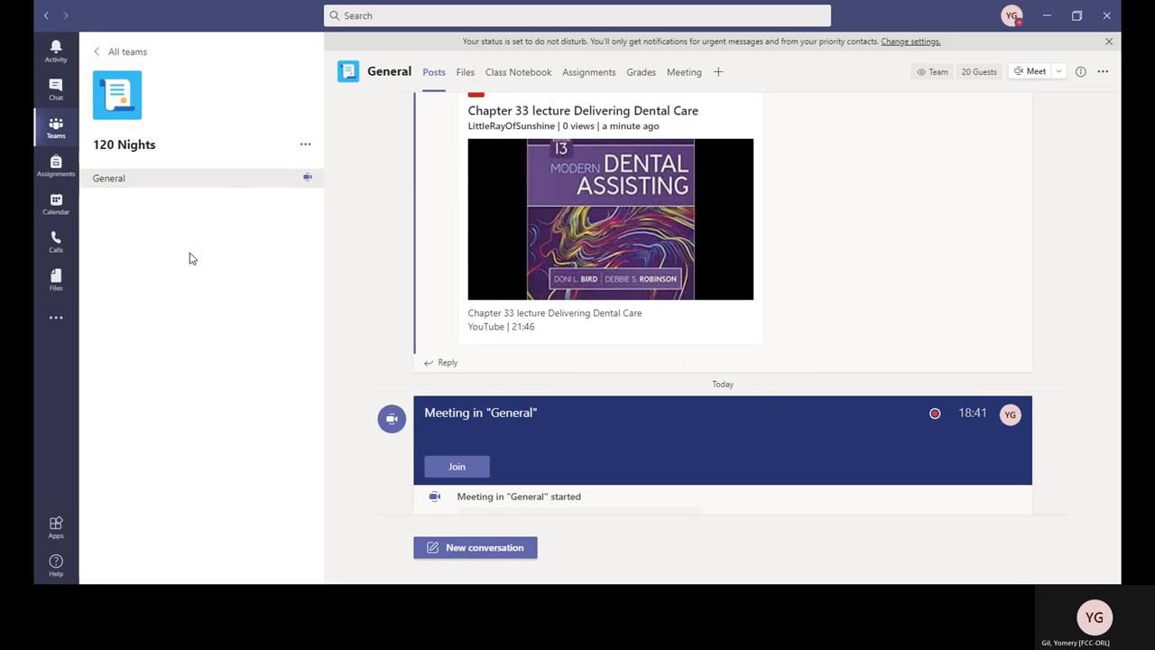
mouse_move(195, 211)
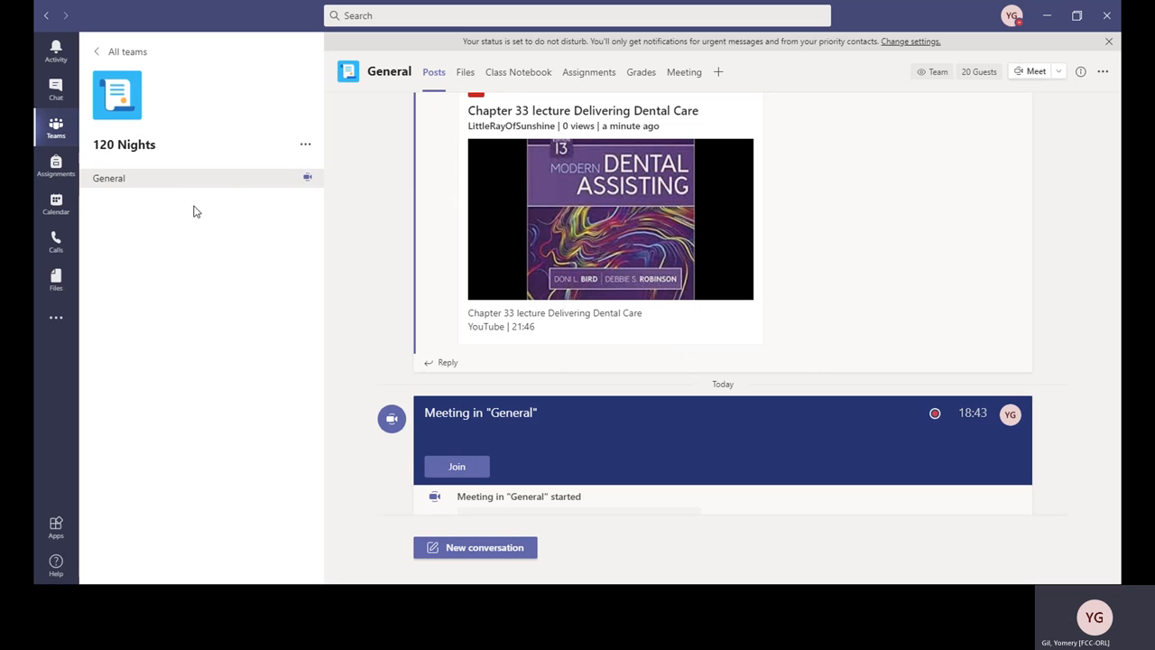
mouse_move(671, 218)
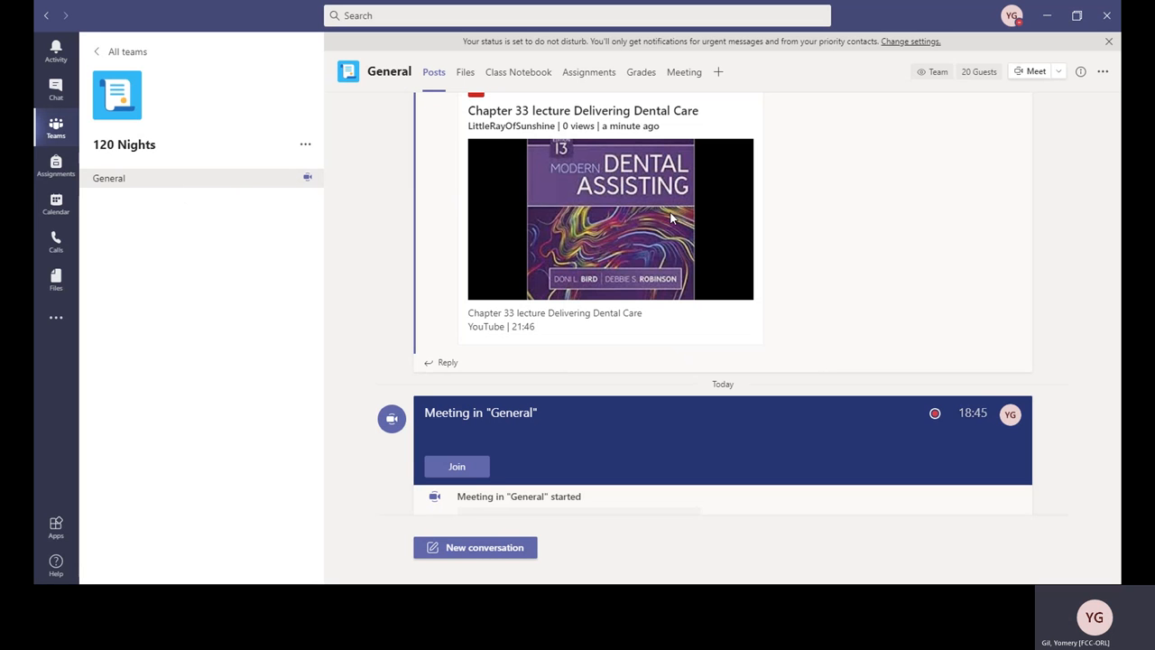
mouse_move(576, 354)
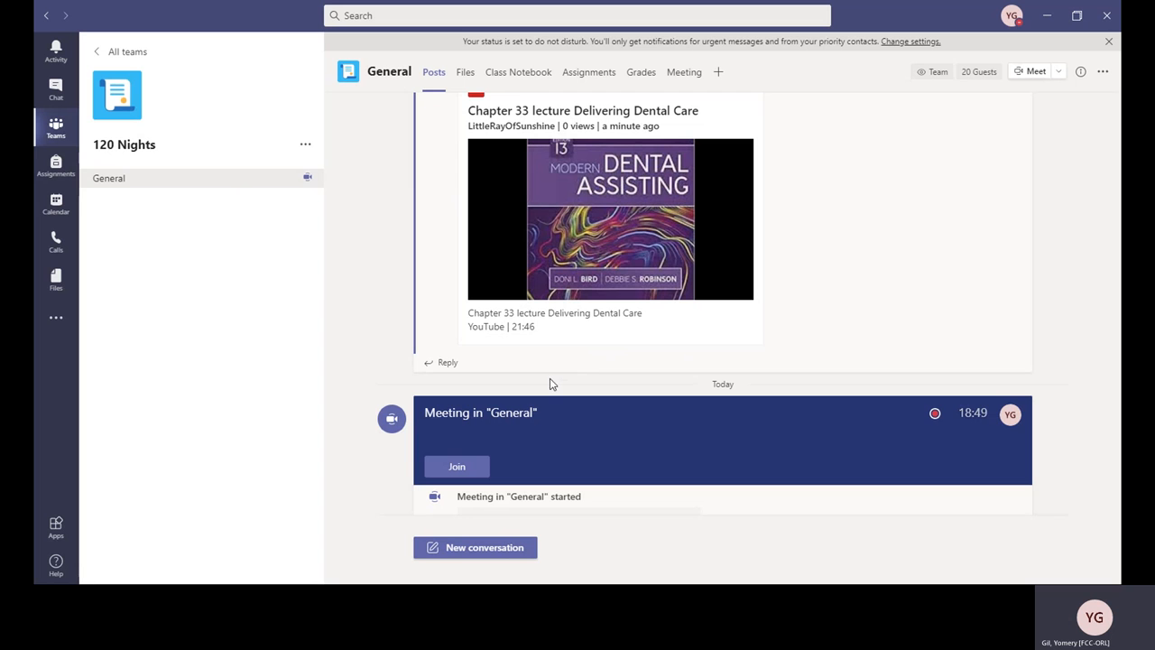
mouse_move(574, 369)
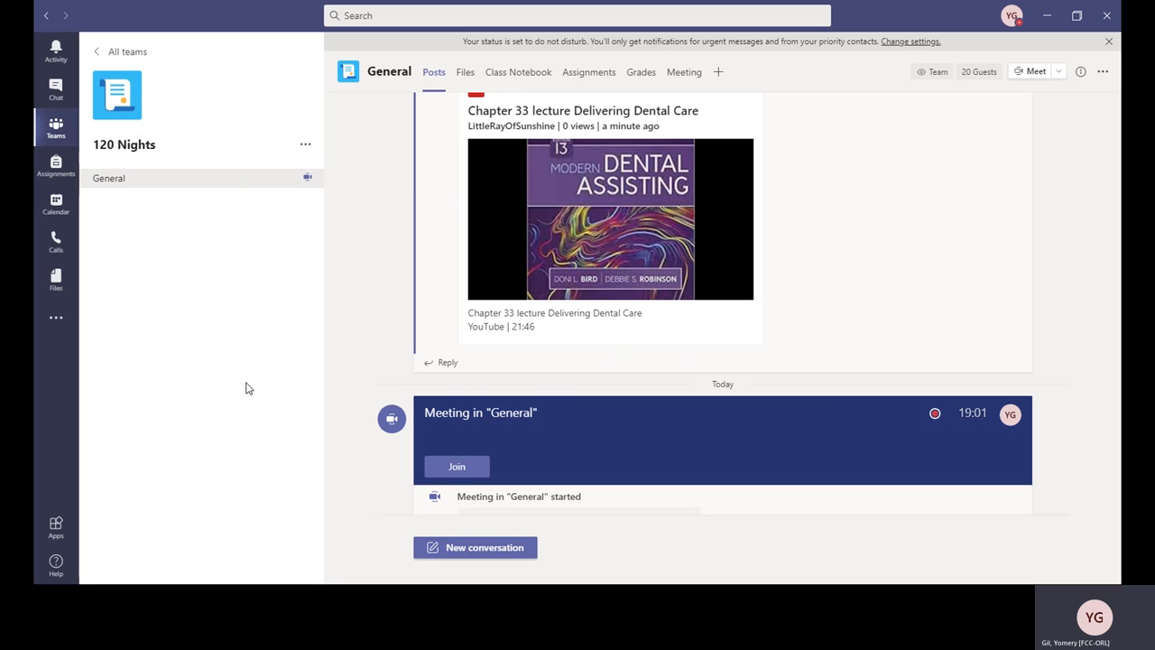
mouse_move(516, 305)
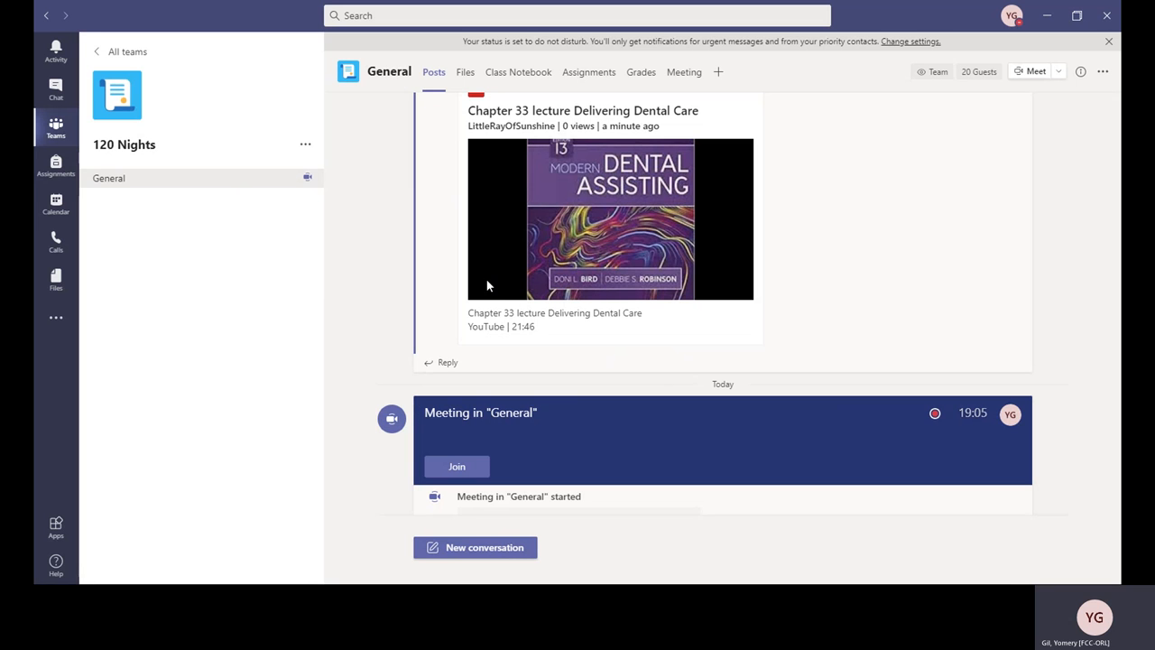
mouse_move(494, 303)
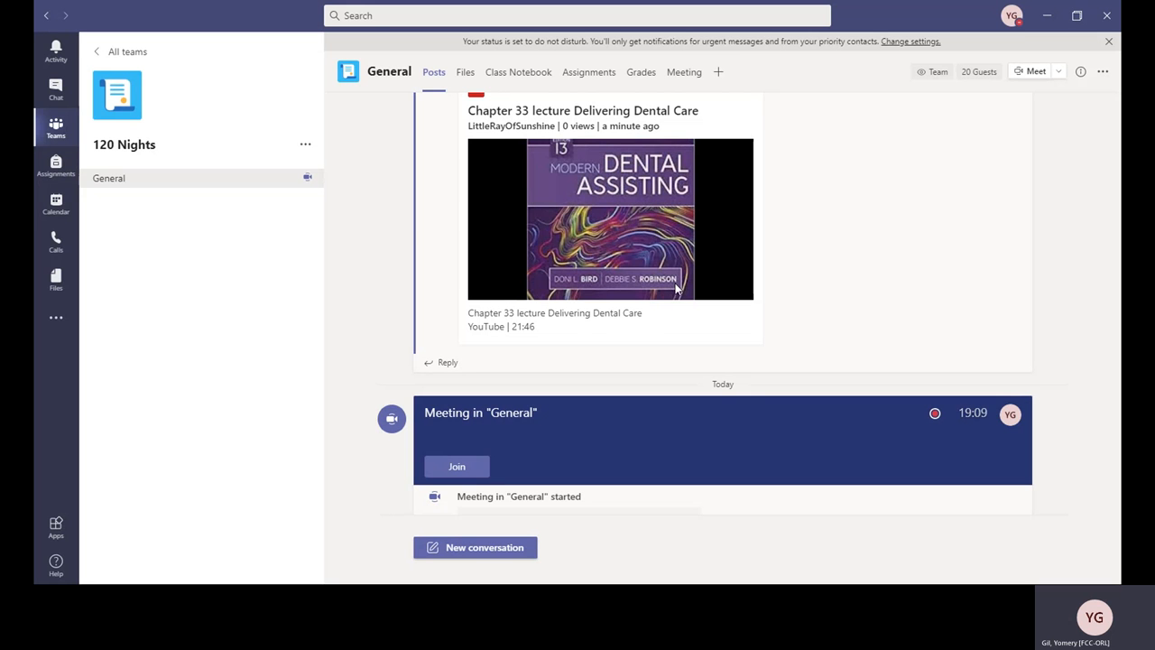
mouse_move(873, 317)
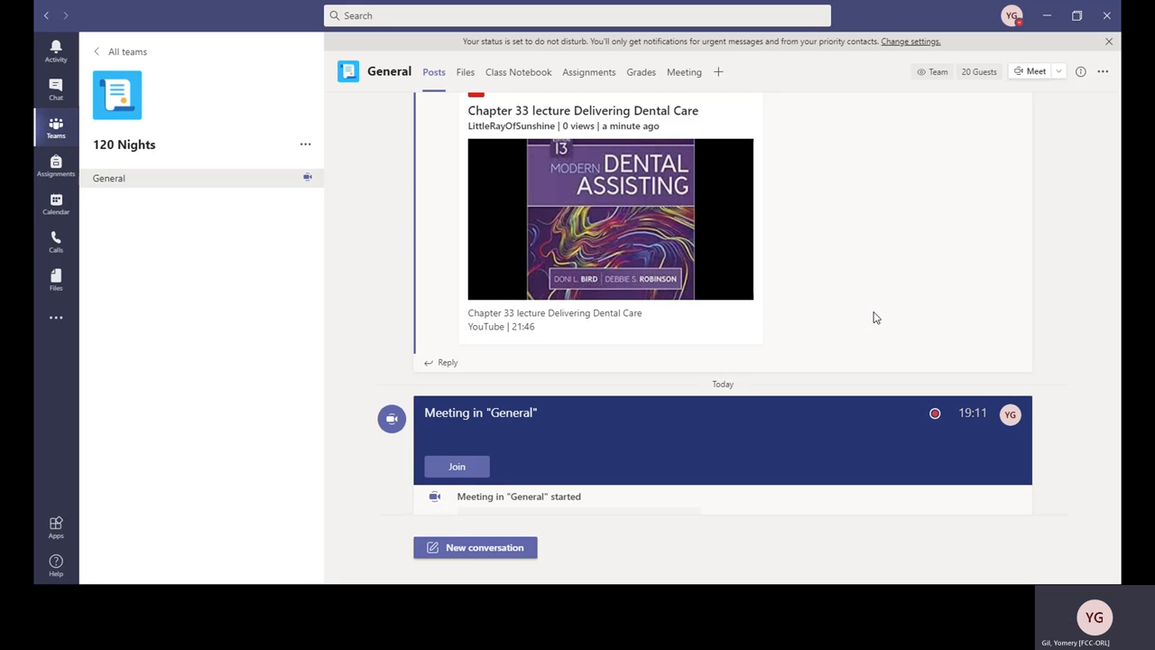
mouse_move(899, 323)
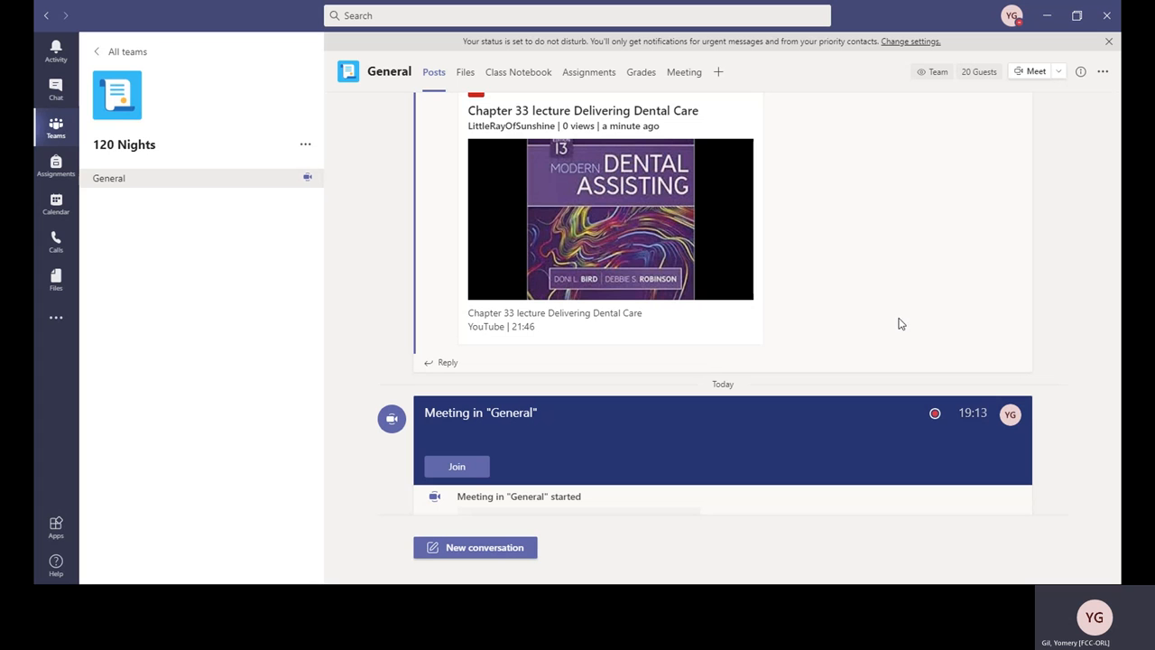
mouse_move(505, 303)
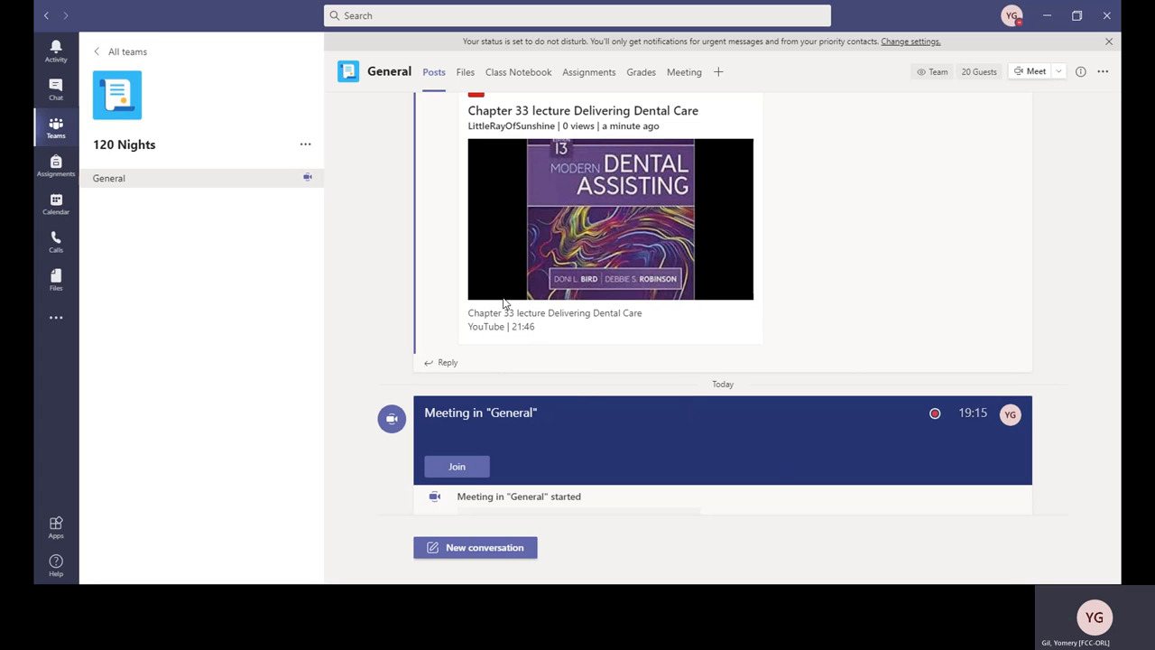
mouse_move(511, 303)
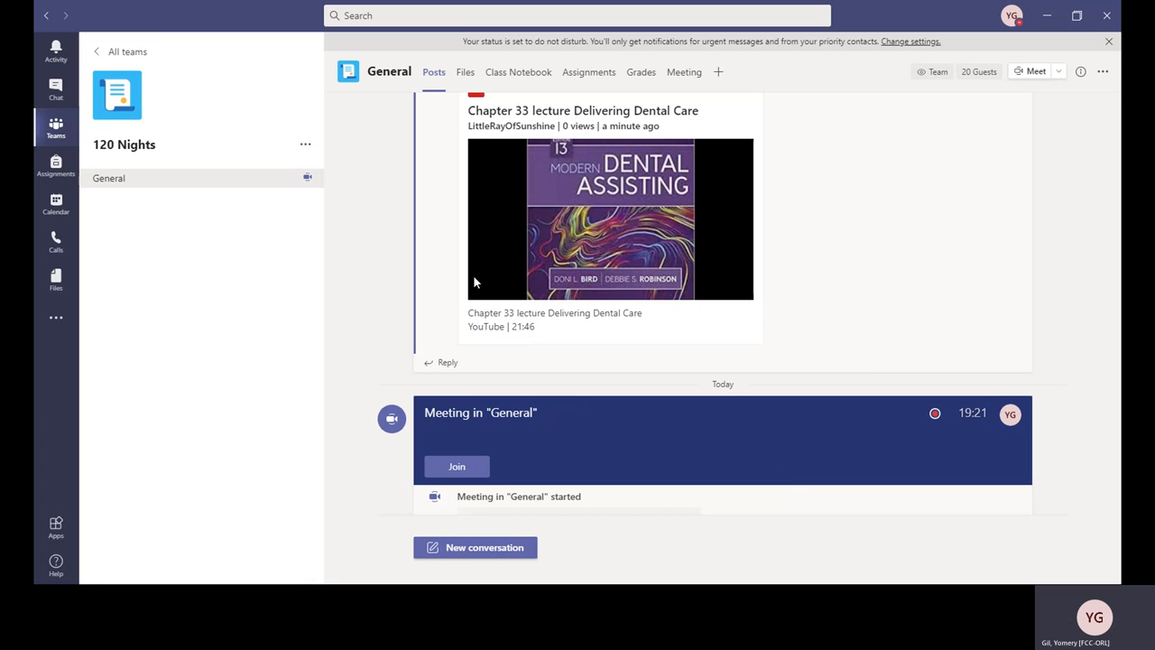
mouse_move(486, 281)
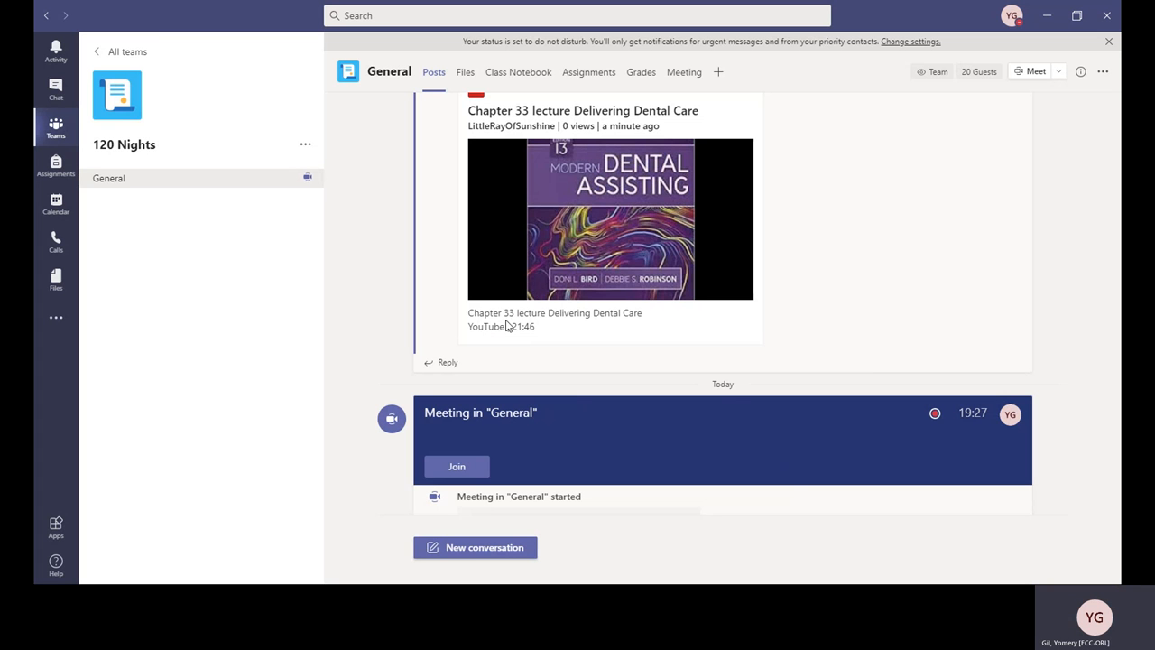
mouse_move(509, 300)
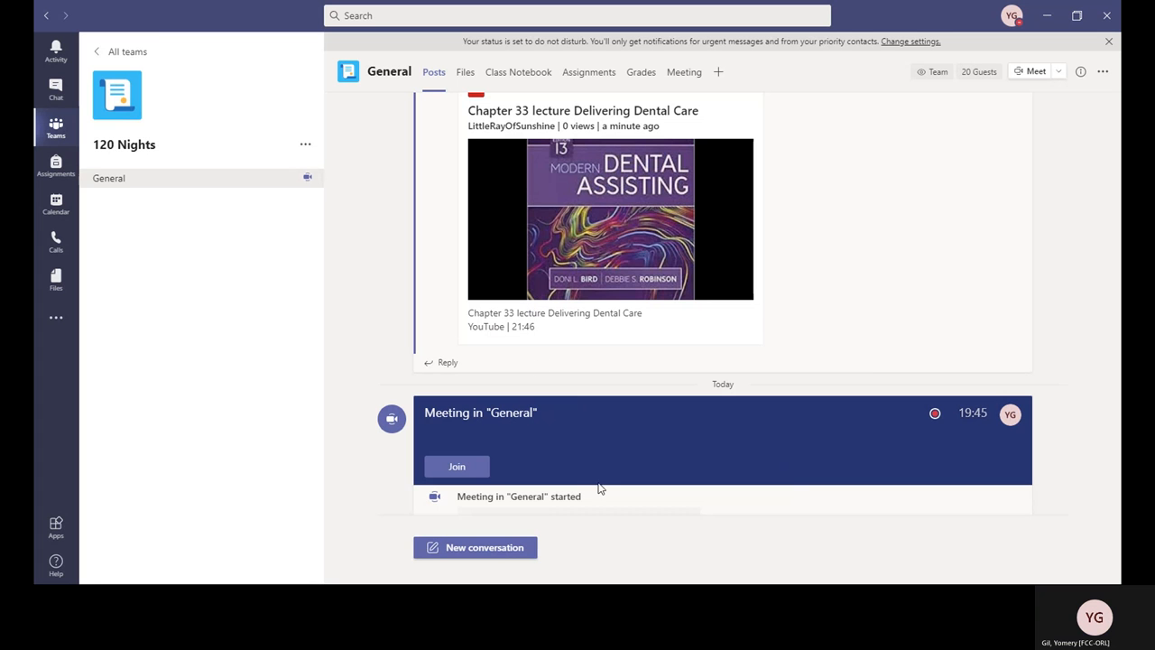
mouse_move(671, 343)
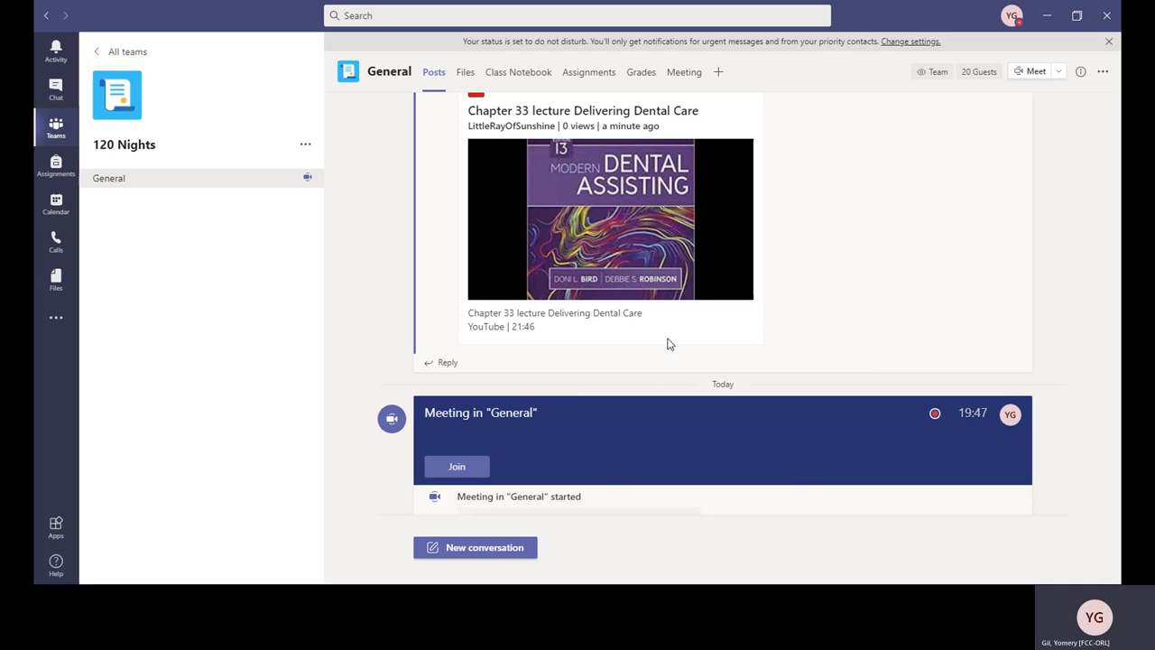
mouse_move(631, 330)
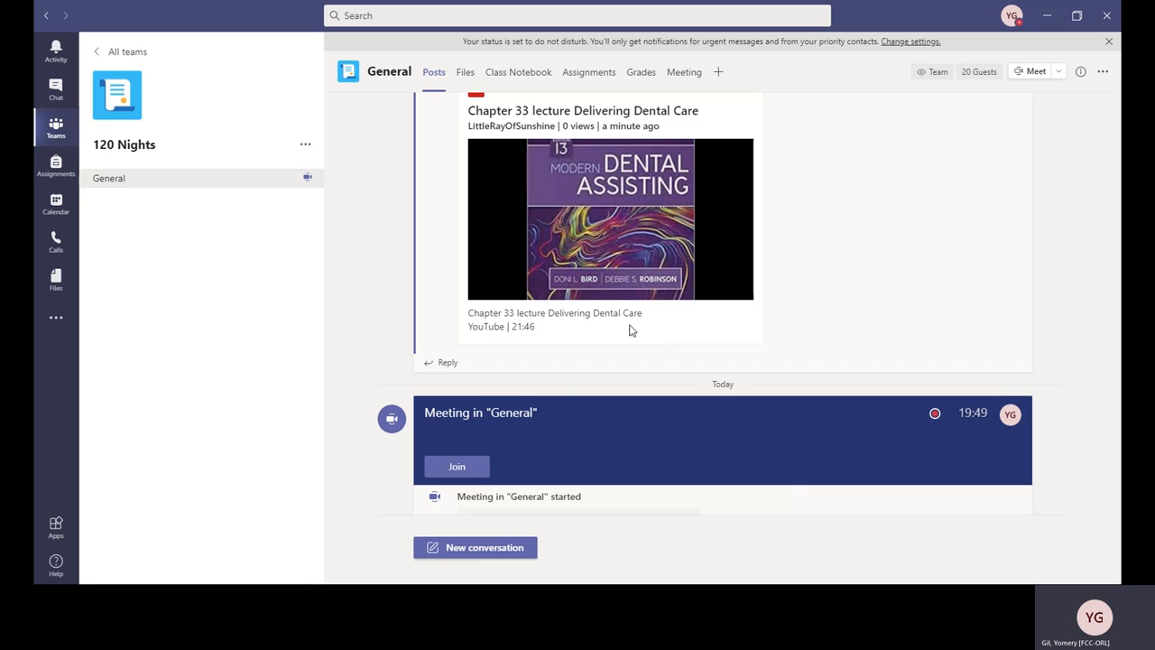
mouse_move(765, 300)
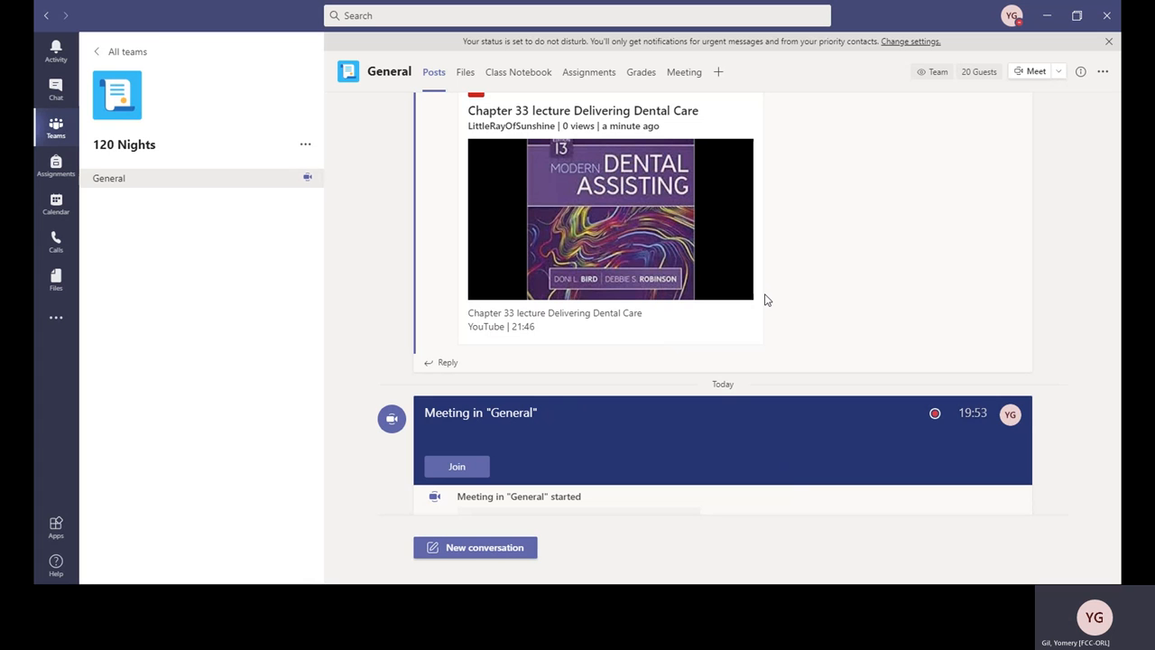
mouse_move(694, 271)
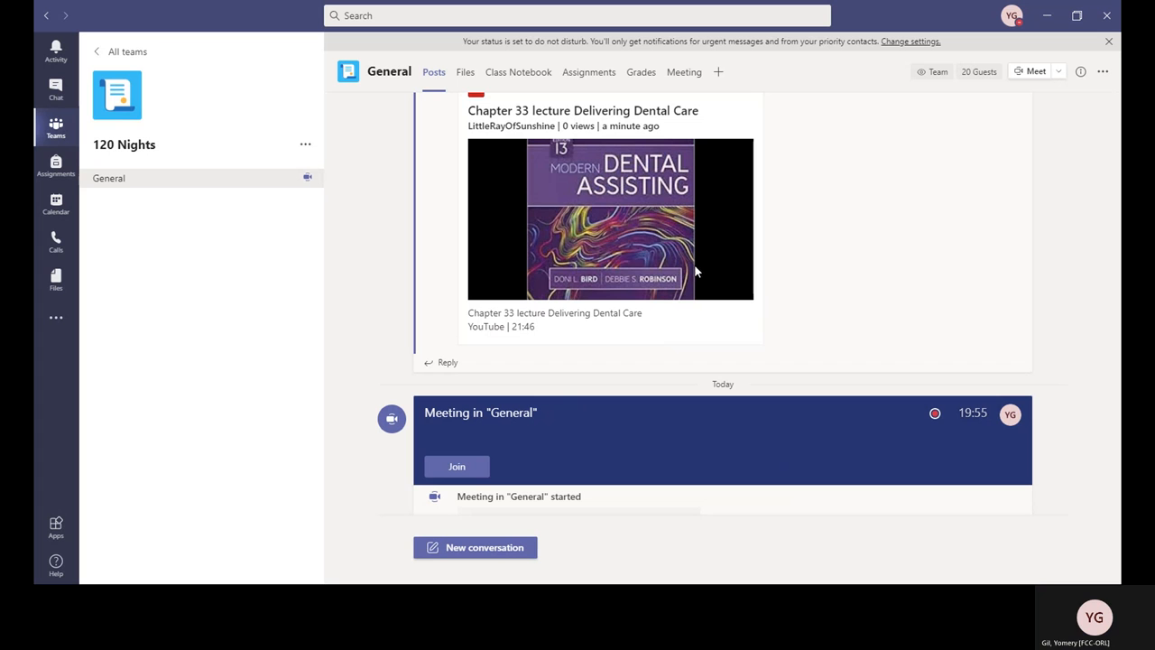
mouse_move(754, 319)
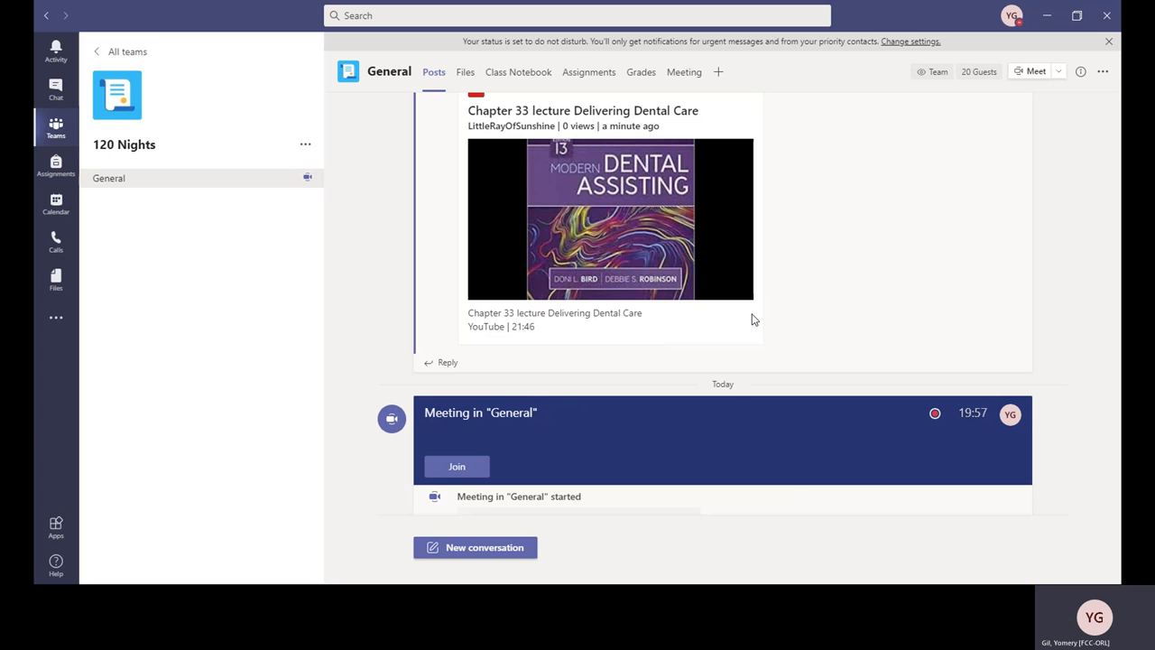
mouse_move(805, 296)
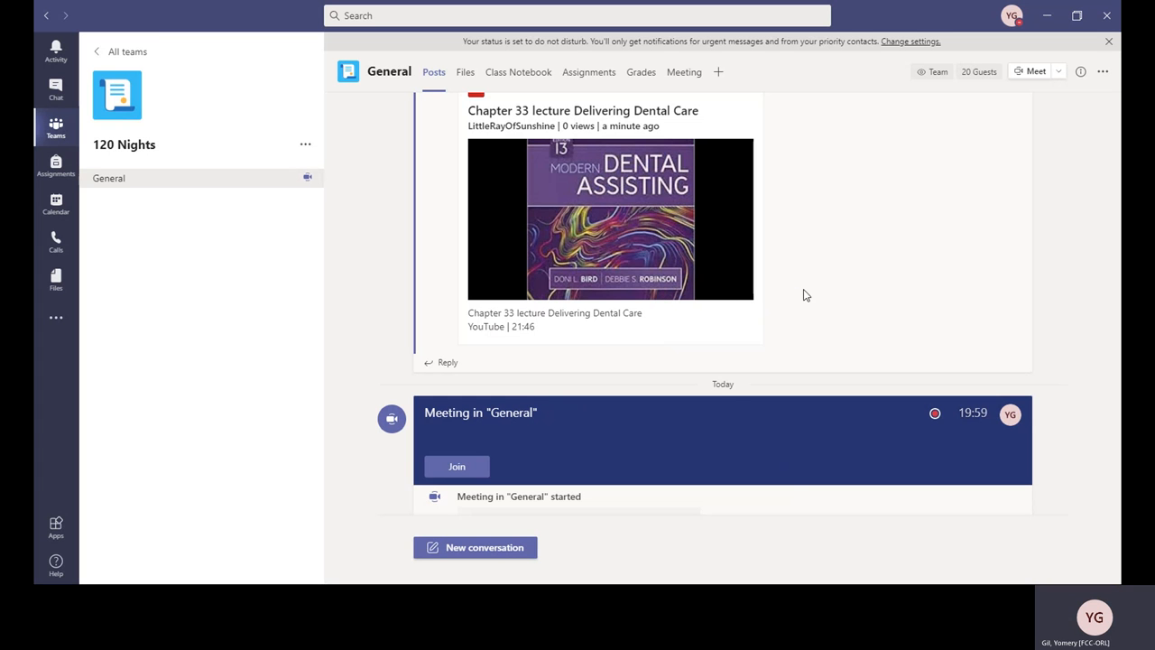
mouse_move(833, 318)
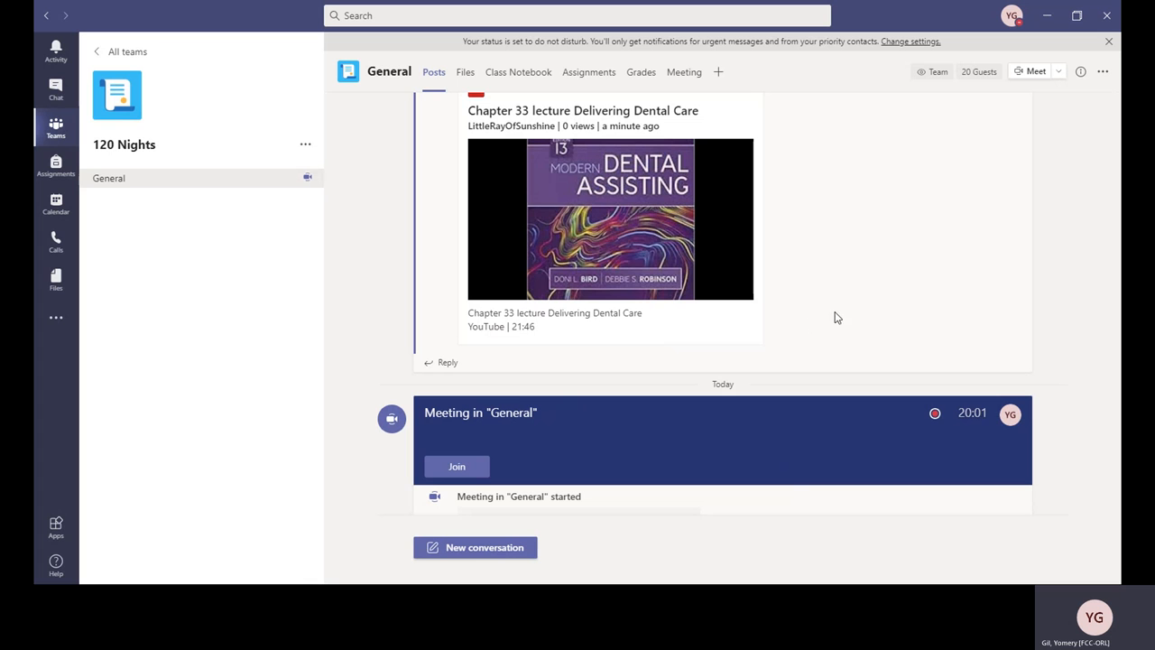
mouse_move(846, 325)
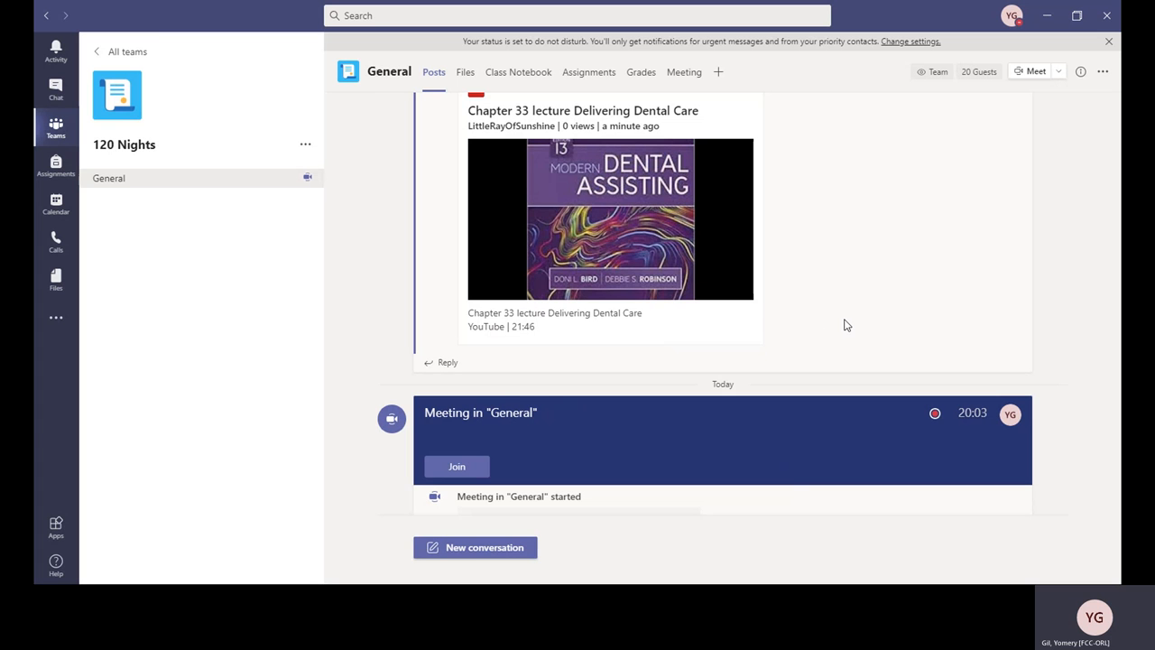
mouse_move(895, 307)
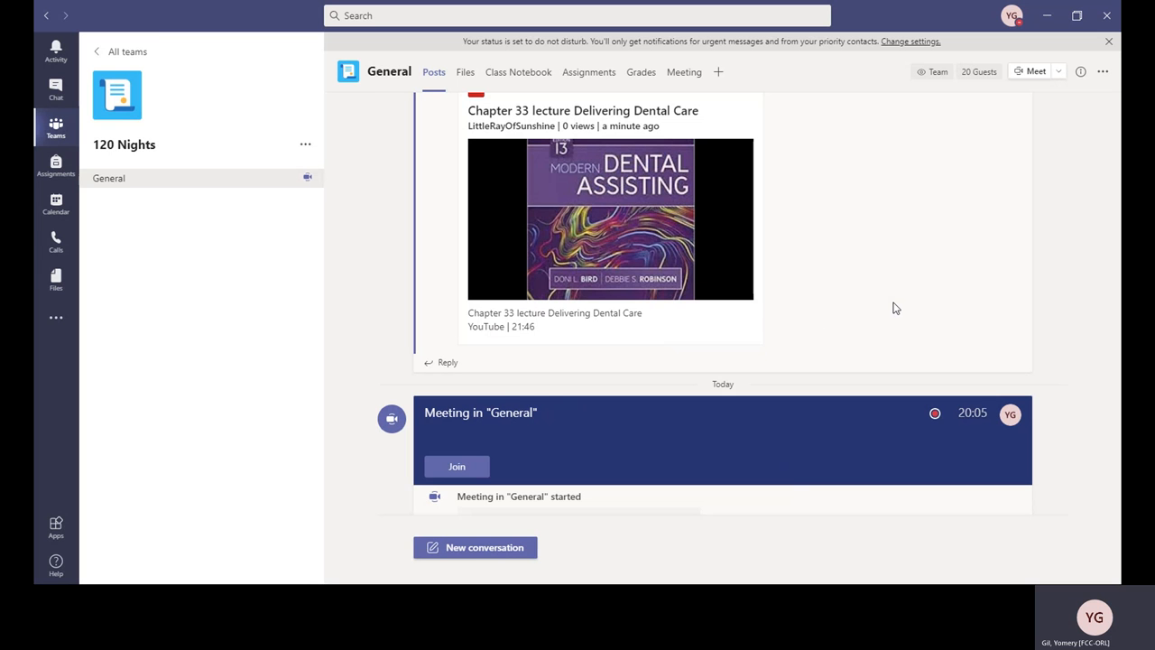
mouse_move(962, 318)
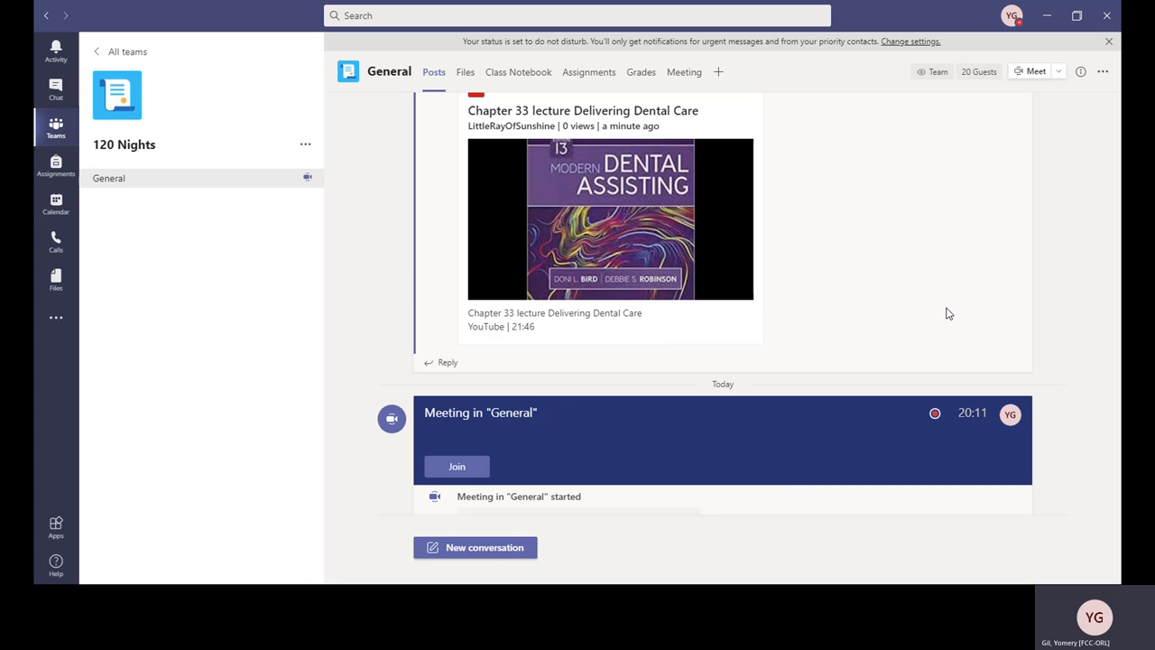
mouse_move(202, 234)
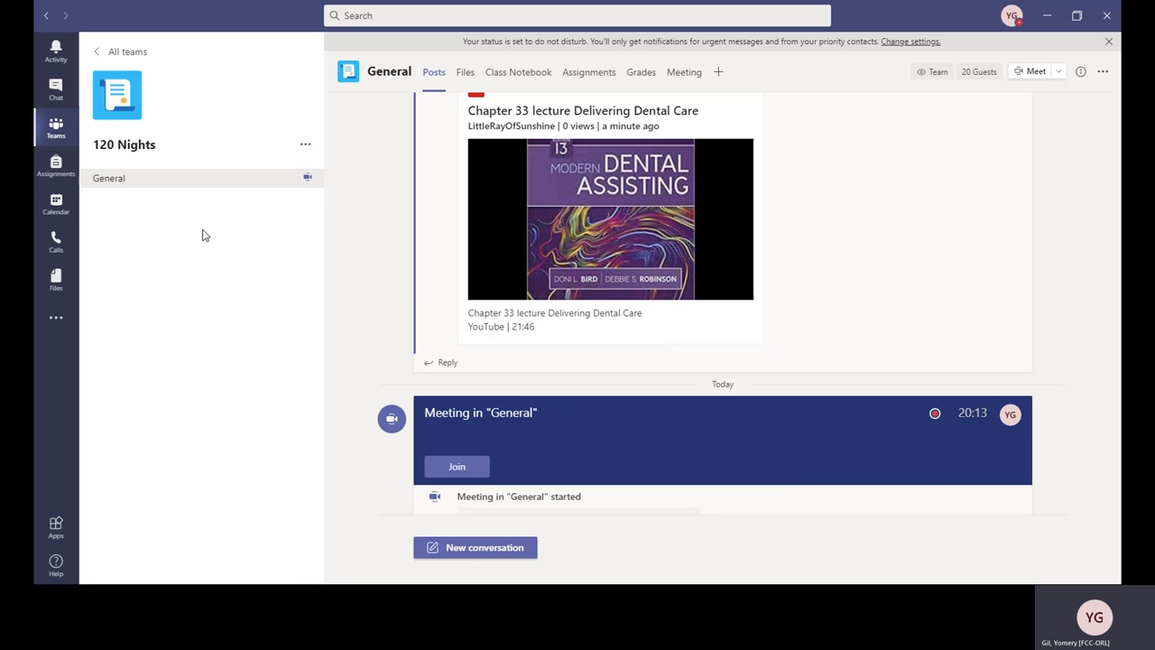
mouse_move(192, 287)
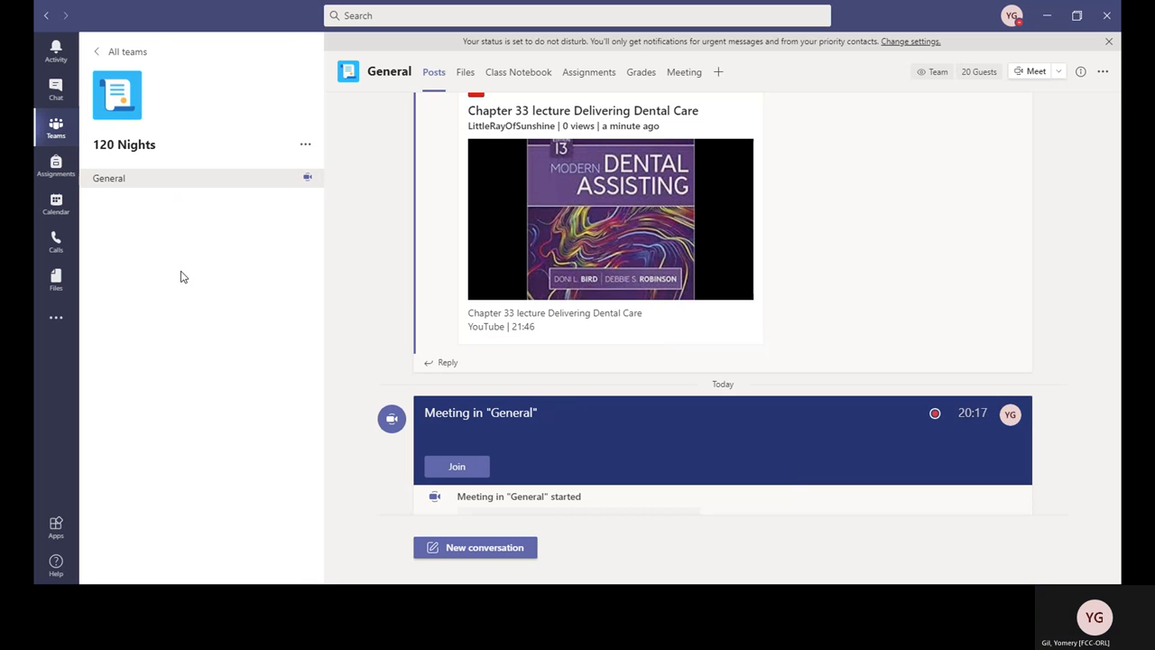
mouse_move(429, 261)
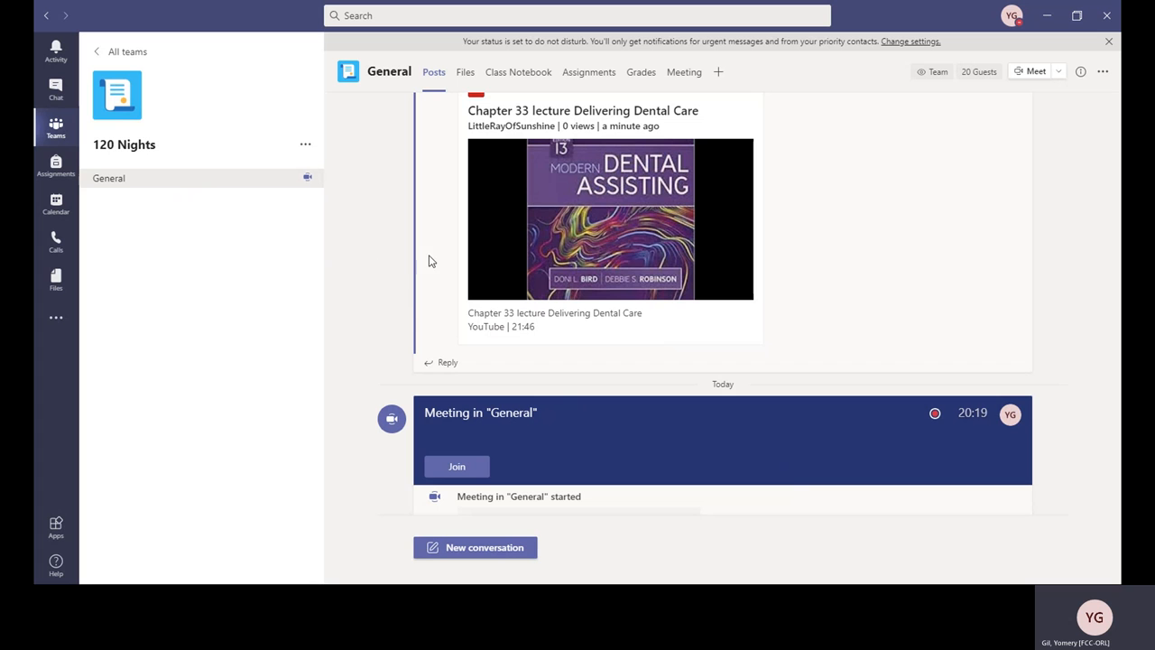
mouse_move(487, 296)
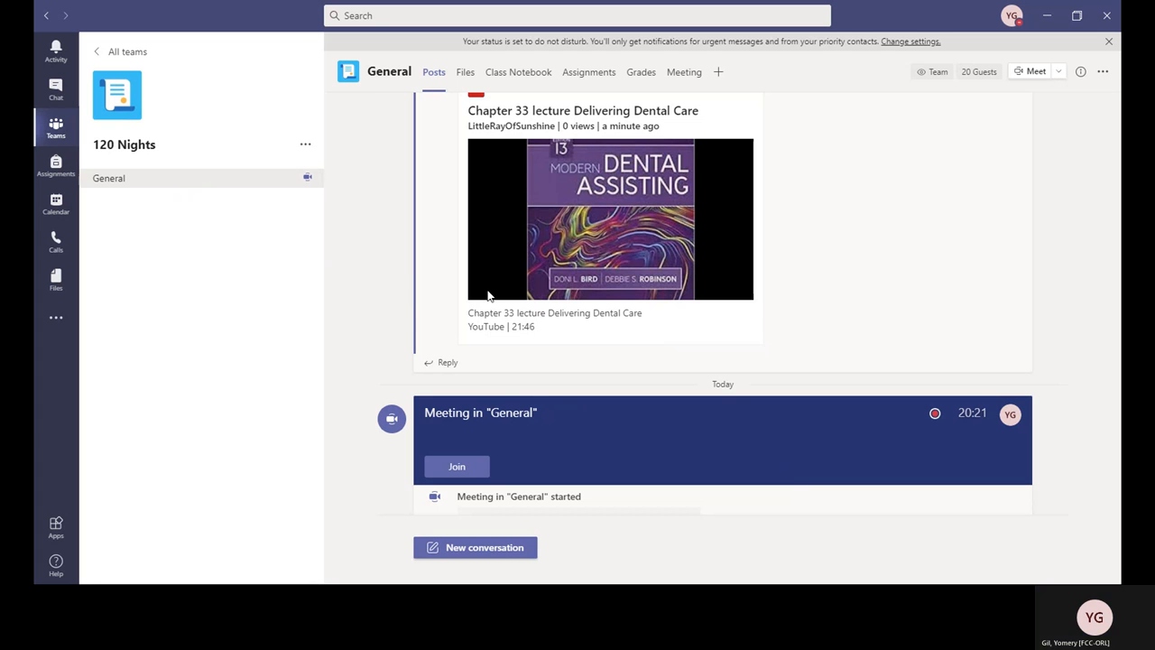
mouse_move(551, 249)
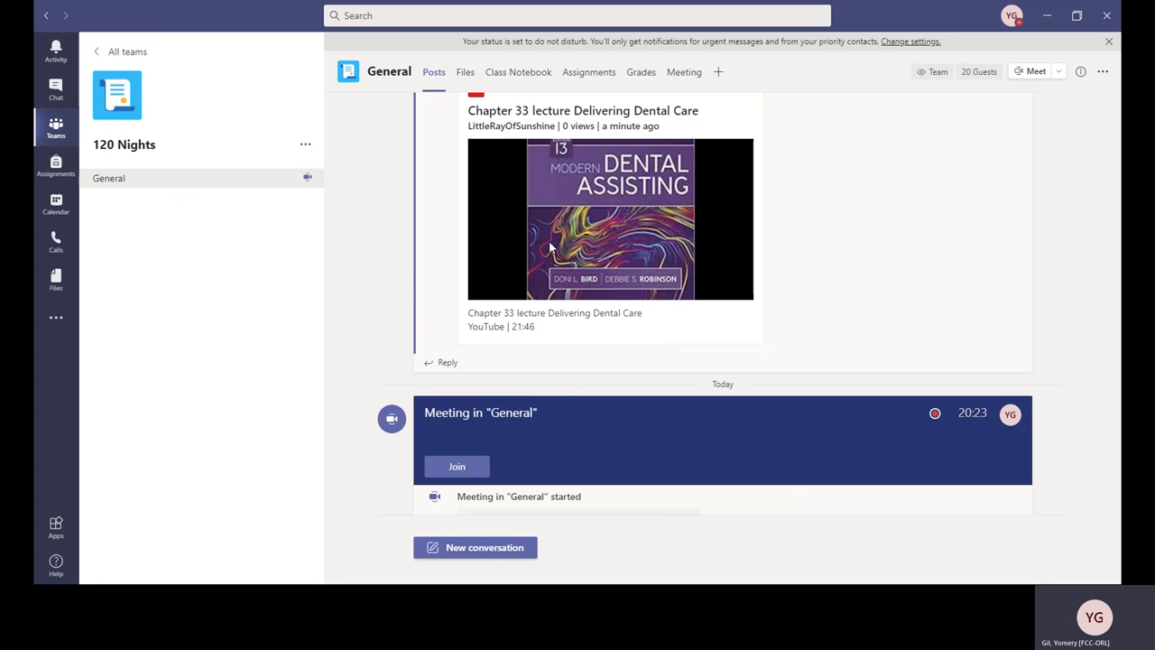
mouse_move(707, 270)
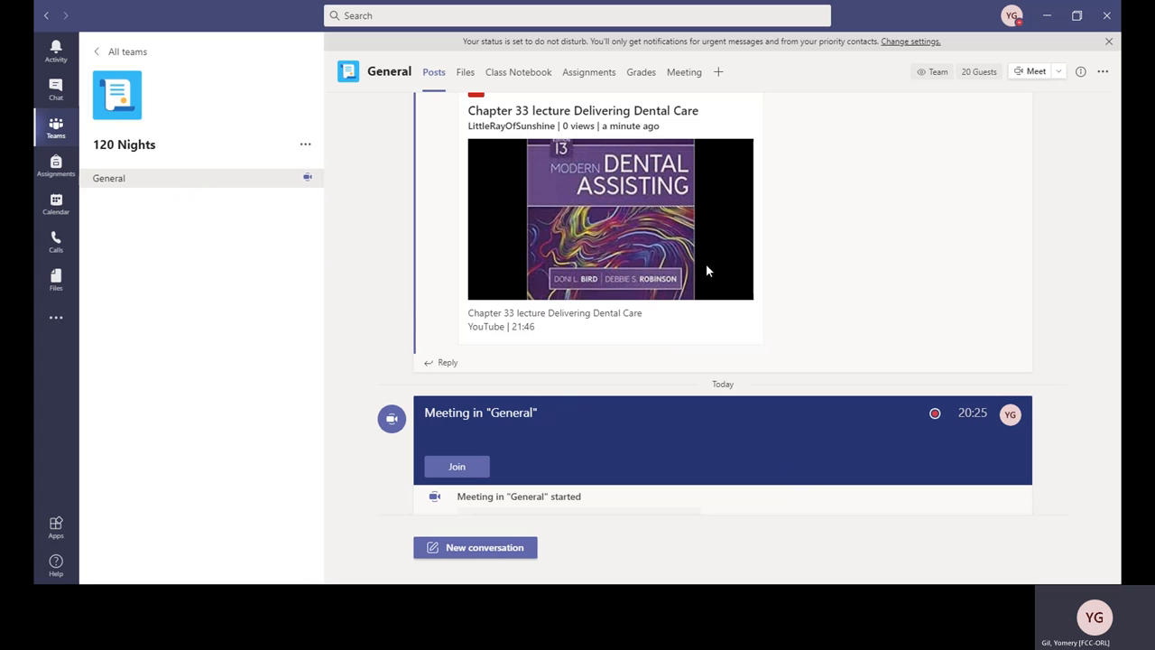
mouse_move(693, 287)
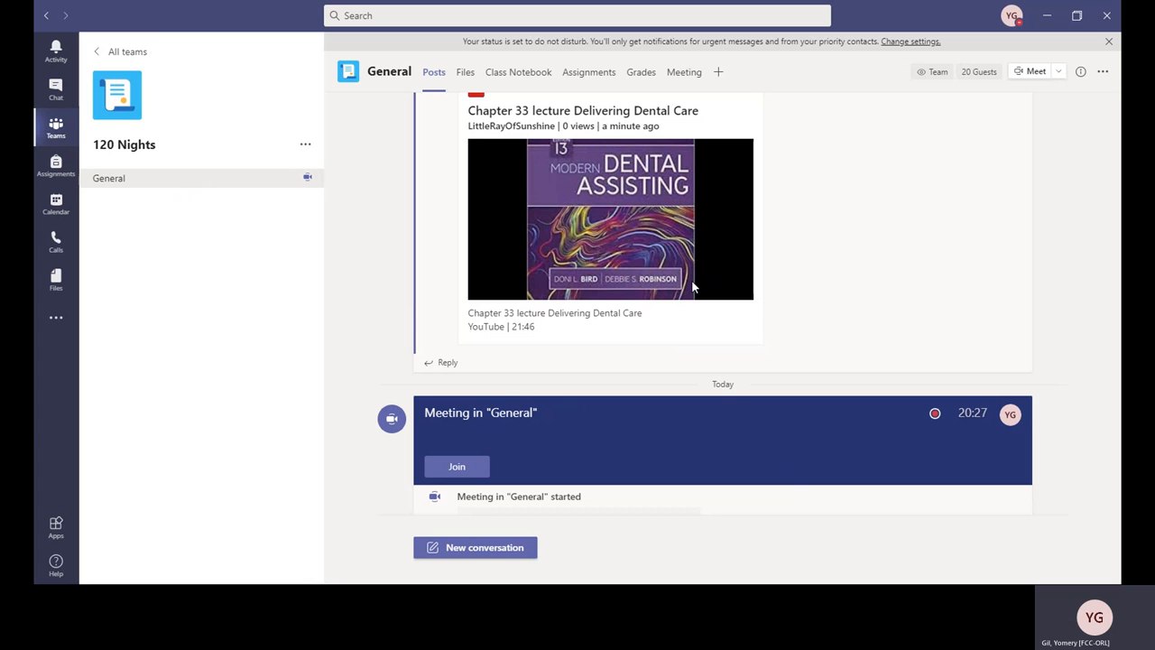
mouse_move(678, 282)
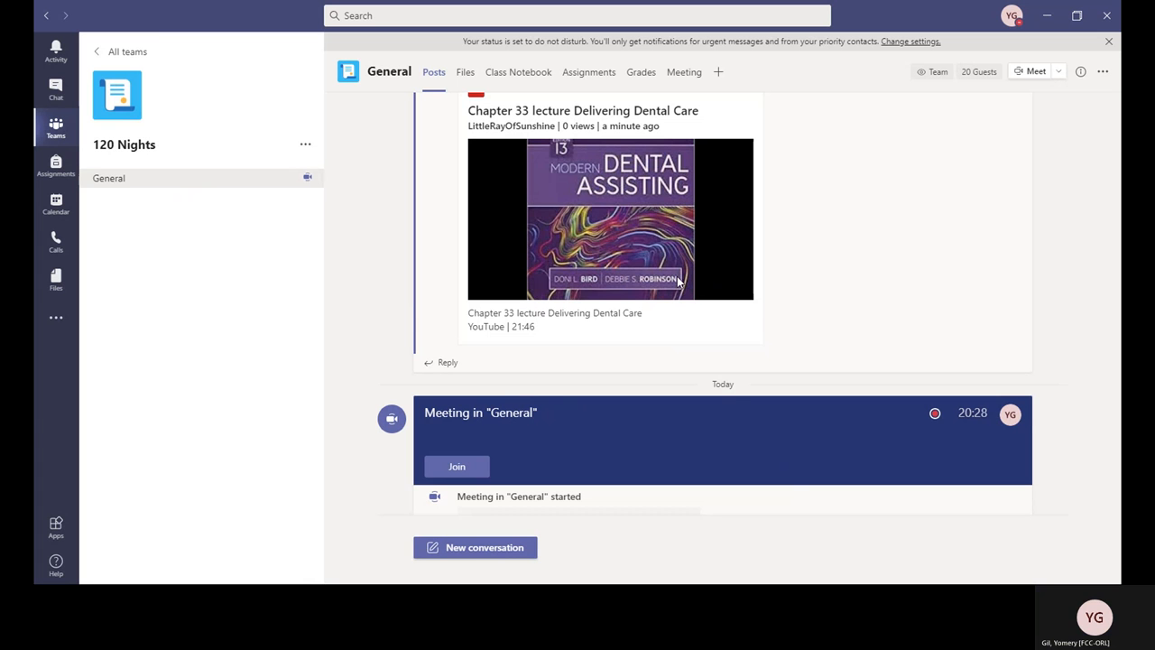
mouse_move(597, 270)
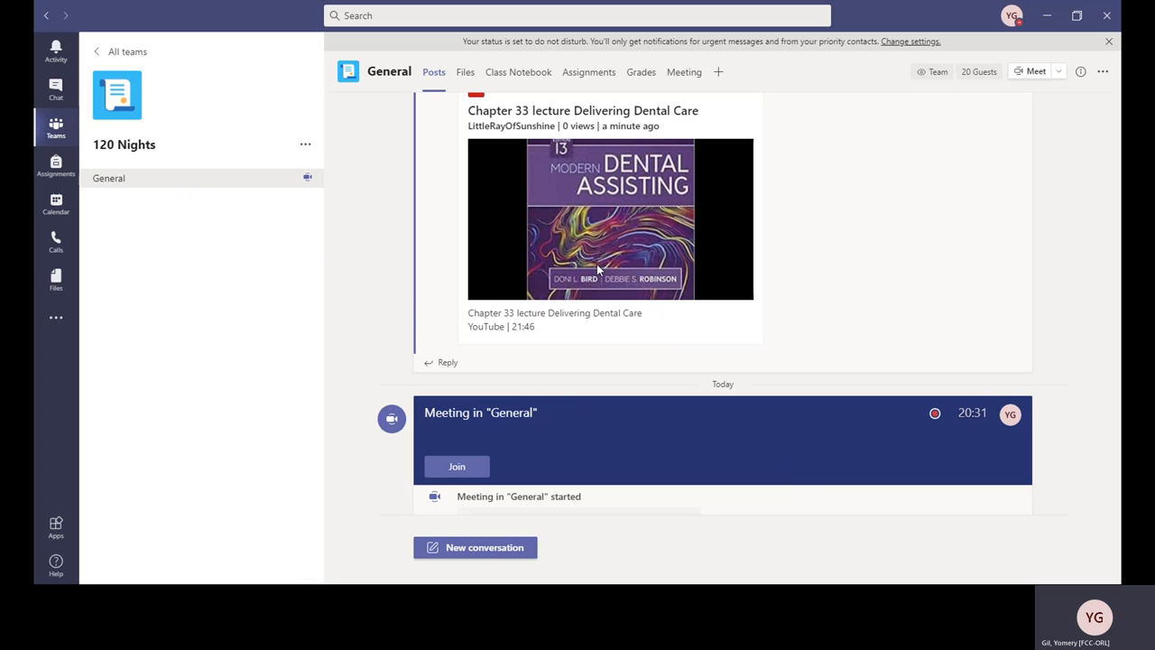
mouse_move(707, 263)
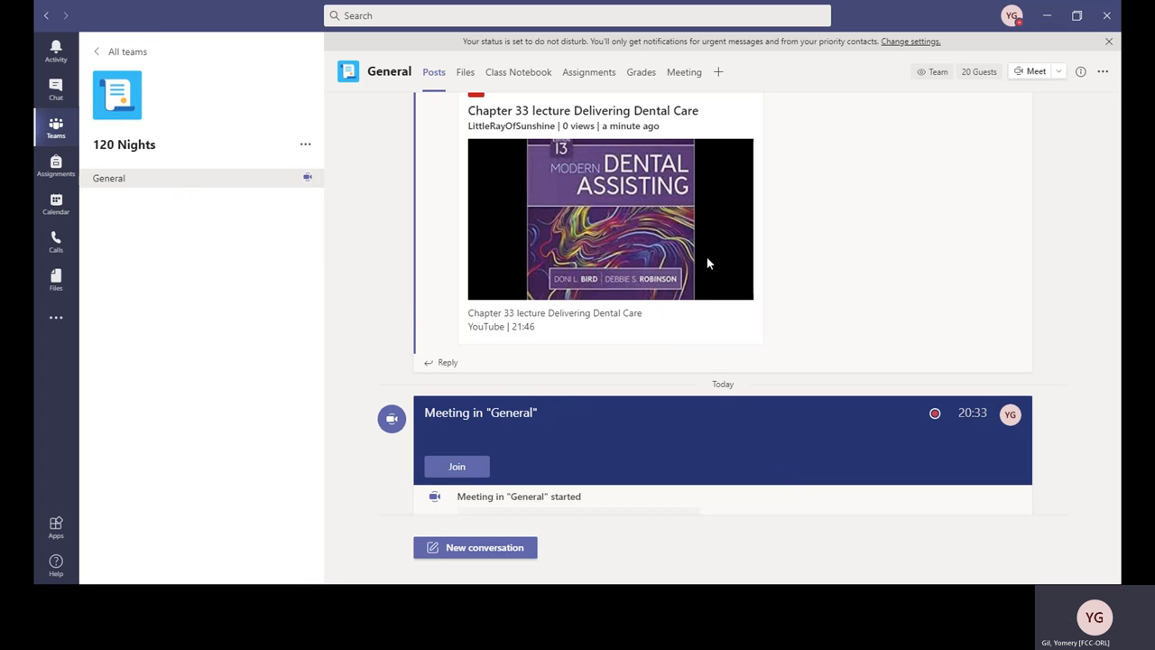
mouse_move(711, 258)
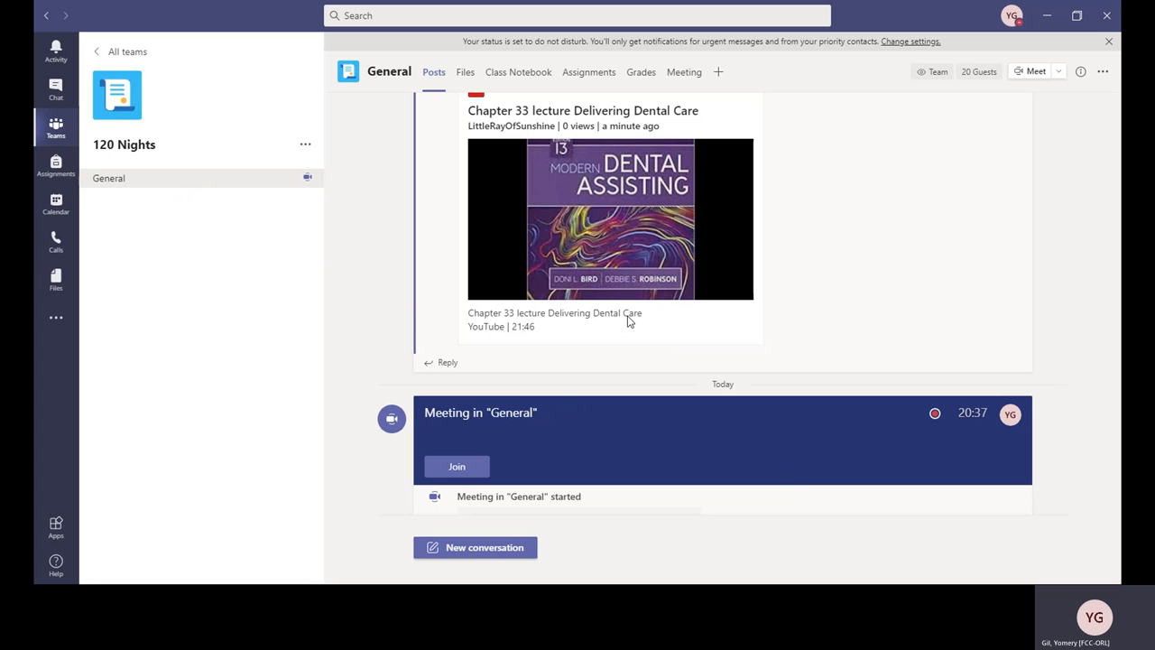
mouse_move(635, 334)
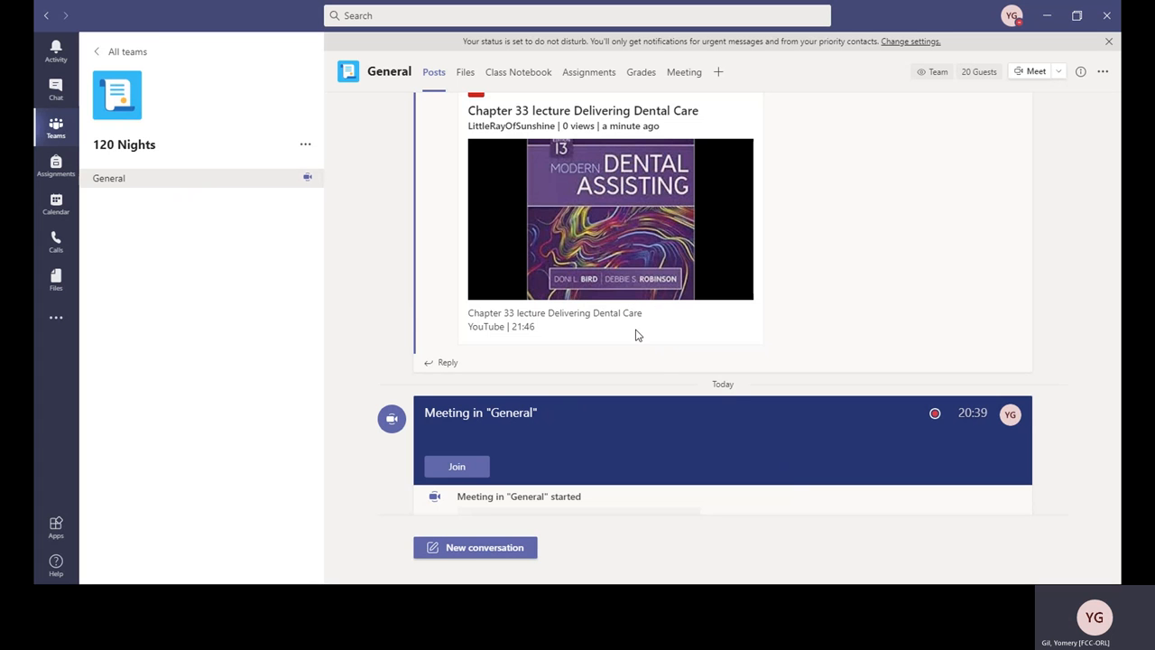
mouse_move(166, 500)
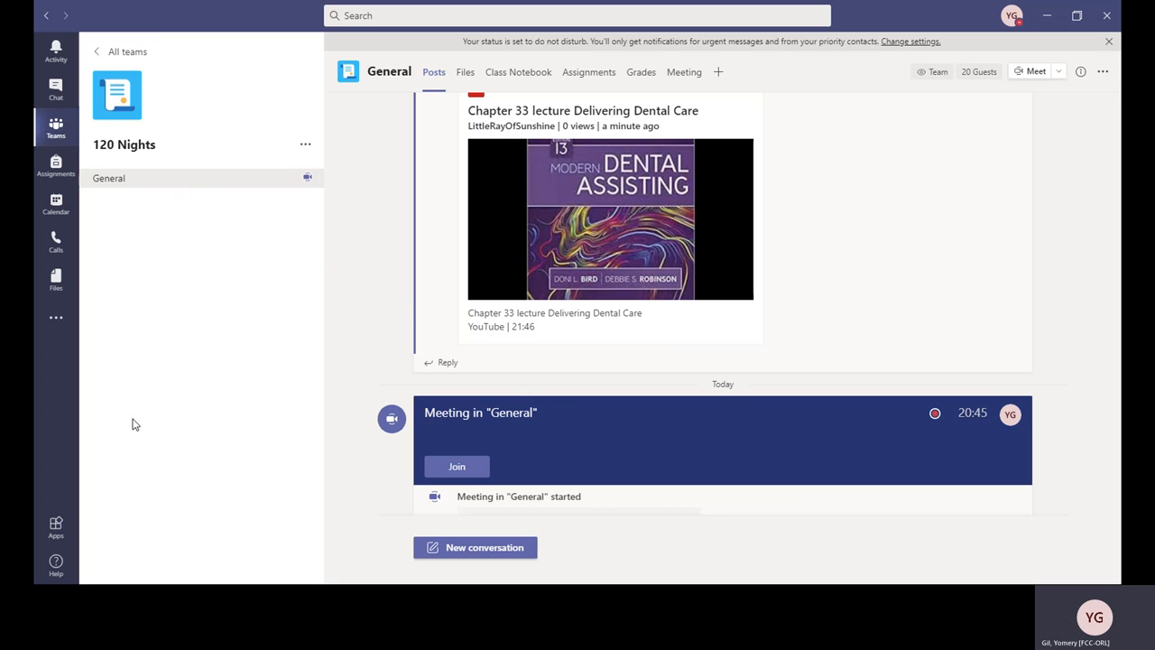
mouse_move(635, 278)
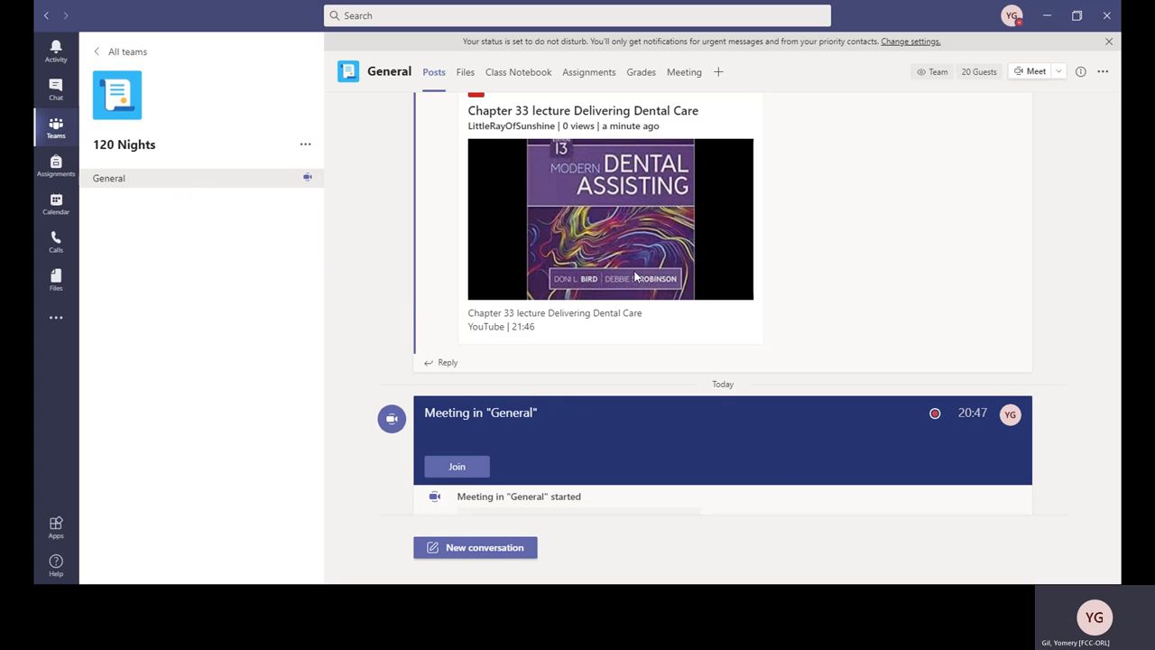
mouse_move(289, 249)
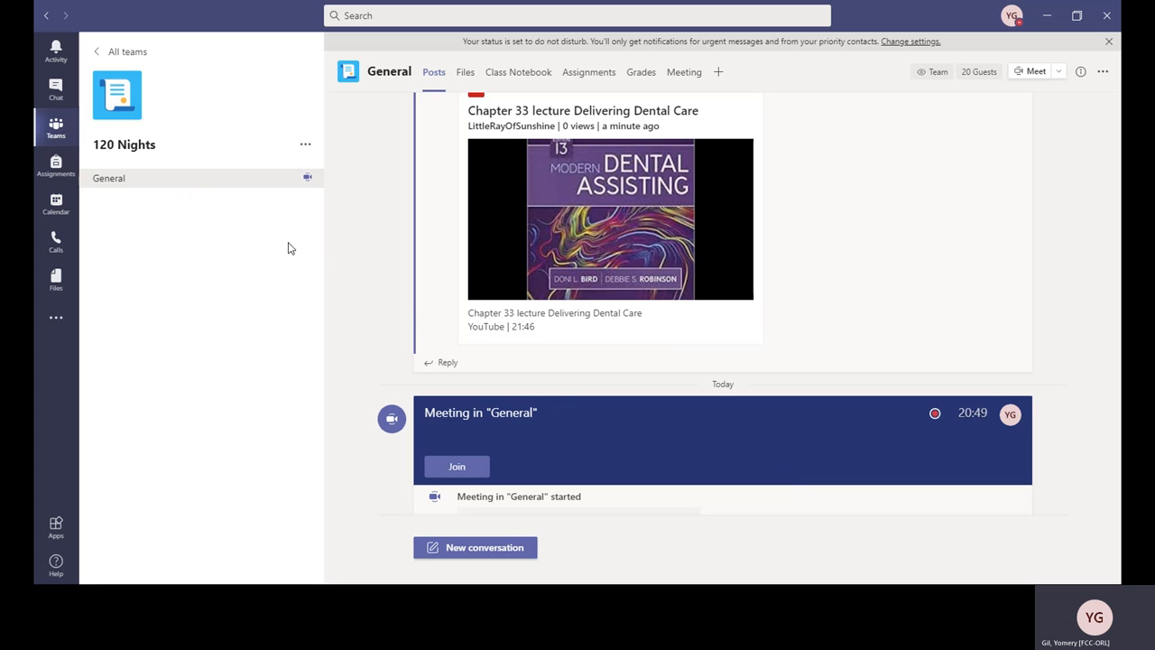
mouse_move(700, 281)
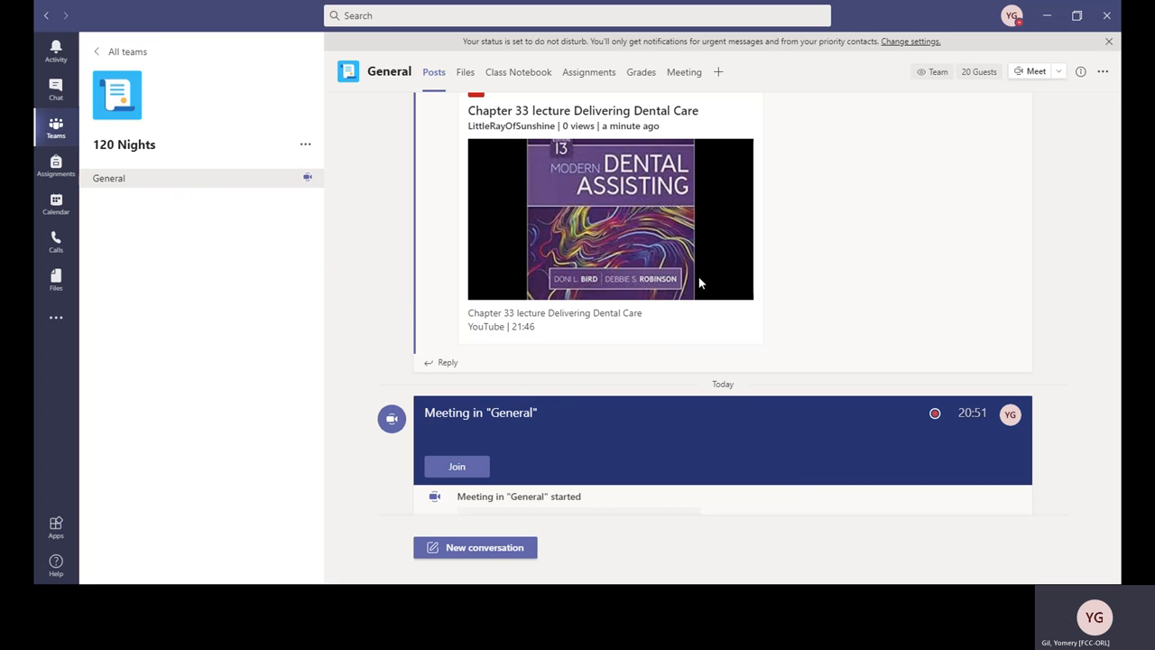
mouse_move(689, 274)
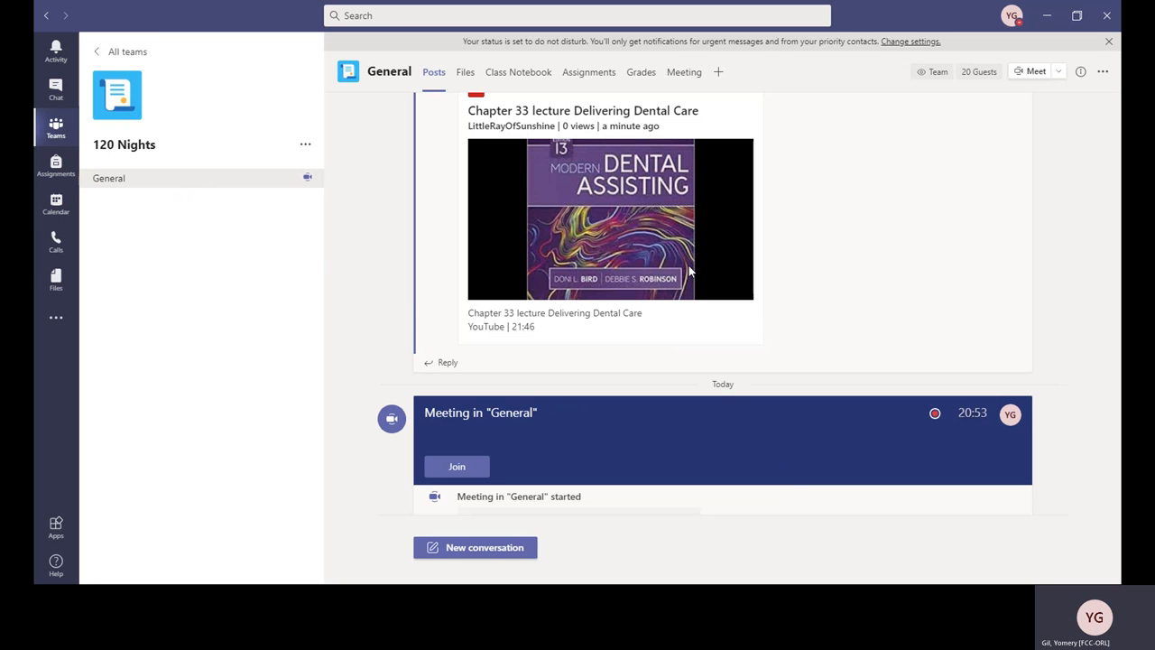
mouse_move(606, 285)
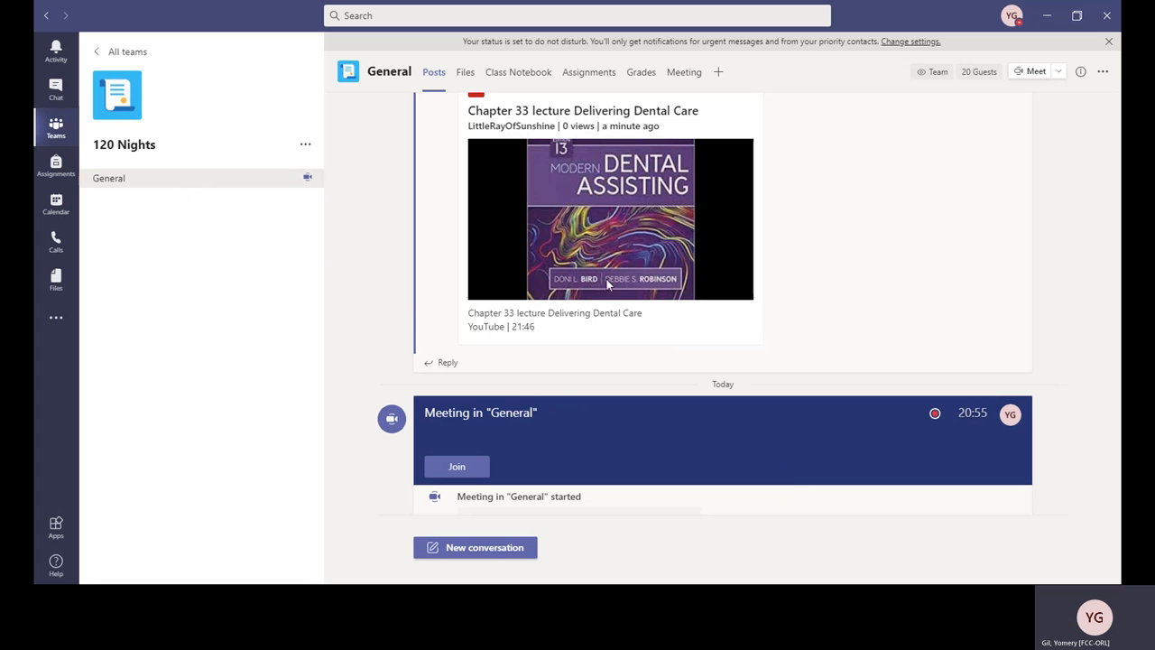
mouse_move(534, 256)
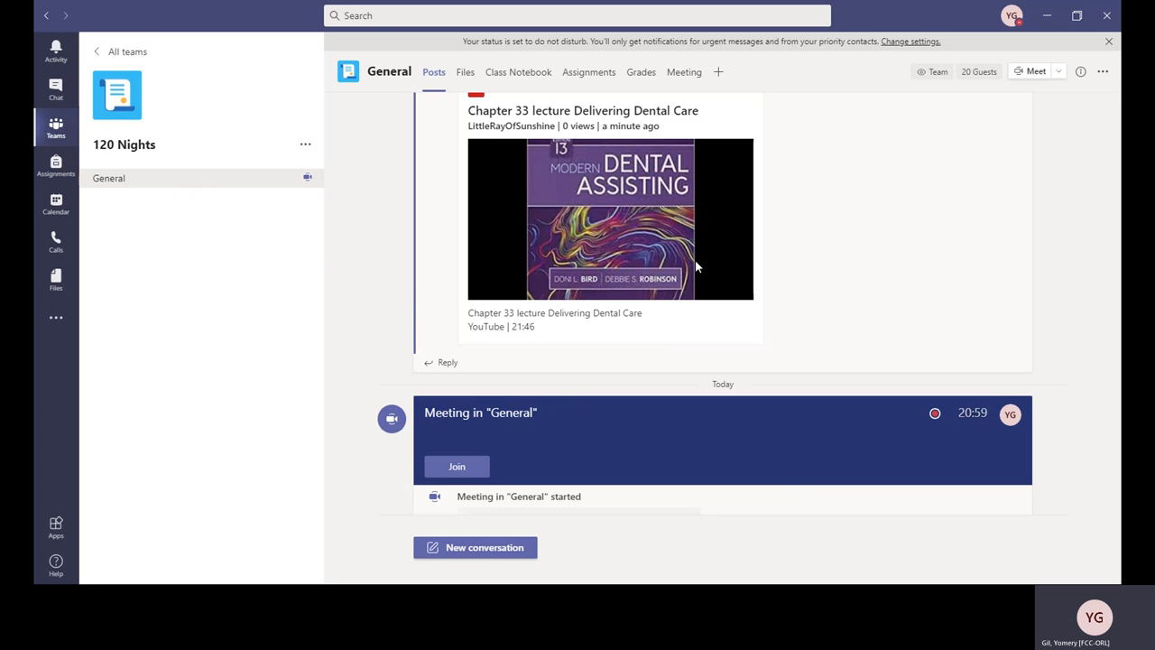
mouse_move(394, 238)
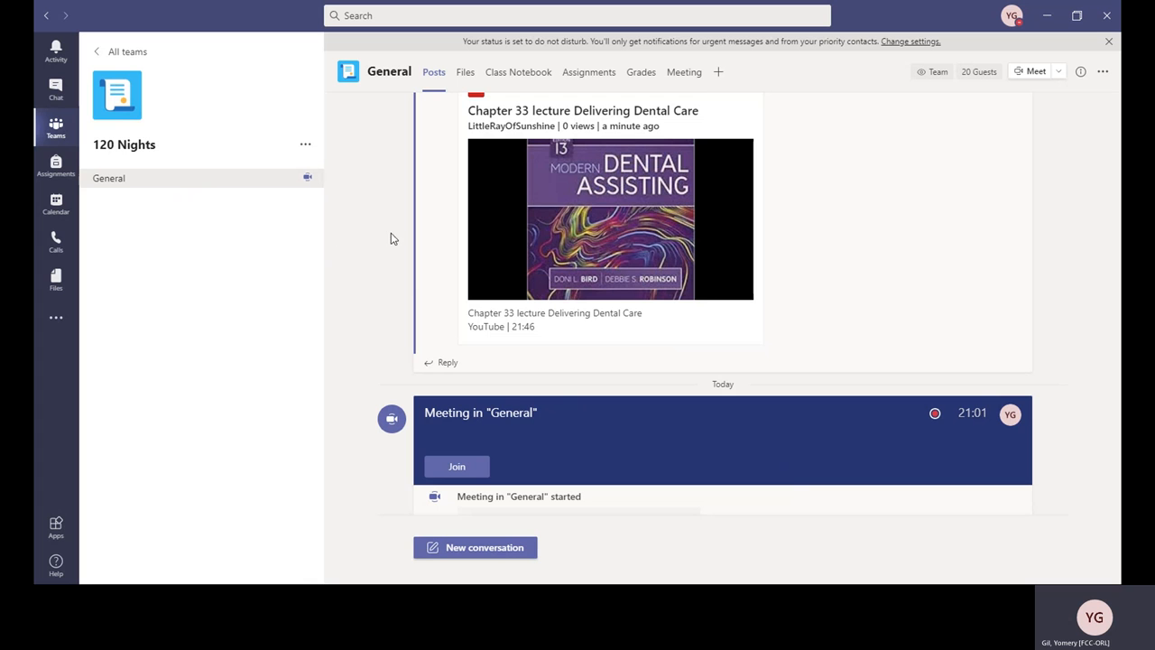
mouse_move(379, 244)
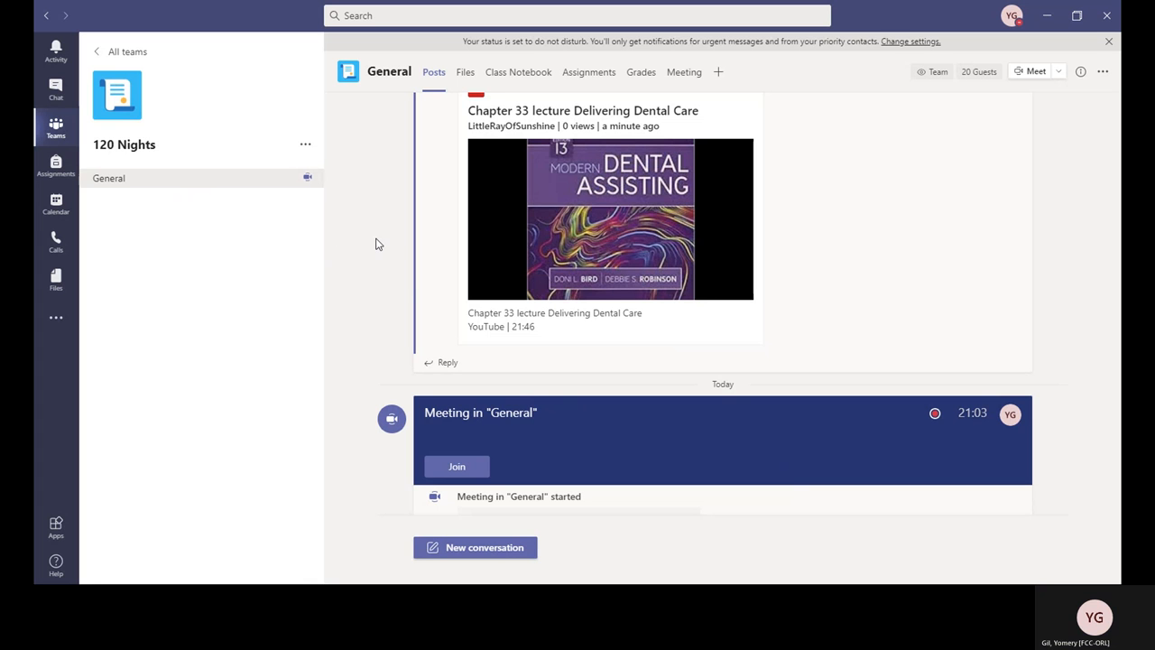
mouse_move(646, 386)
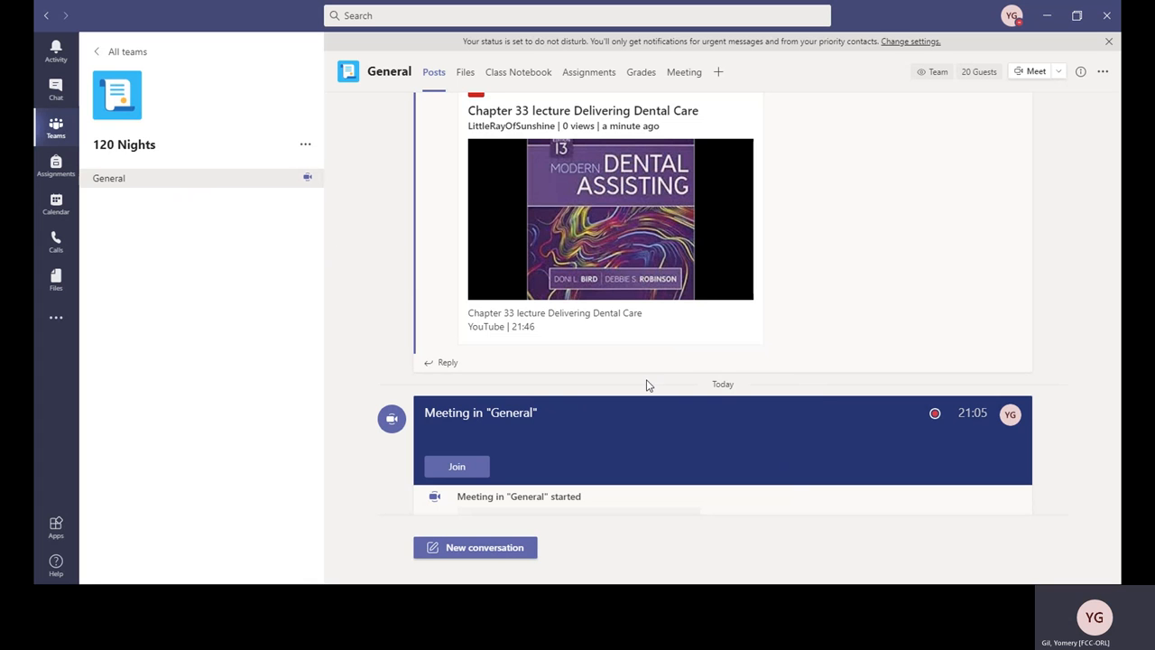
mouse_move(603, 372)
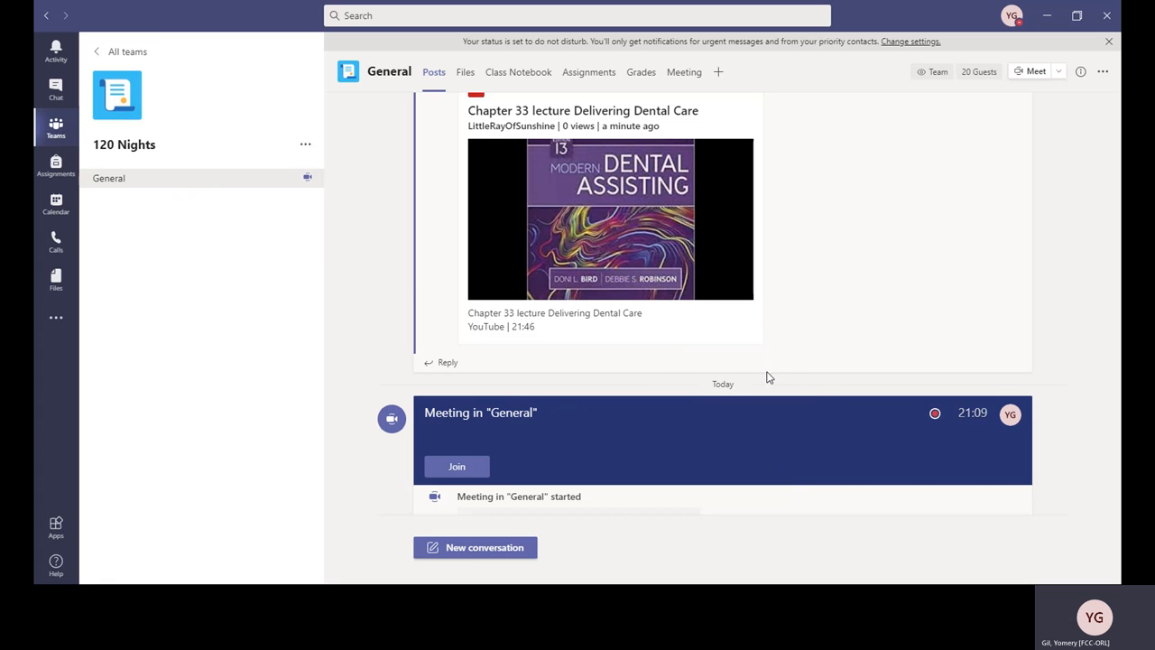
mouse_move(172, 458)
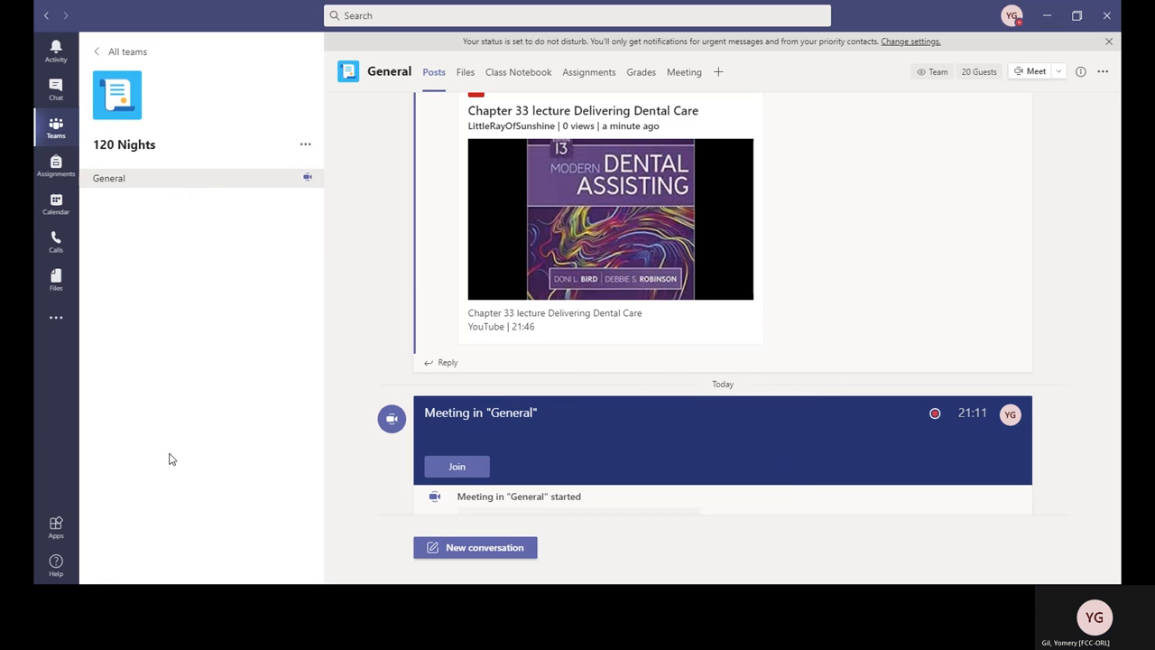
mouse_move(227, 255)
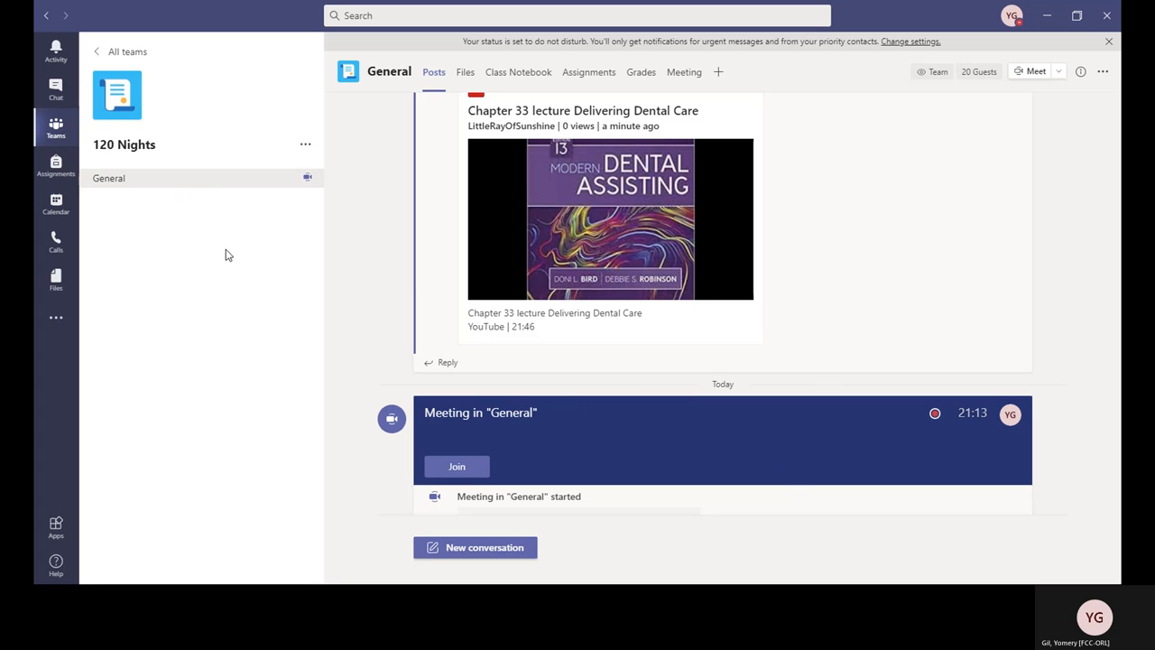
mouse_move(469, 278)
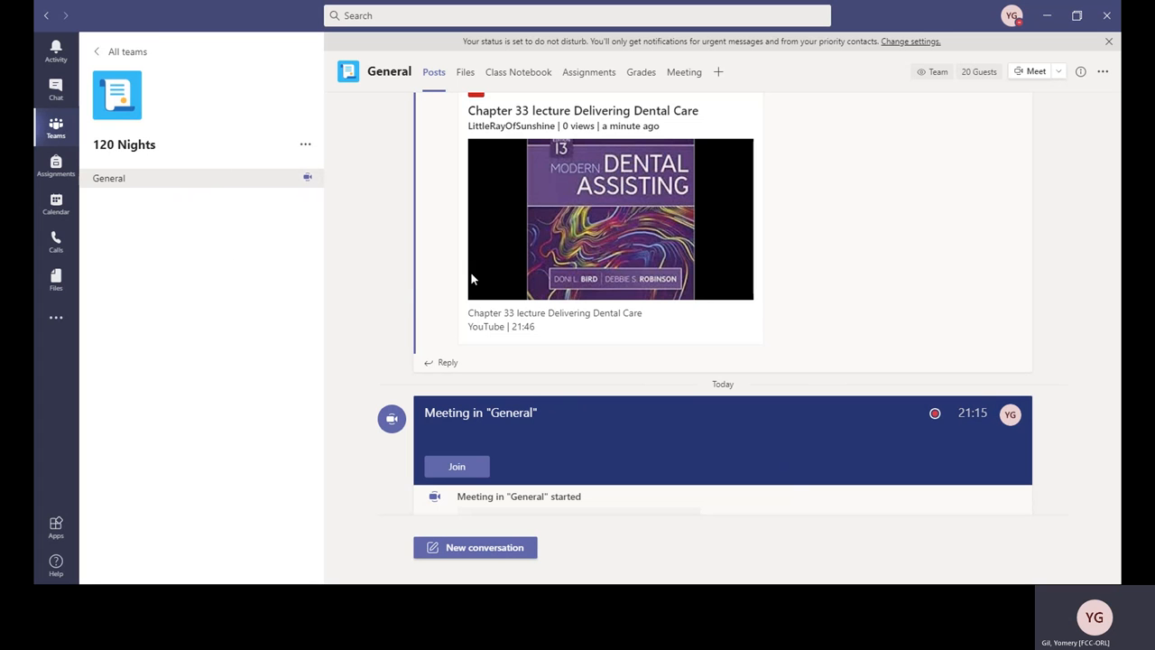
mouse_move(274, 340)
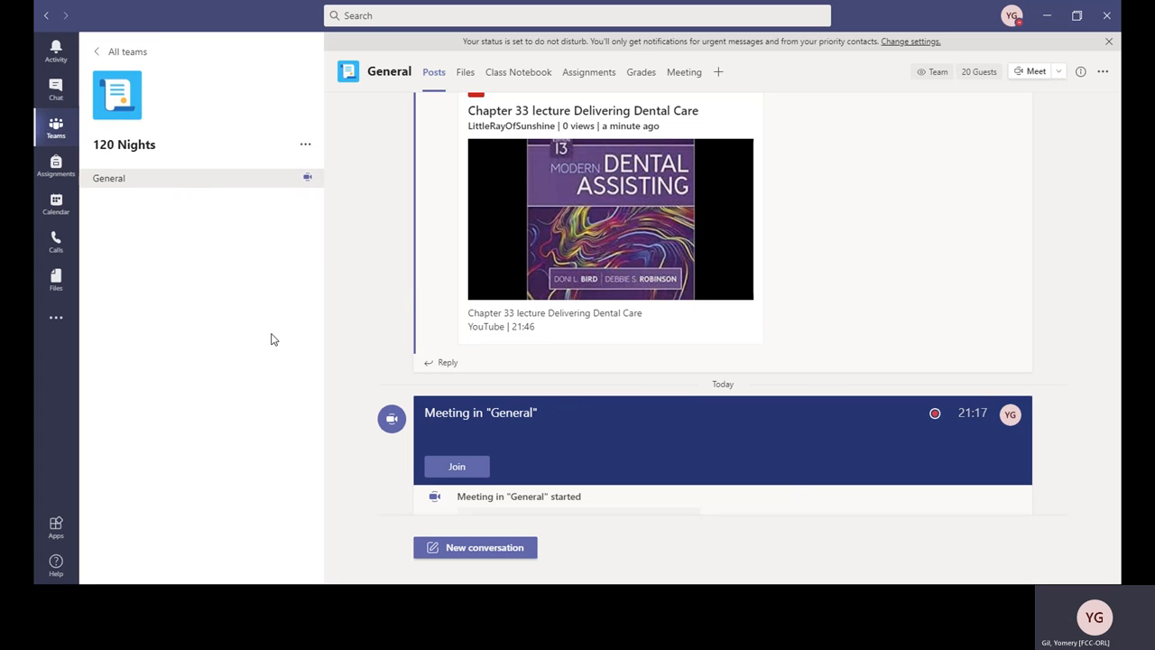
mouse_move(305, 353)
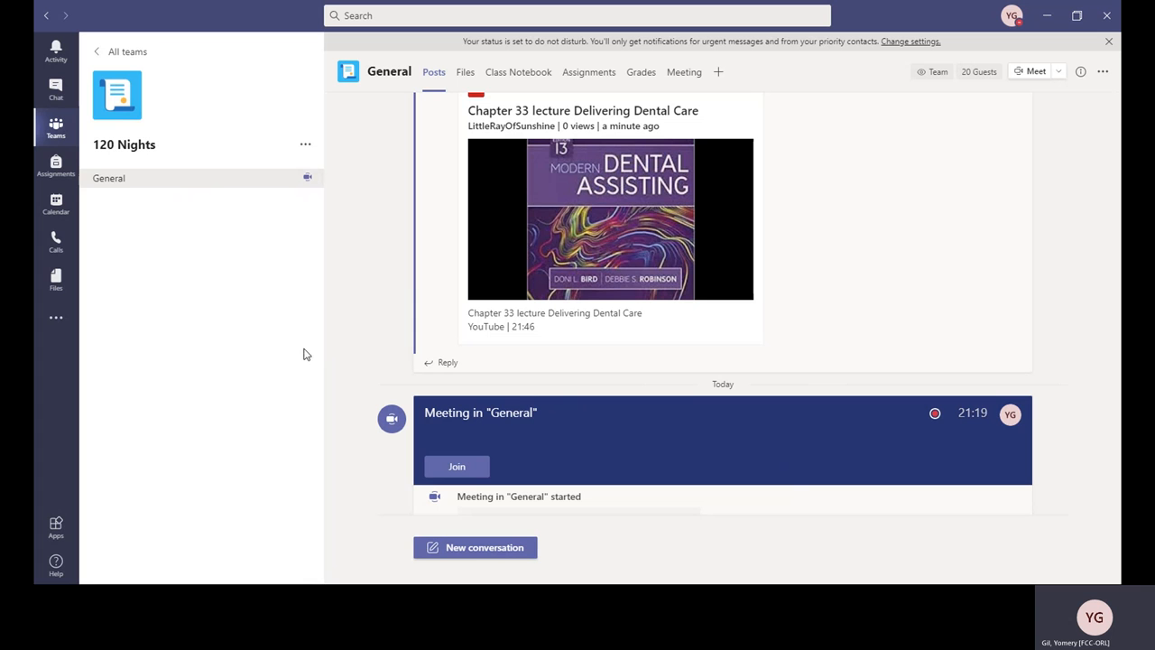
mouse_move(298, 332)
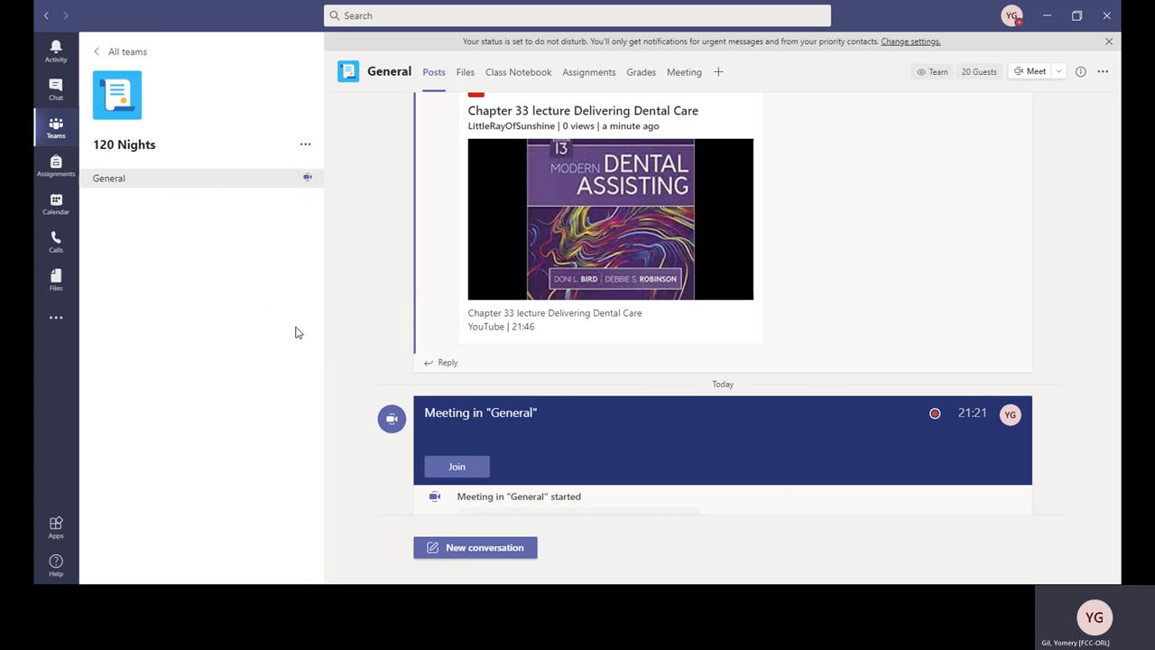
mouse_move(267, 316)
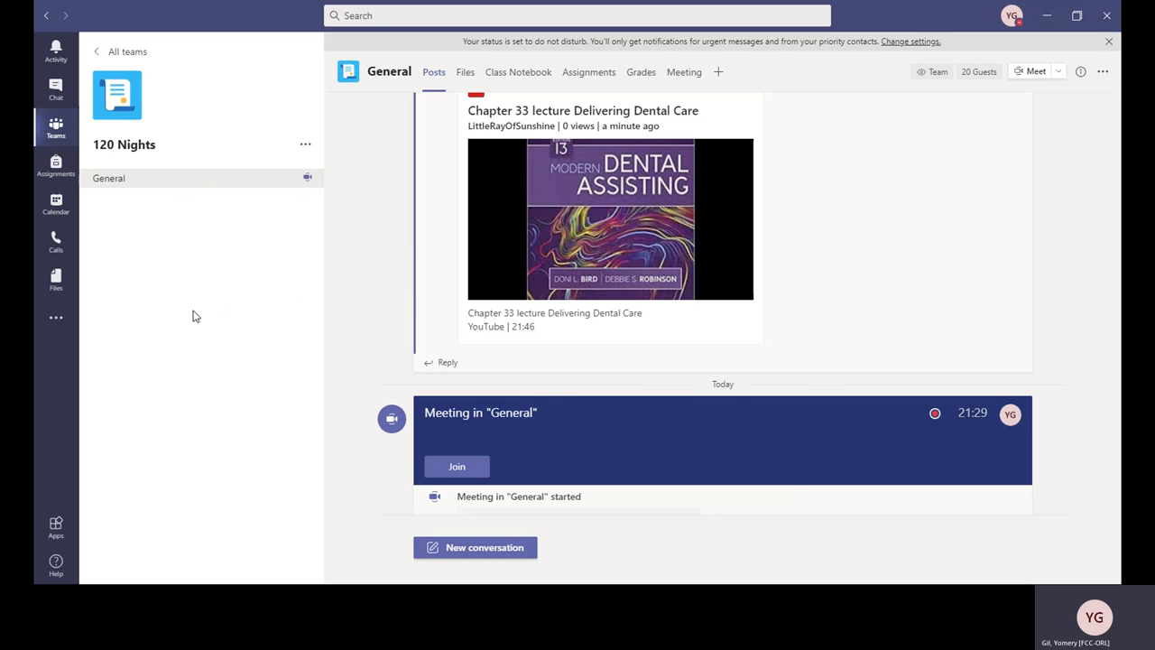
mouse_move(140, 318)
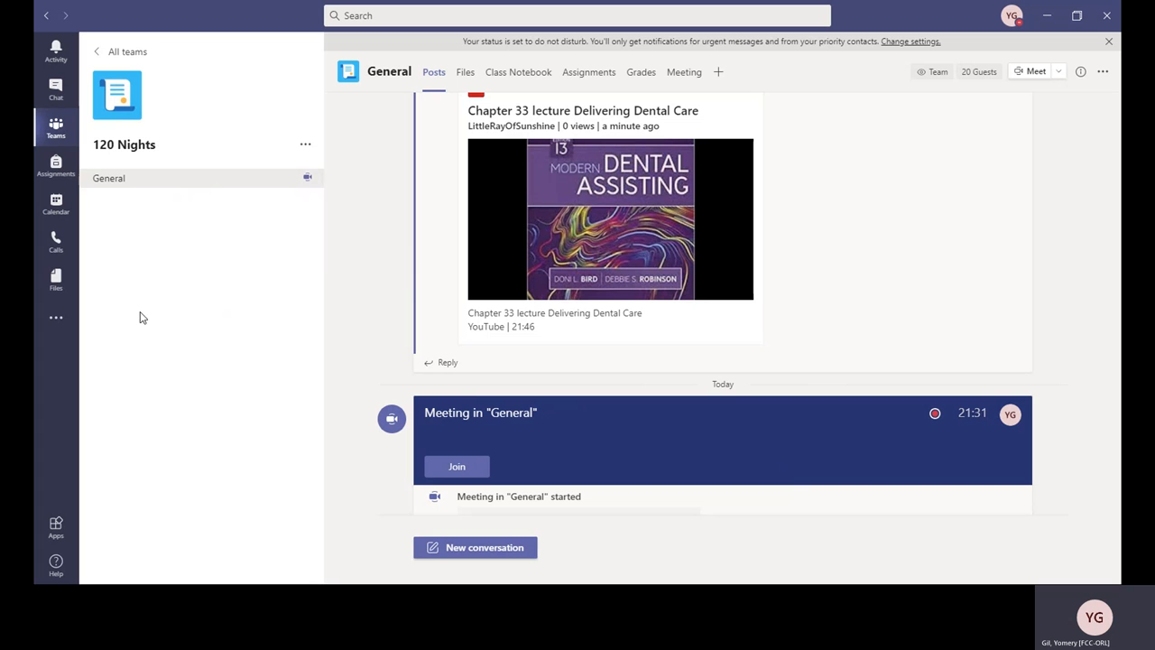
mouse_move(647, 190)
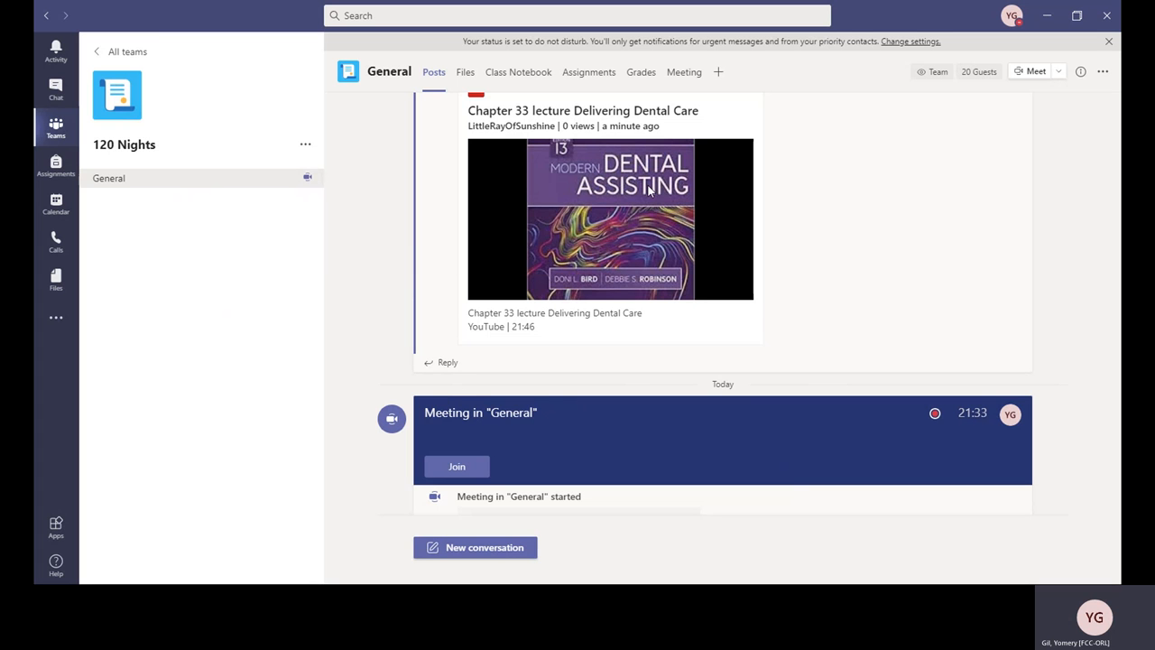
mouse_move(776, 222)
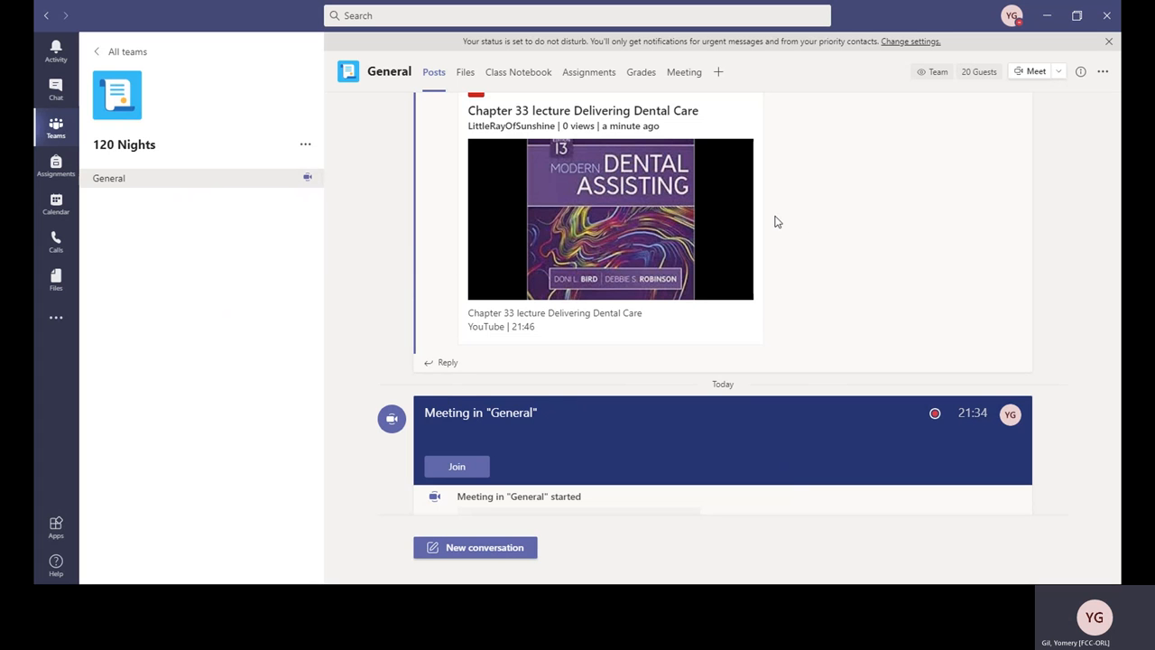
mouse_move(459, 274)
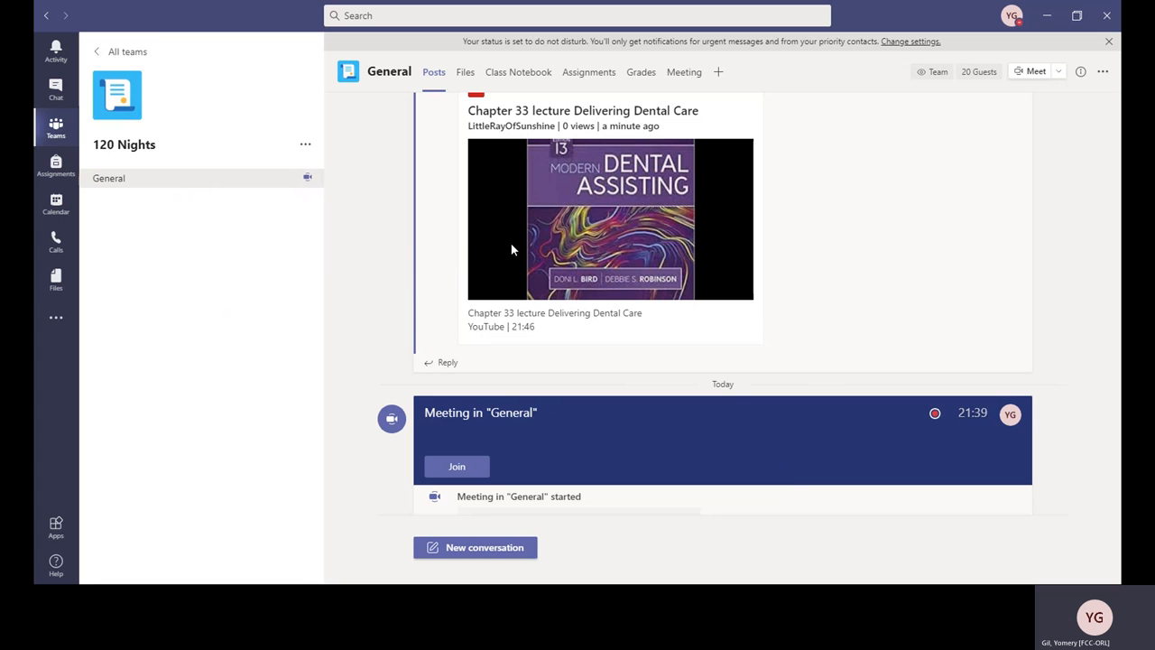
mouse_move(557, 243)
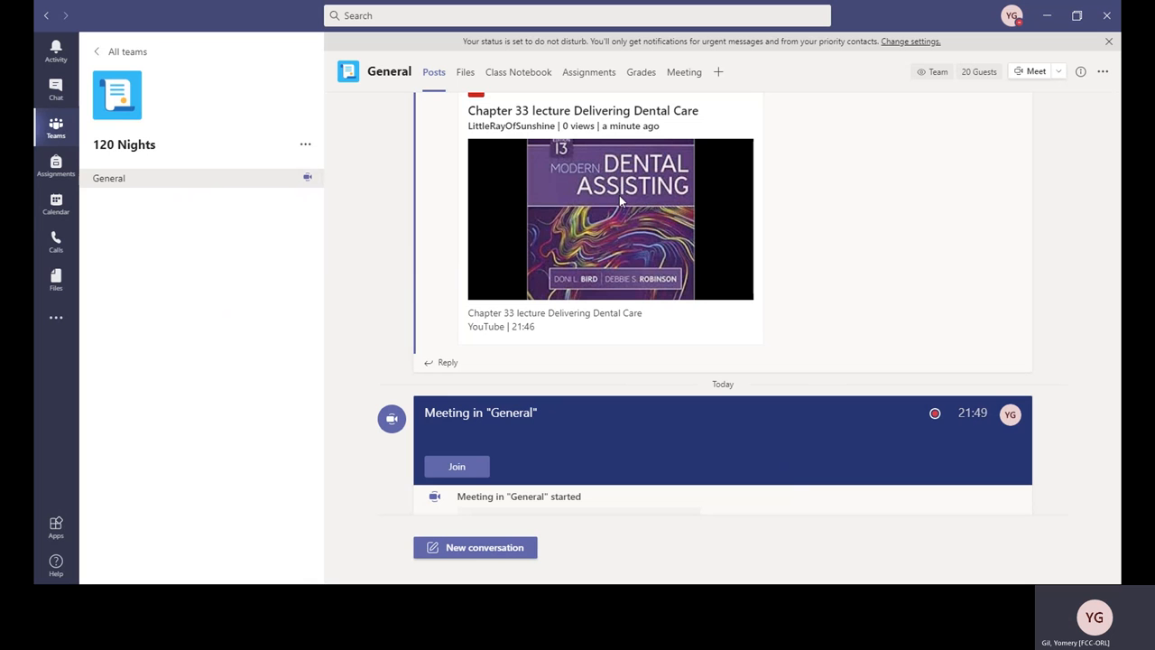
mouse_move(628, 263)
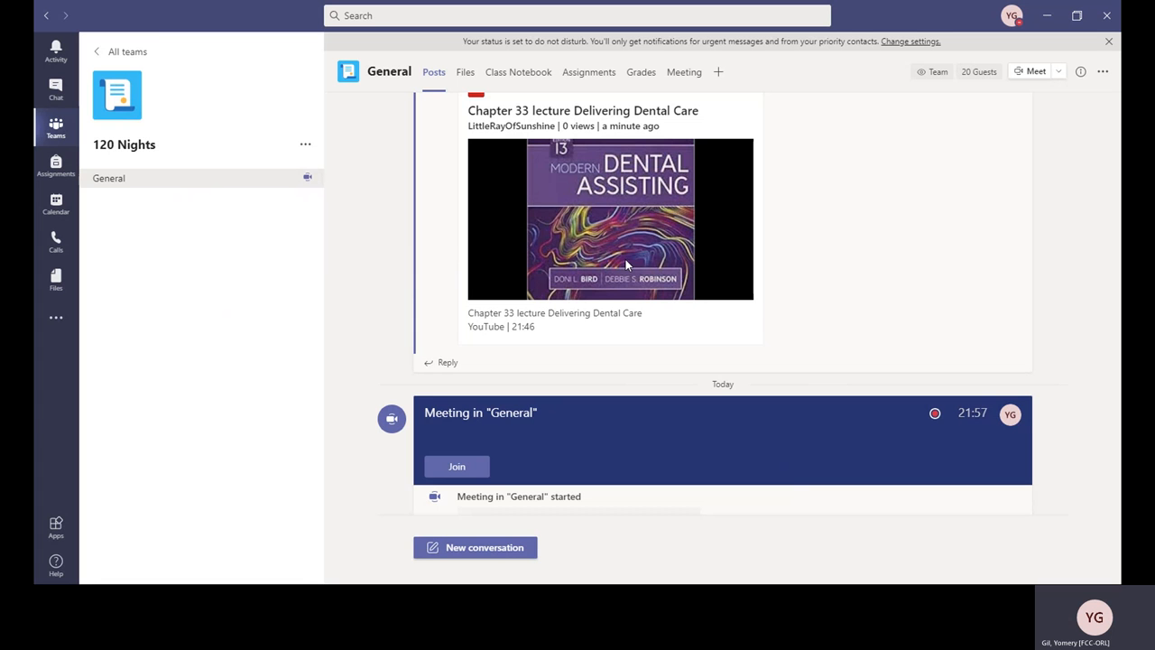
mouse_move(913, 325)
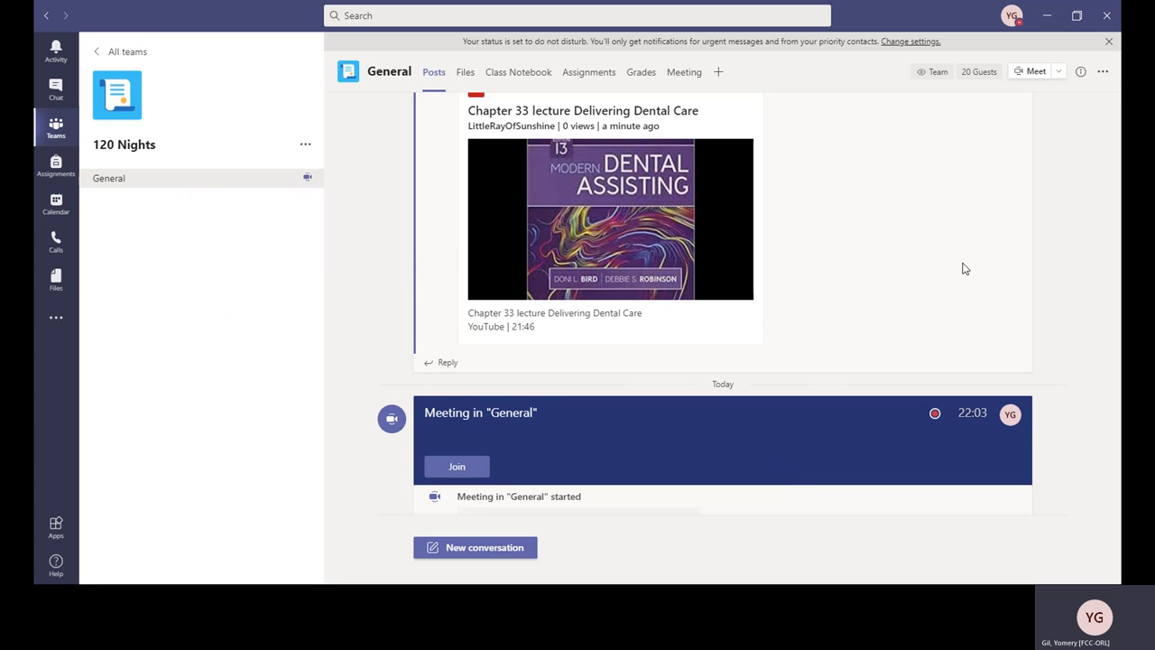
mouse_move(964, 204)
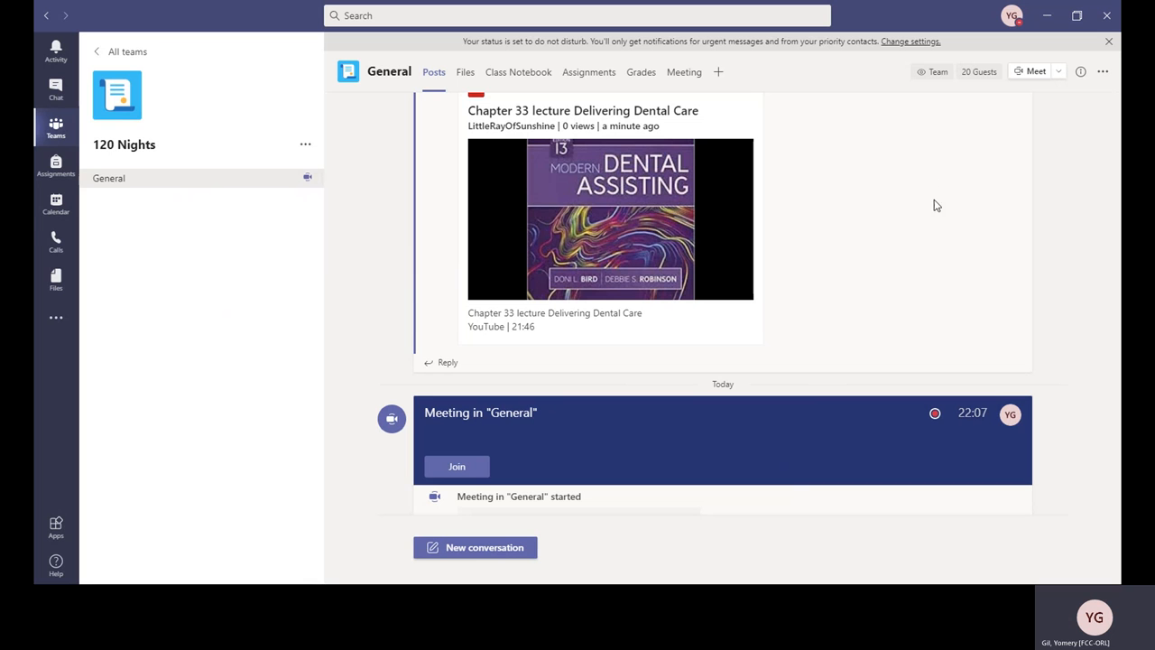
mouse_move(967, 321)
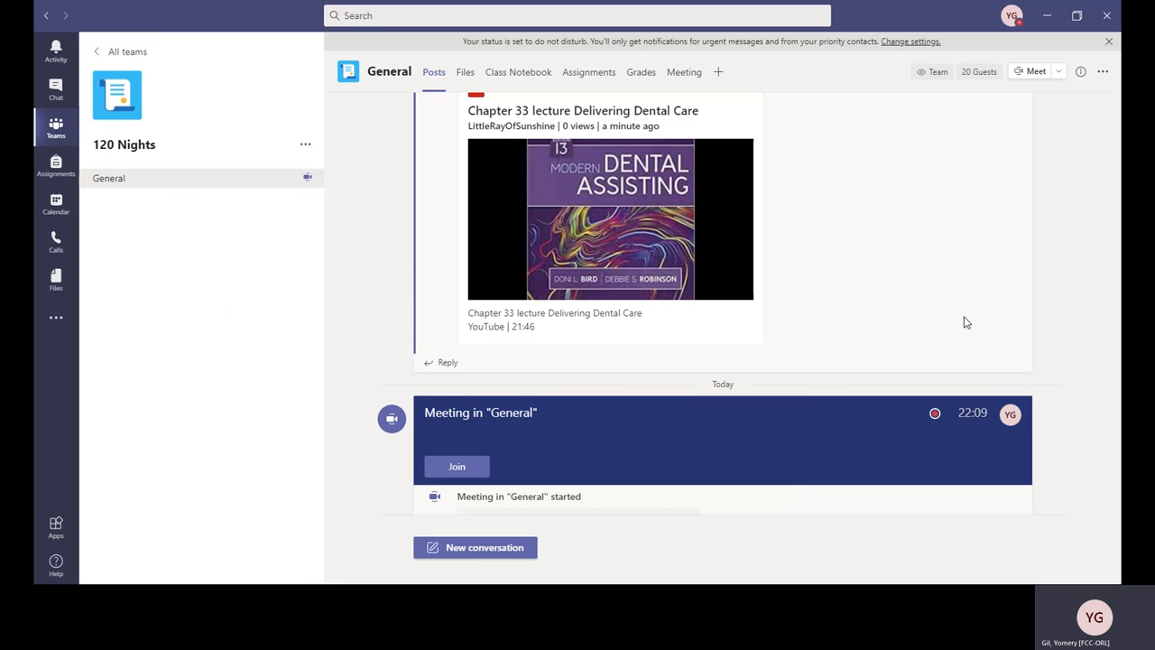
mouse_move(949, 236)
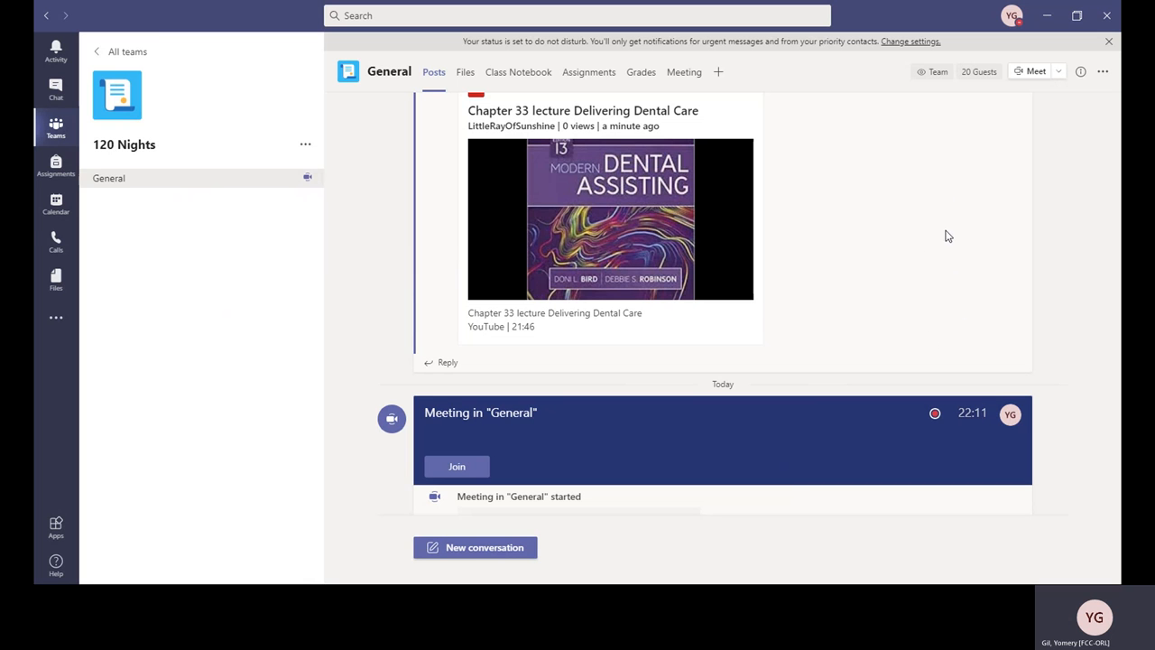
mouse_move(962, 235)
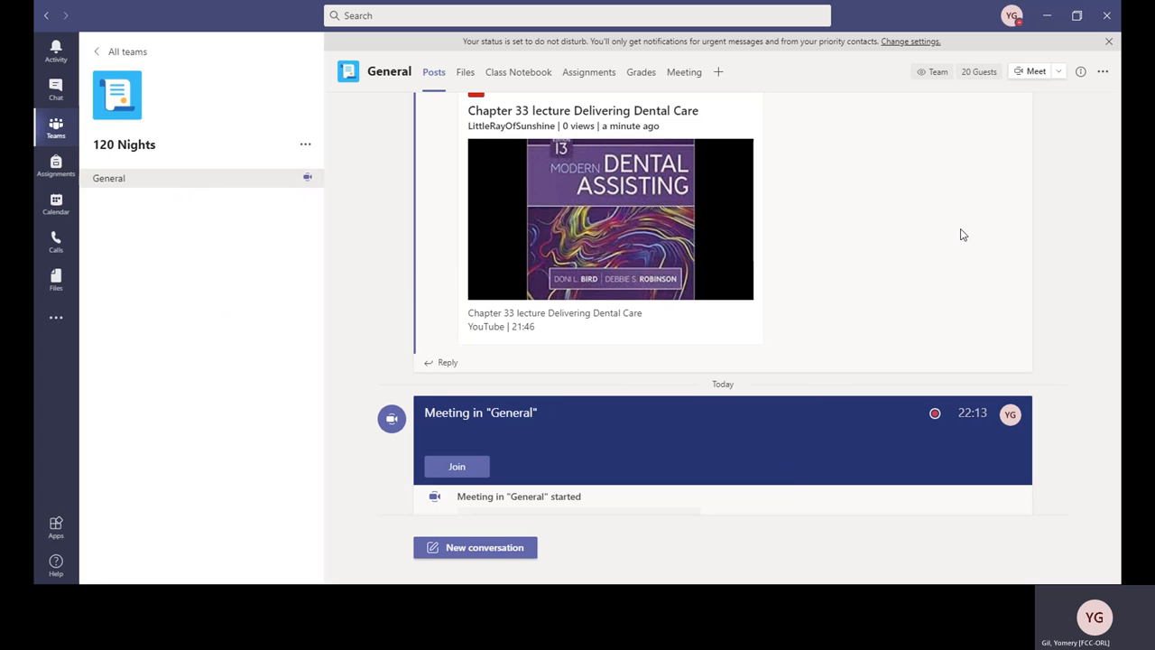
mouse_move(224, 460)
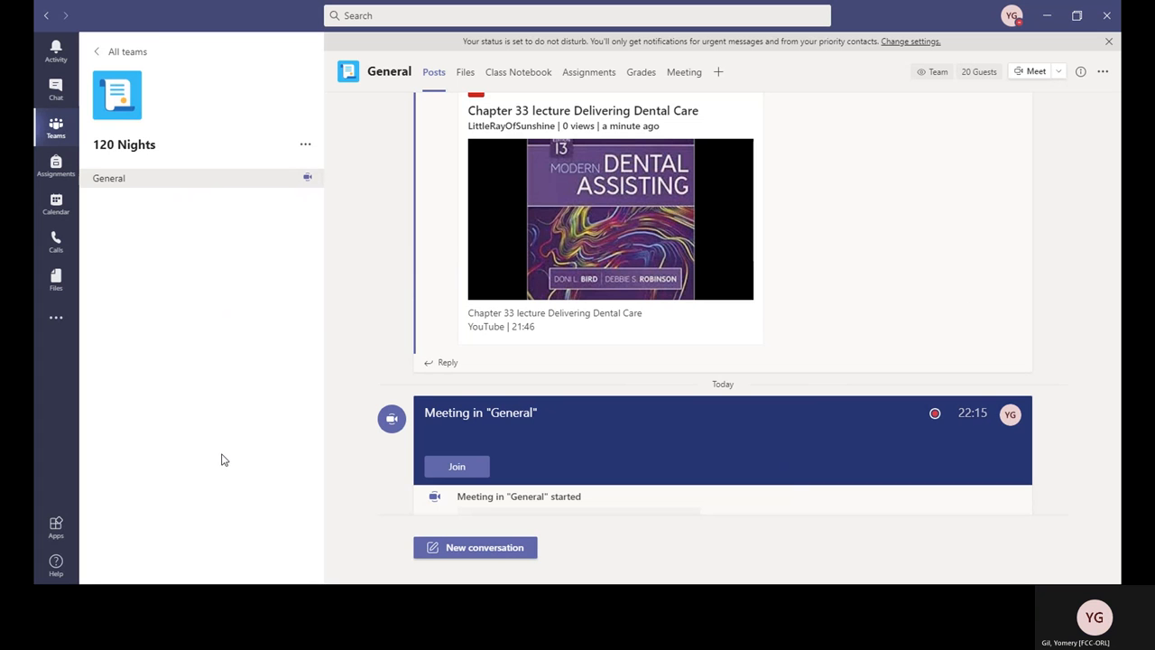